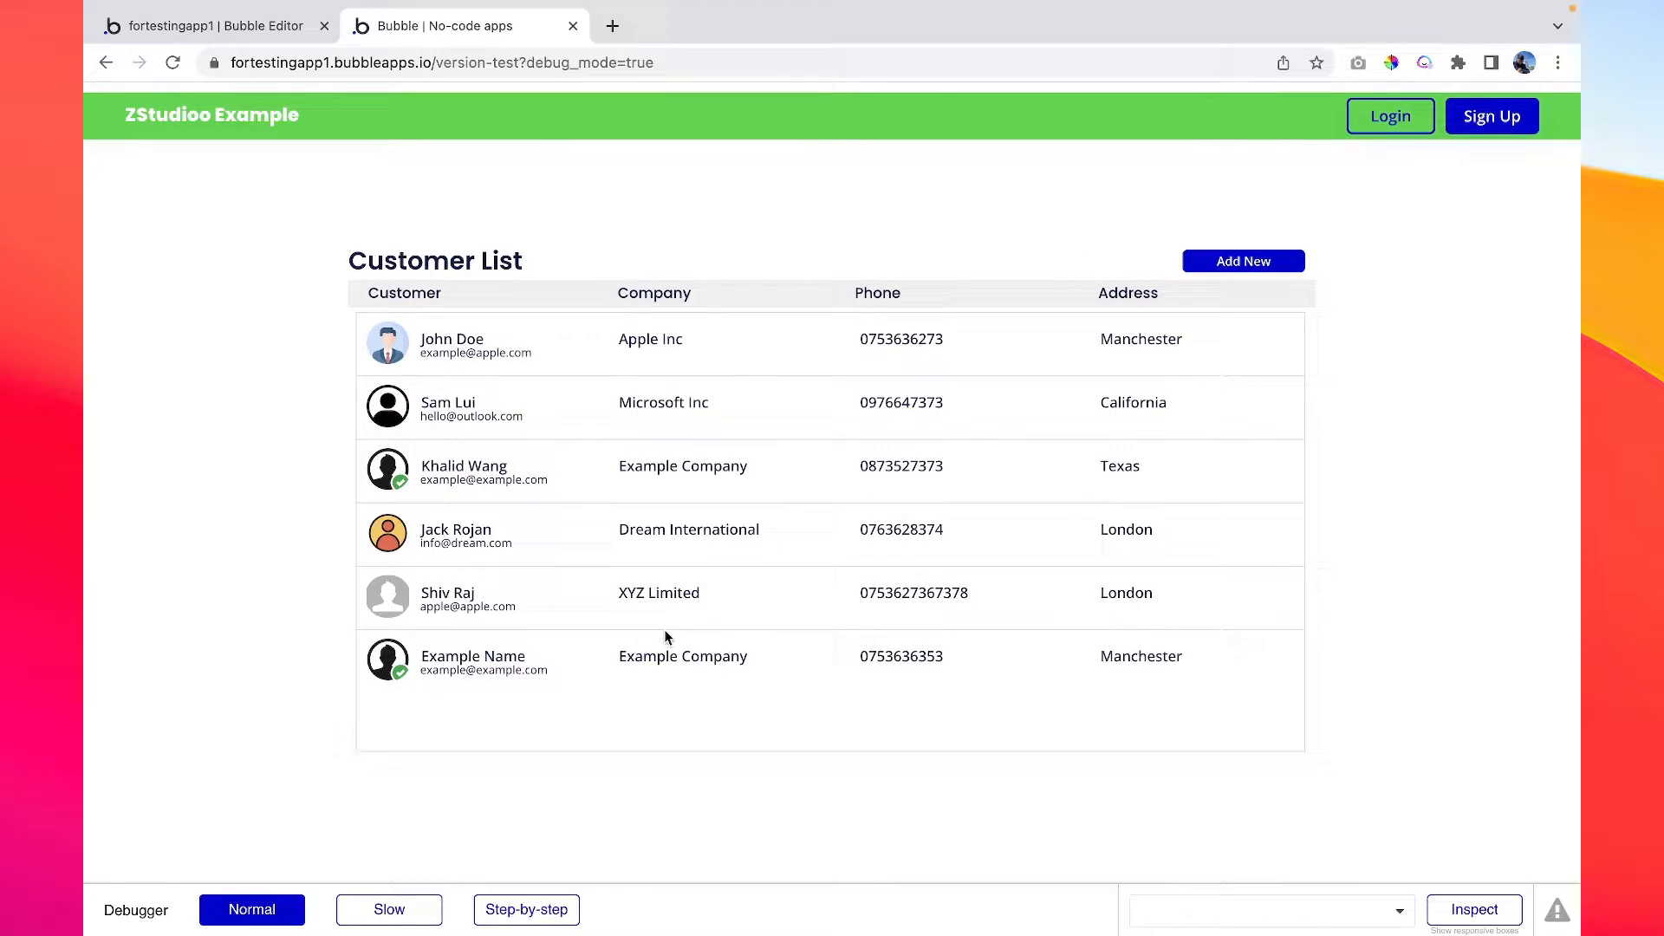
left_click(700, 672)
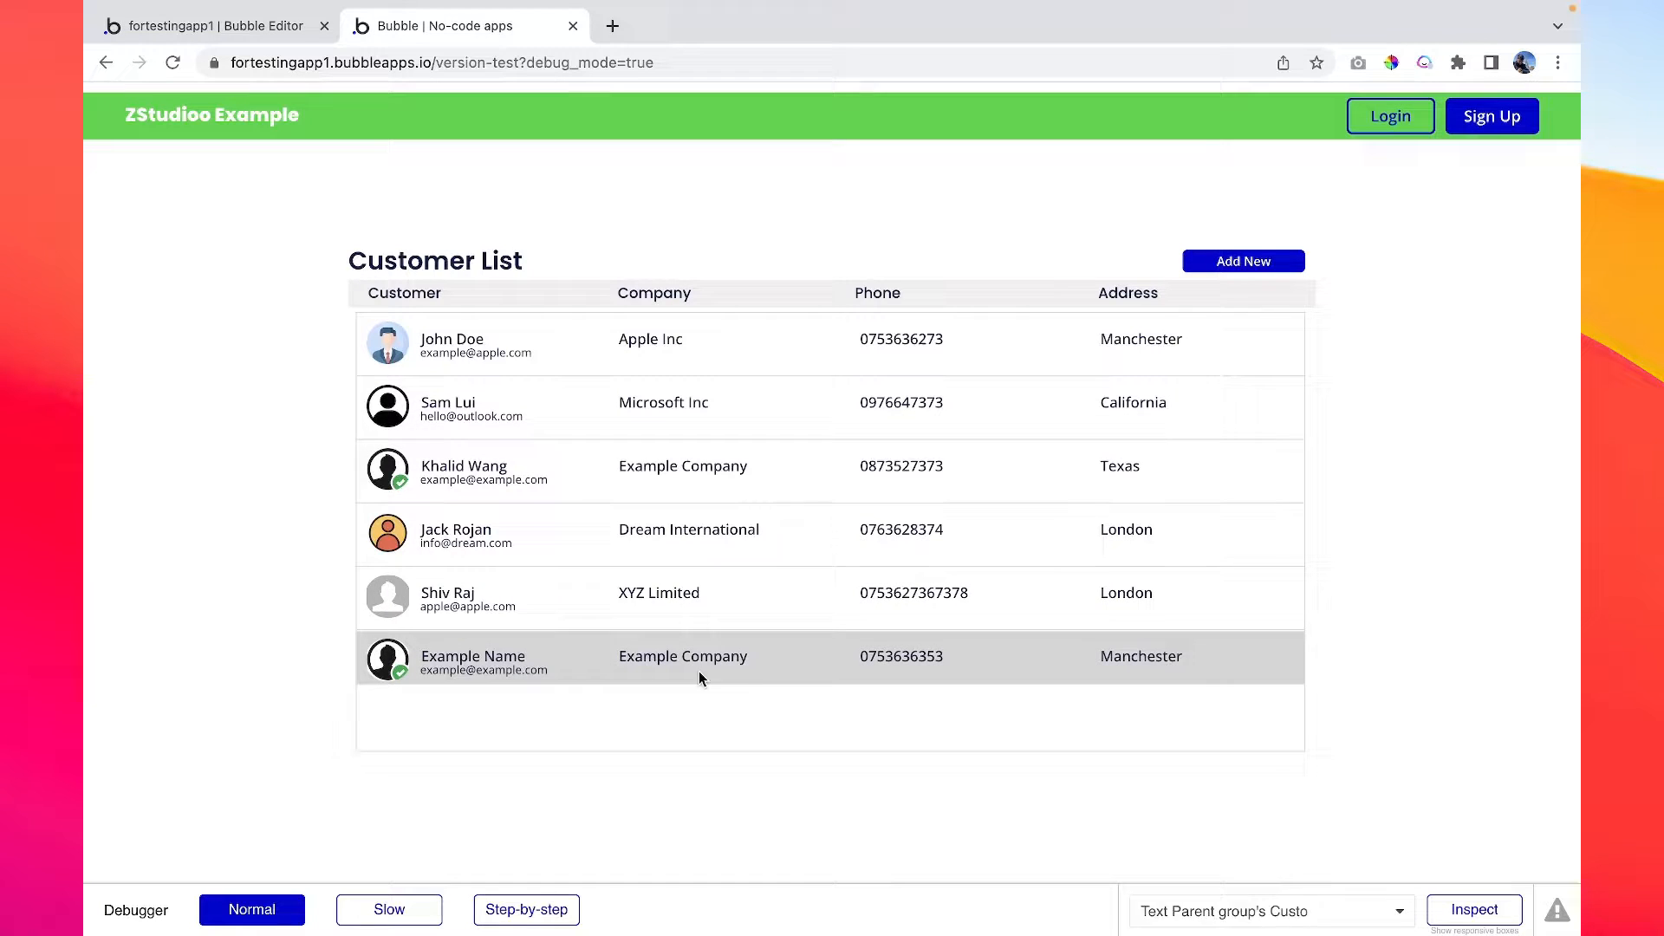
left_click(1243, 261)
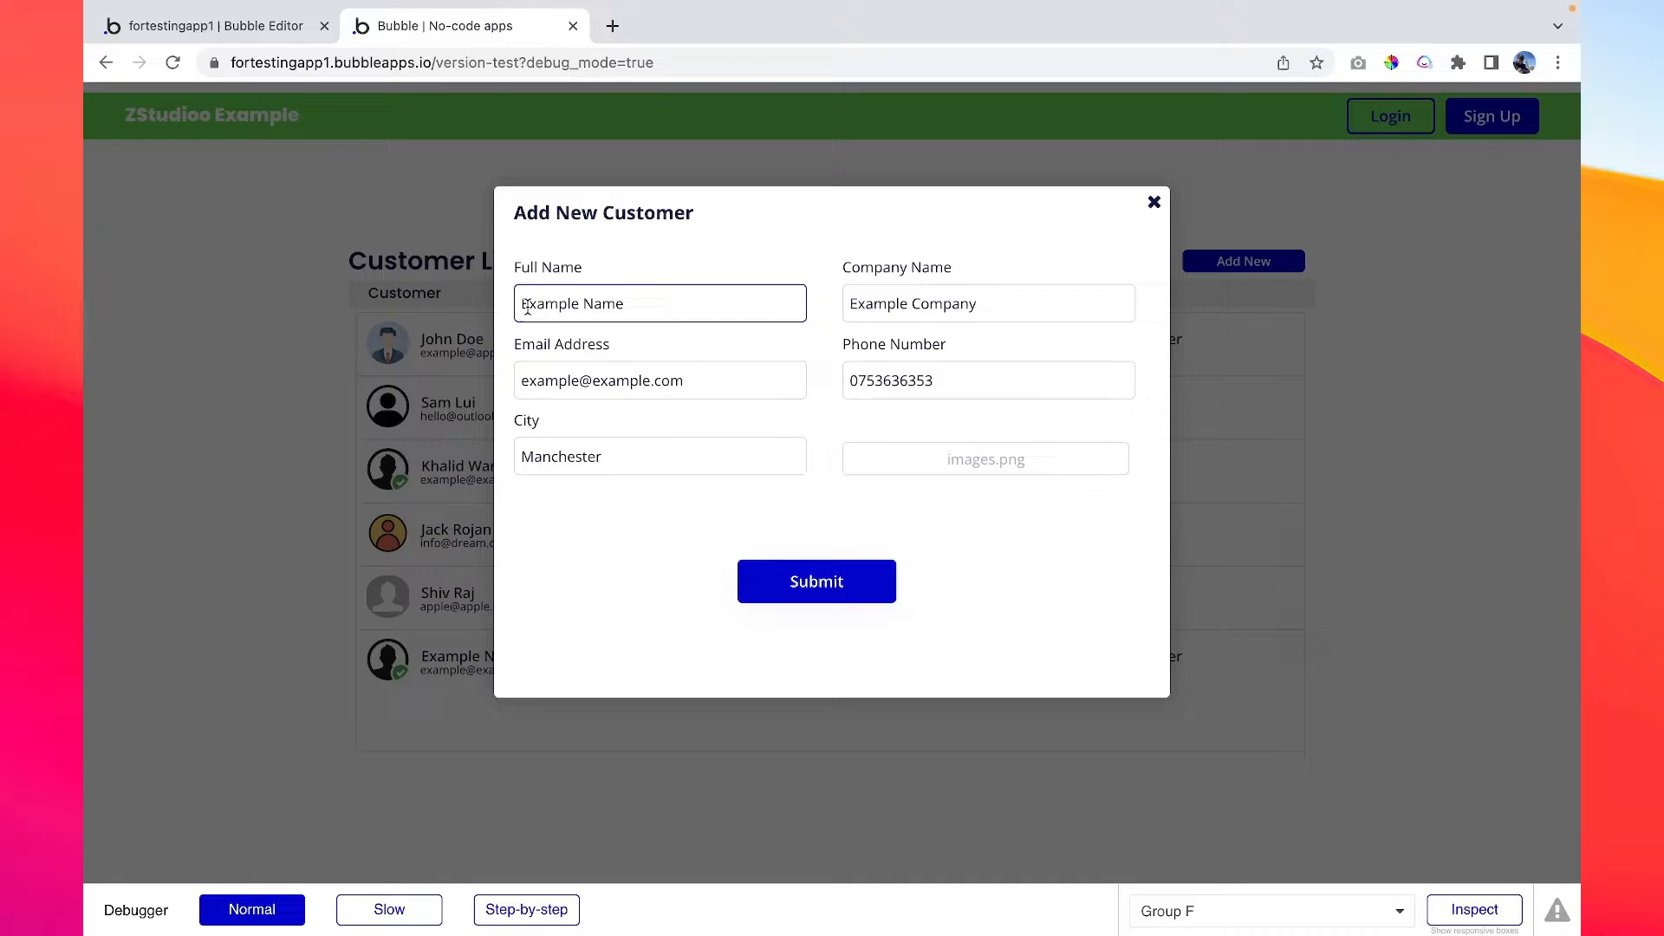
double_click(602, 303)
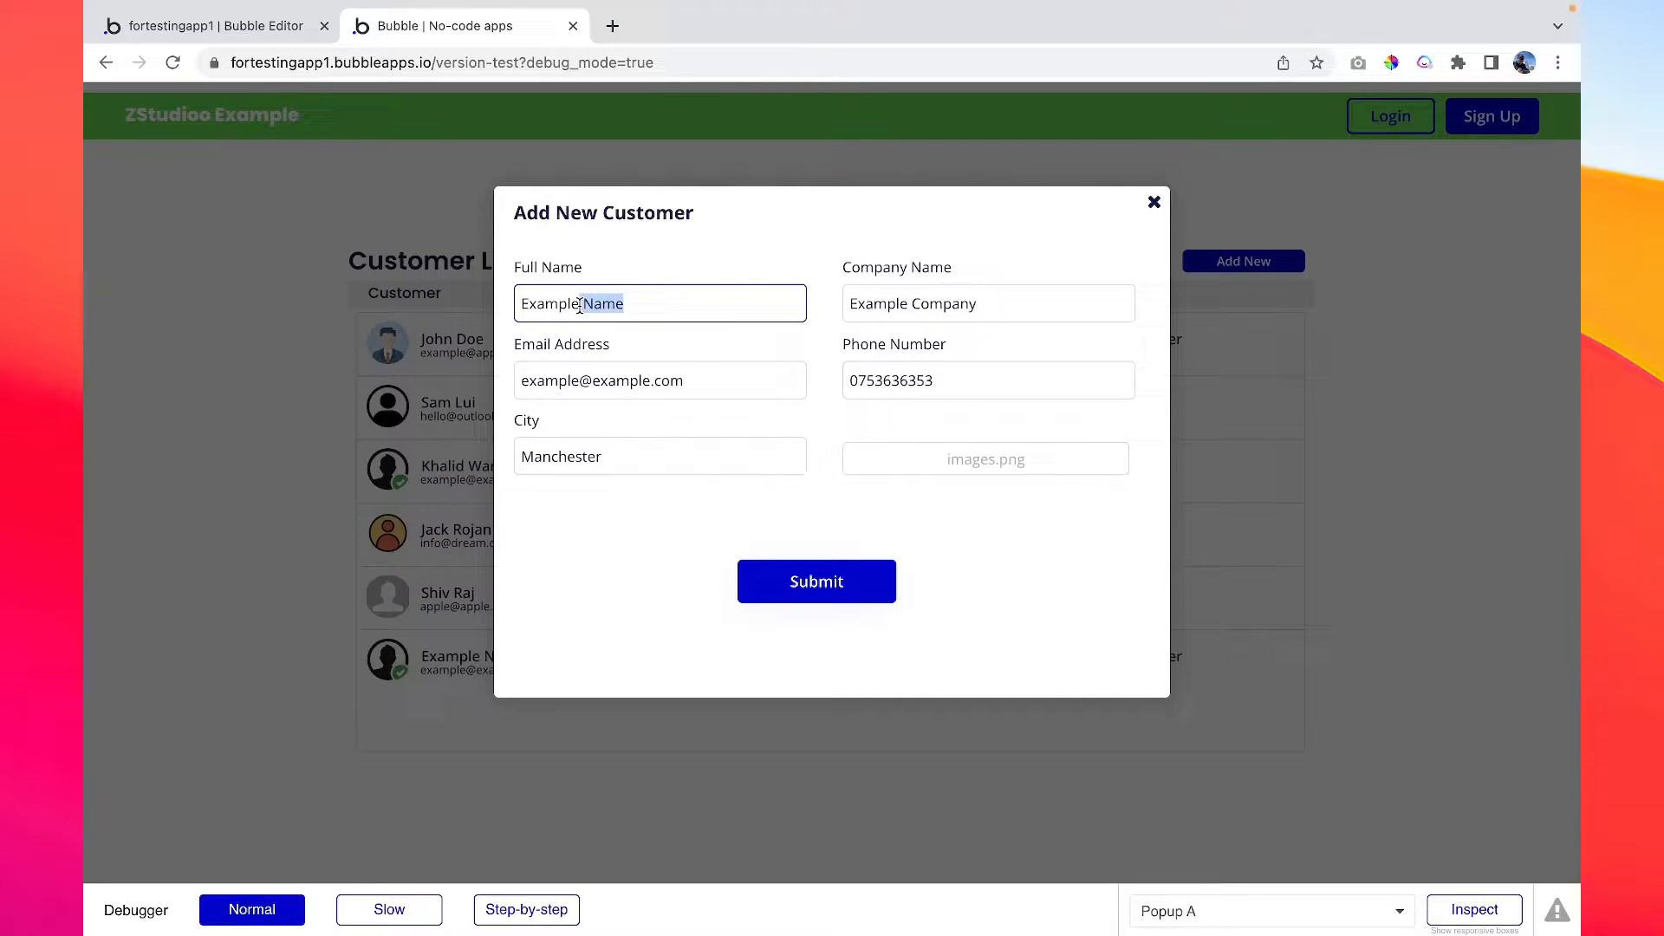
left_click(659, 456)
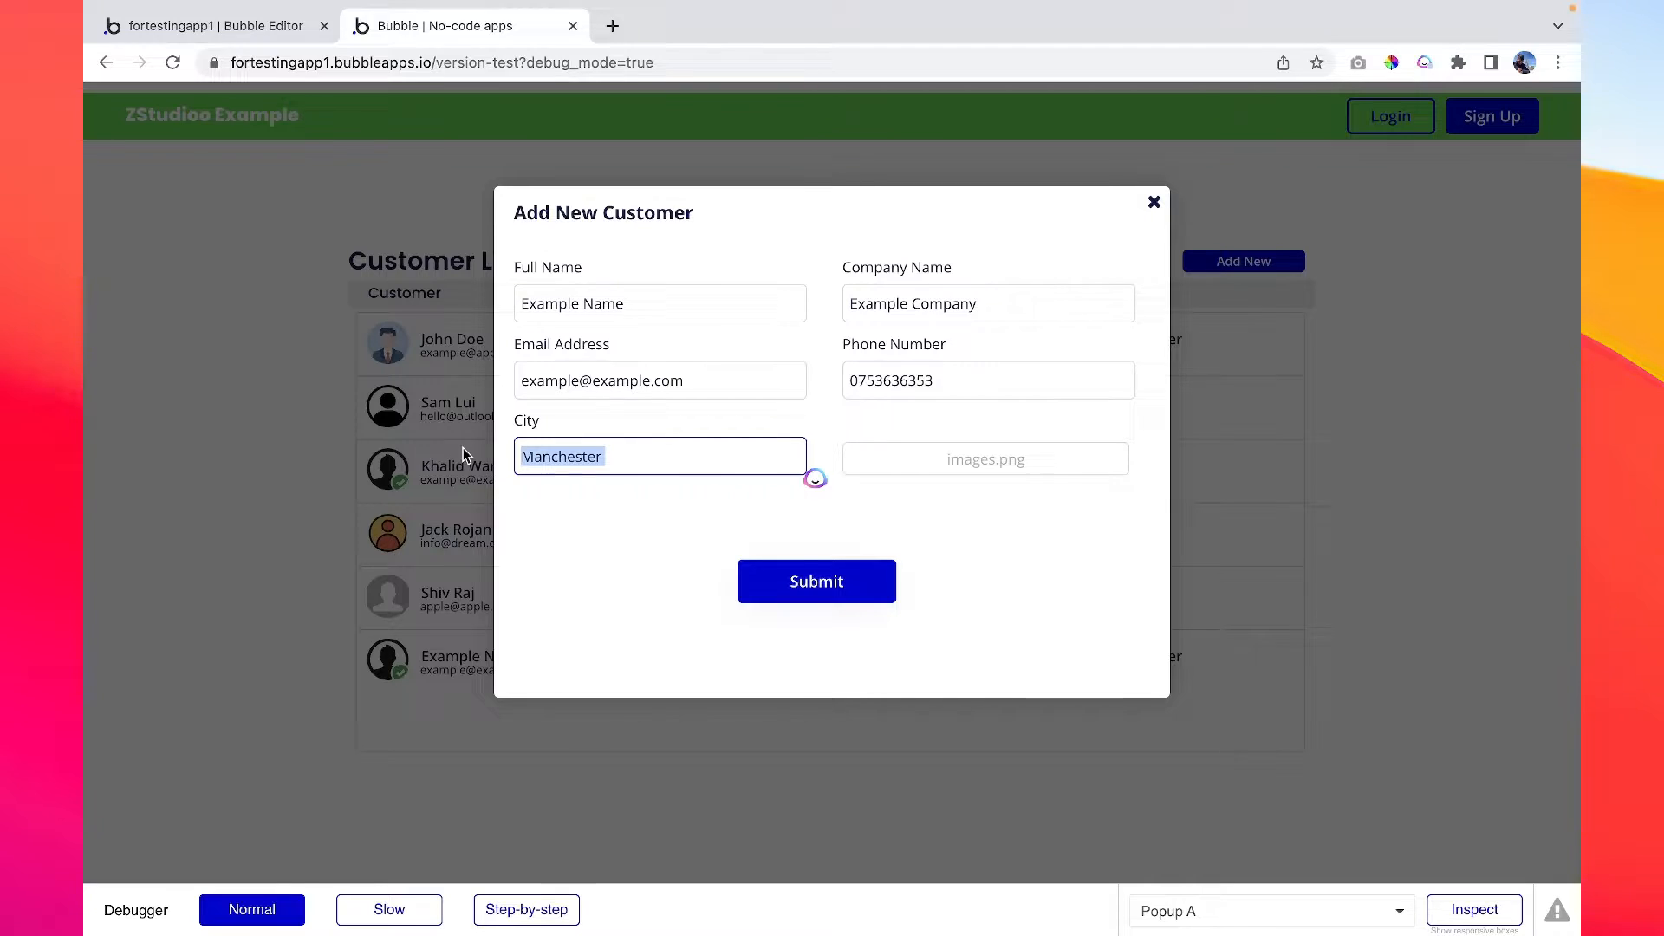
type("London")
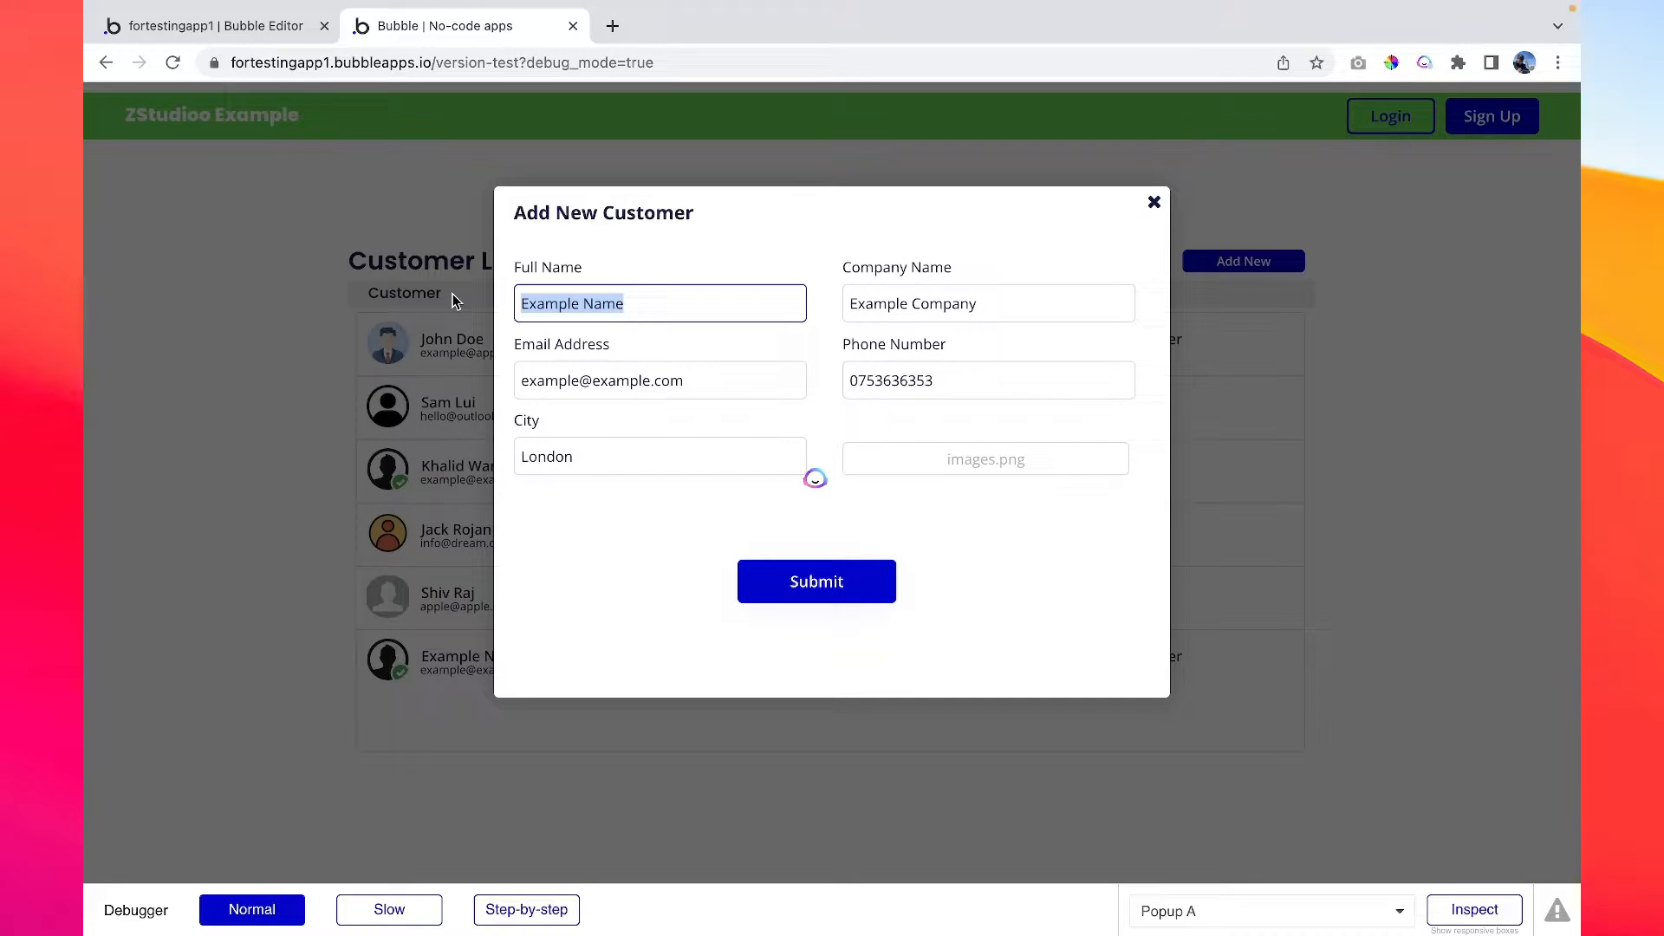
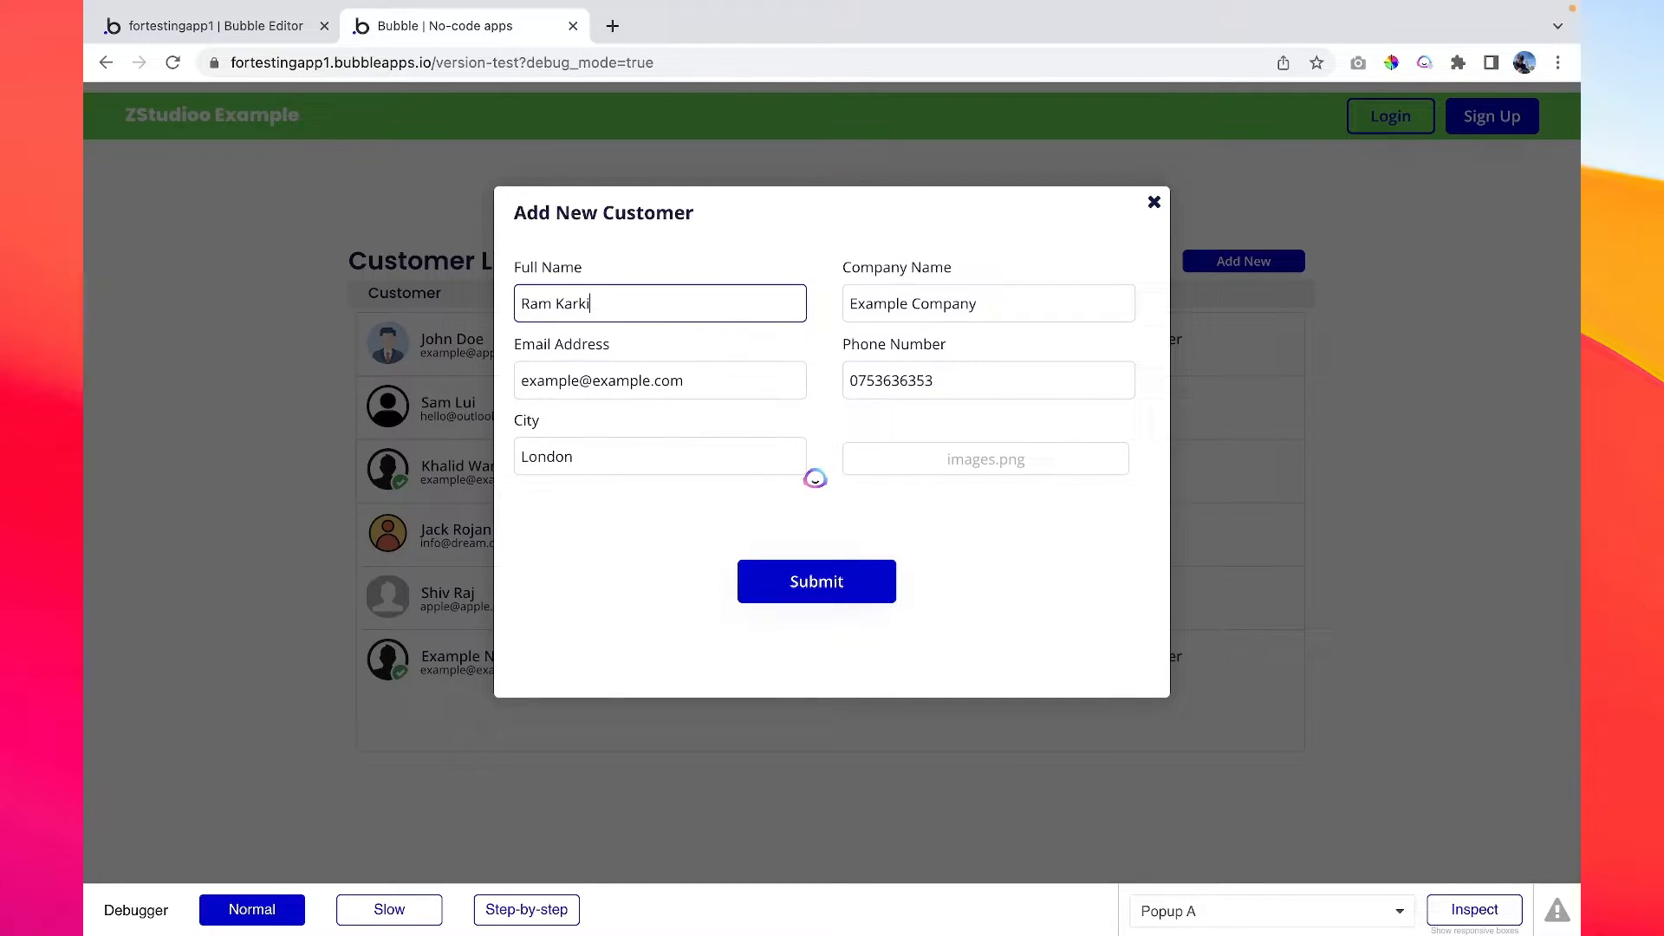
left_click(816, 581)
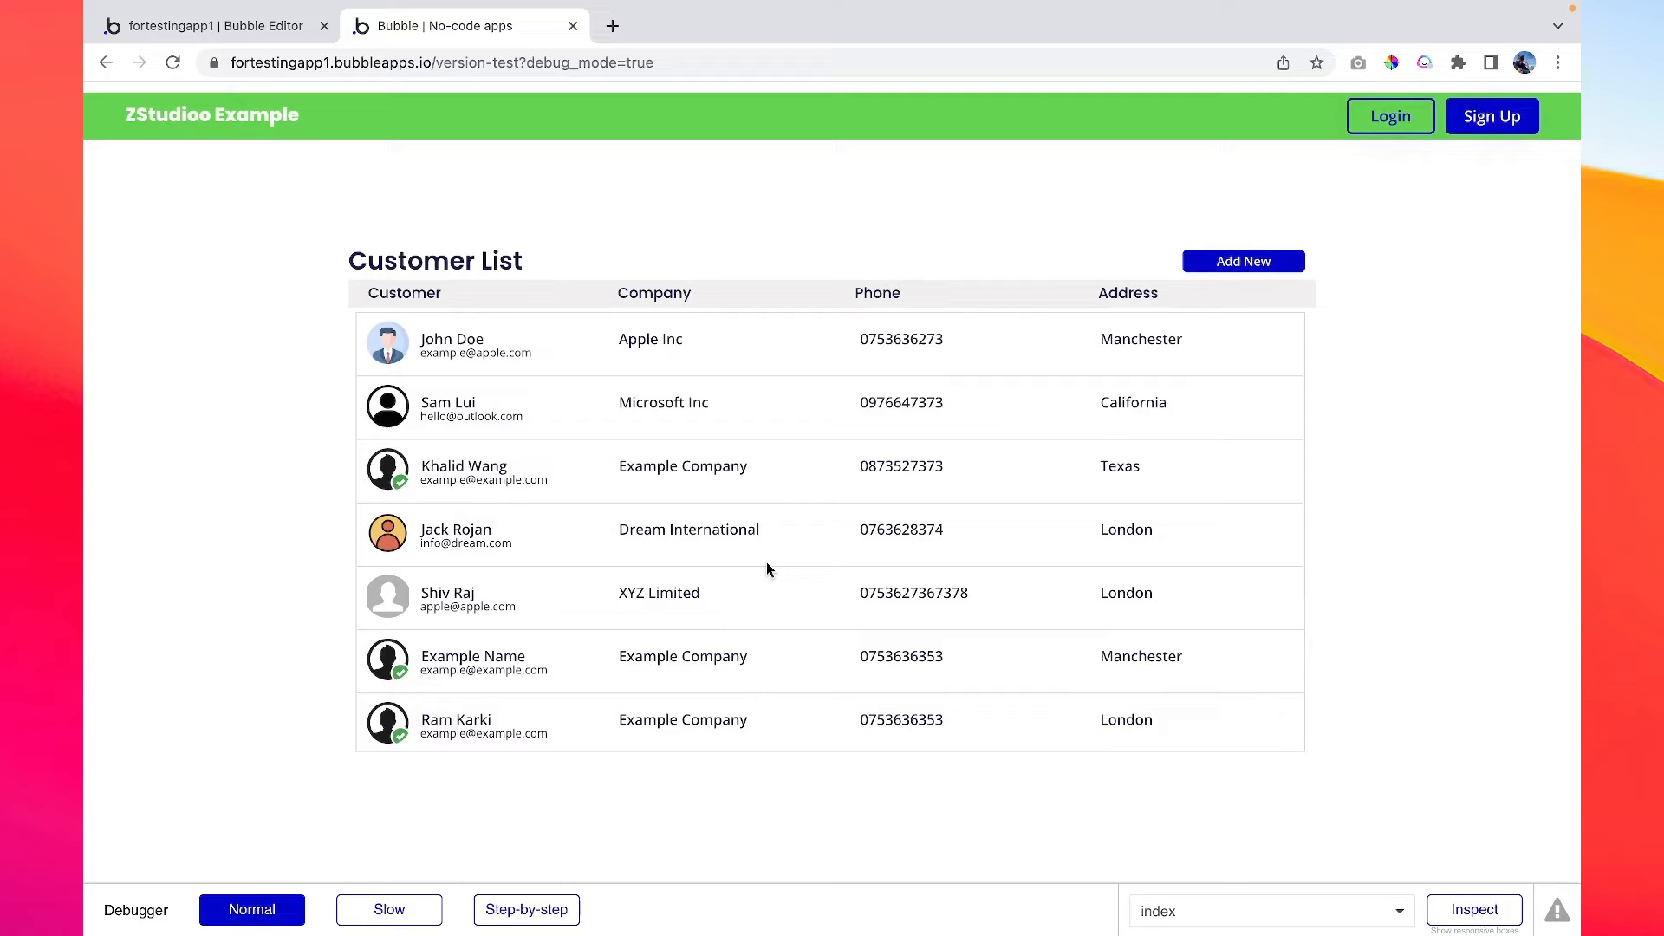
left_click(1132, 715)
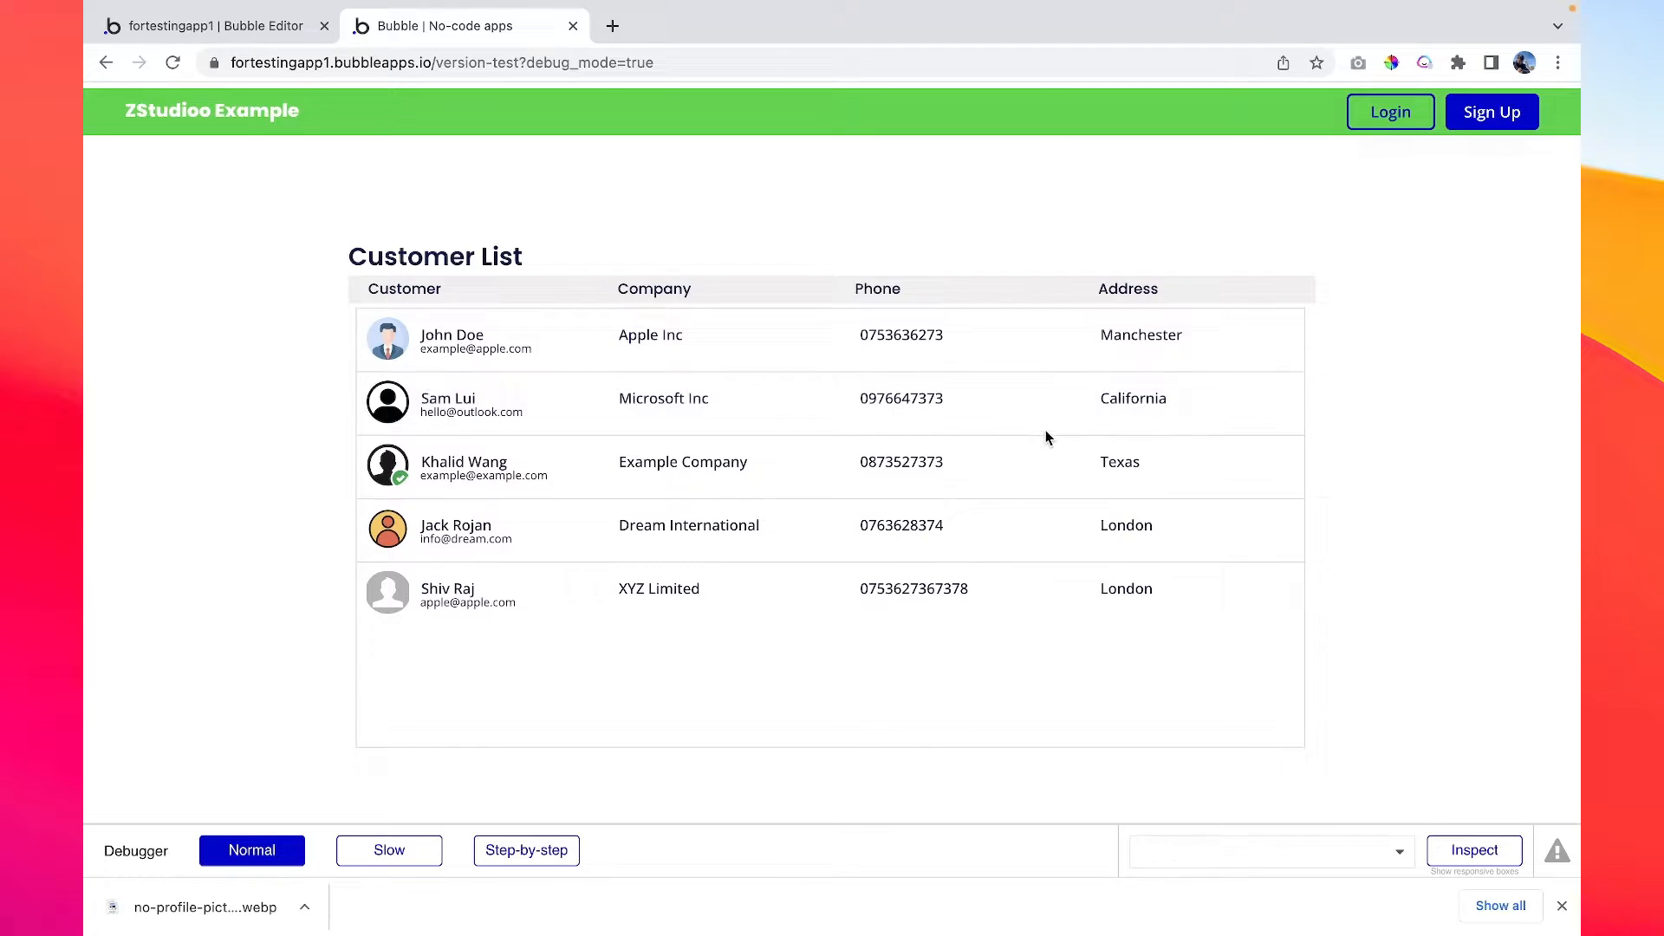
mouse_move(1059, 407)
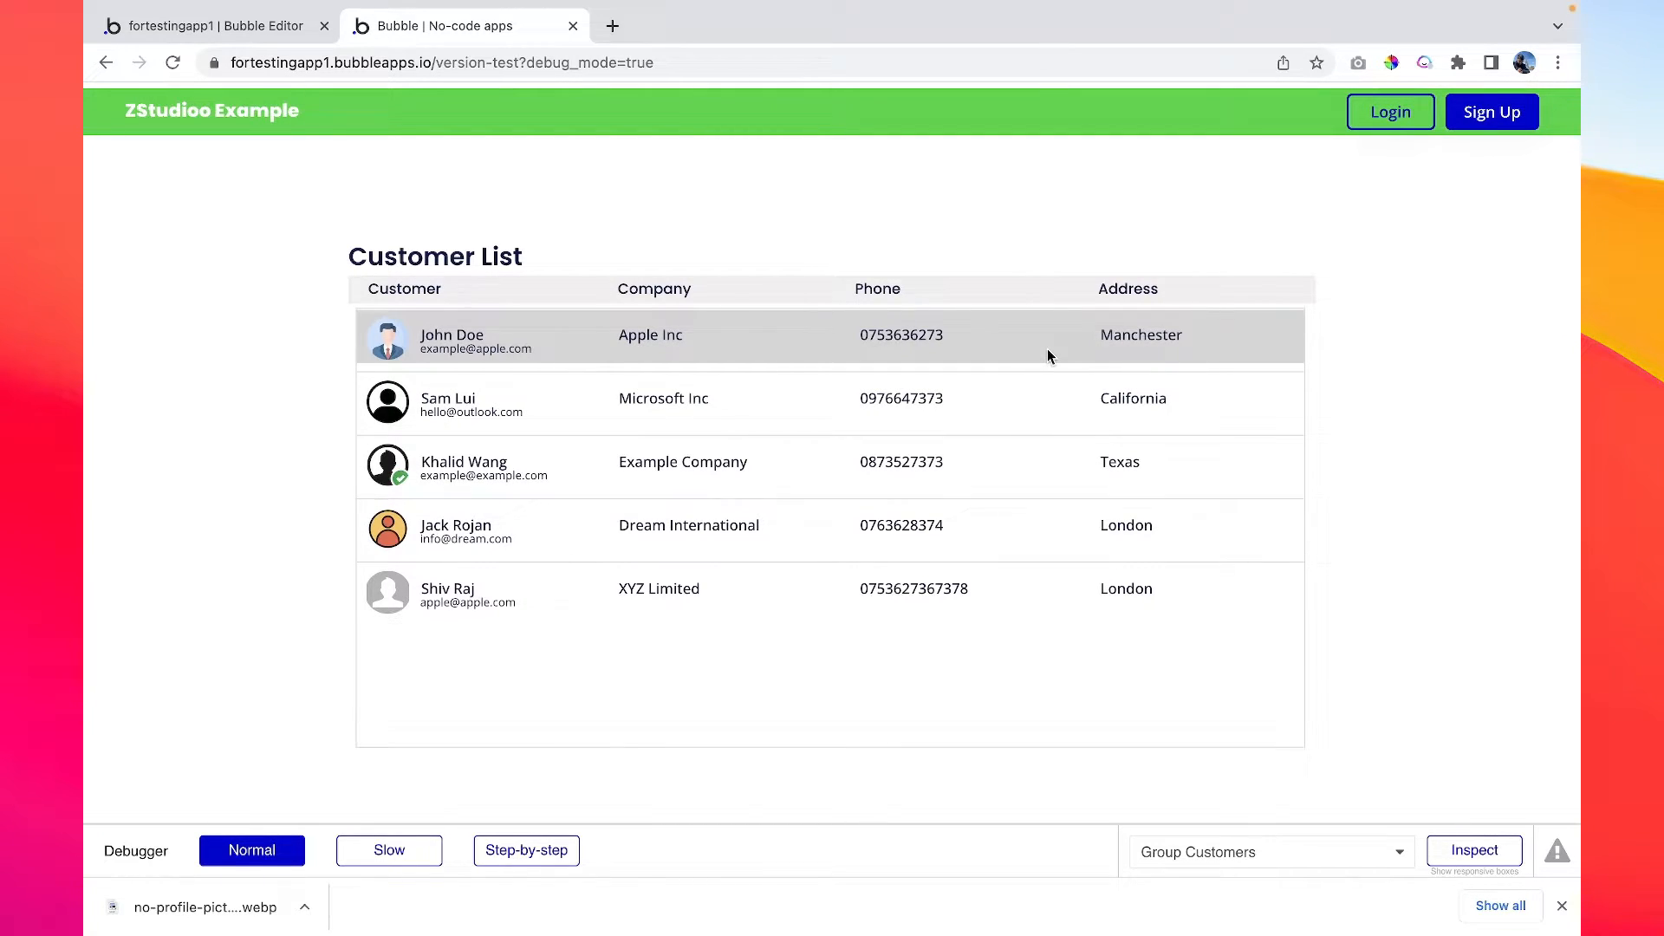
mouse_move(1010, 387)
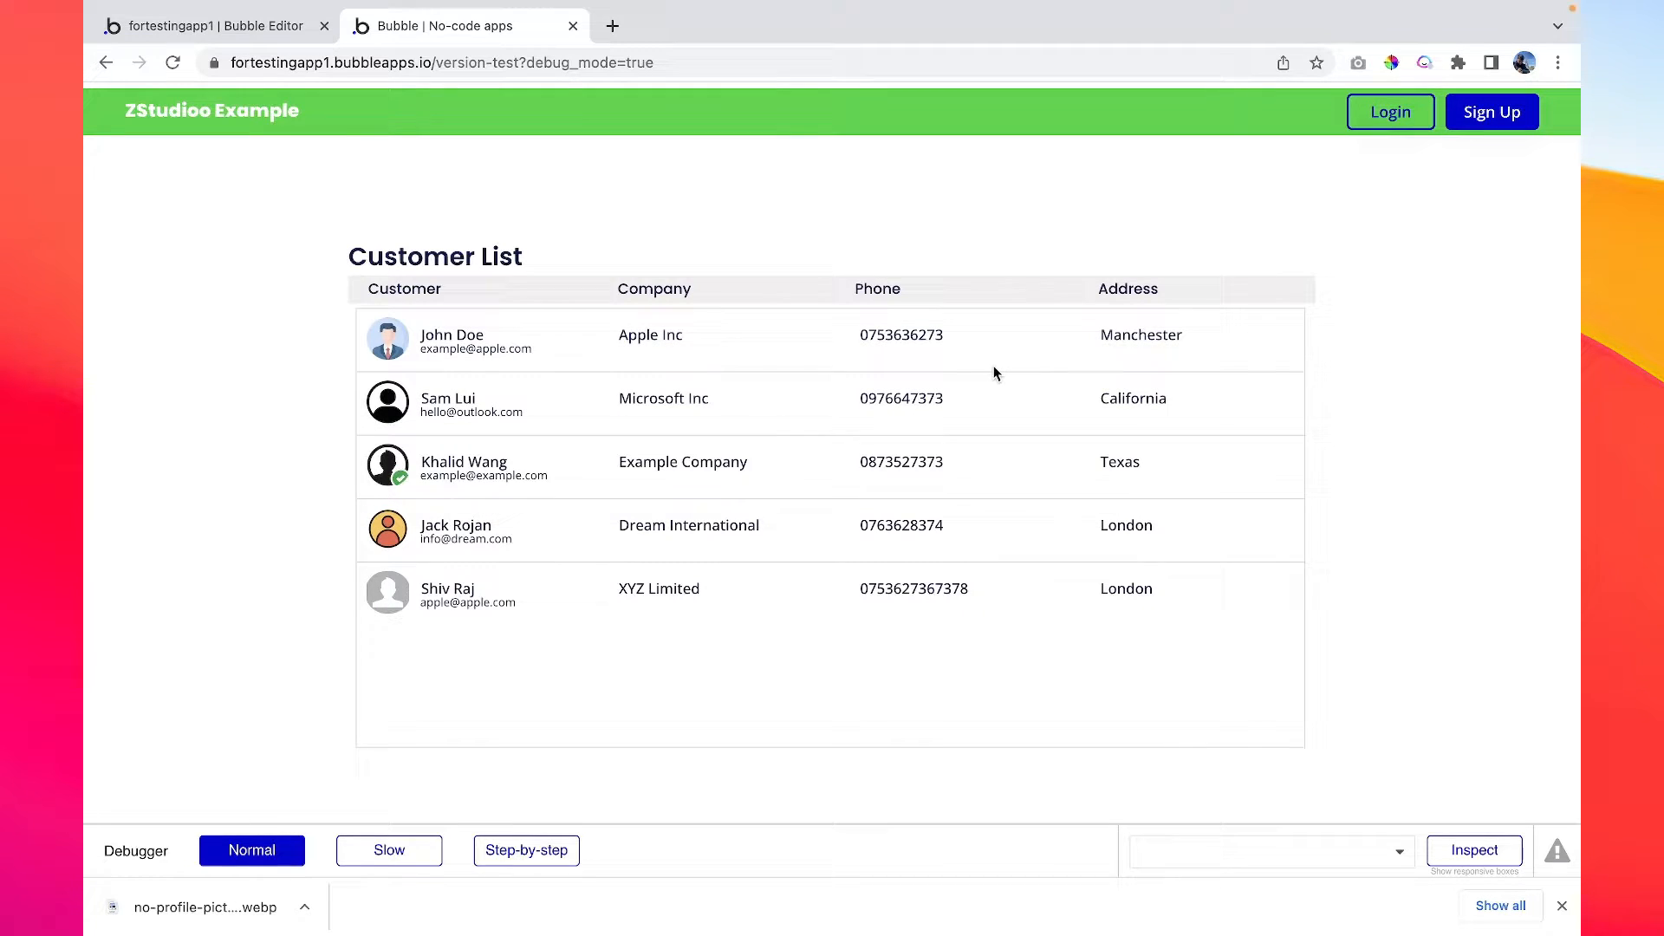
mouse_move(847, 507)
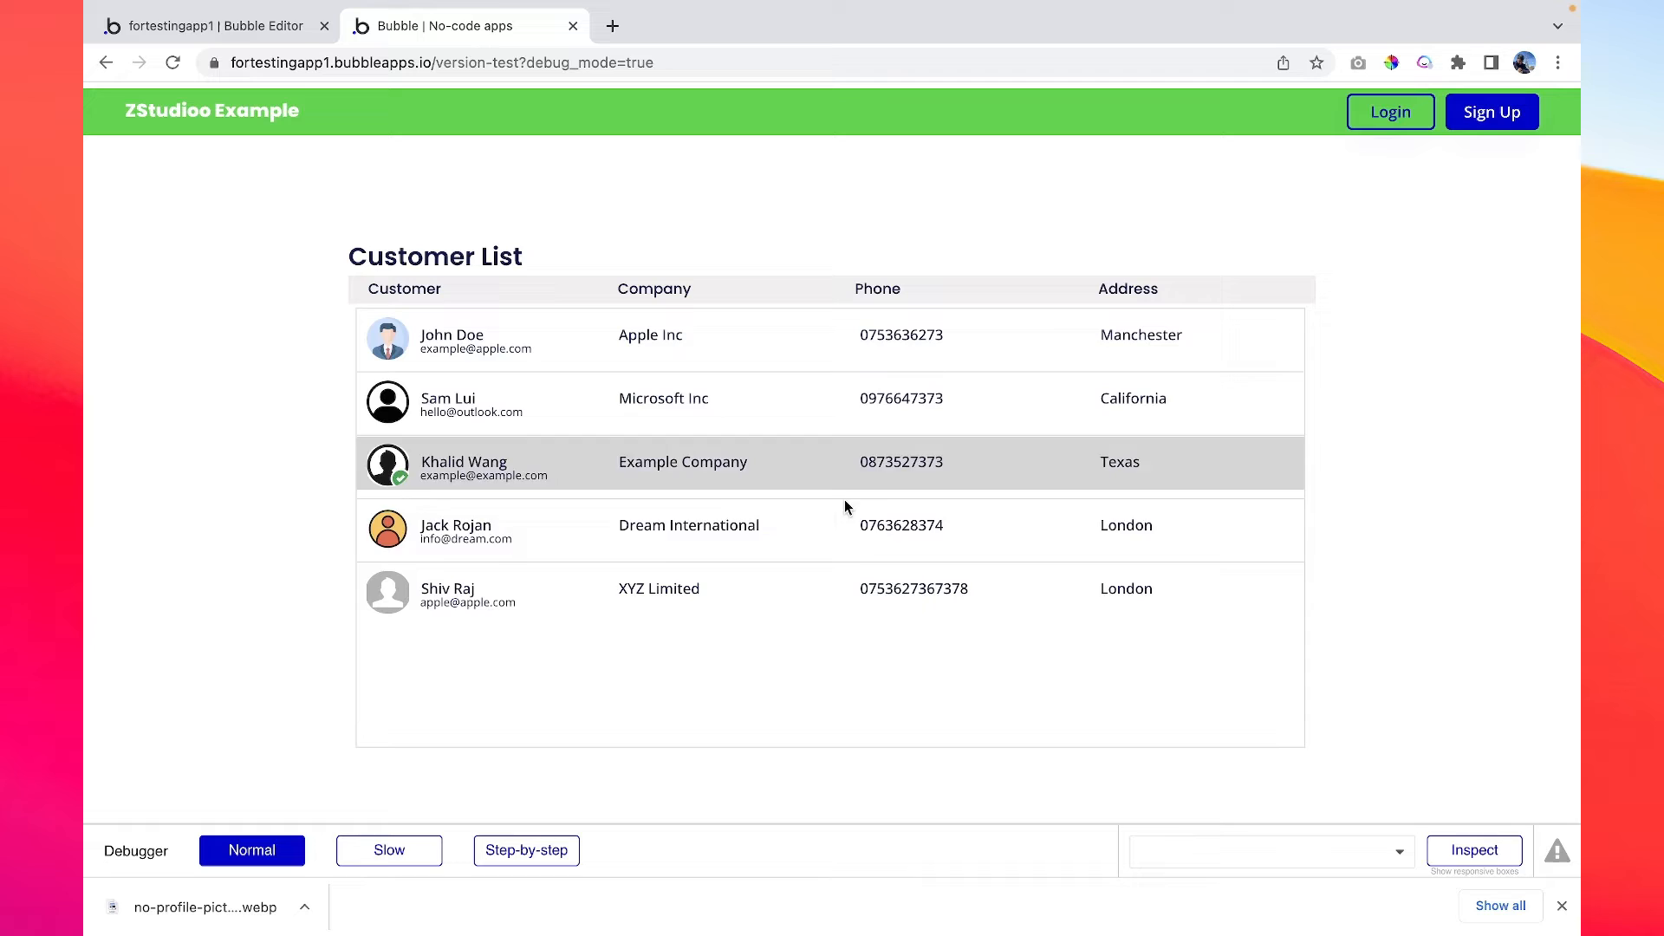
mouse_move(855, 548)
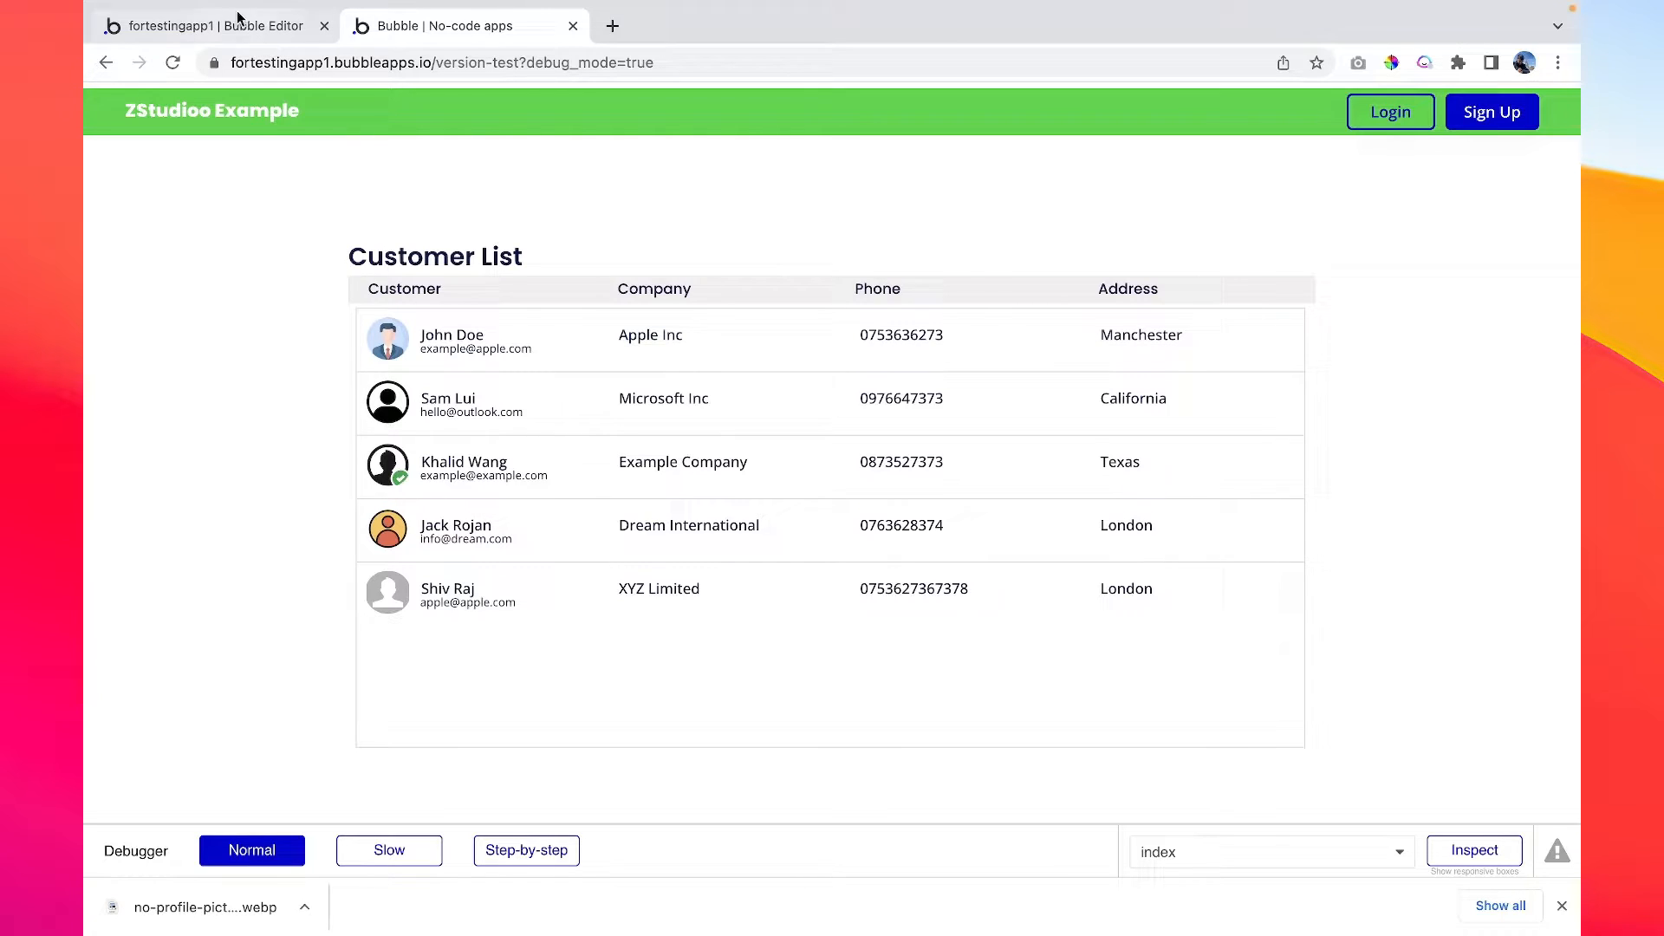
Step: Set the new button's label to 'Add New'
left_click(212, 25)
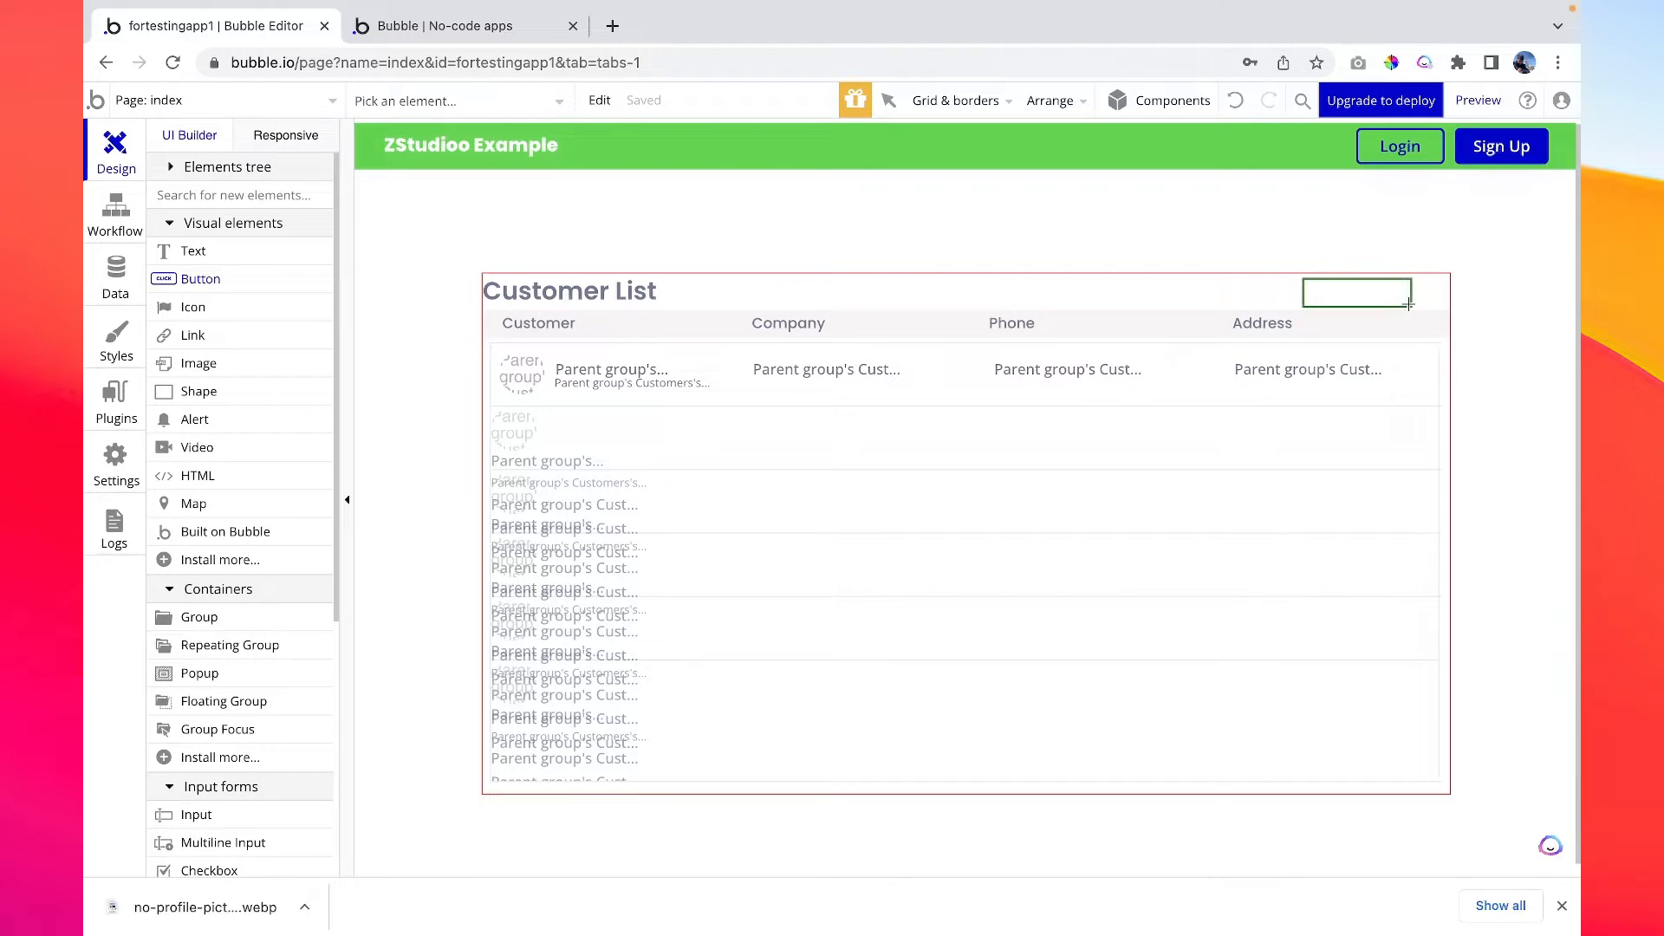
left_click(1357, 293)
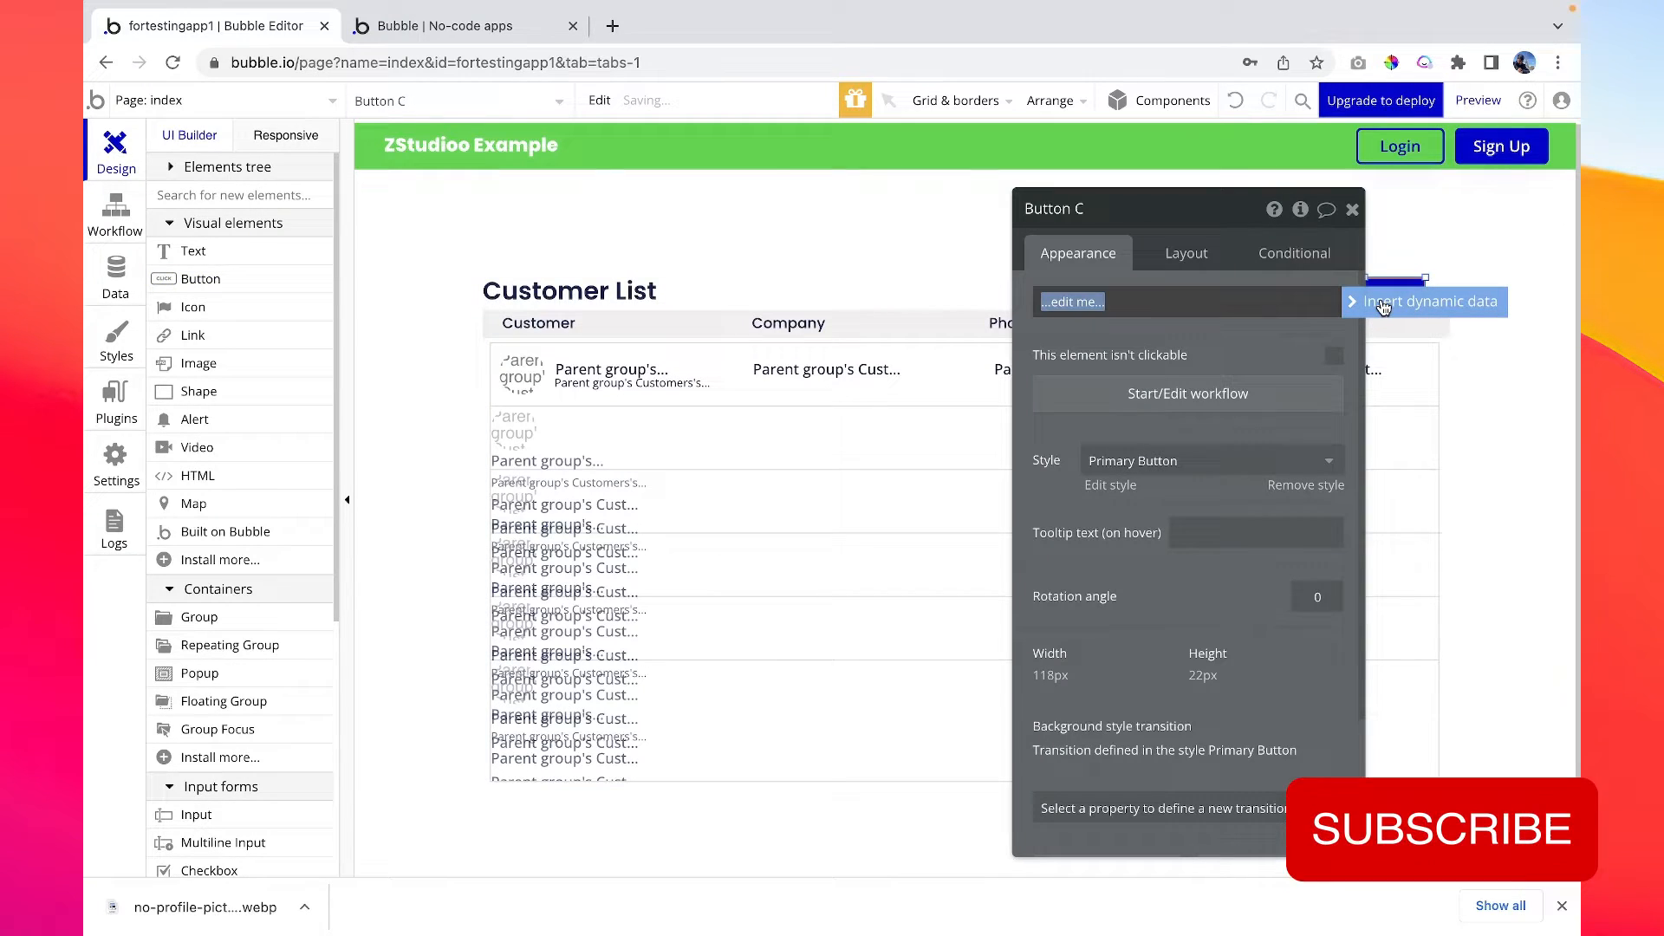
type("A")
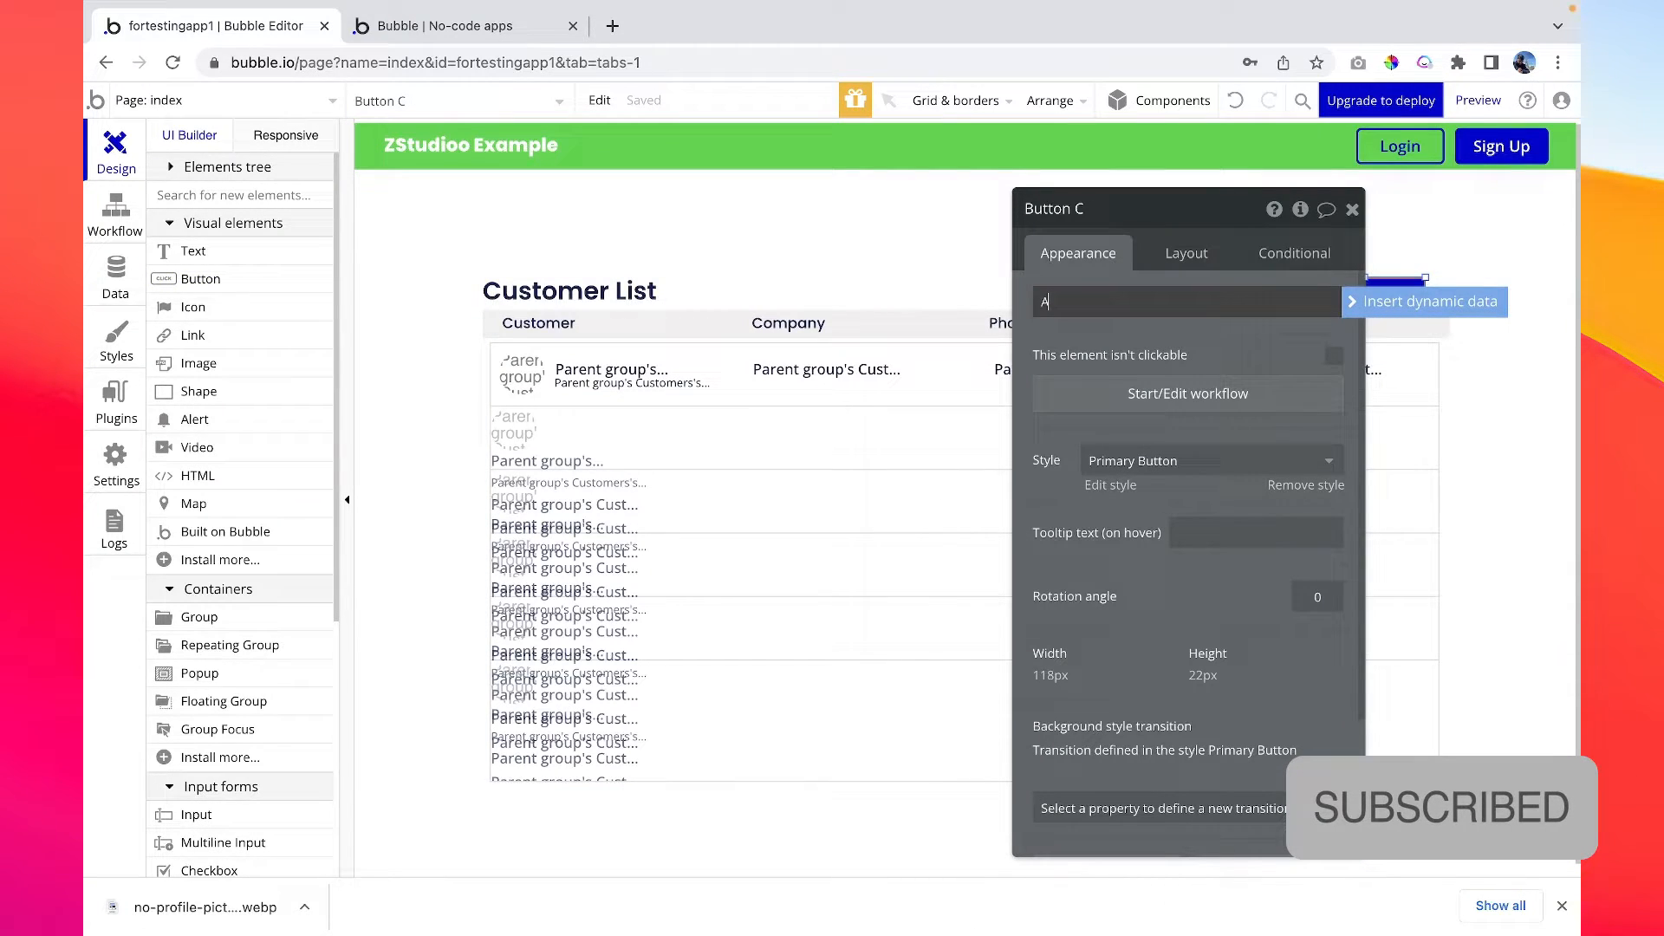
type("dd New")
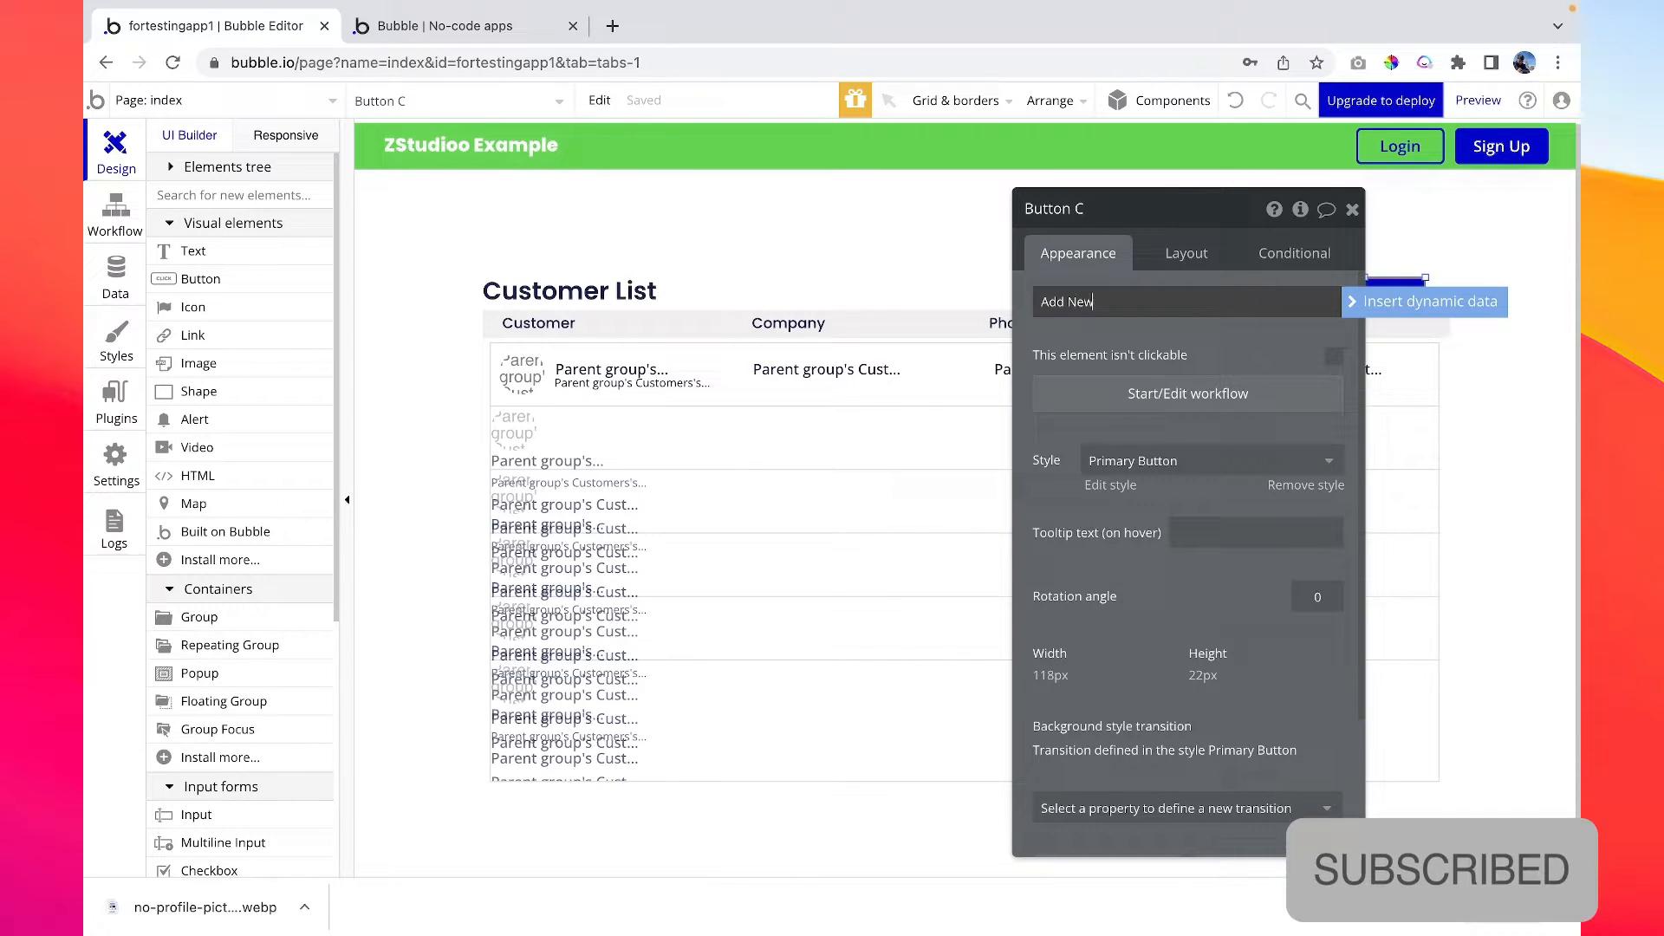
type("Add New")
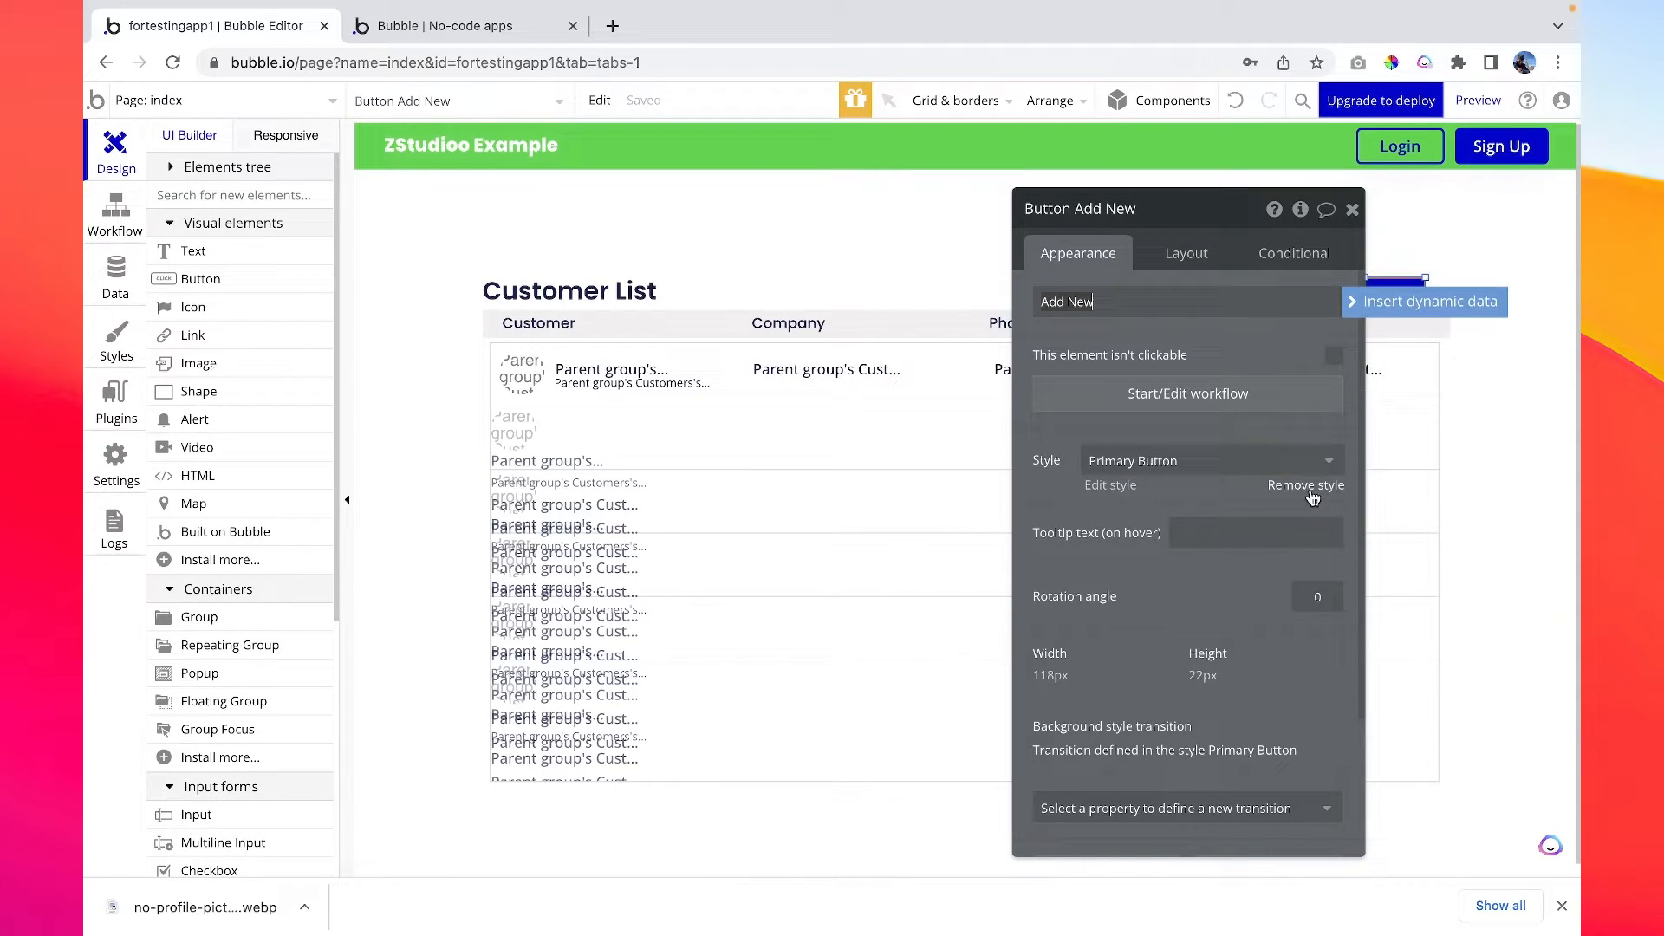
Step: Remove the button's preset style and set its font size to 12
left_click(1186, 252)
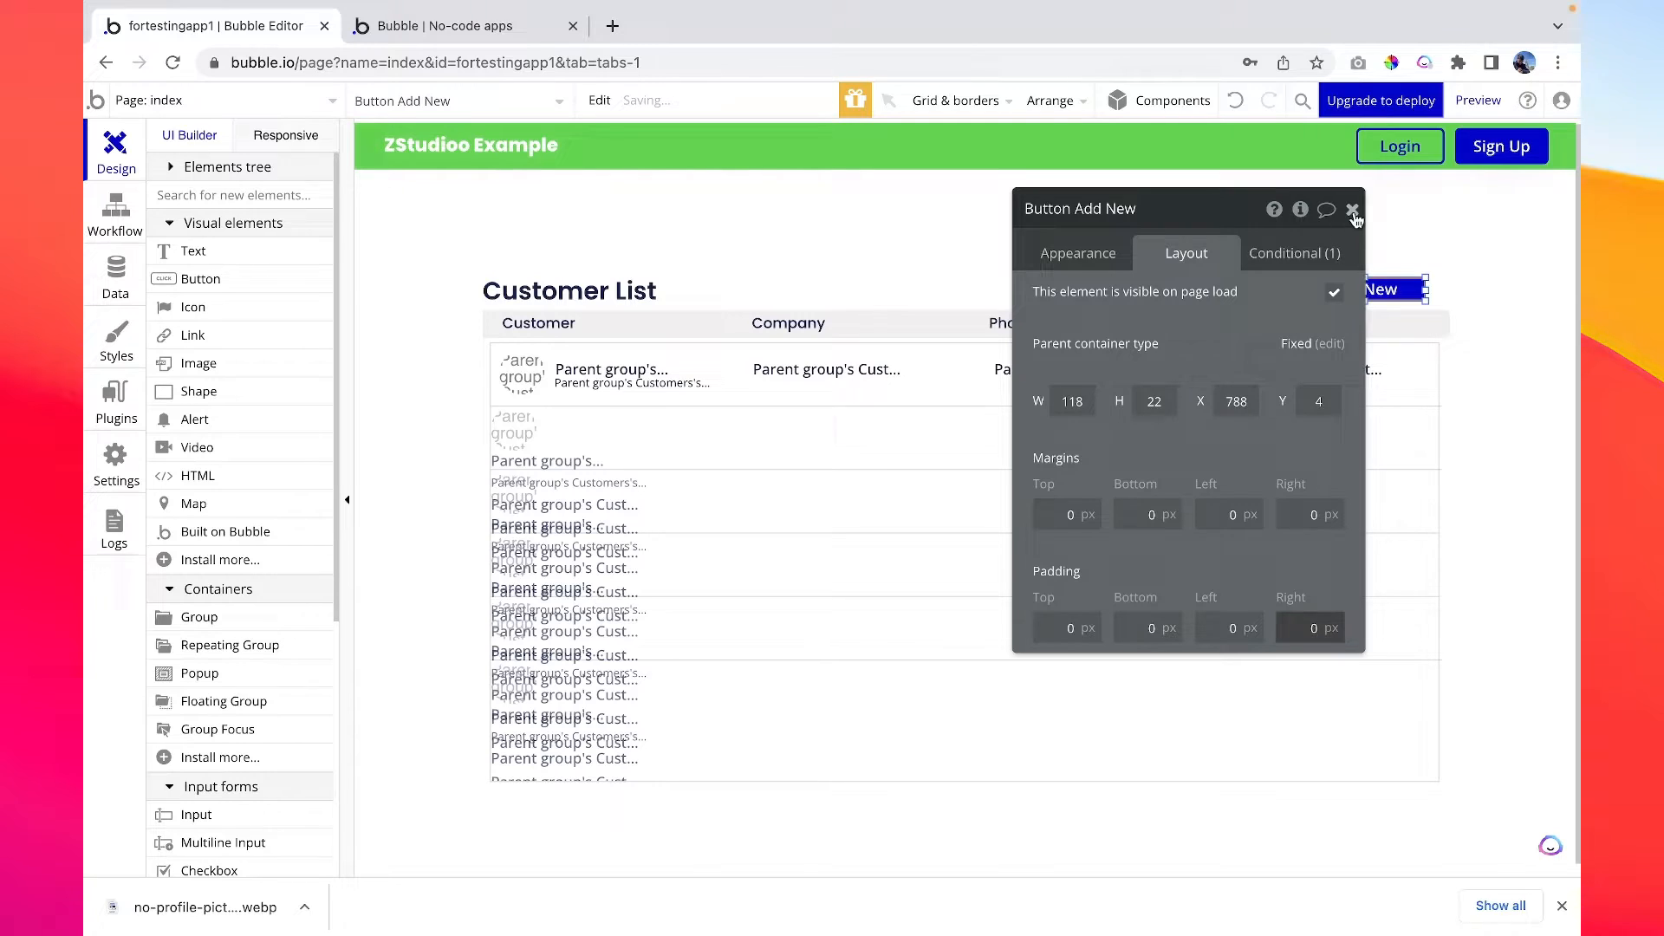
left_click(1352, 210)
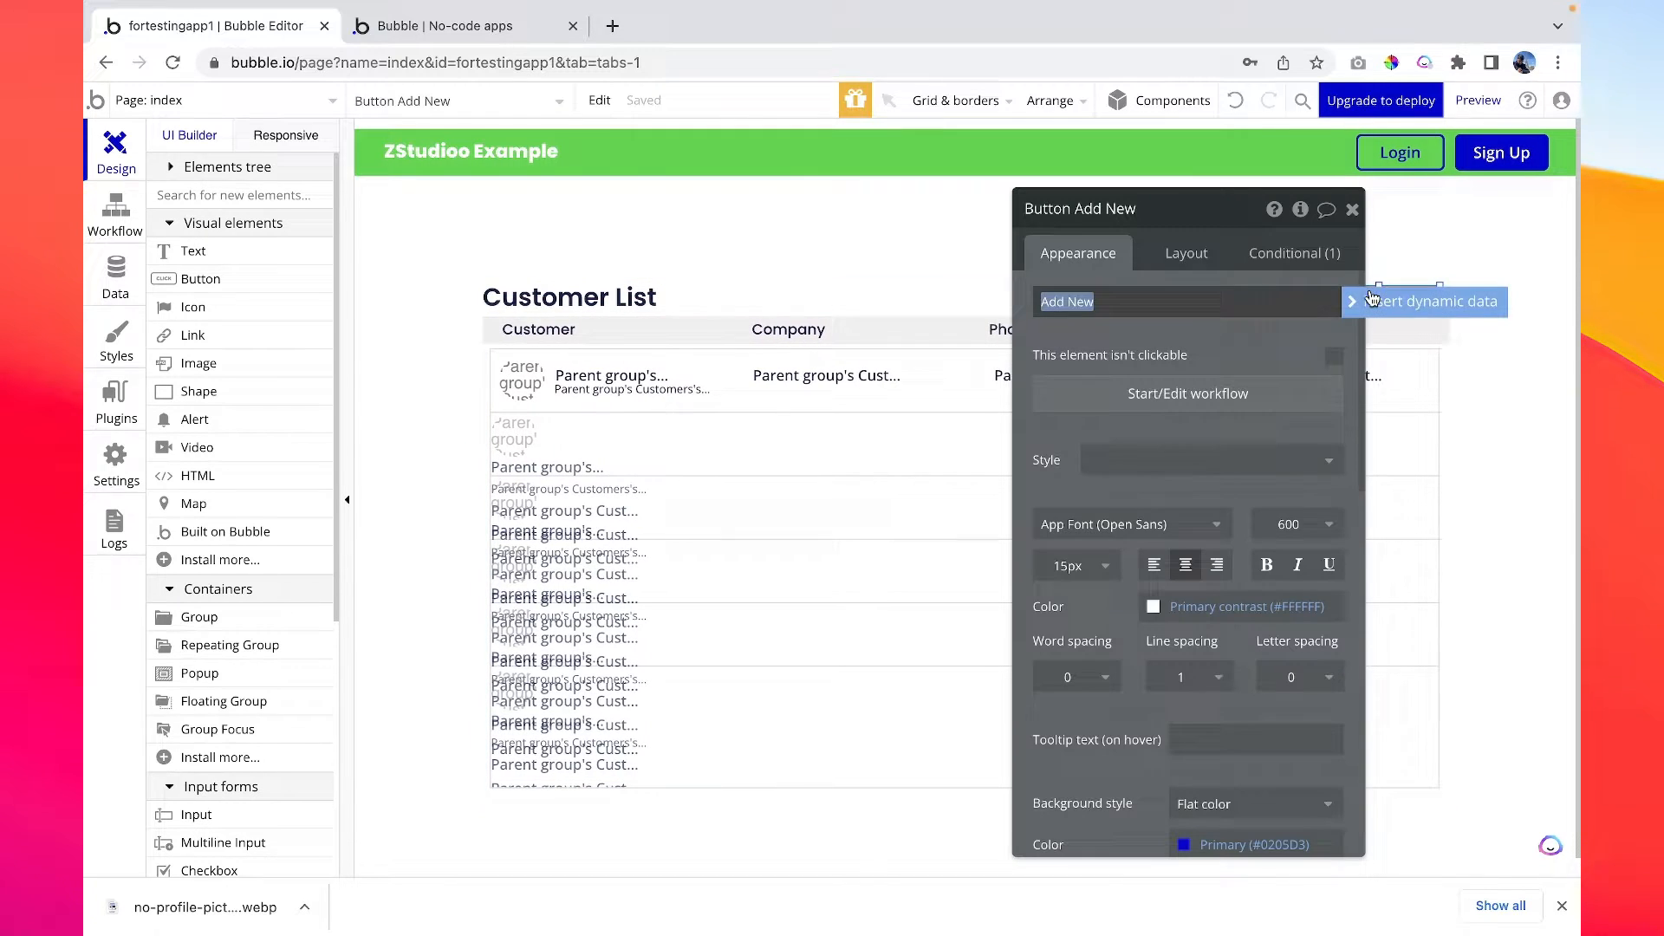
left_click(1076, 565)
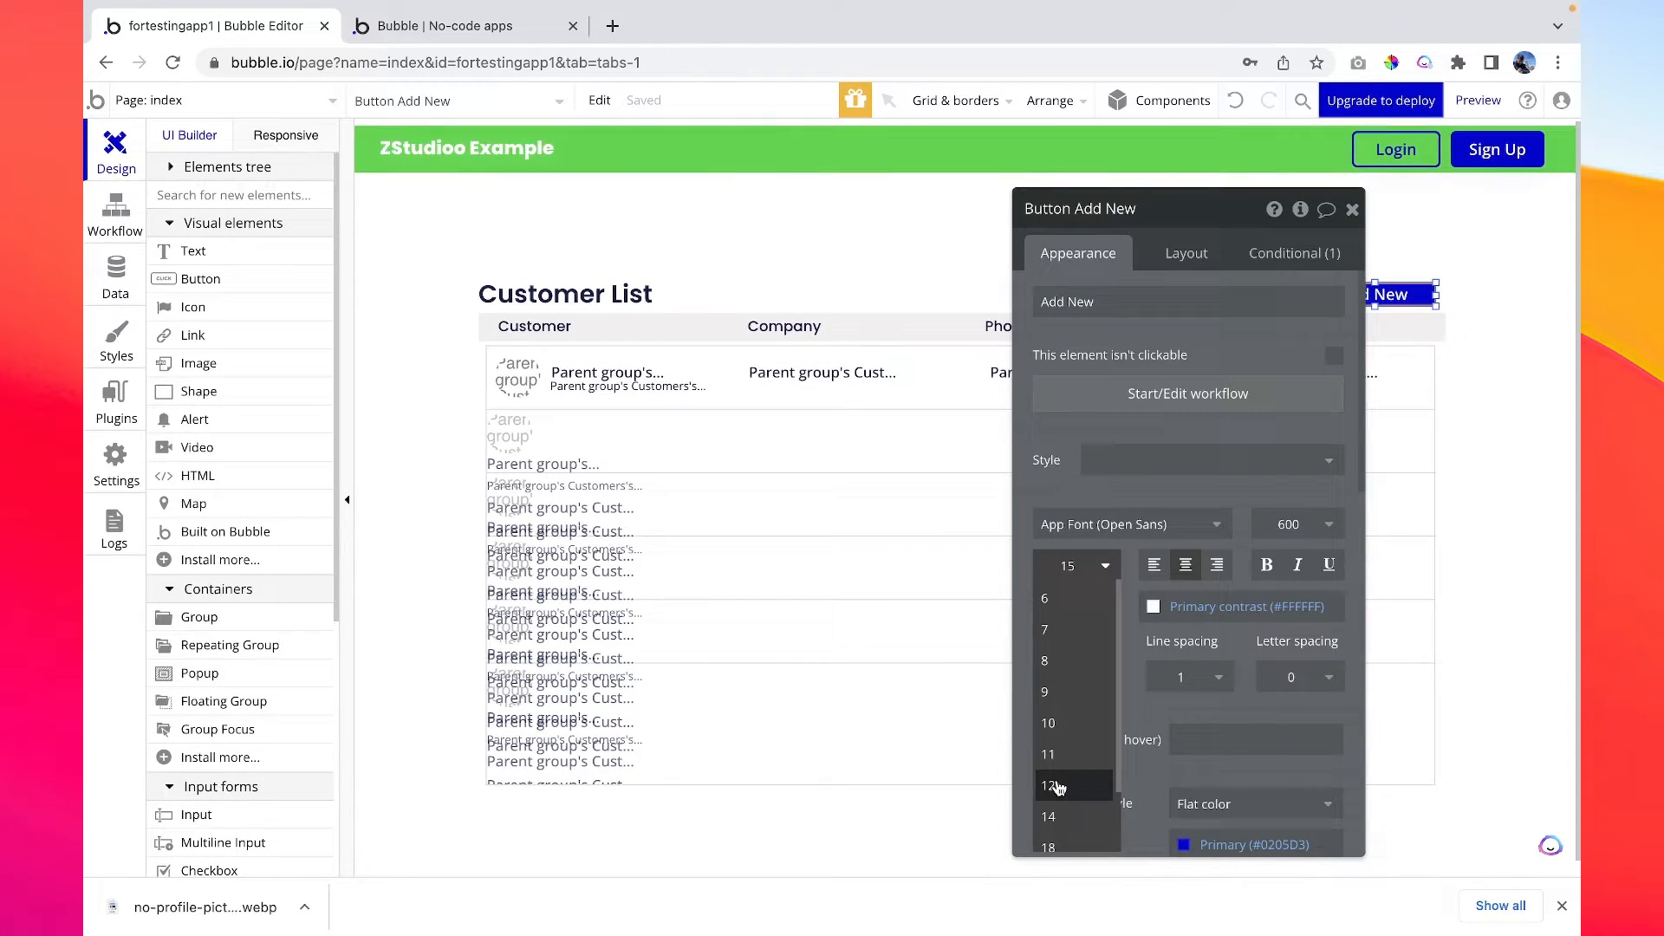
left_click(1050, 785)
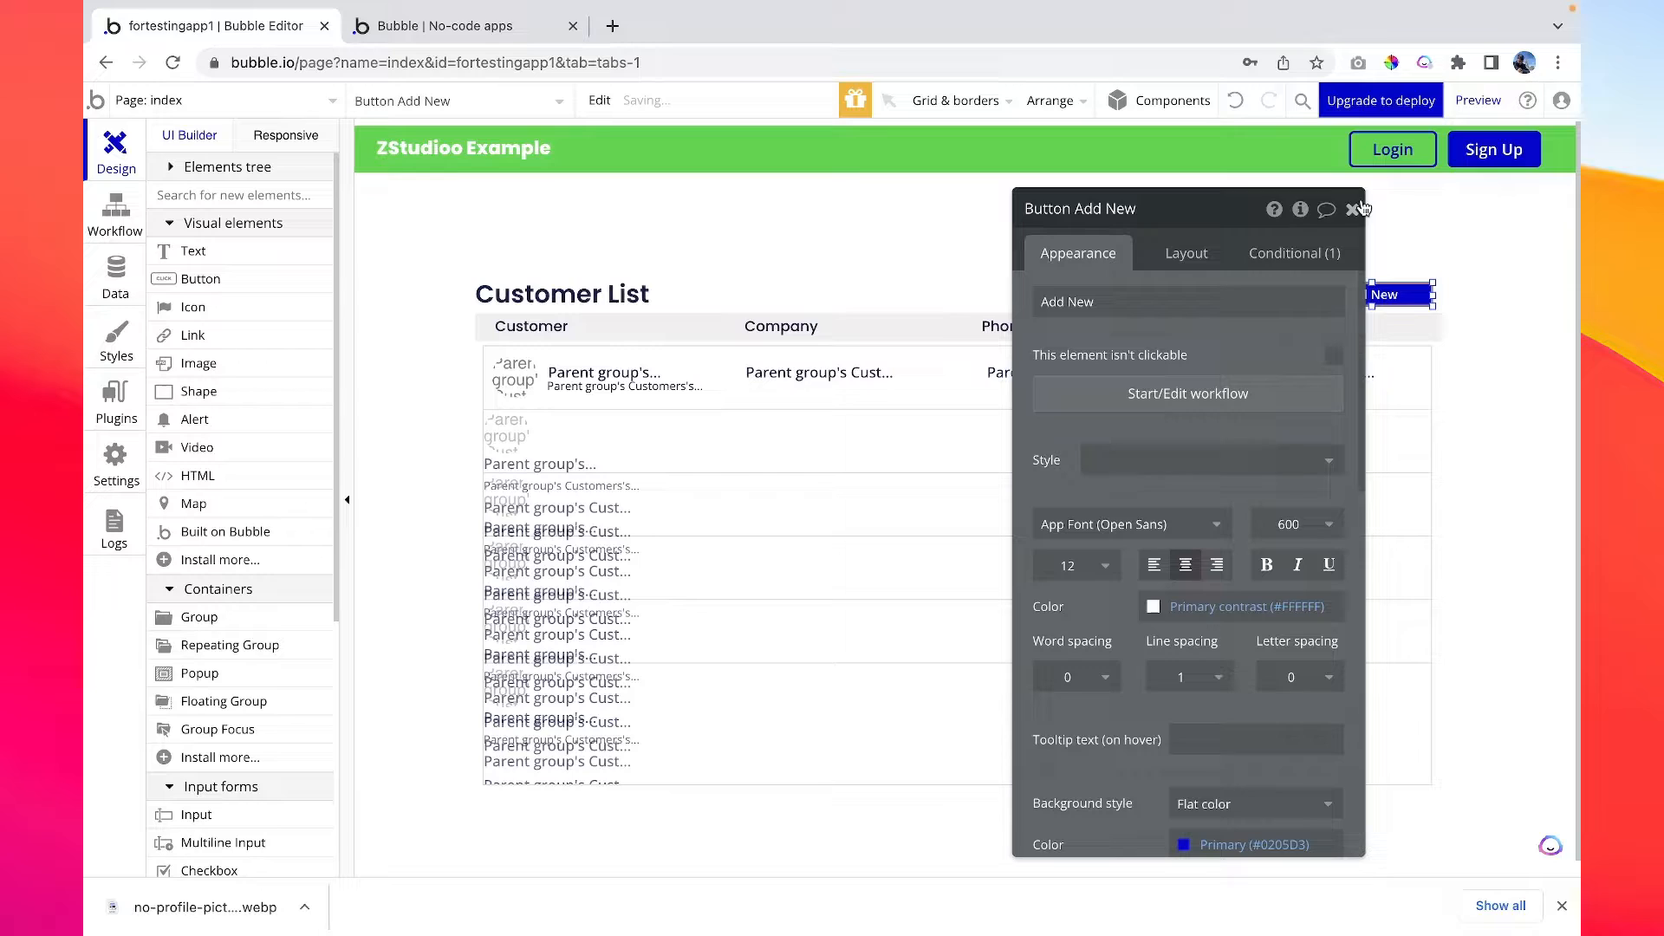
left_click(1353, 209)
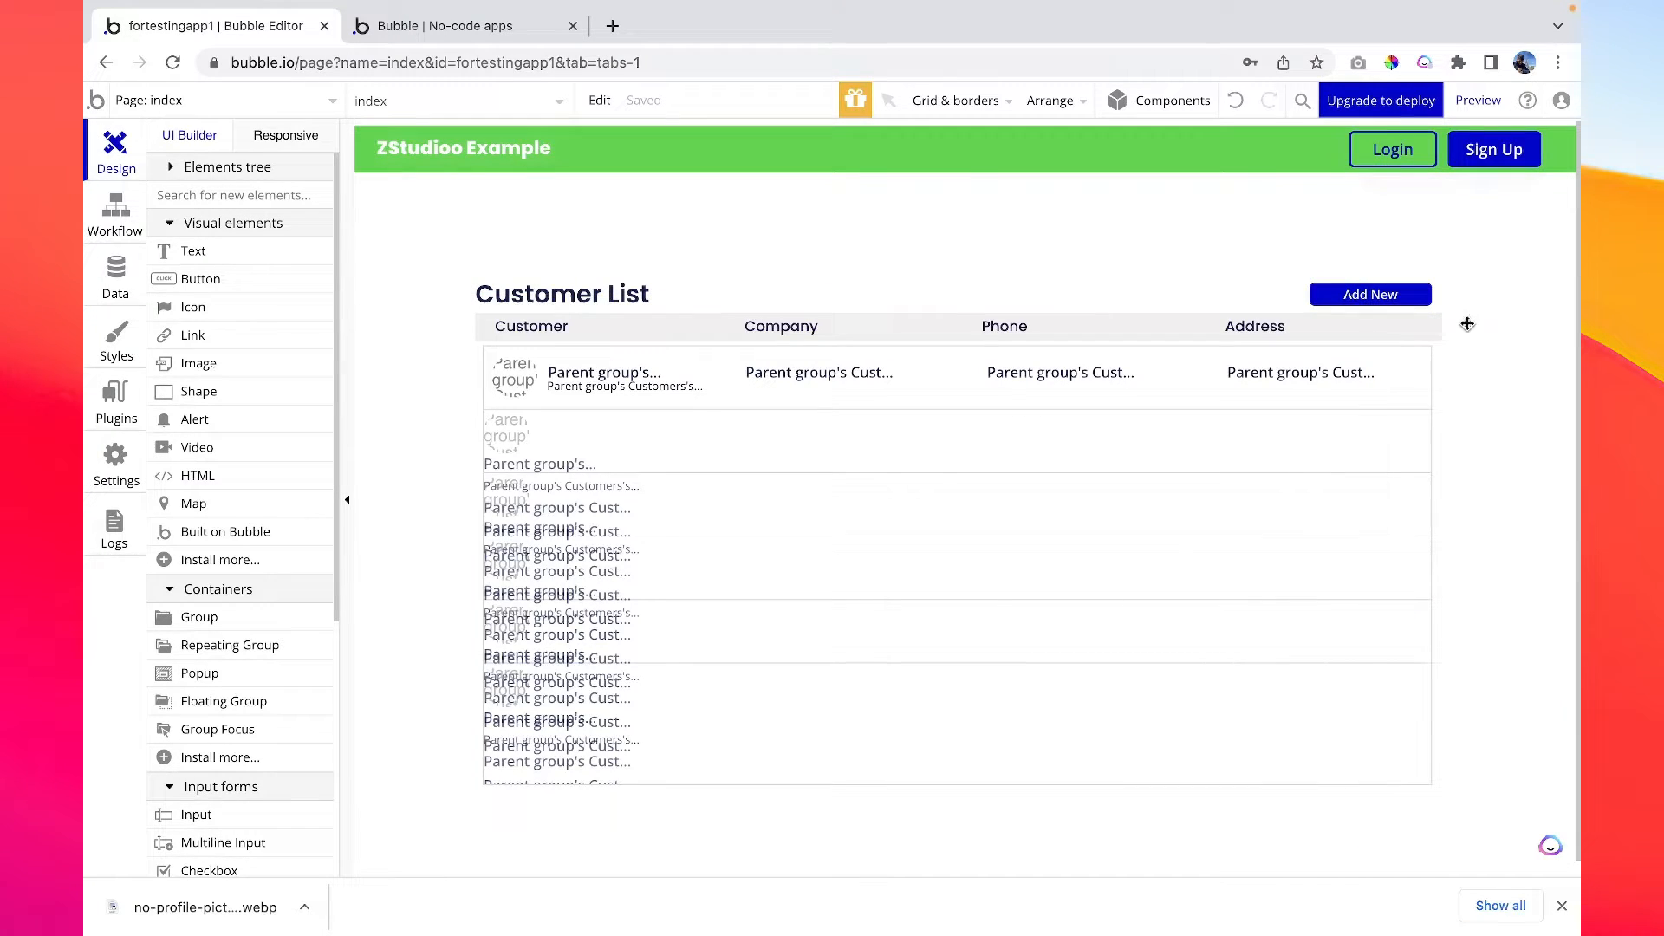
left_click(1369, 295)
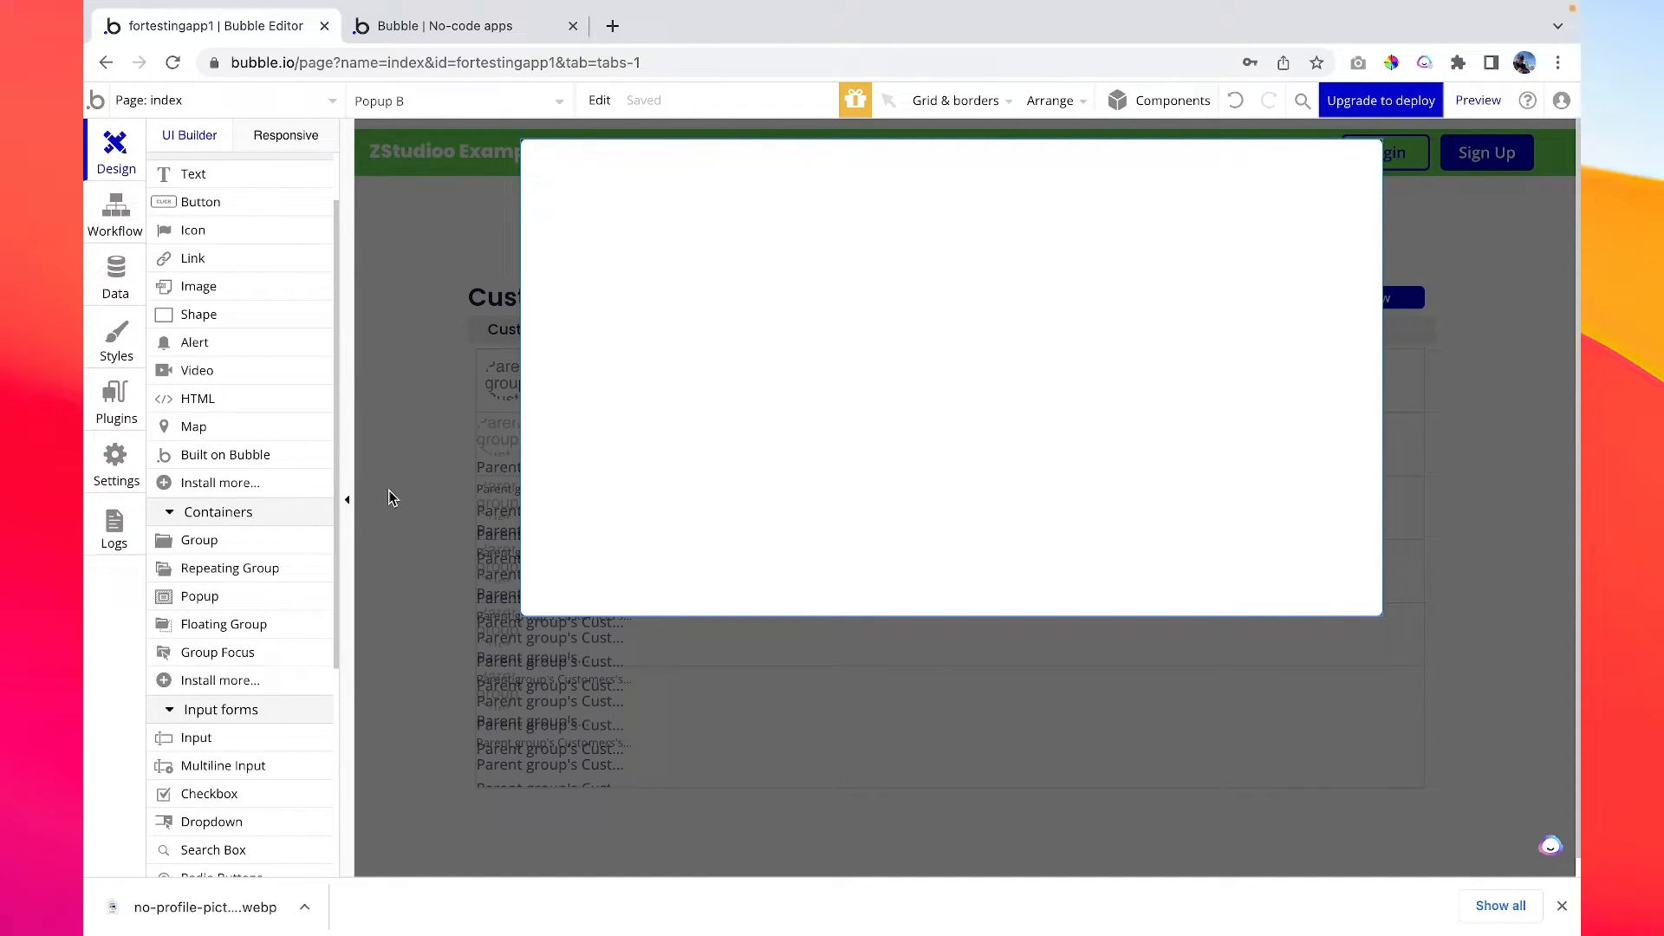
mouse_move(250, 250)
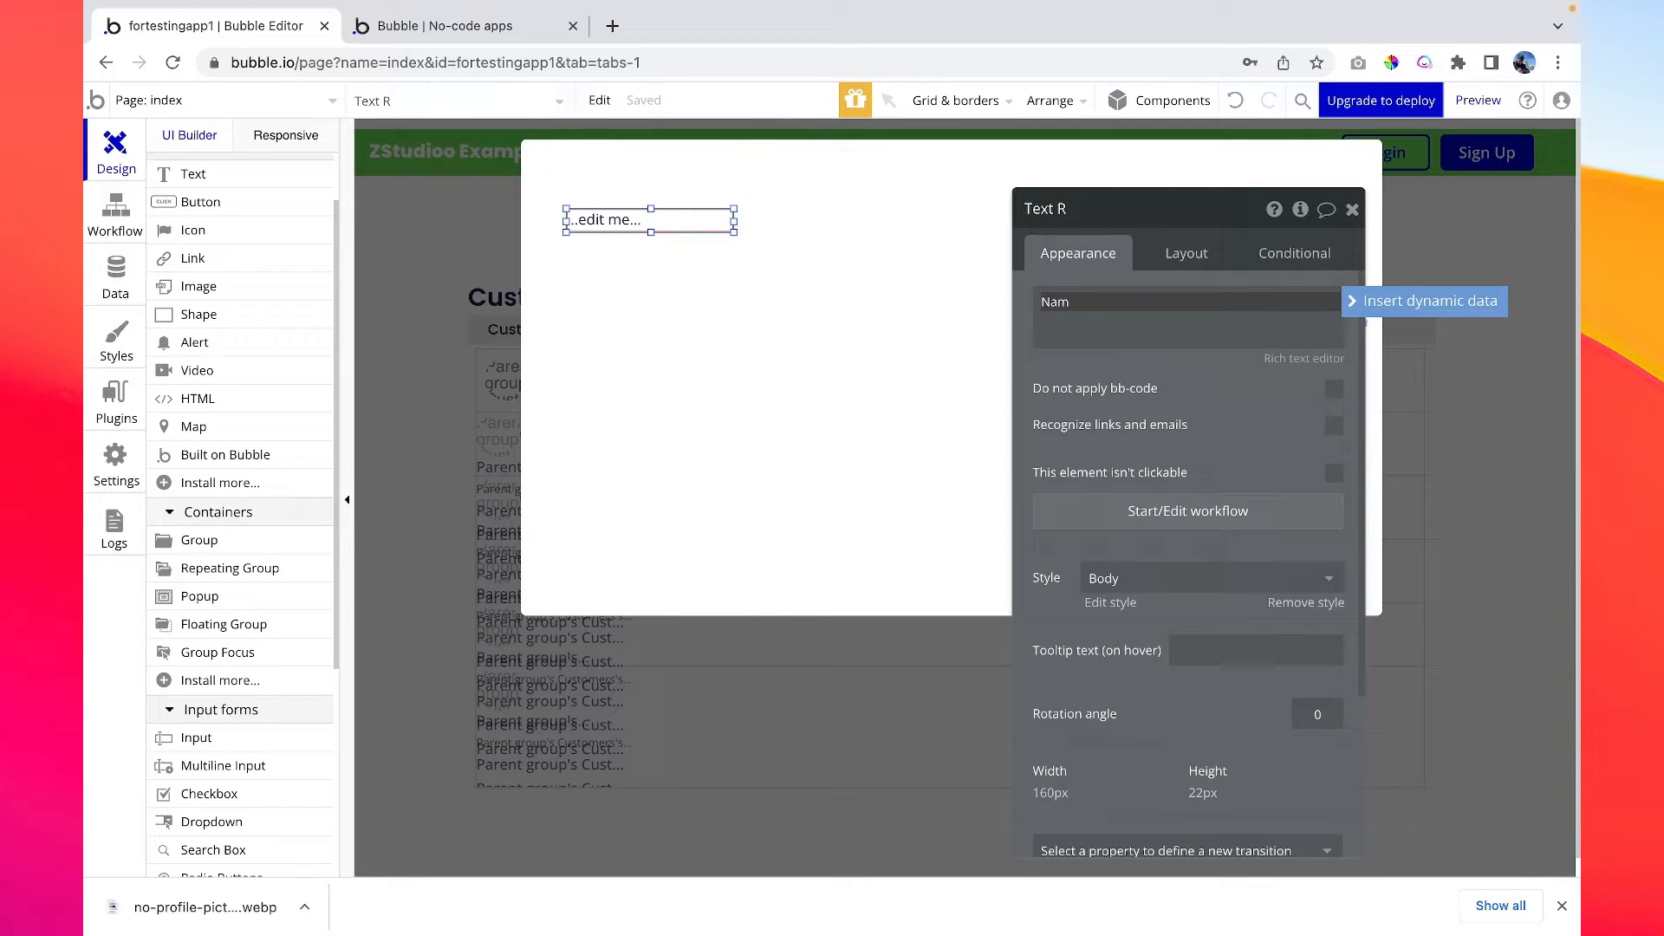
Step: Label the popup's text element 'Full Name' and add an input below it
type("Nam")
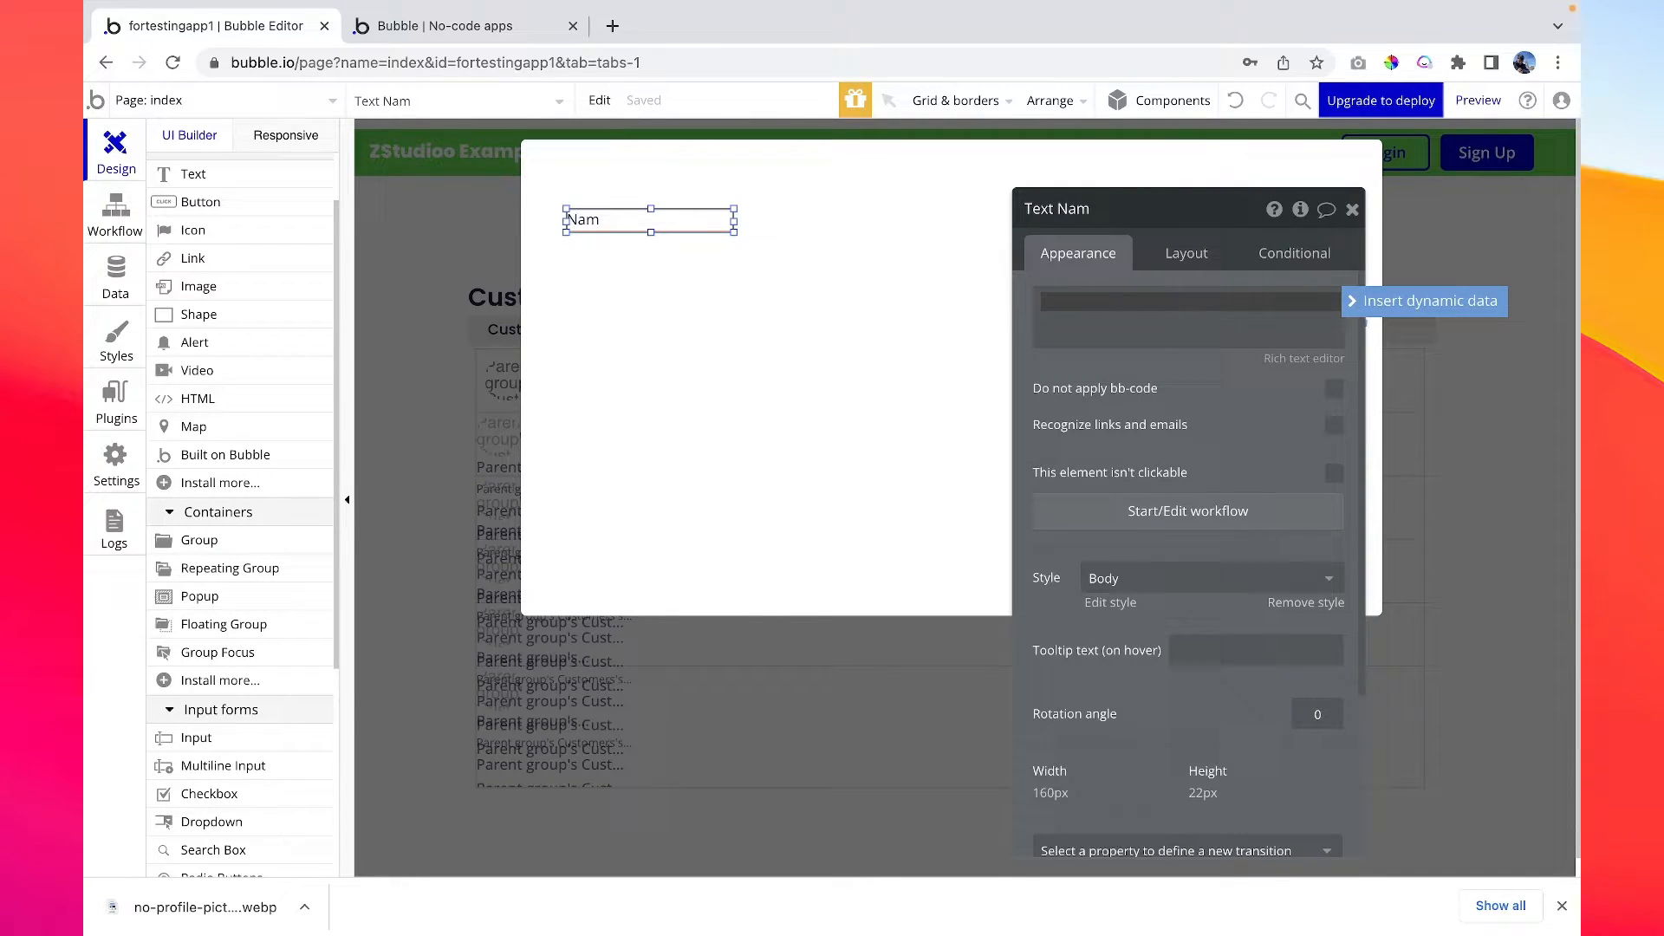
type("Full")
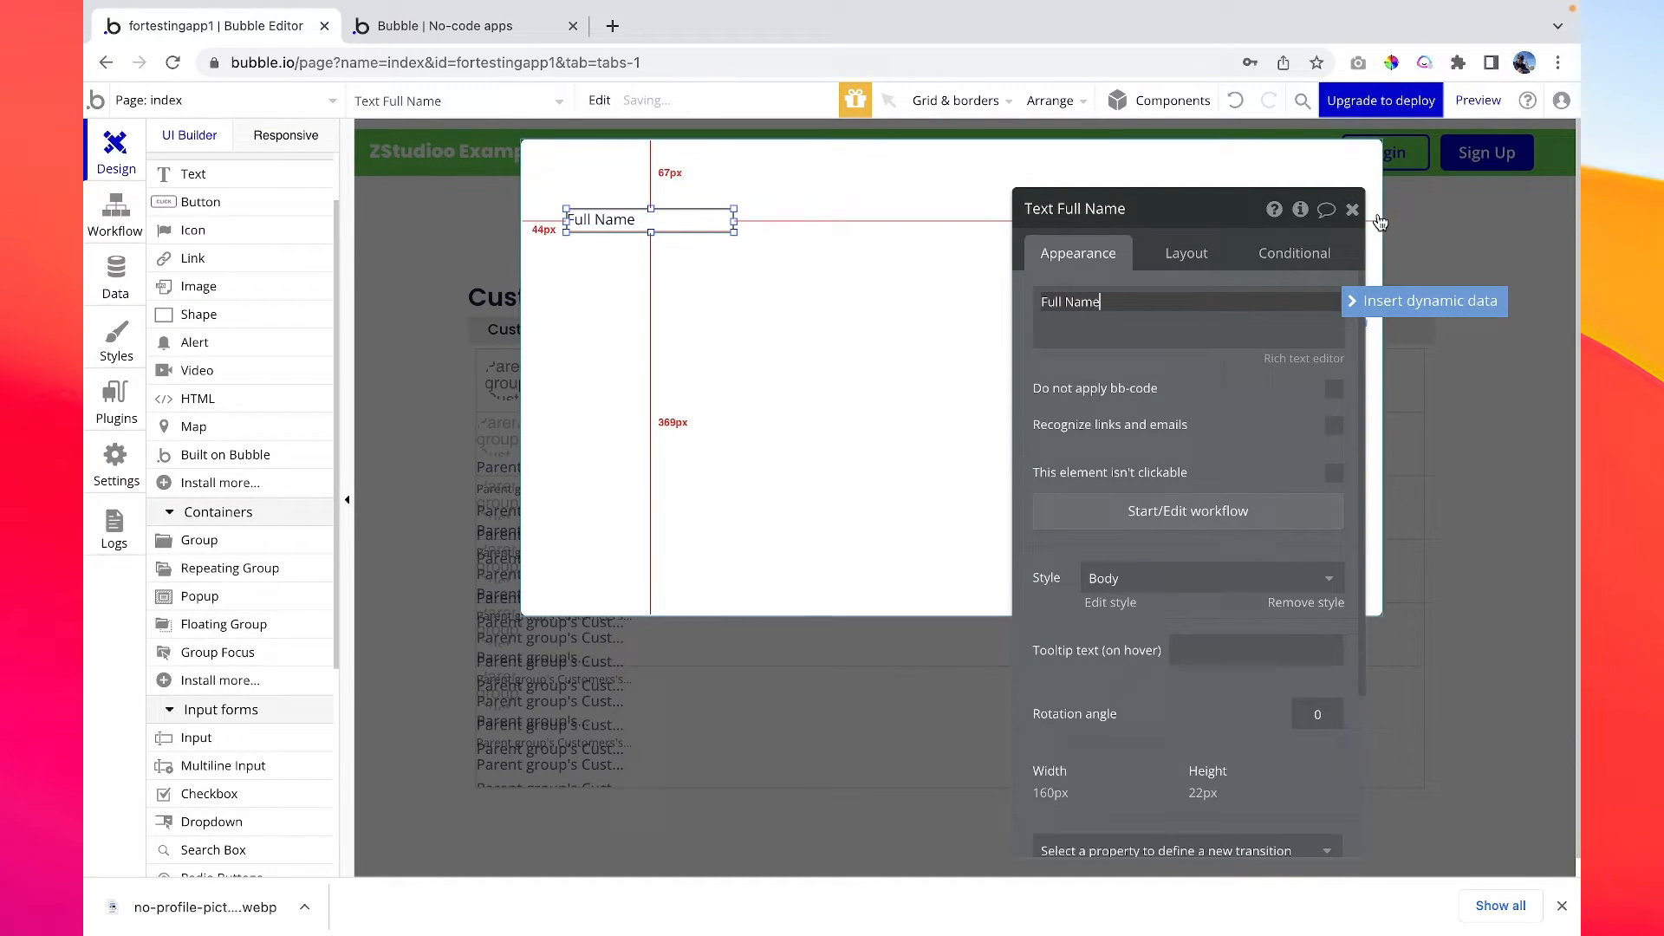
left_click(1351, 209)
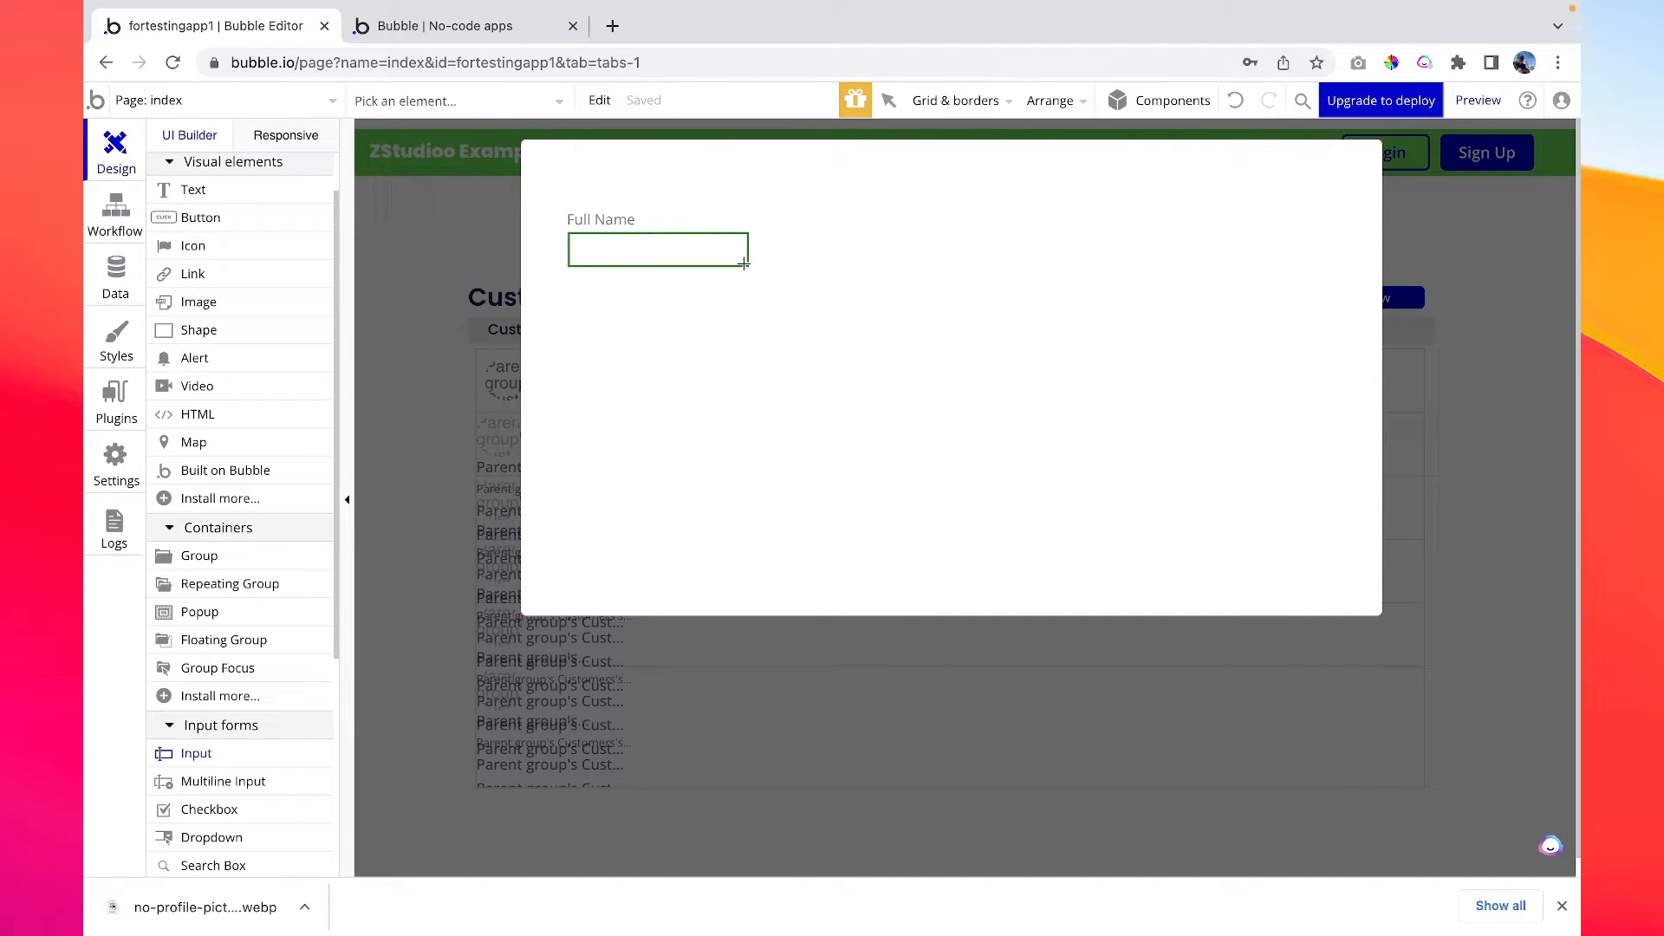
left_click(658, 250)
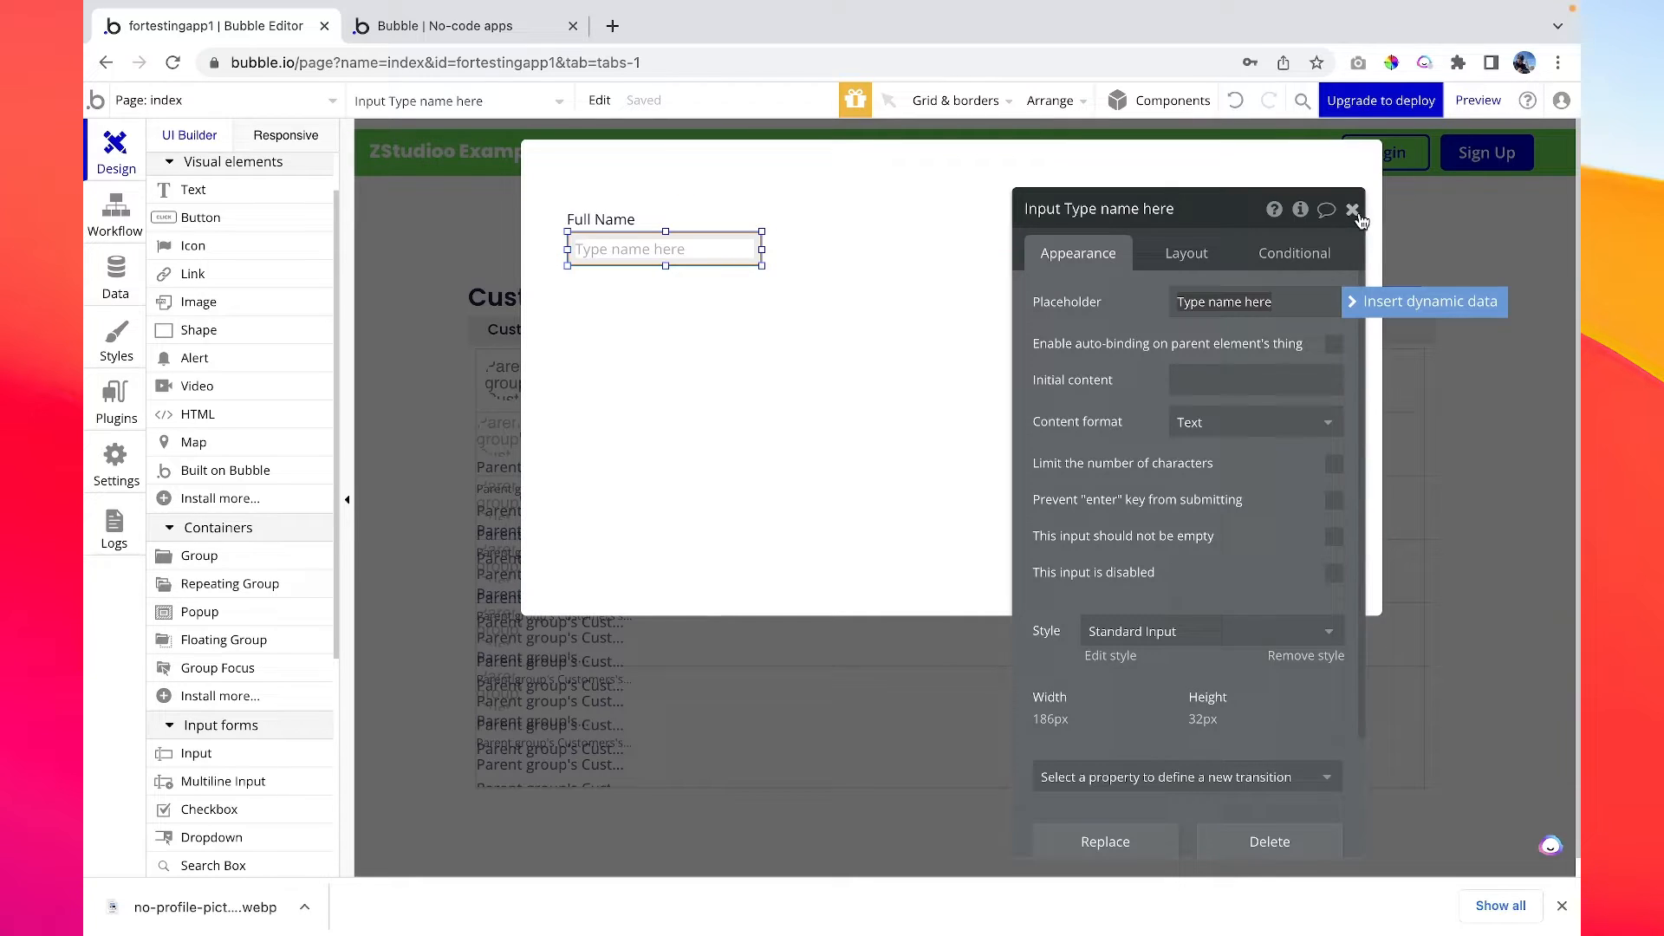
left_click(1352, 209)
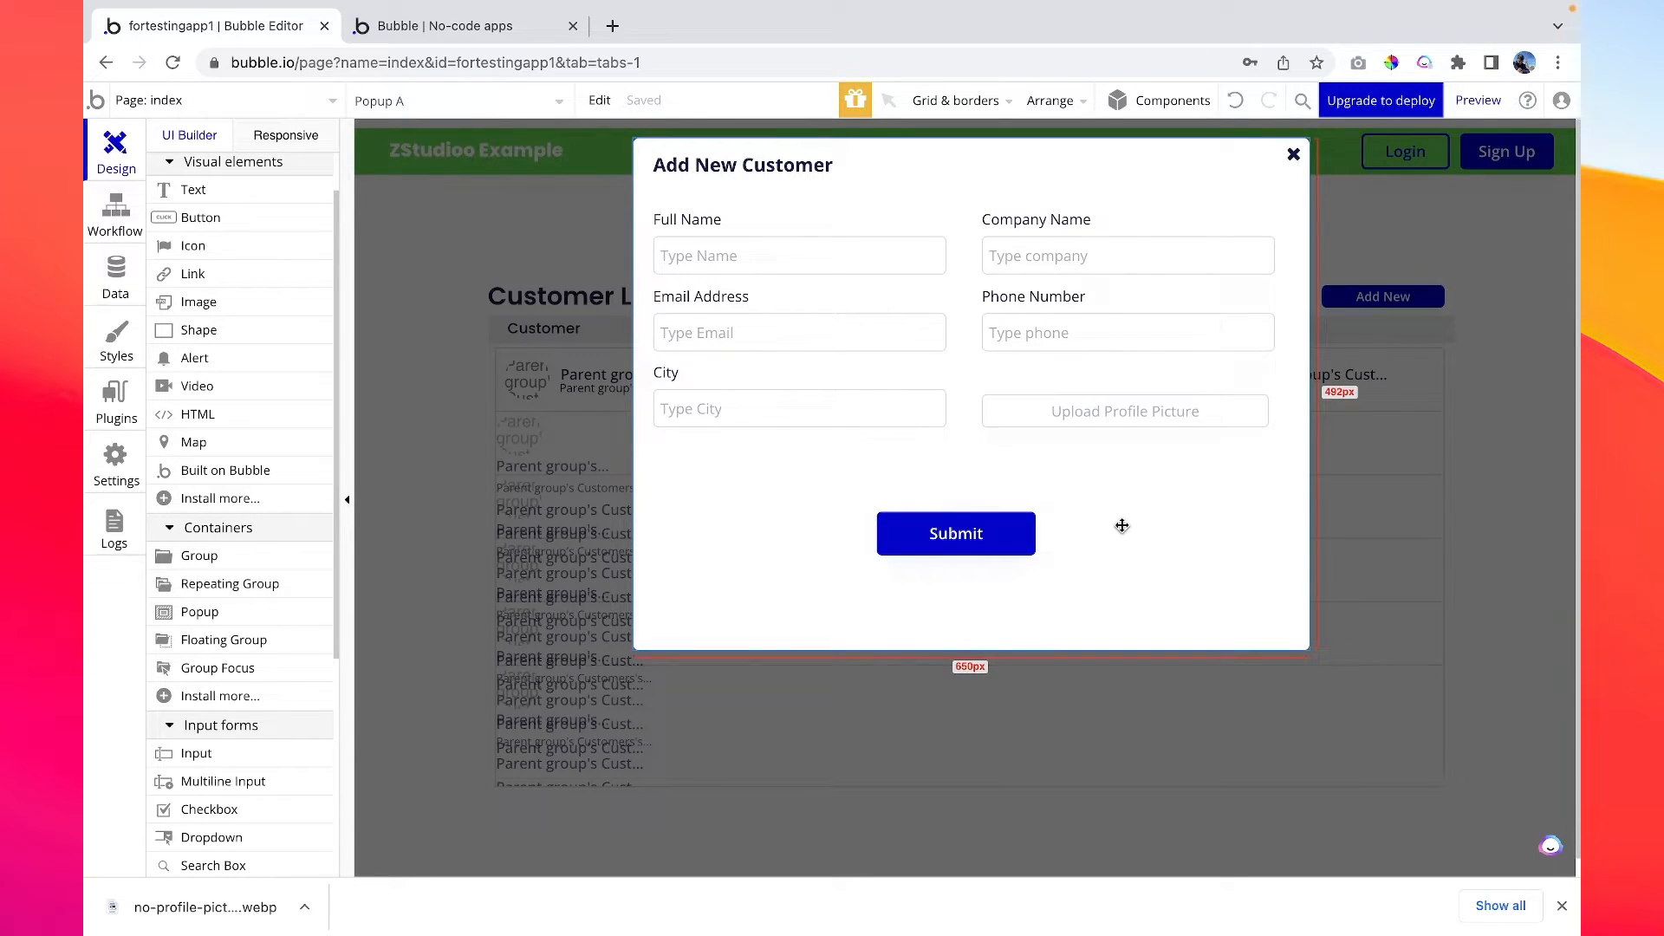
Step: Select the Upload Profile Picture uploader and align it beside the City input
left_click(743, 166)
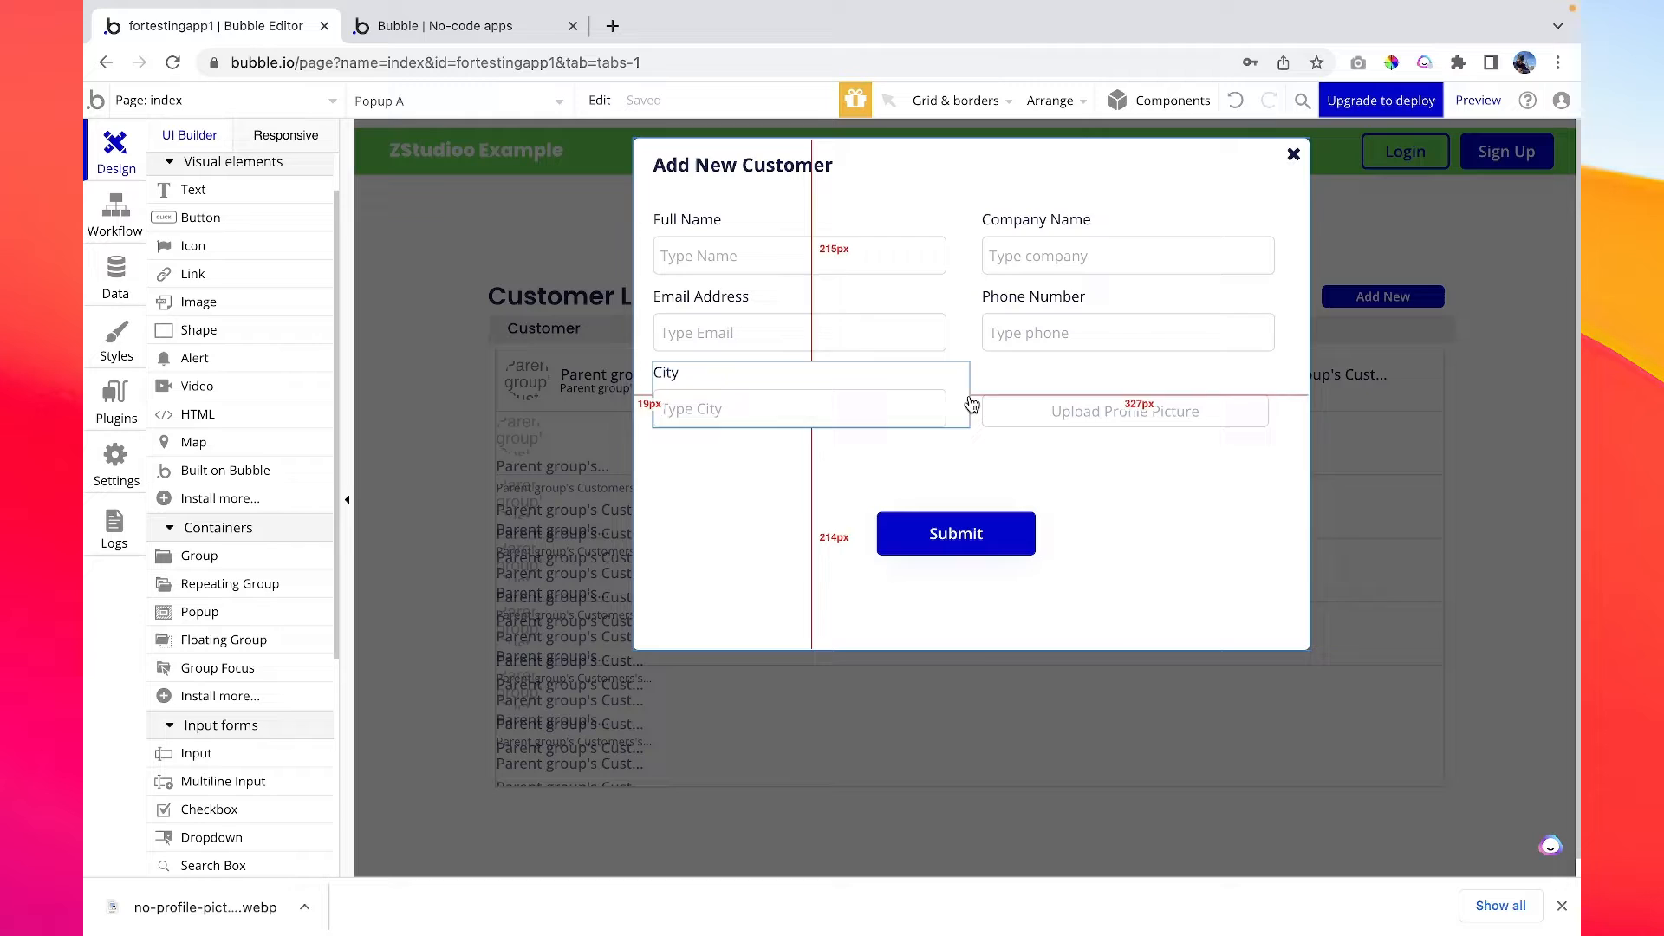
left_click(1124, 411)
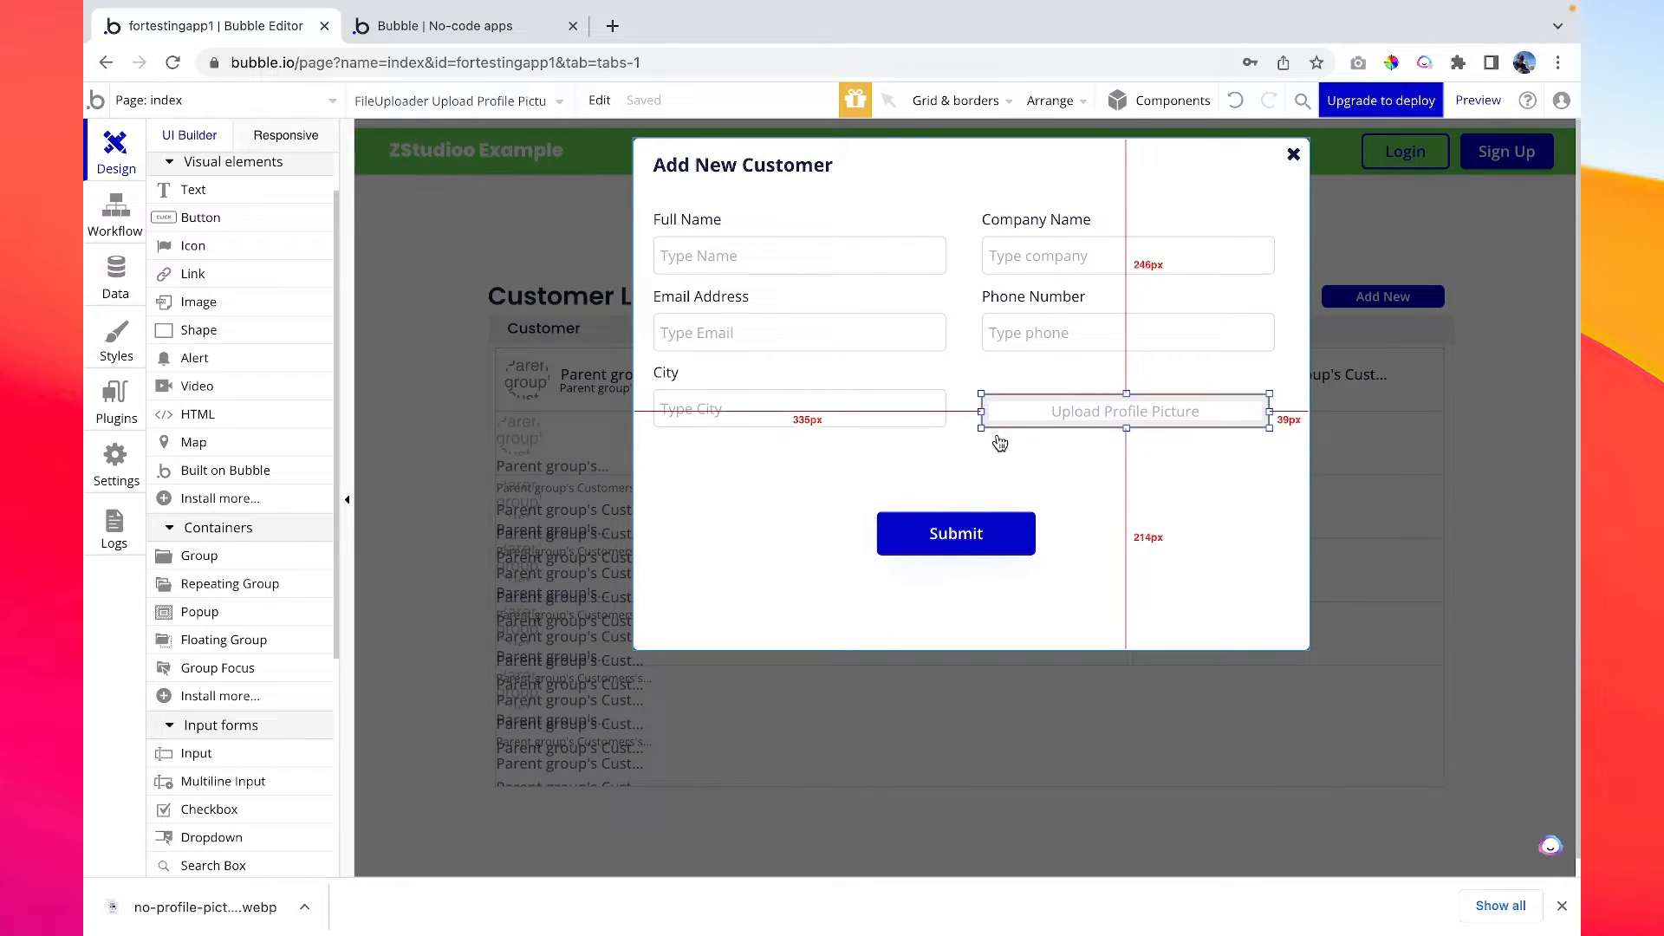
scroll("down", 3)
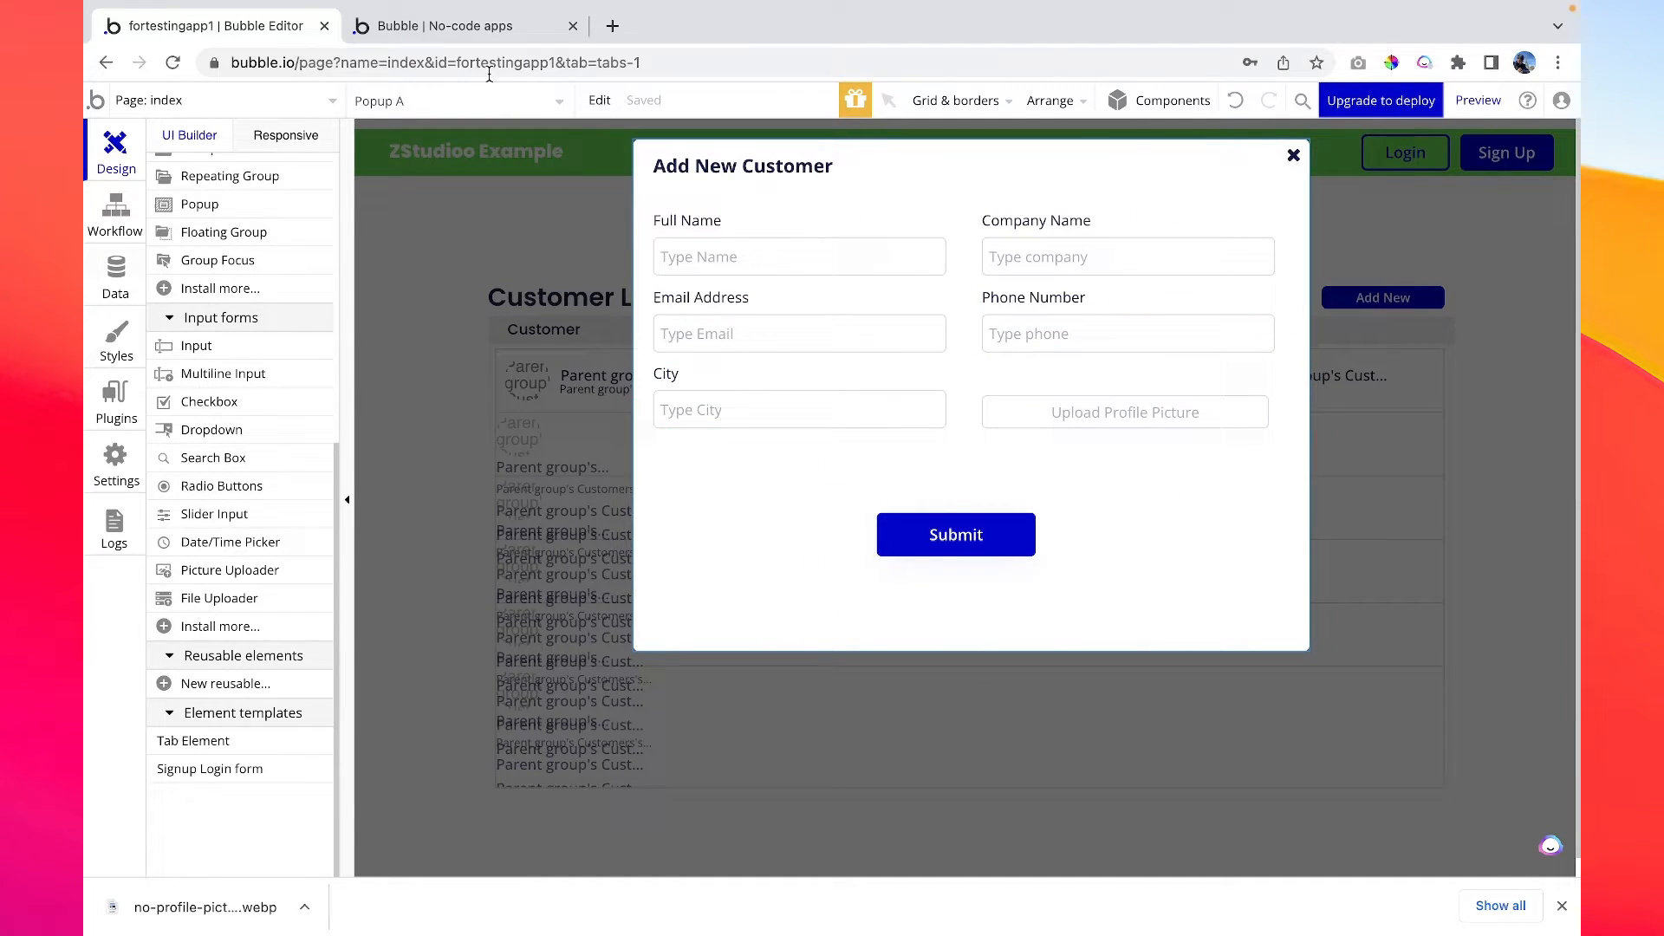
Step: Create a workflow so clicking Add New shows Popup A
left_click(442, 26)
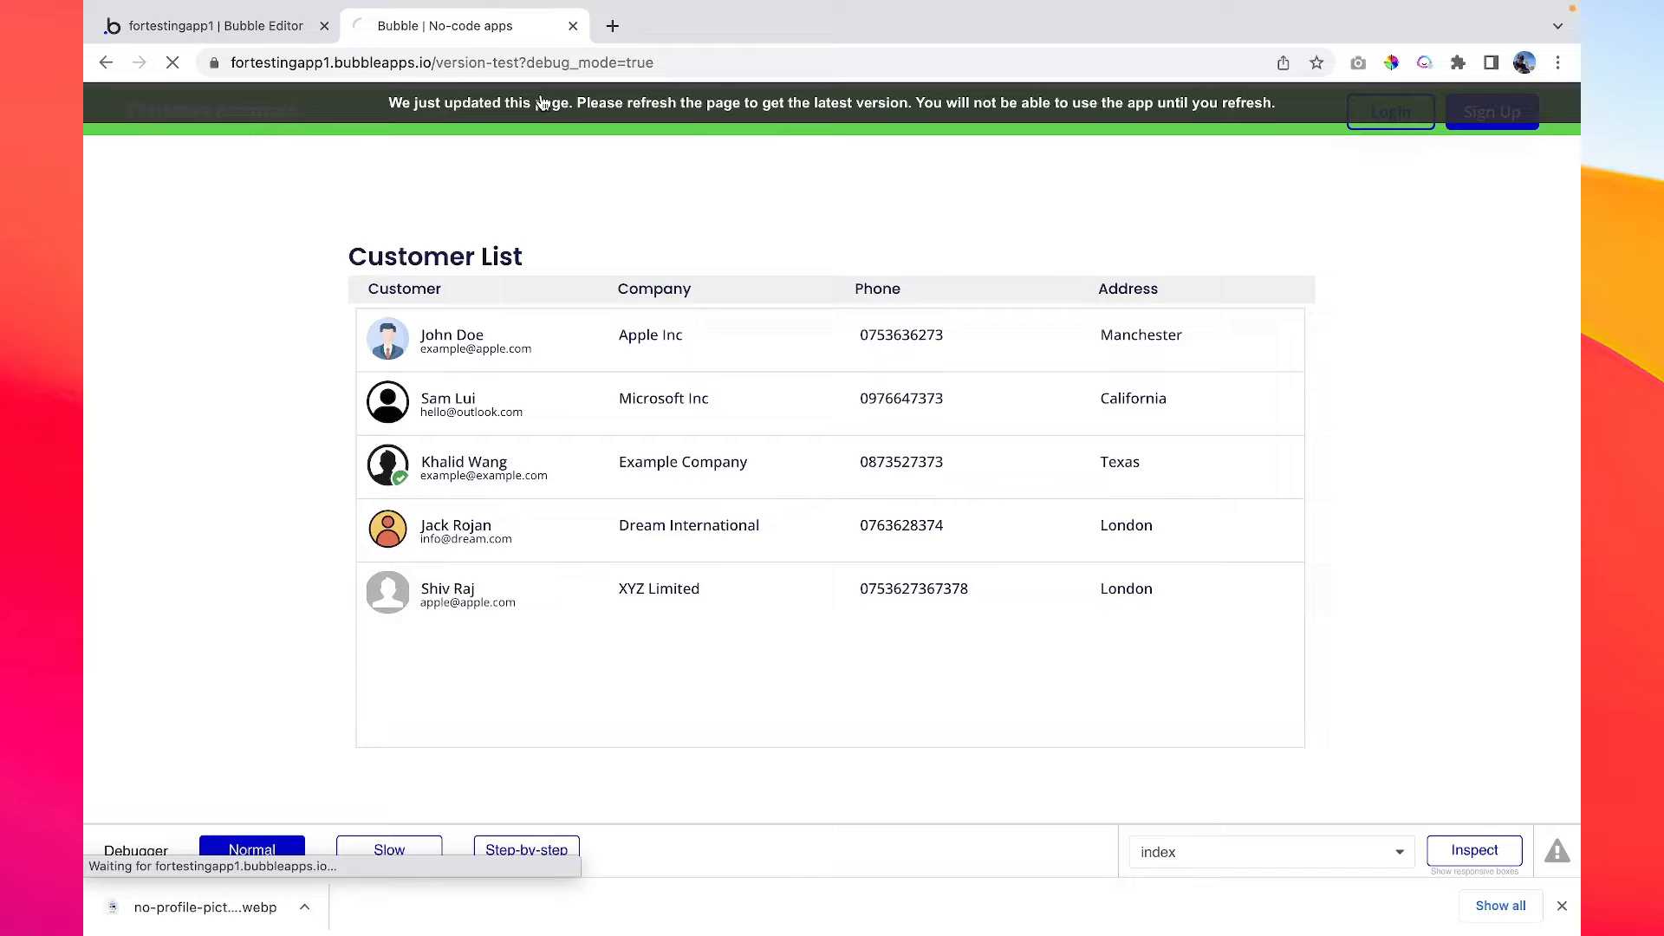
left_click(172, 62)
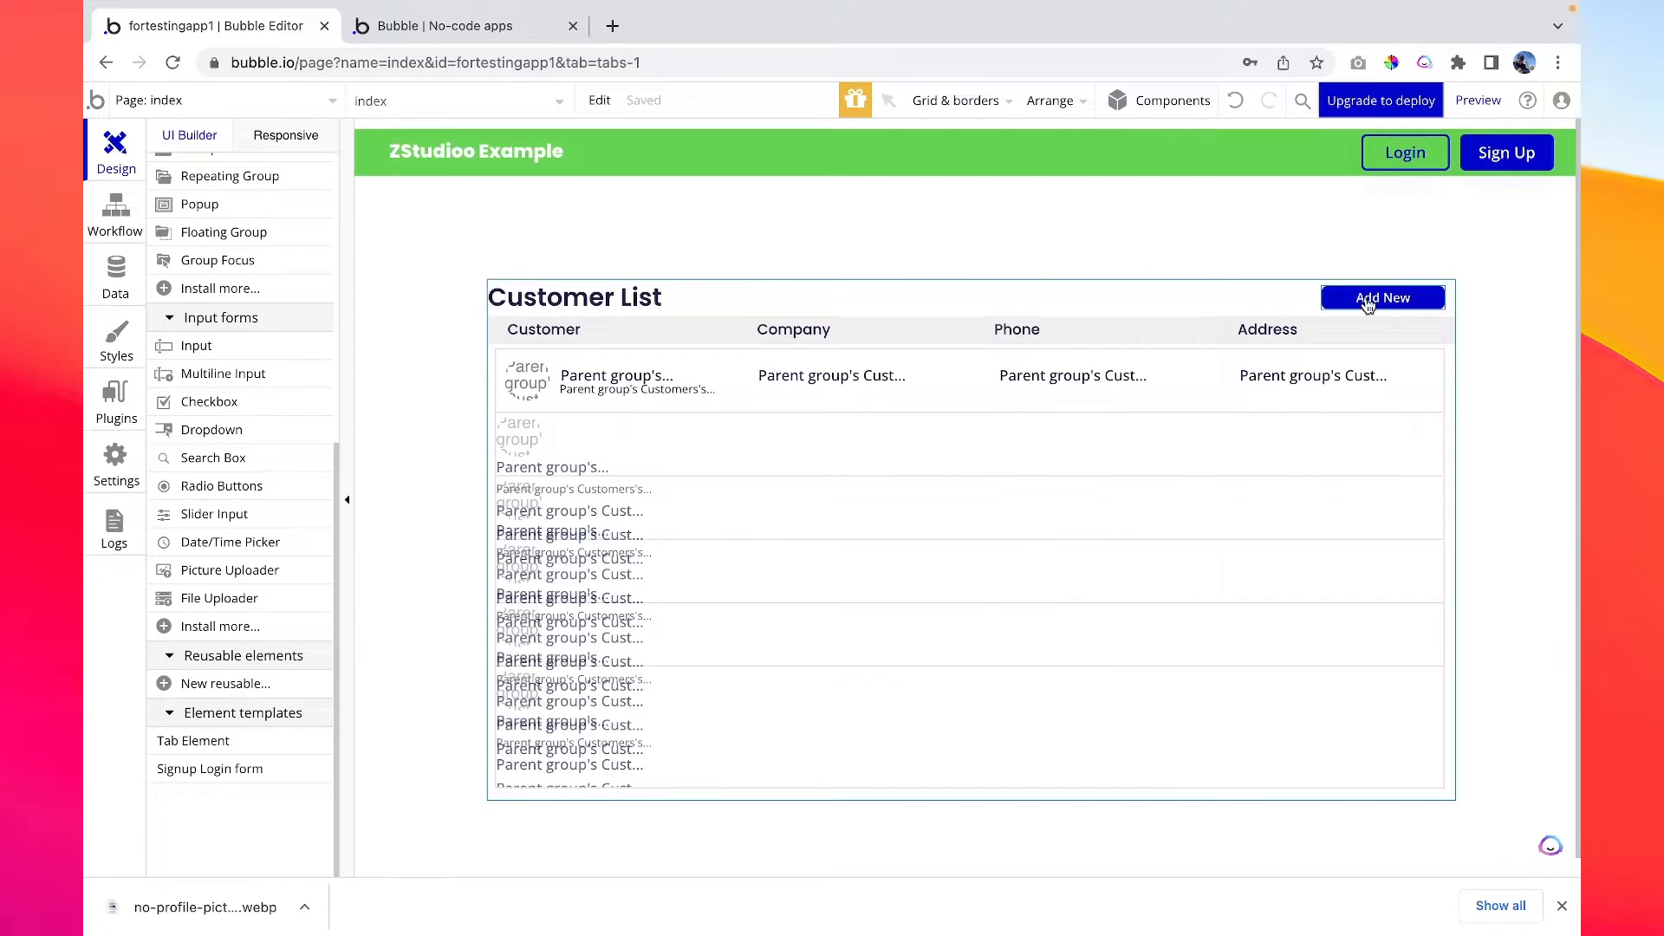
left_click(1382, 297)
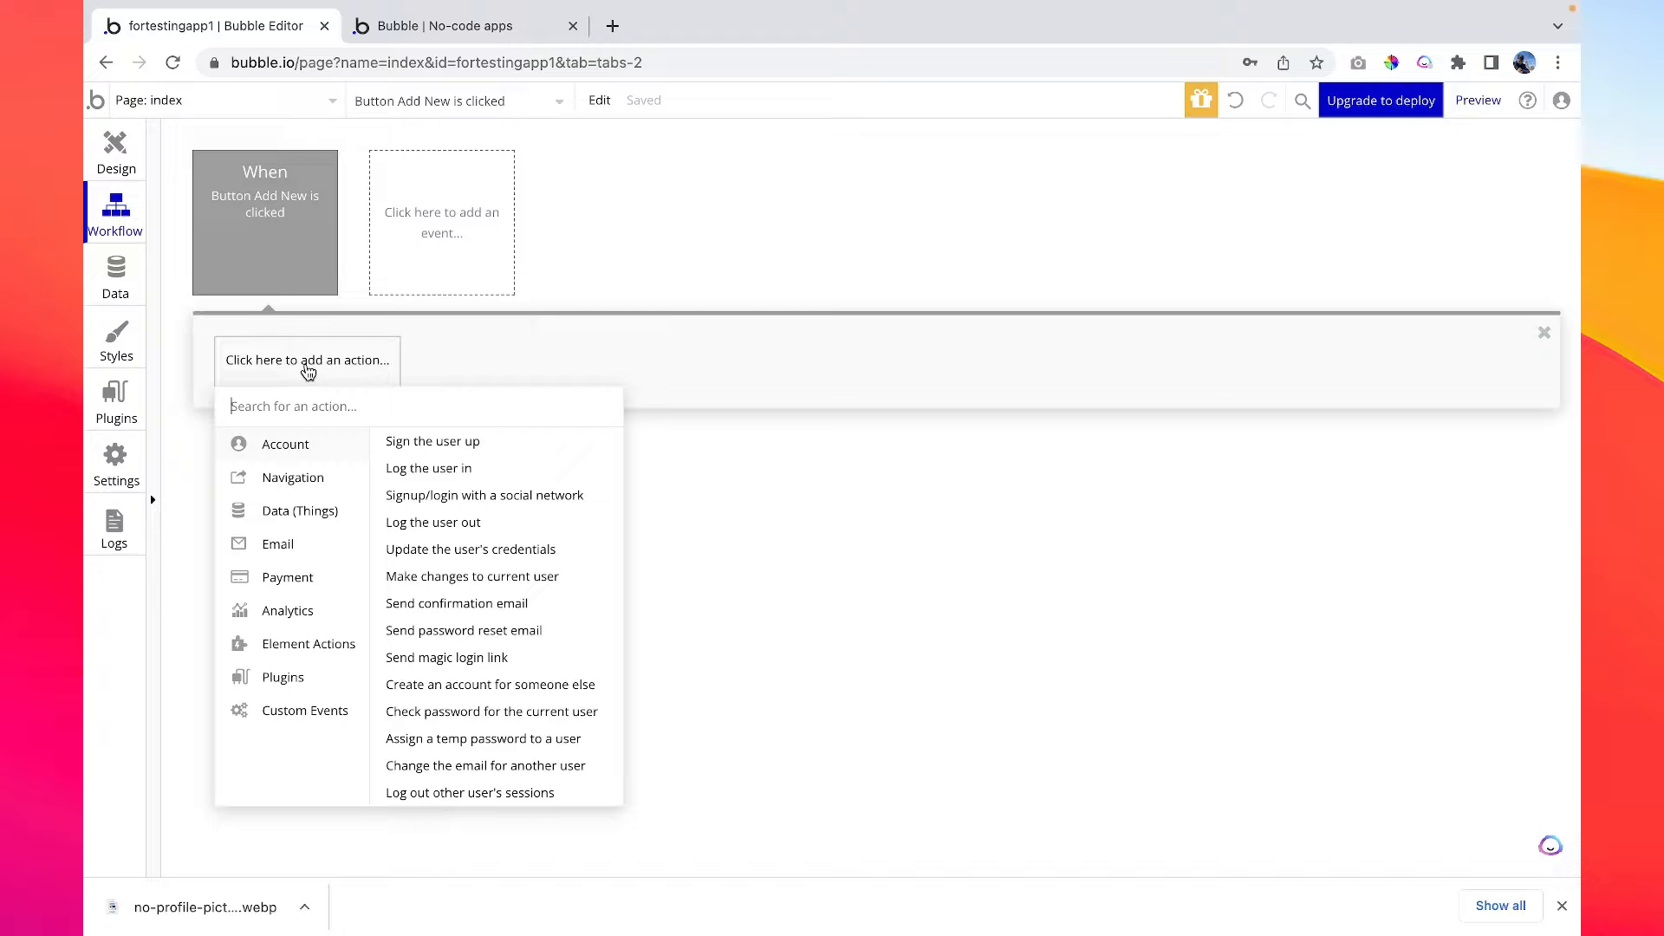
left_click(308, 644)
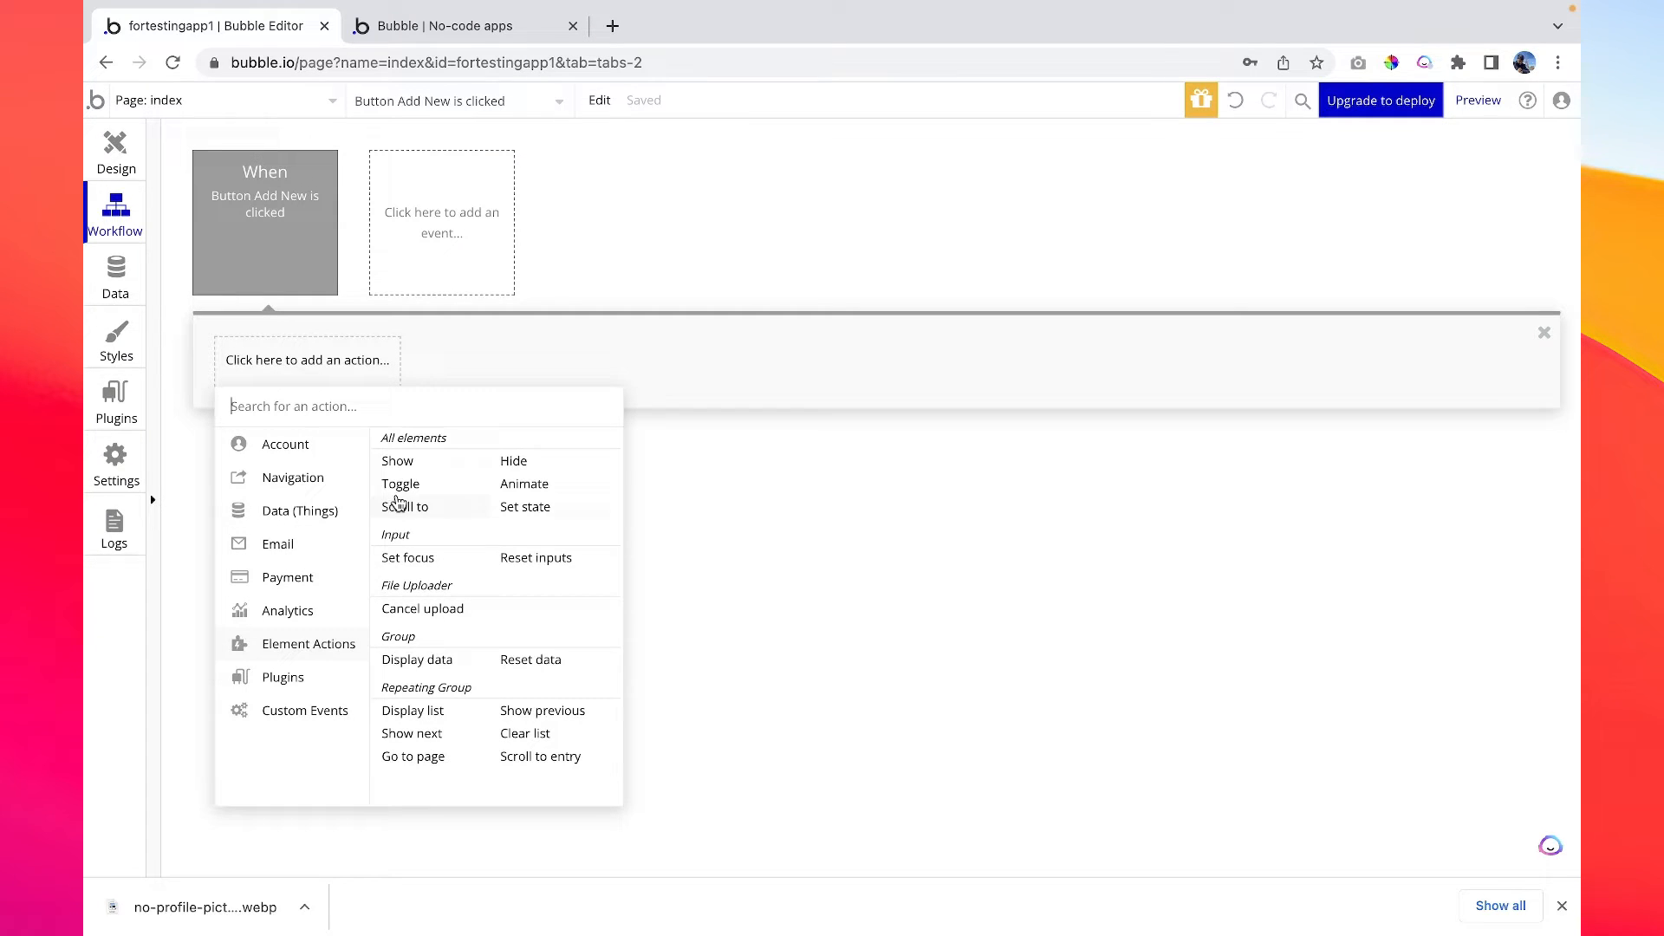
left_click(397, 461)
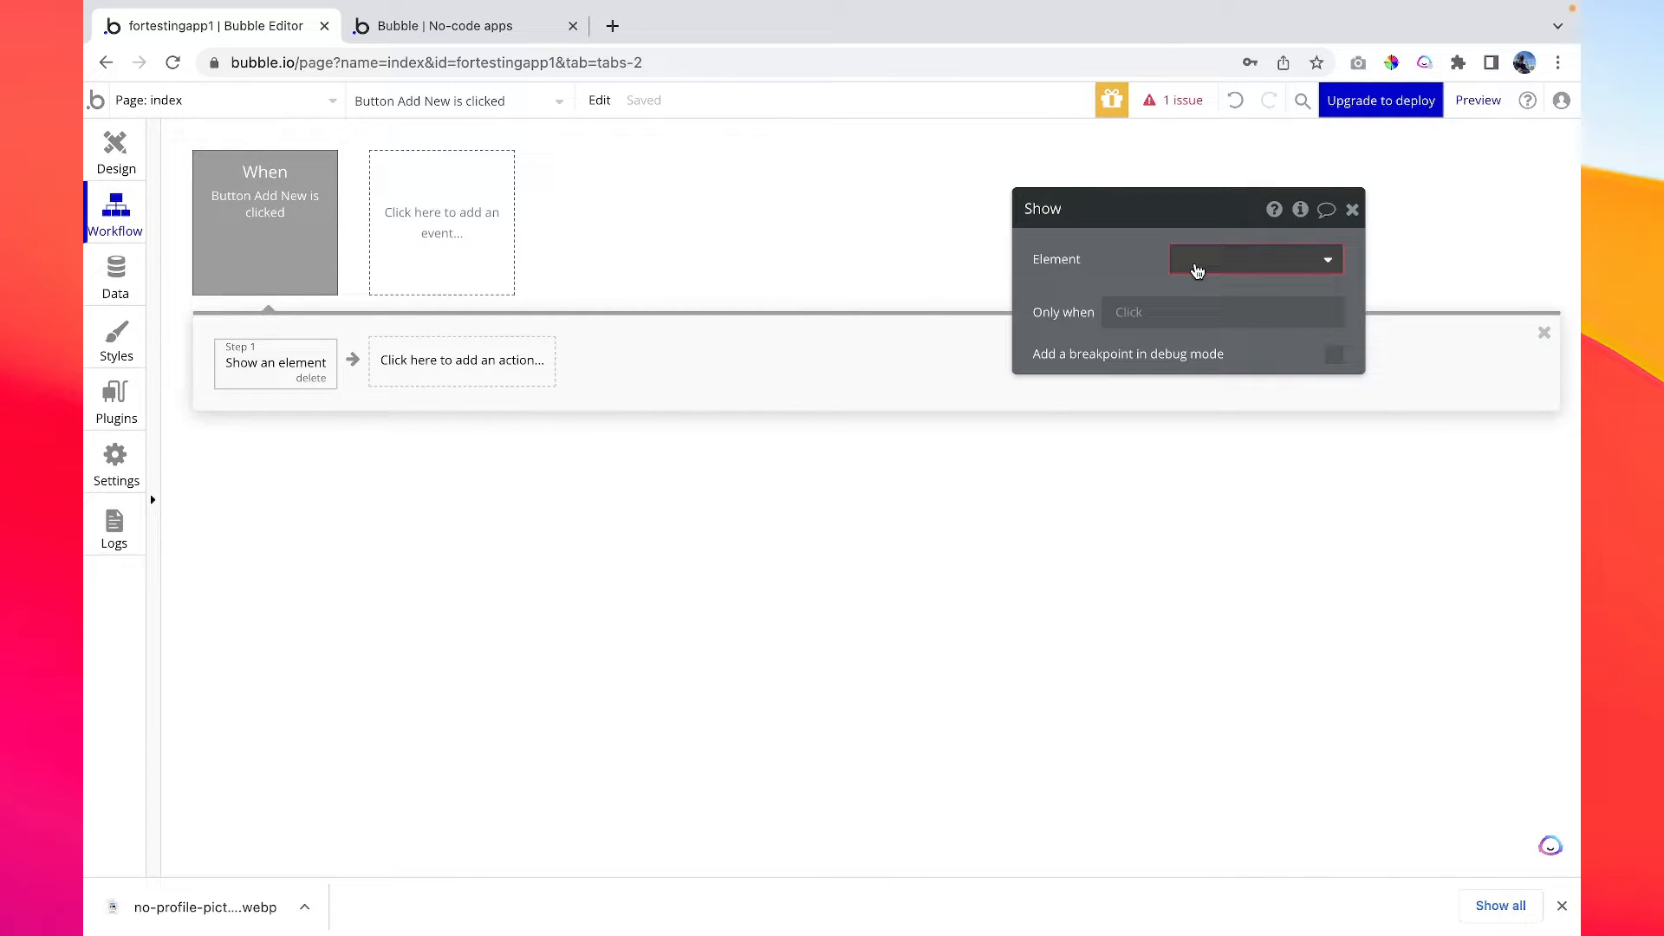
left_click(1254, 259)
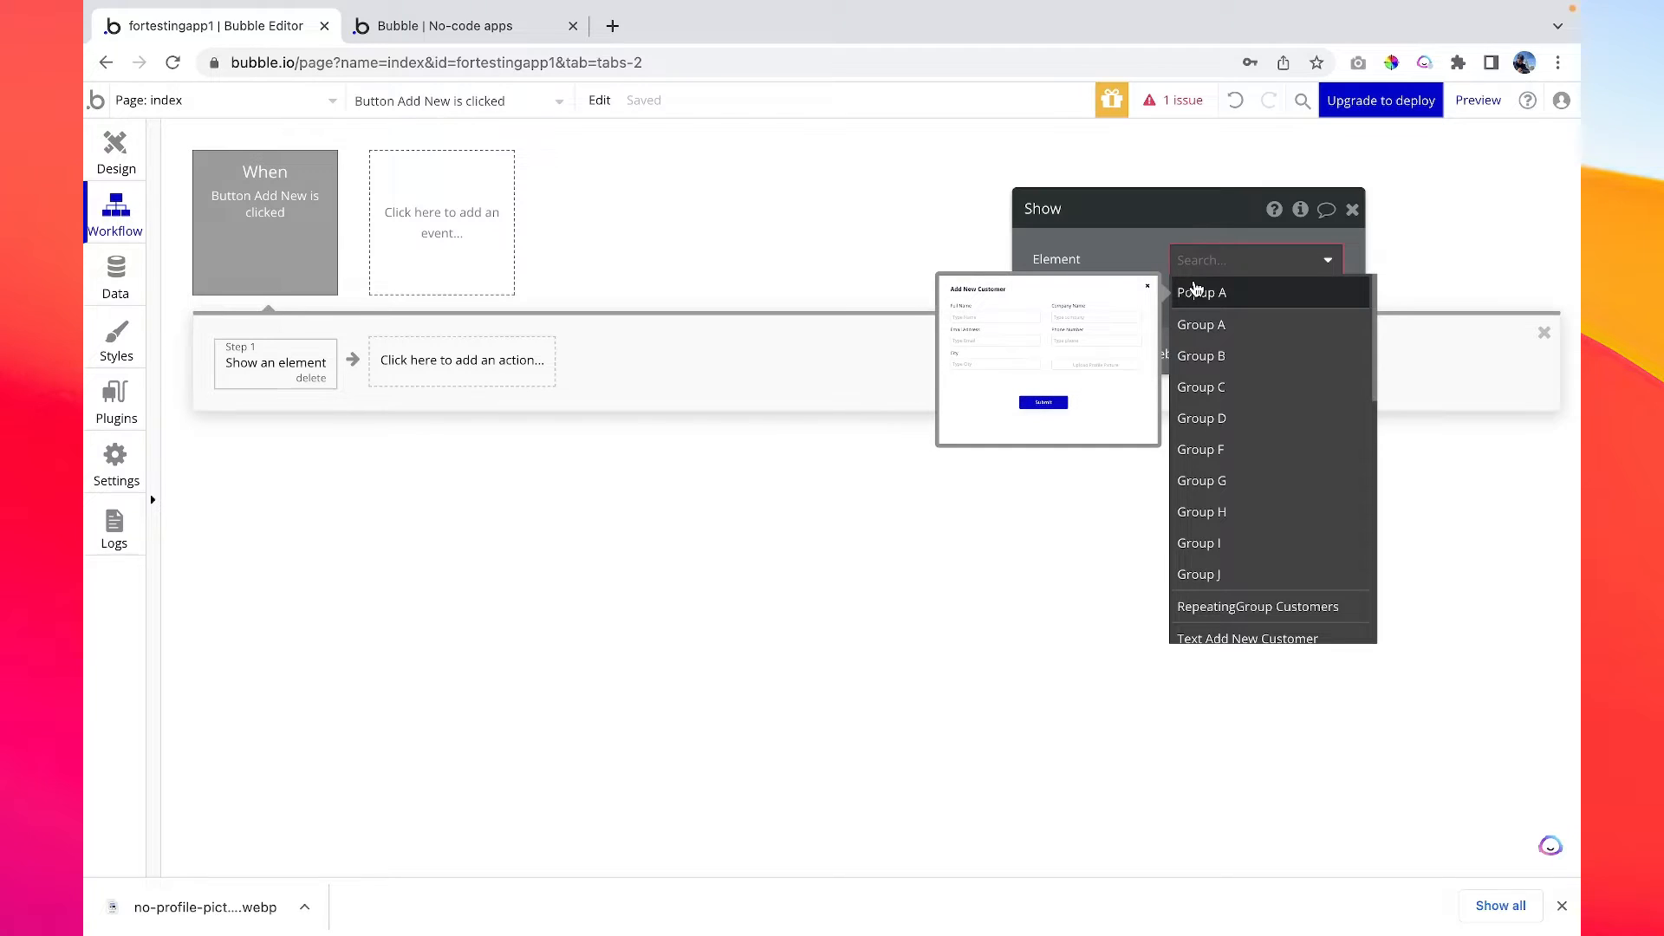
left_click(1201, 292)
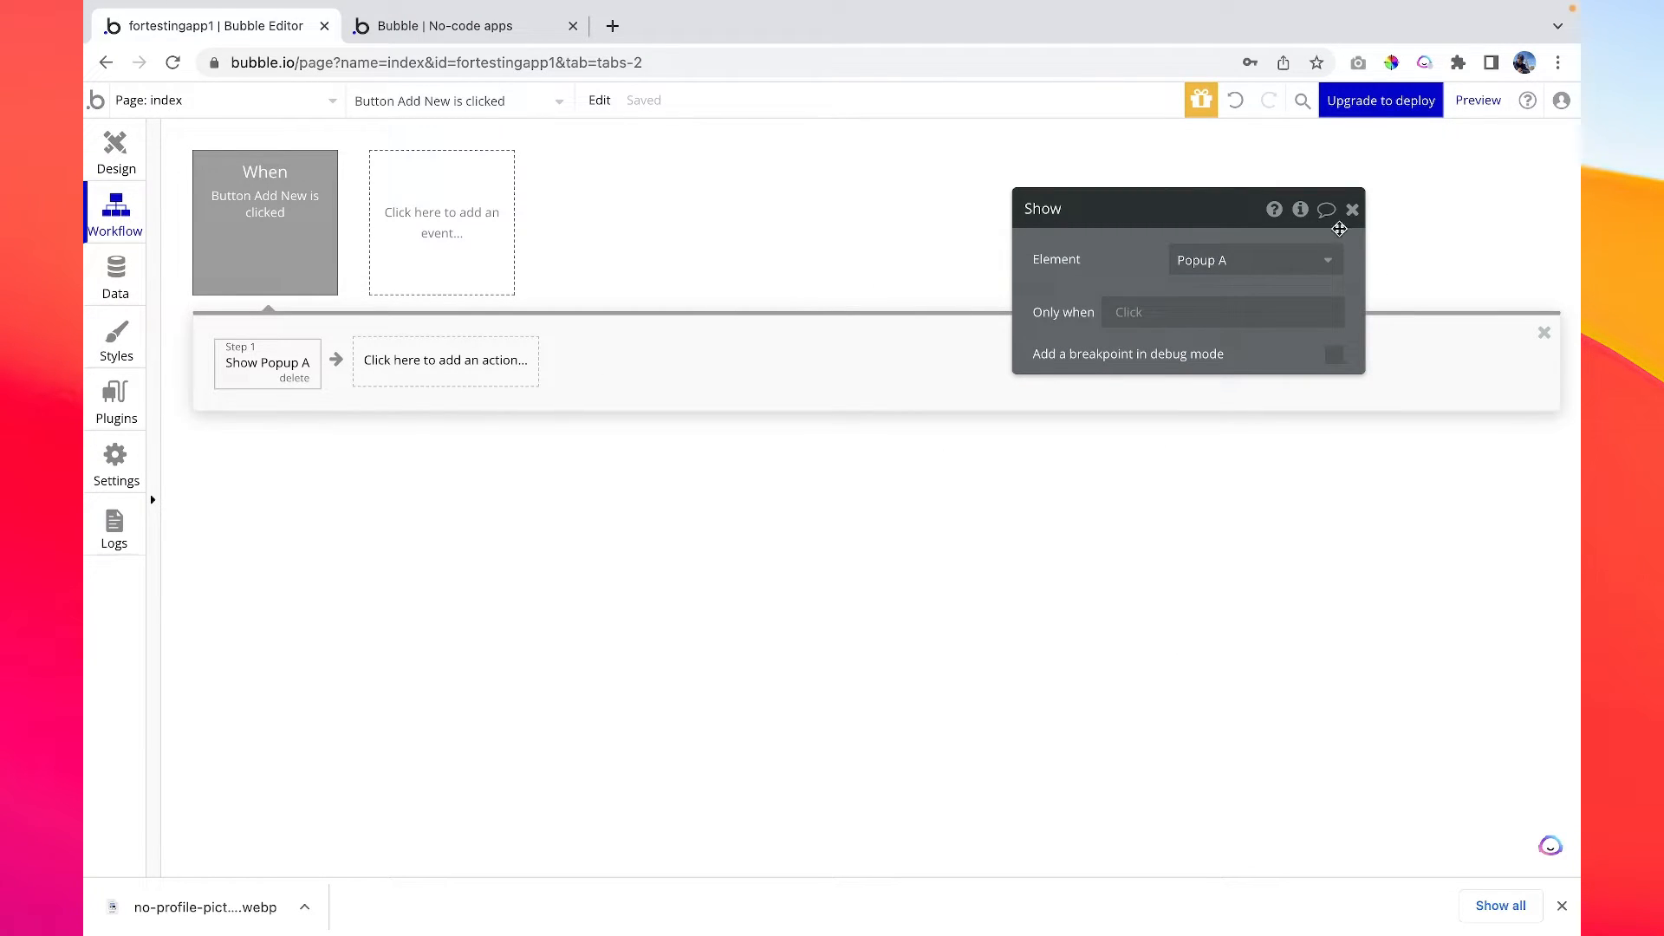
Step: Preview the app and click Add New to open the Add New Customer popup
left_click(464, 26)
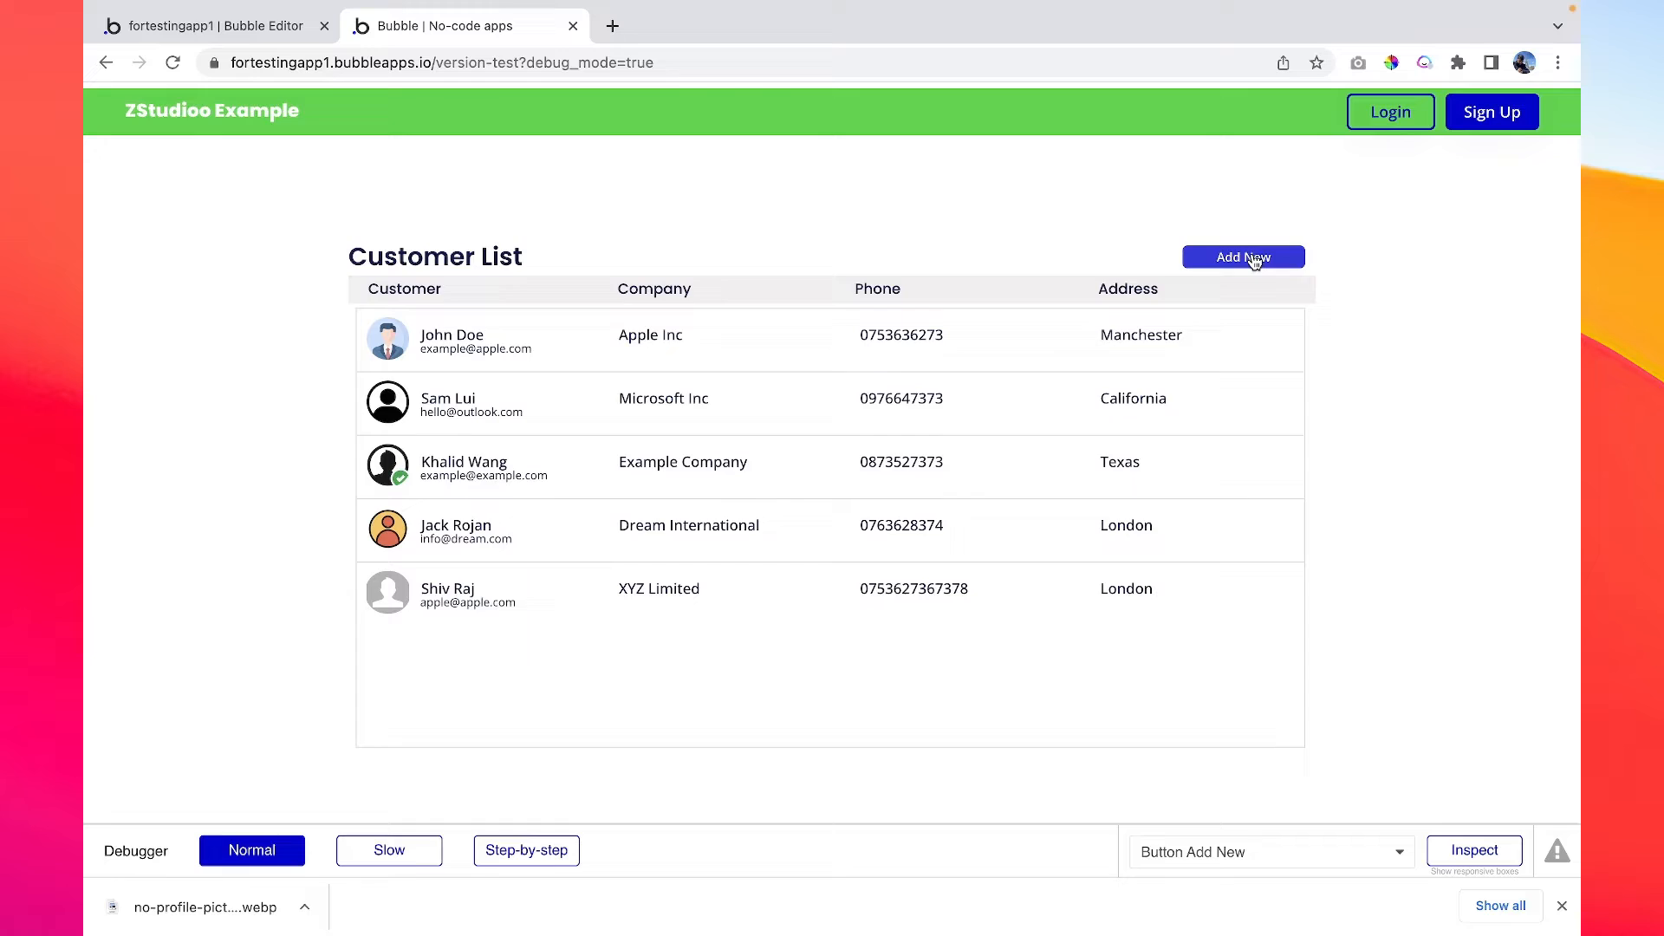
left_click(1242, 256)
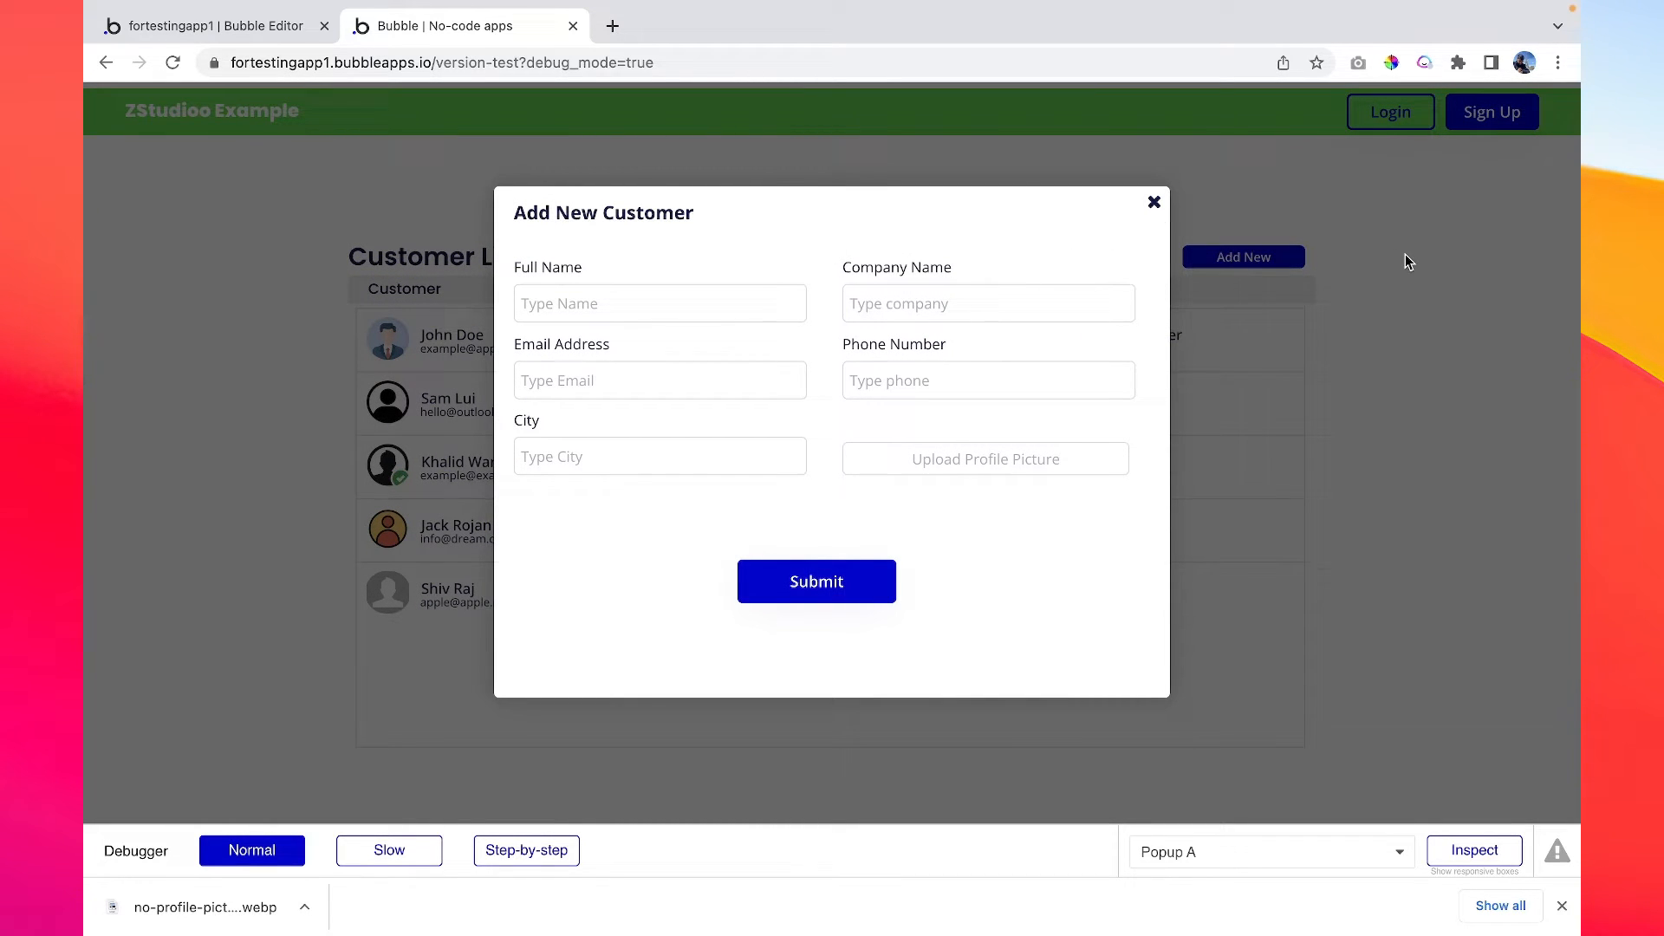
left_click(660, 303)
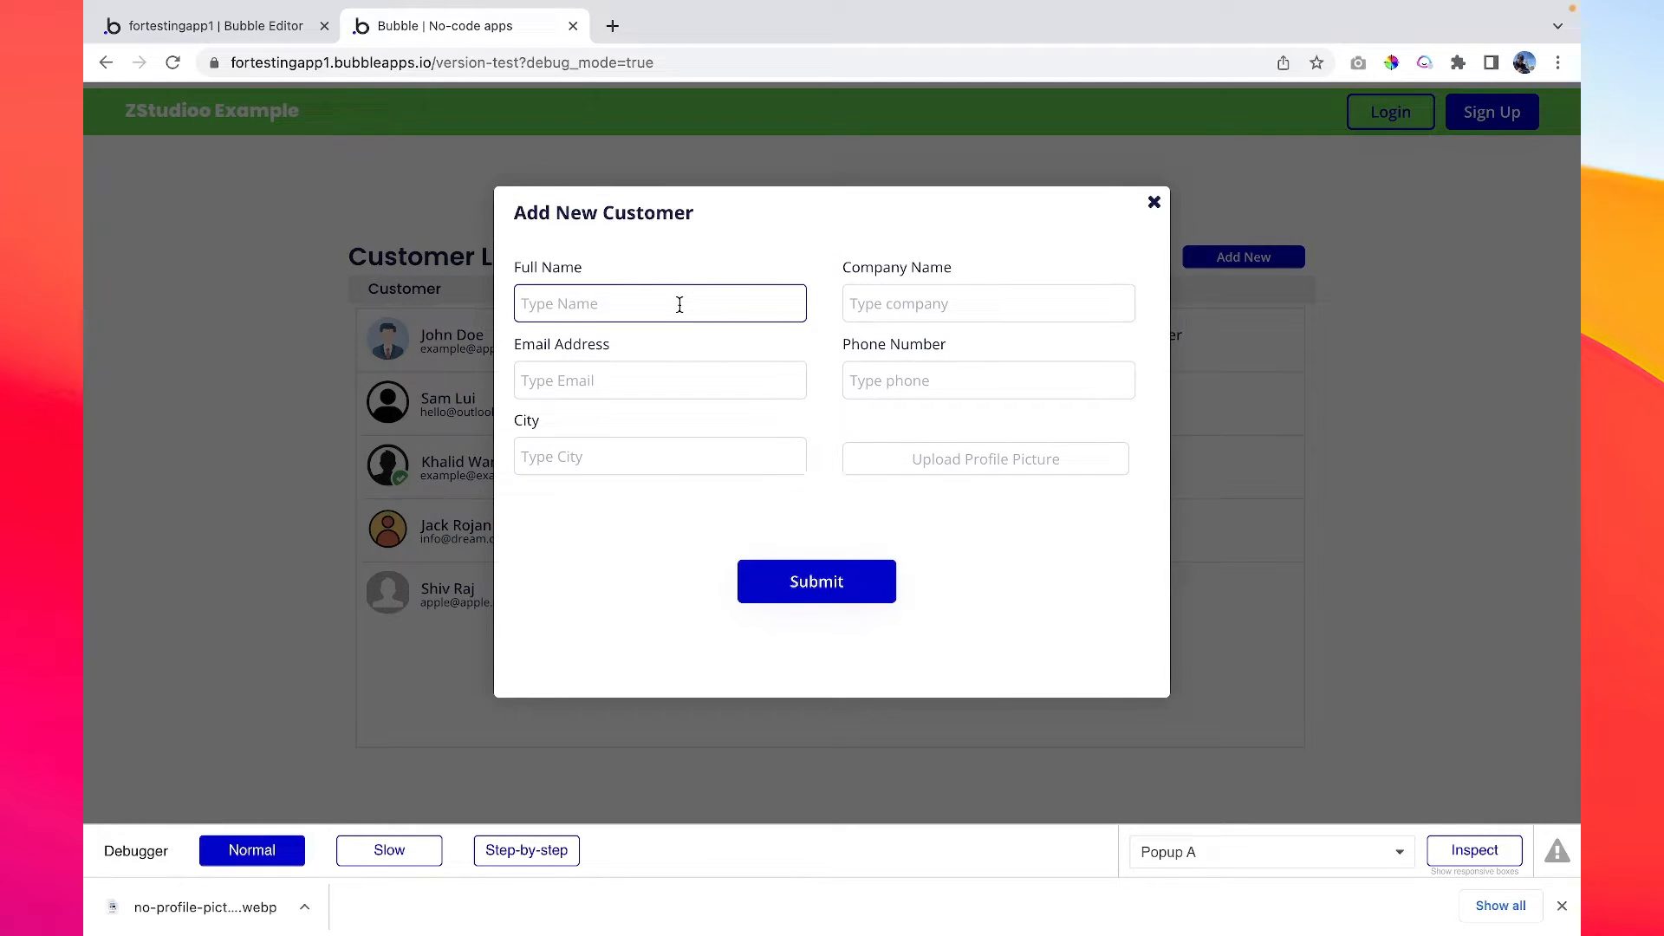
Step: Enter 'Example Name' as full name and 'Example Company' as company
type("ExaMPL")
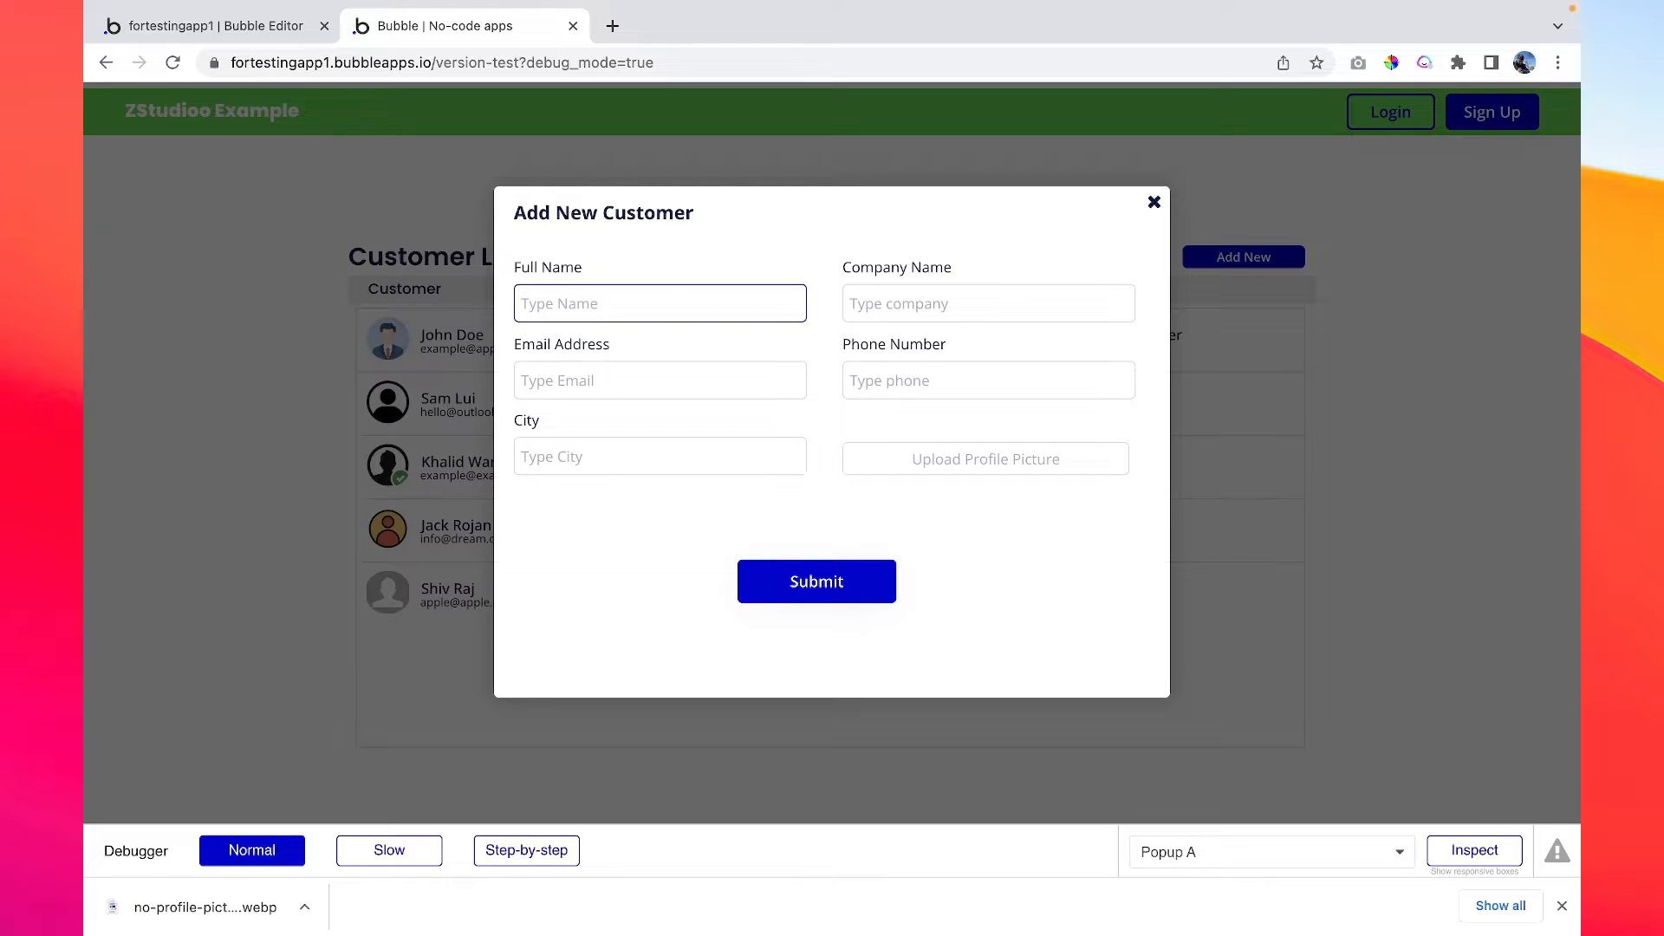
type("Exa")
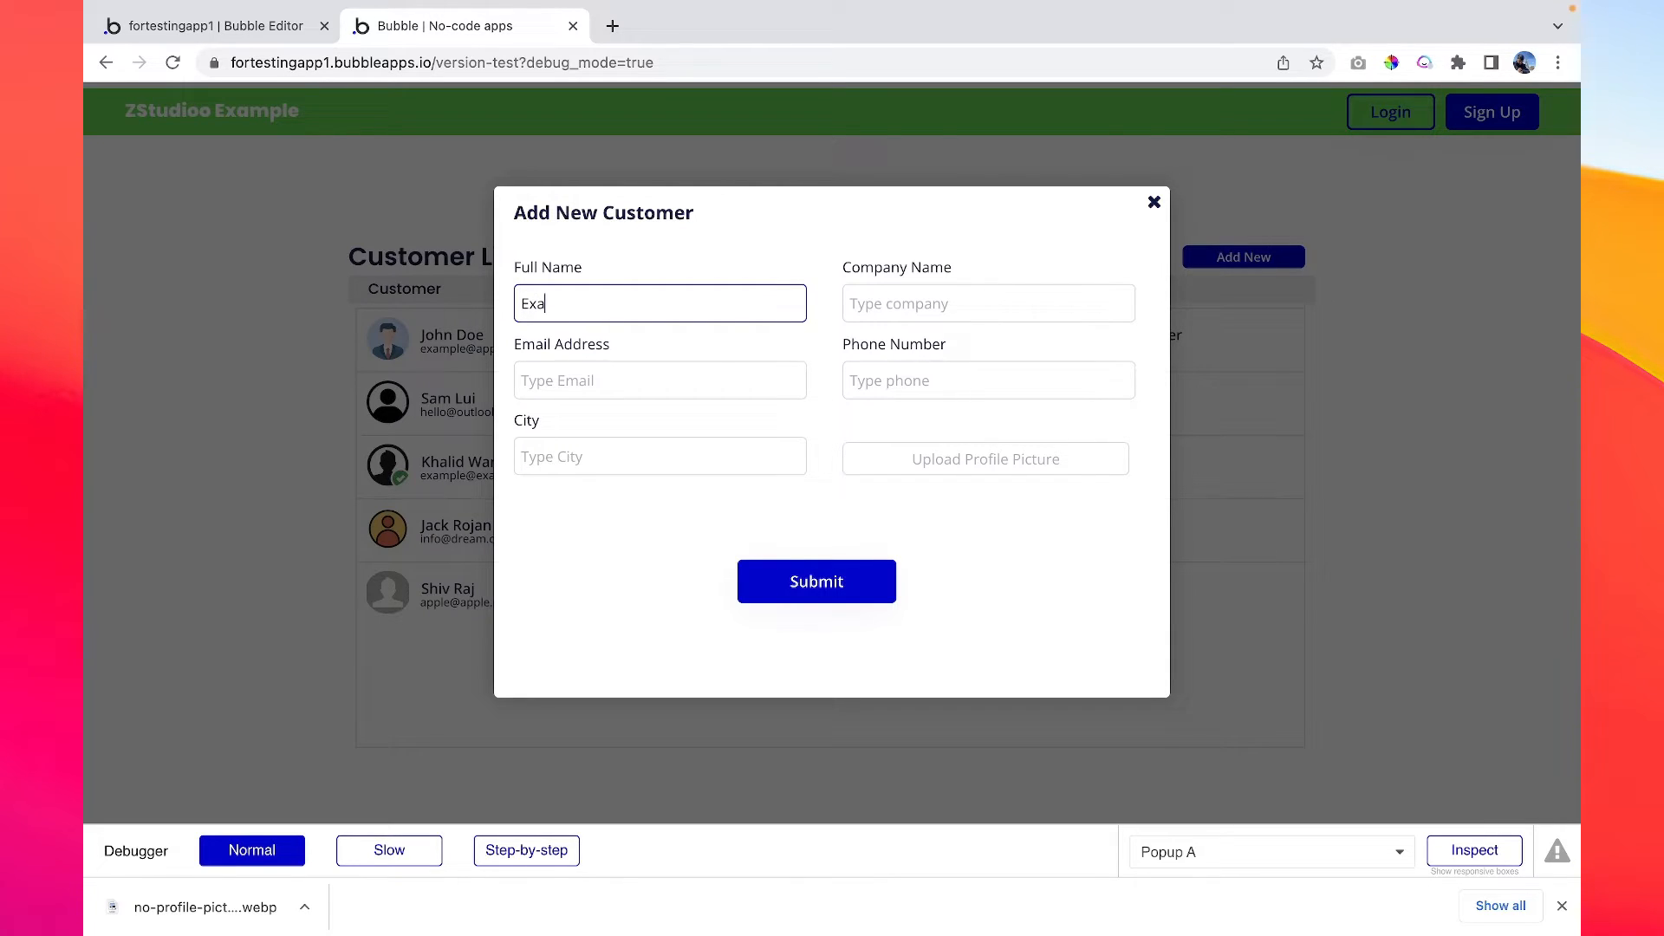
type("mple Na")
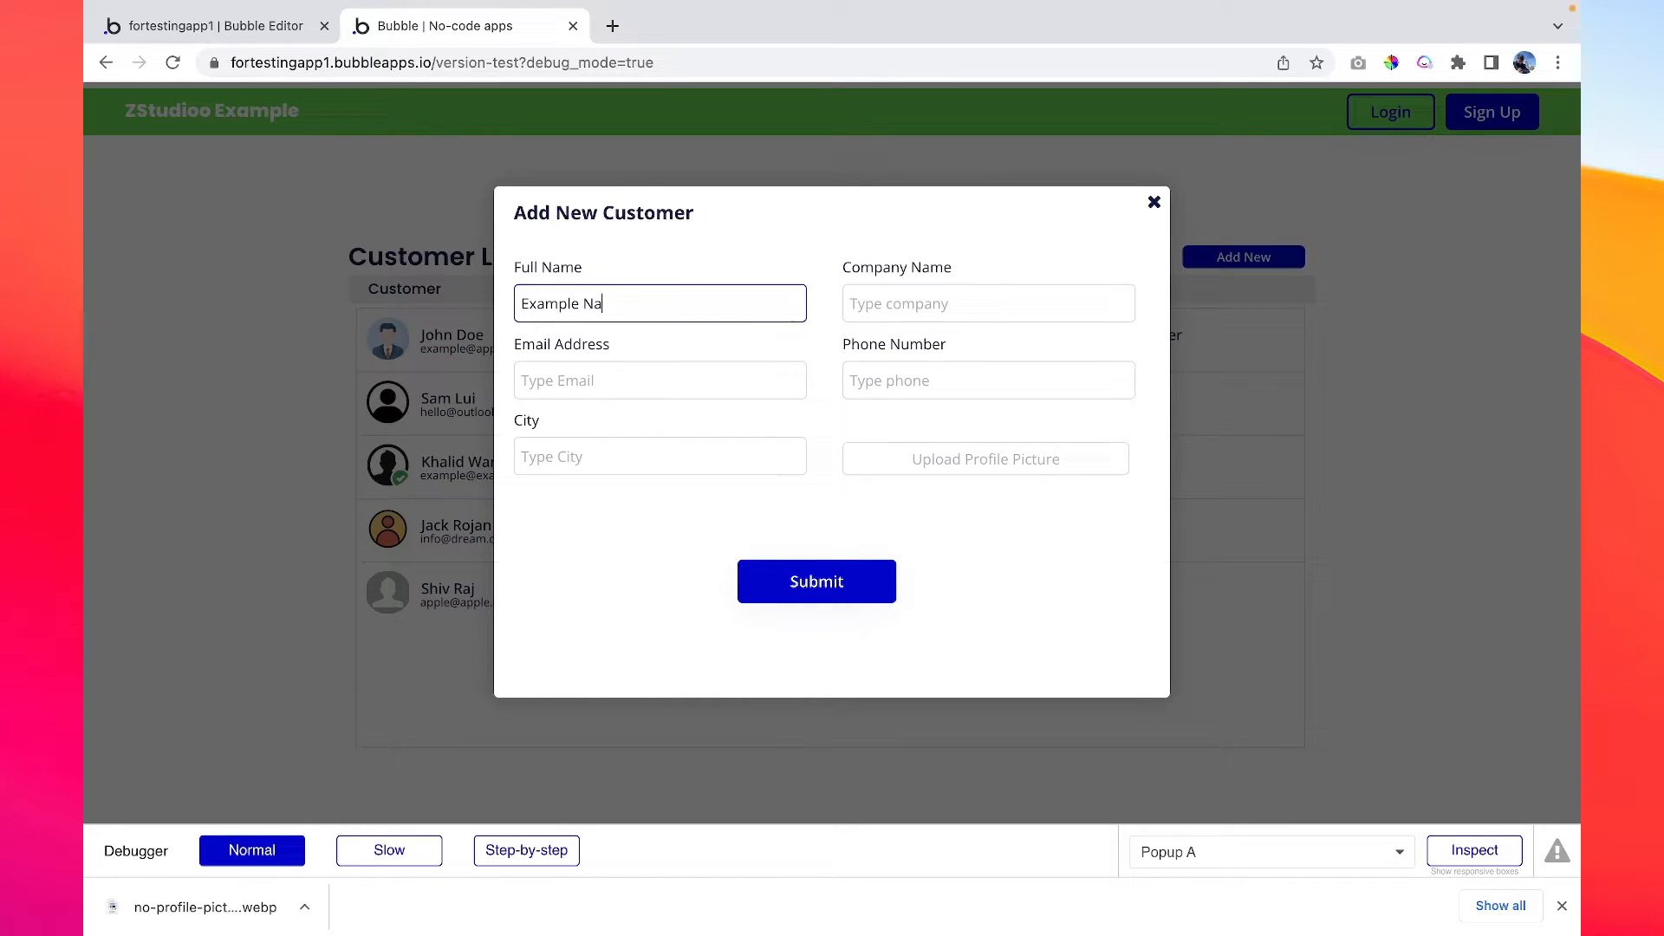
left_click(988, 303)
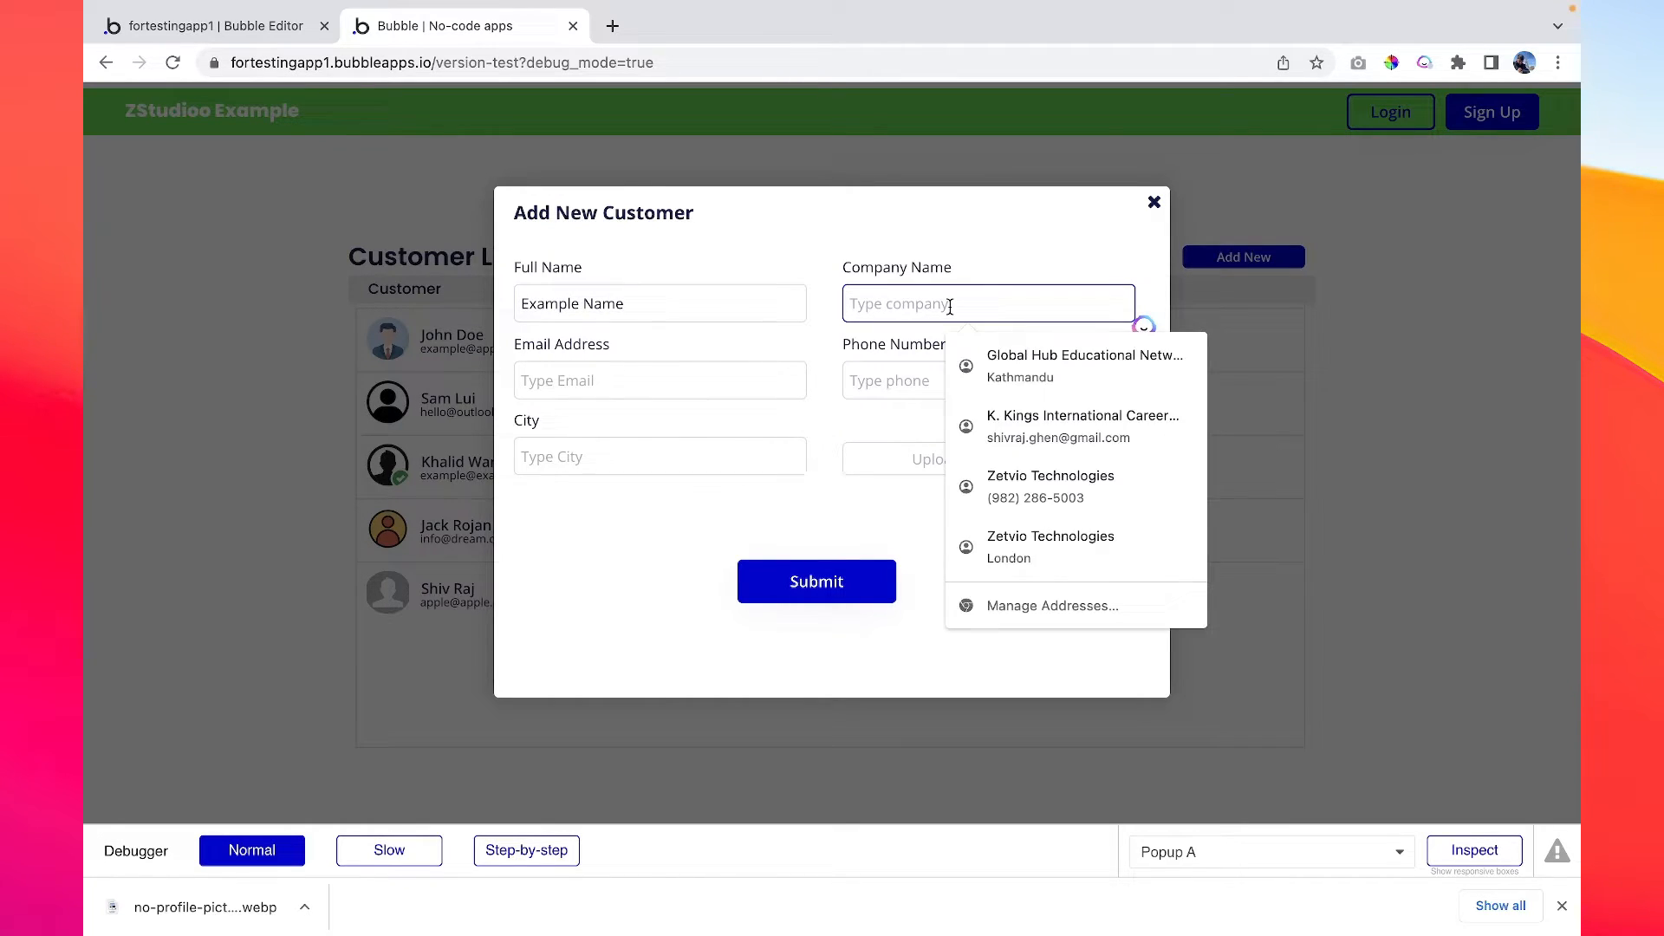
type("Example")
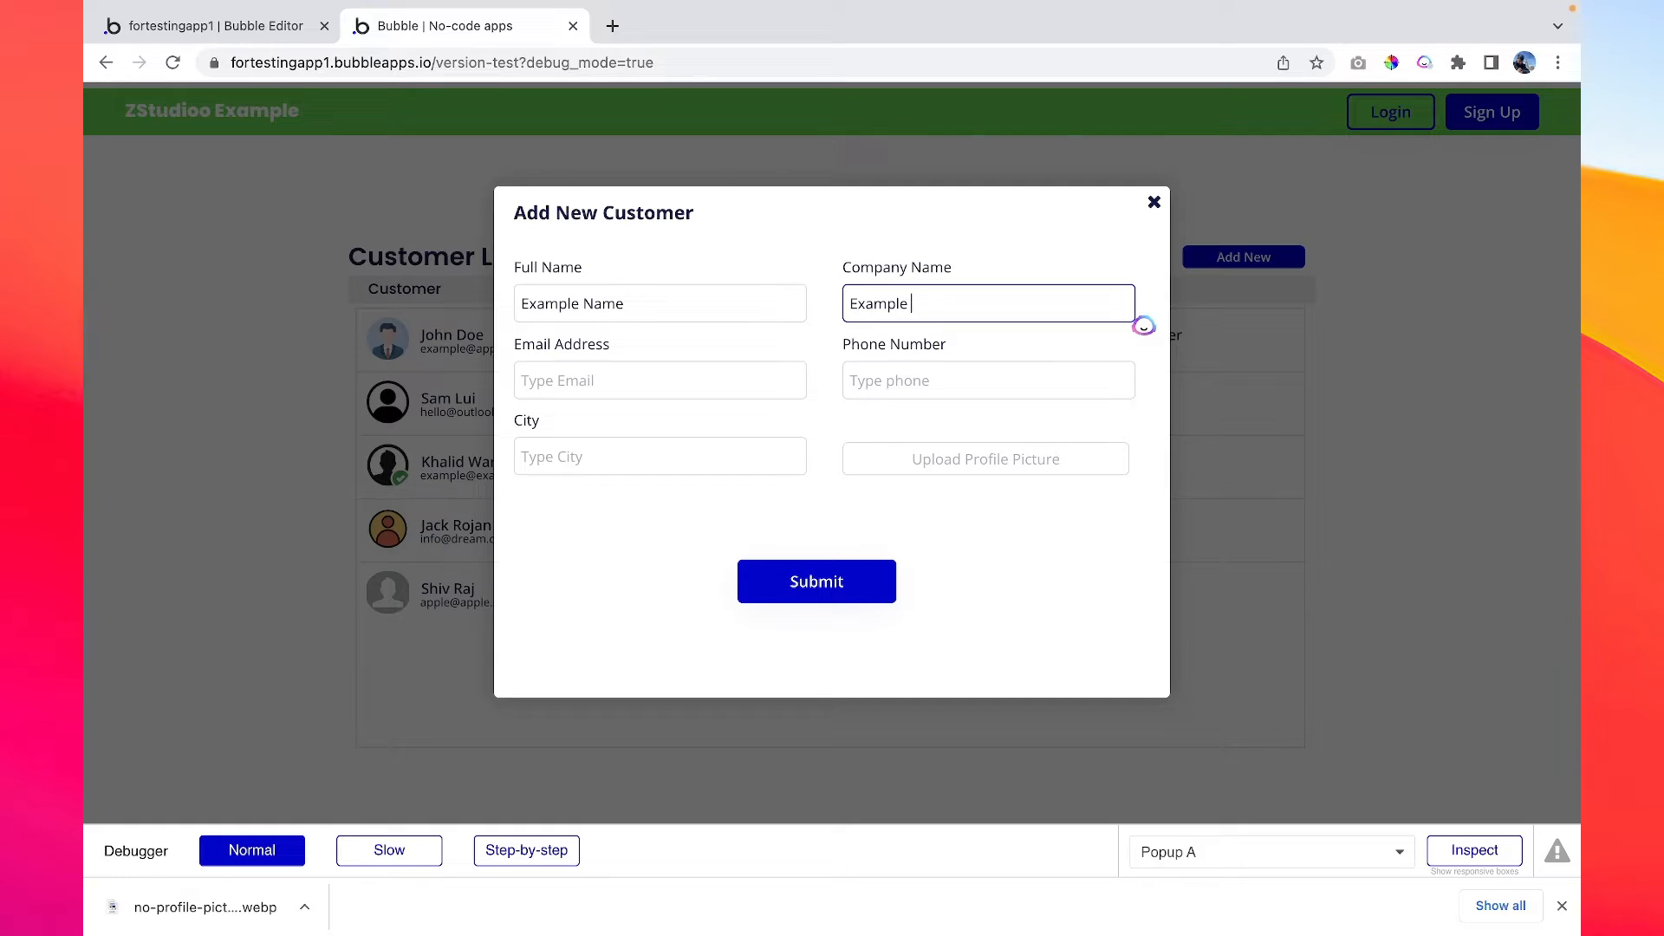
type("Companu")
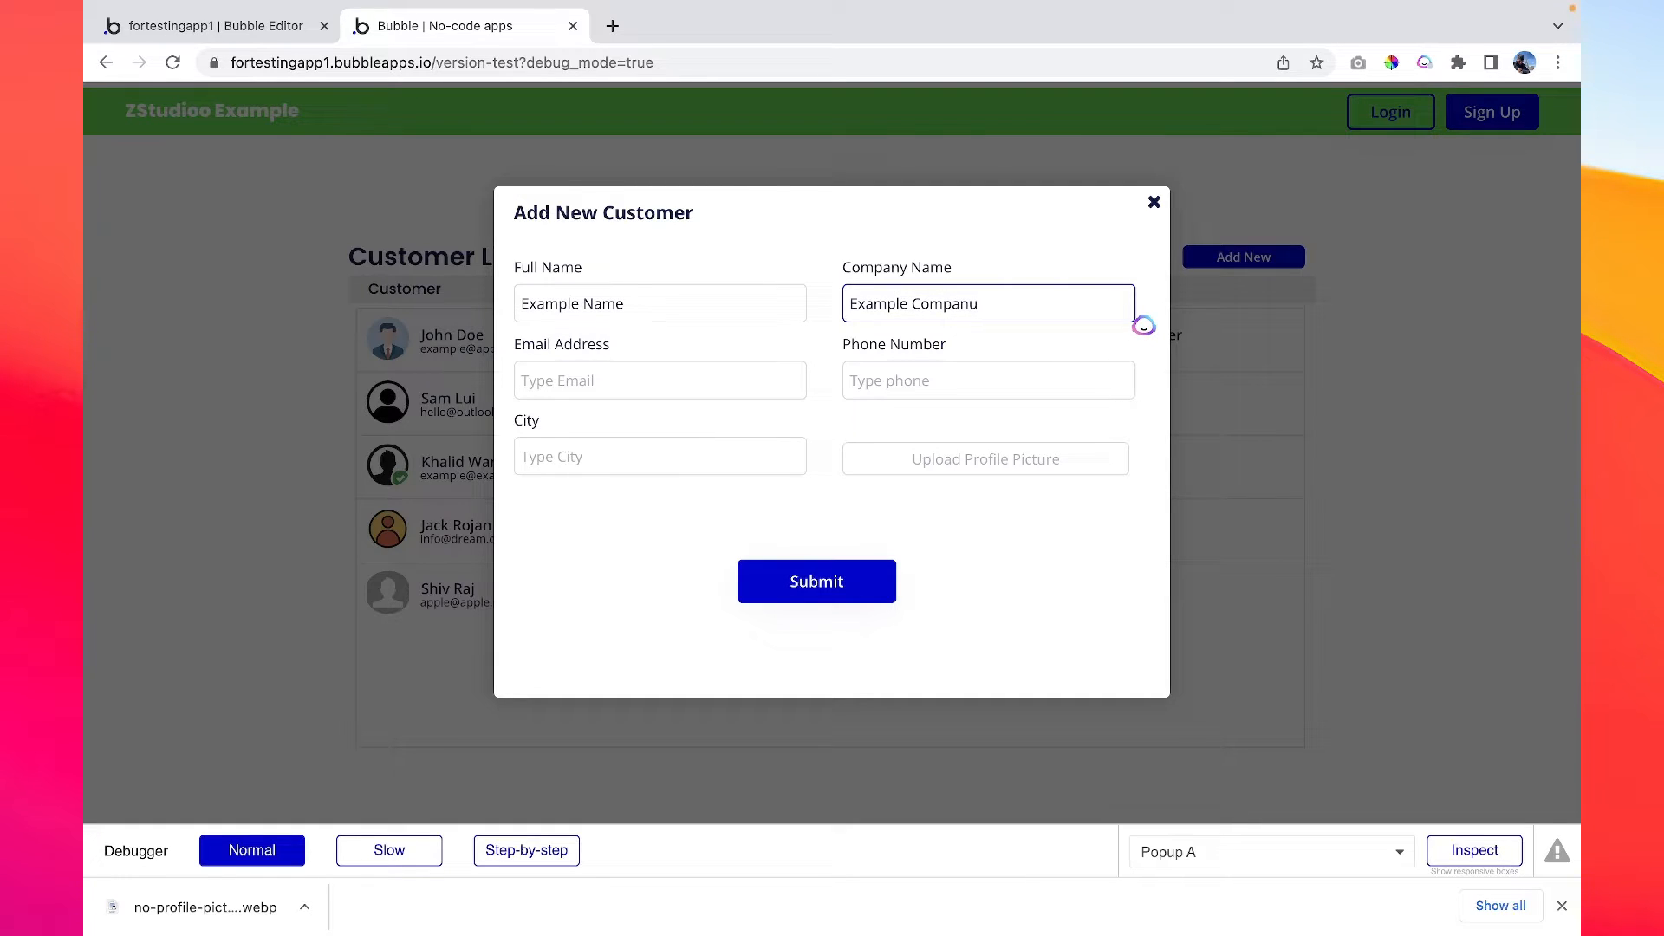
left_click(660, 381)
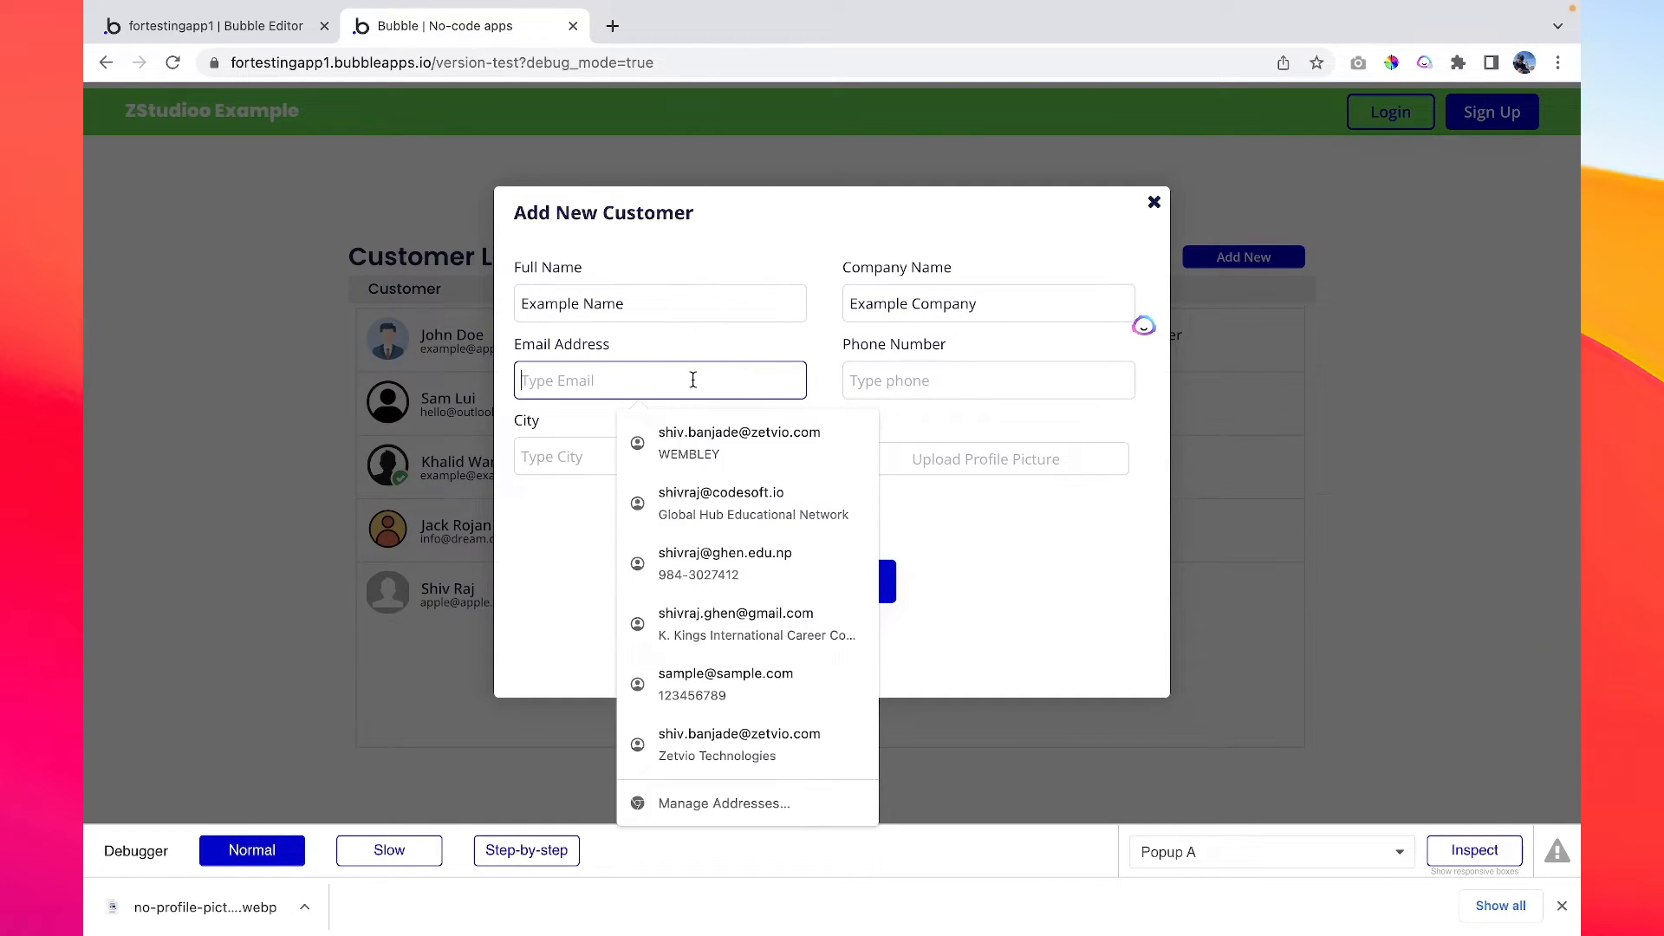
type("example")
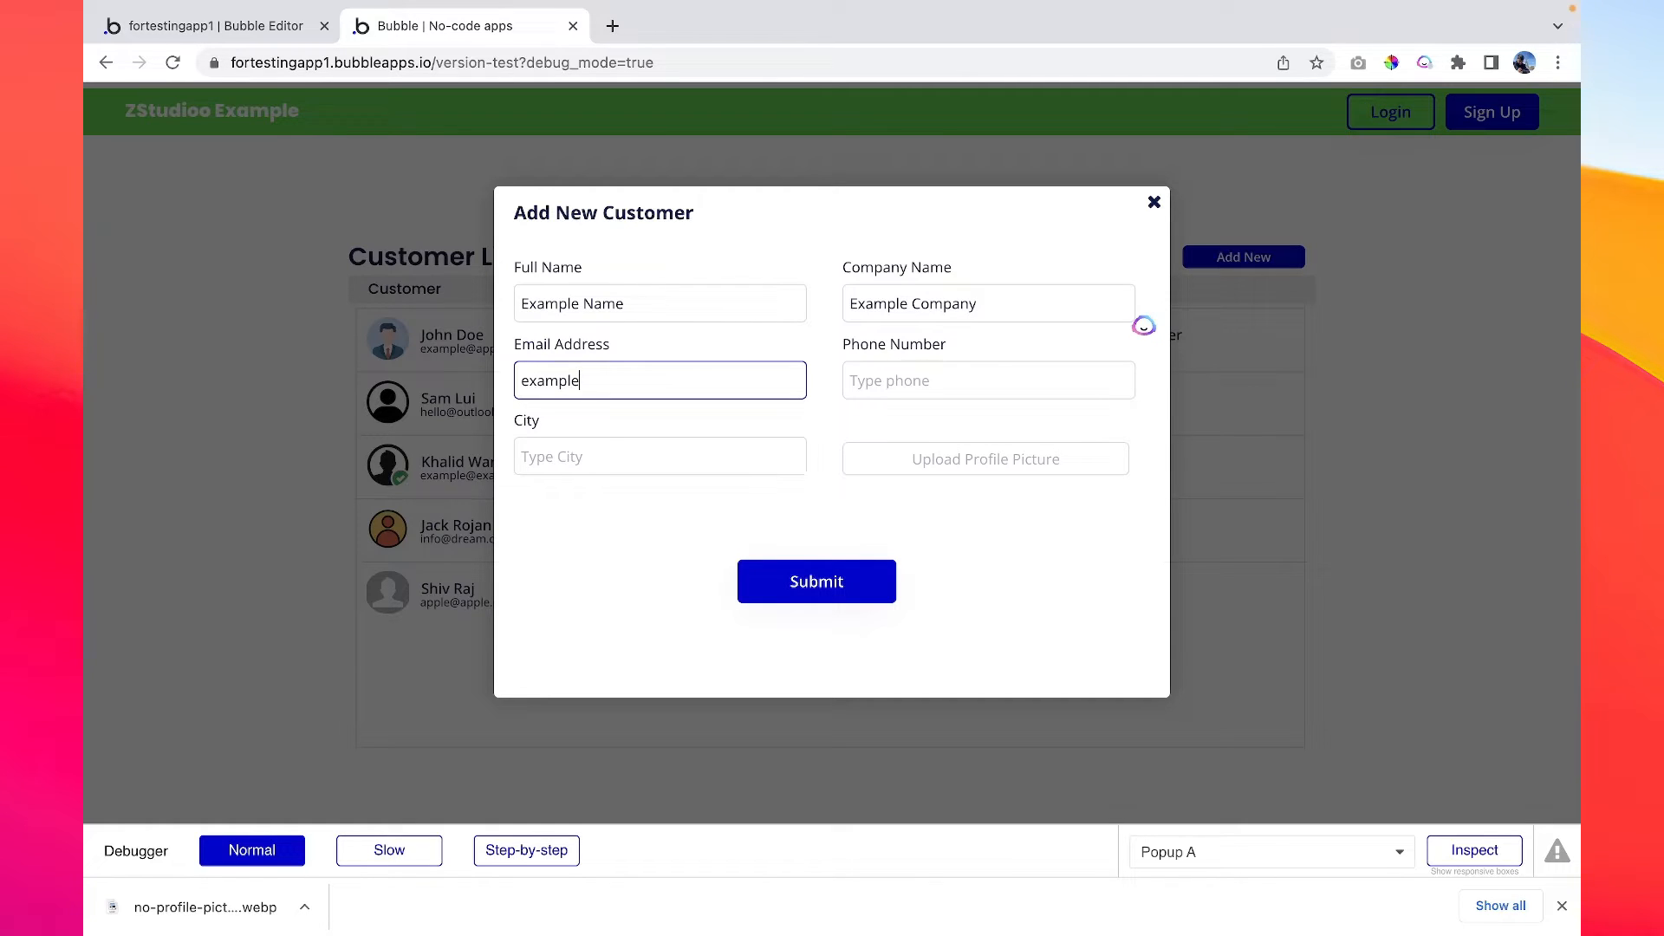
type("@exam")
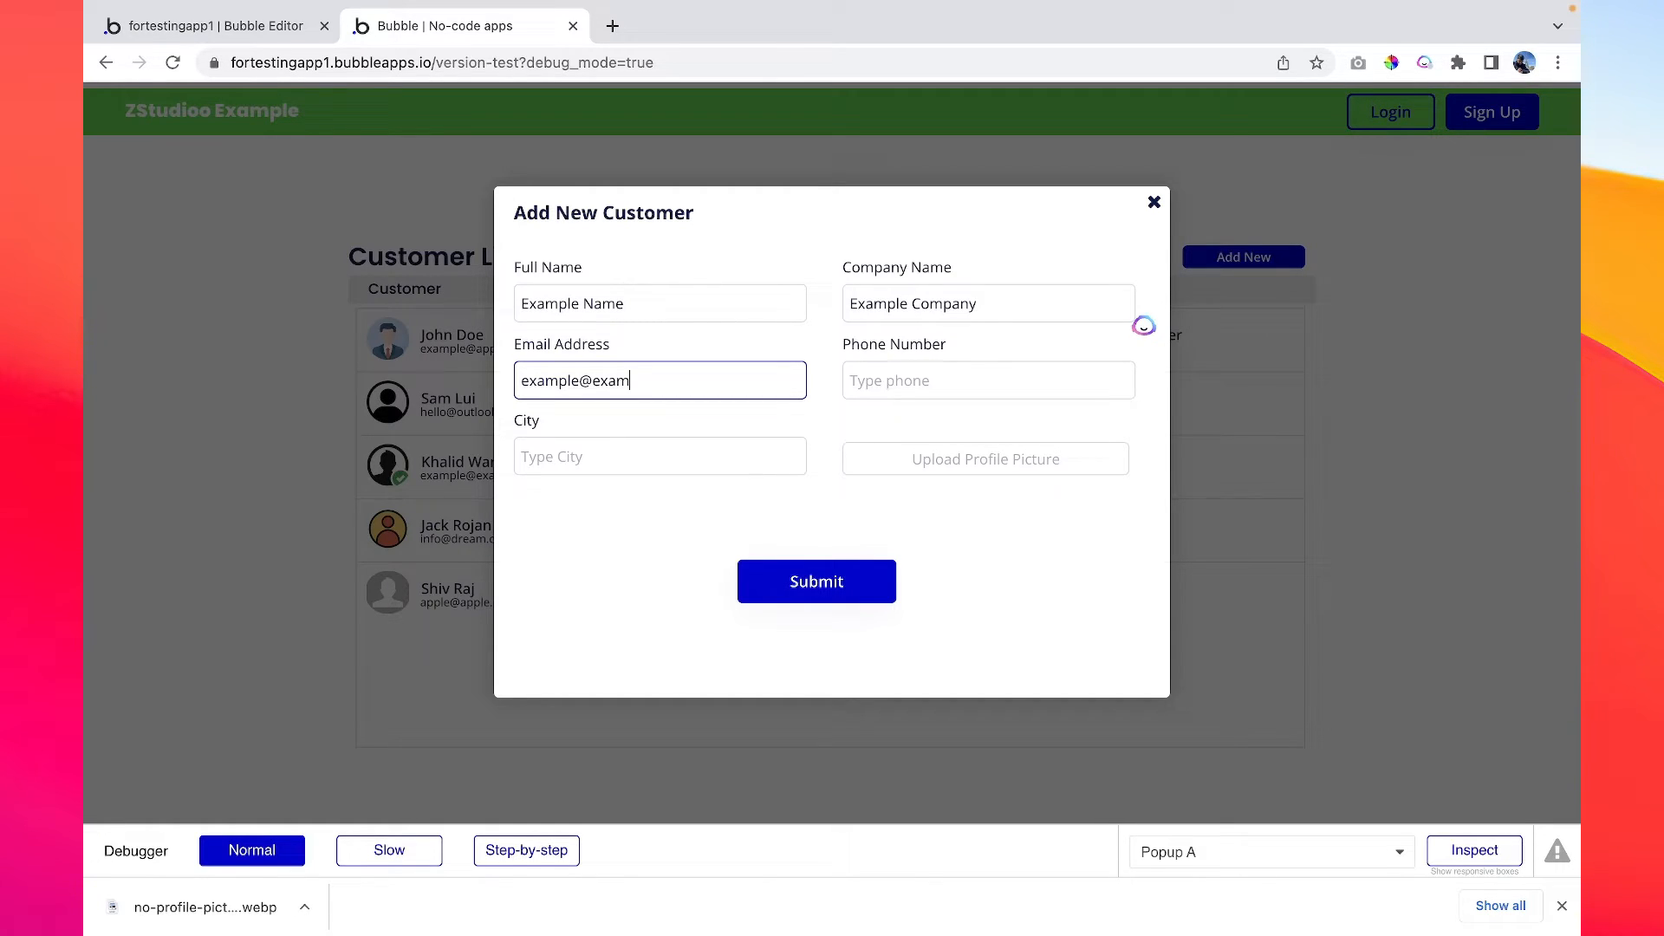
type("ple.co")
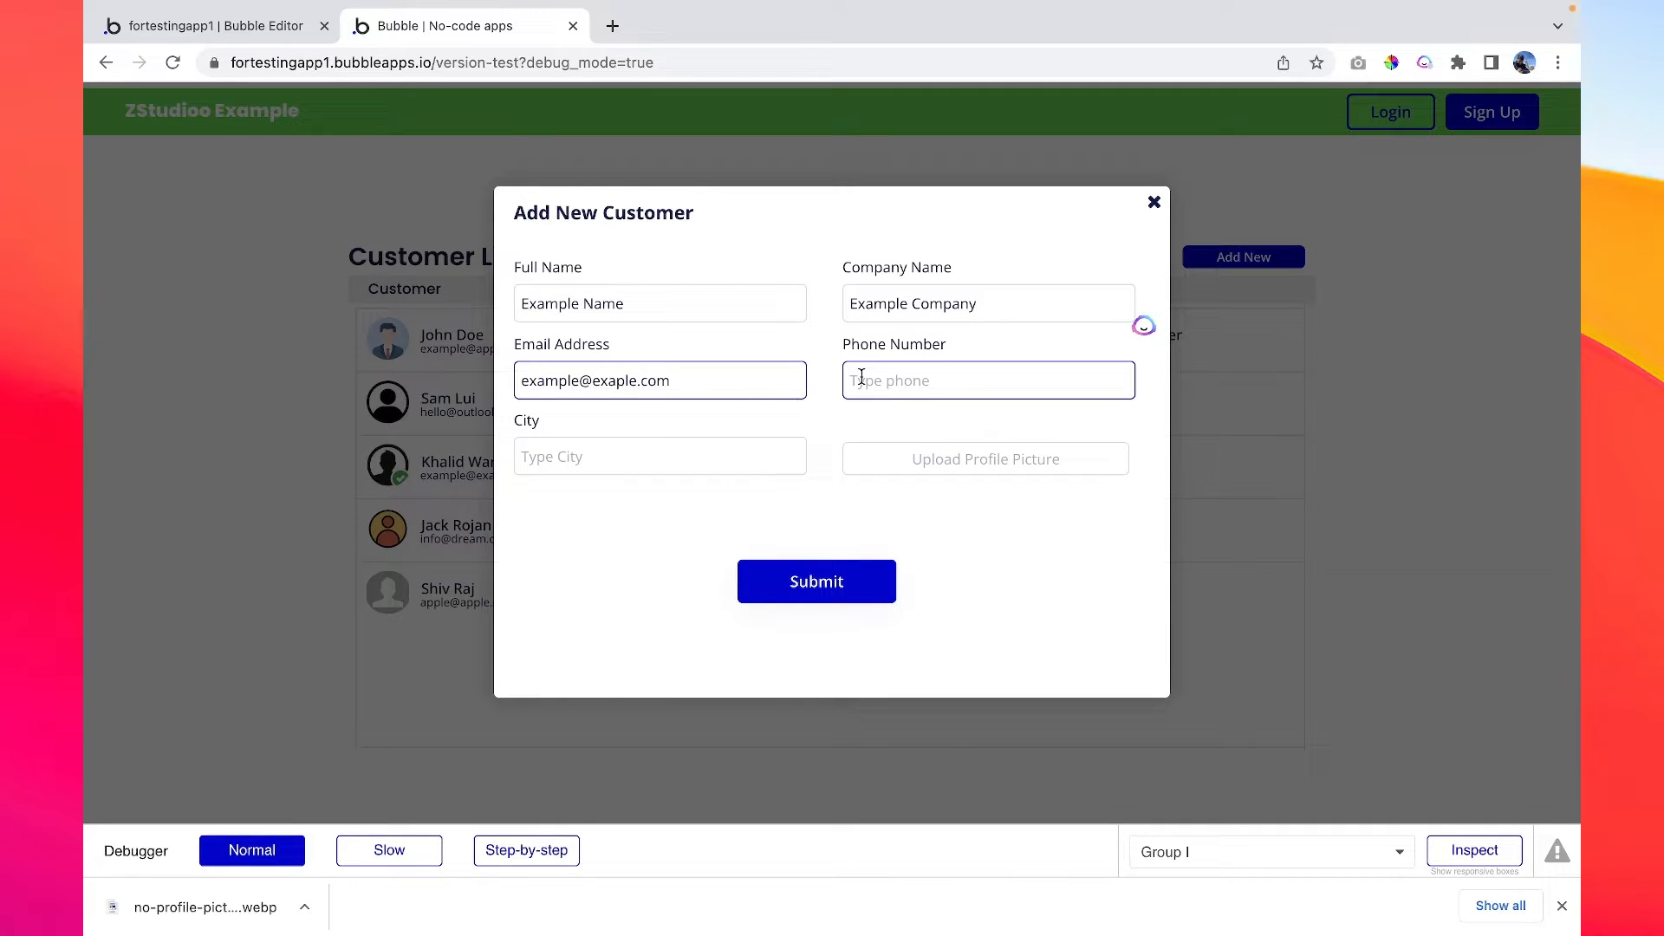
left_click(988, 379)
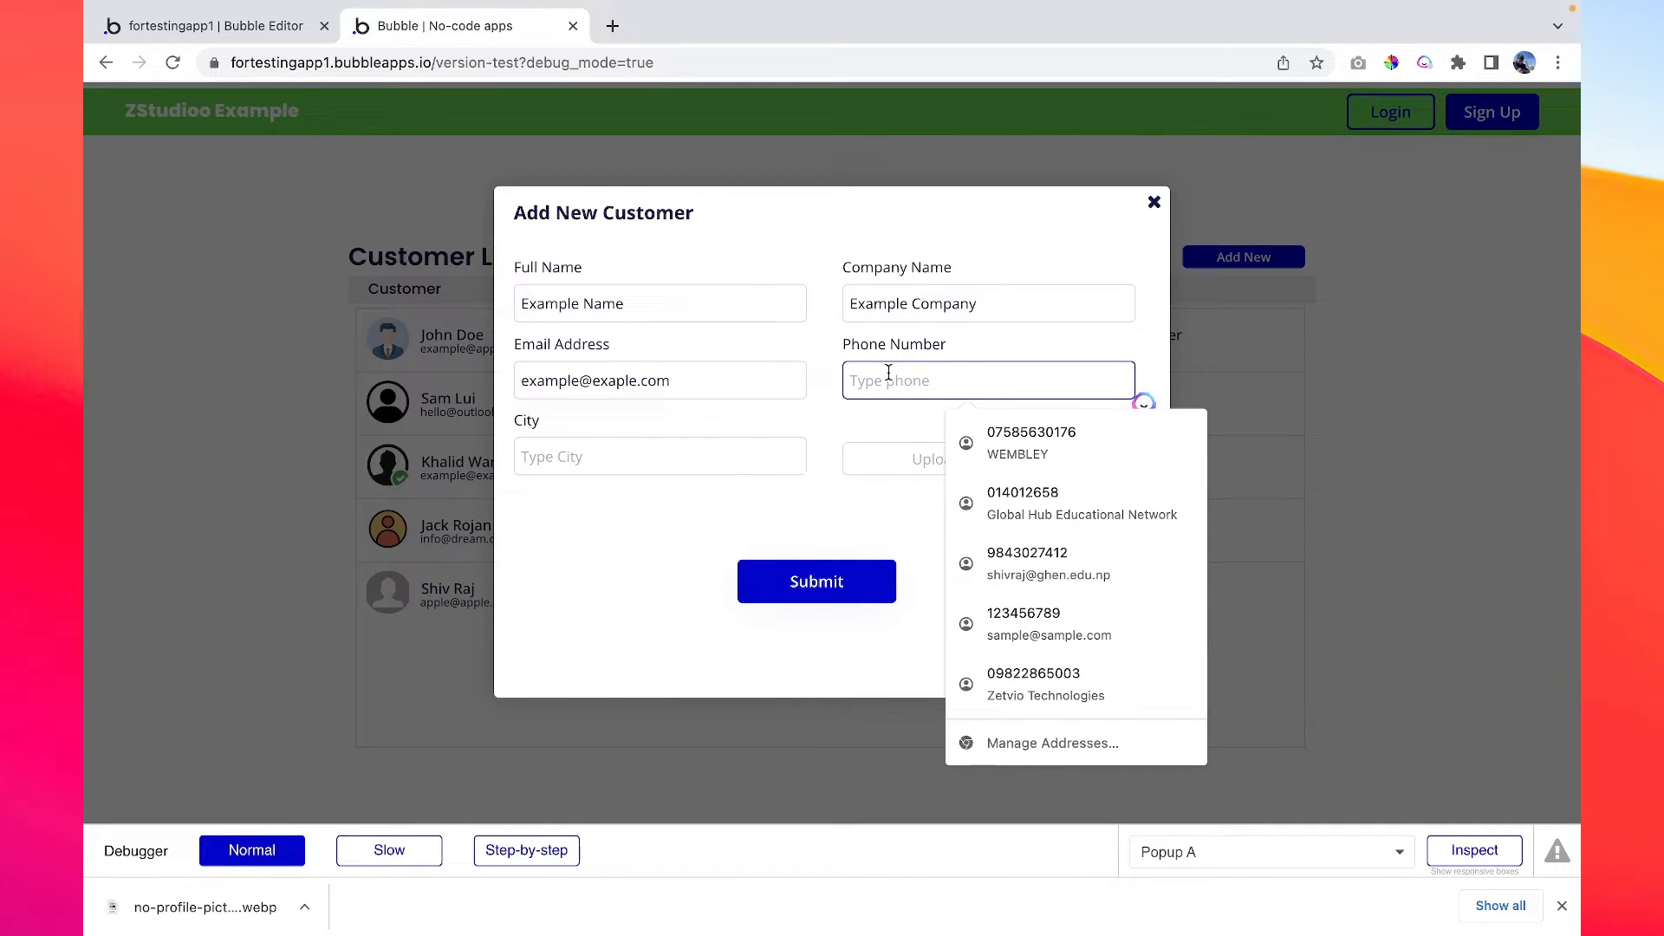
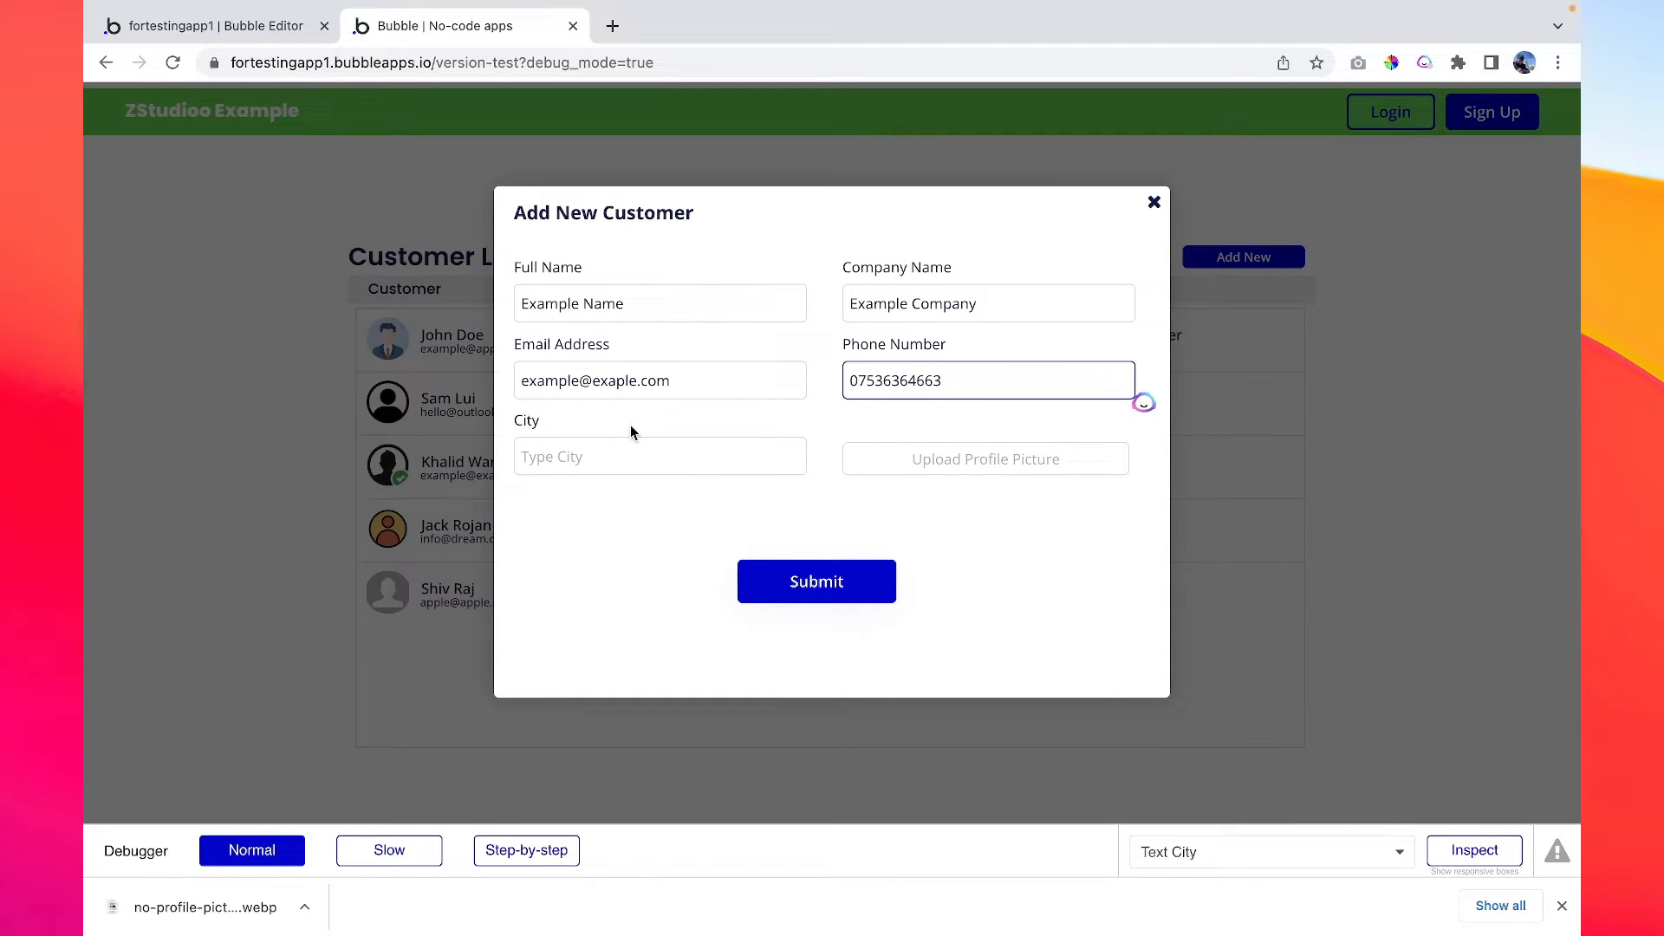
type("london")
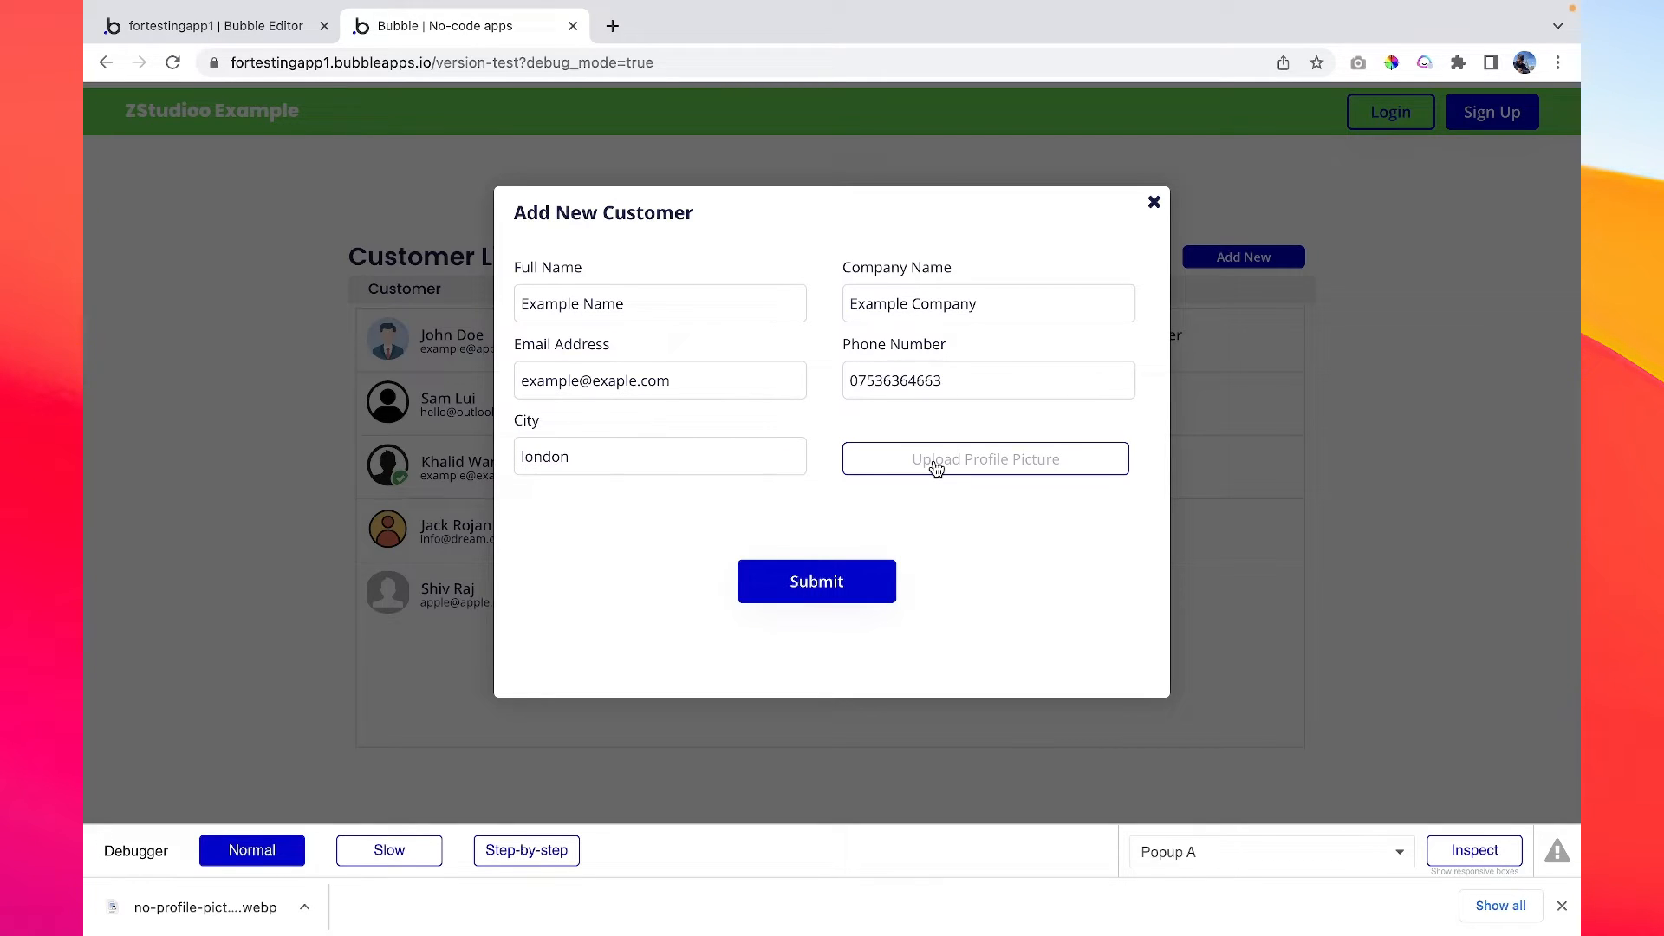
left_click(985, 458)
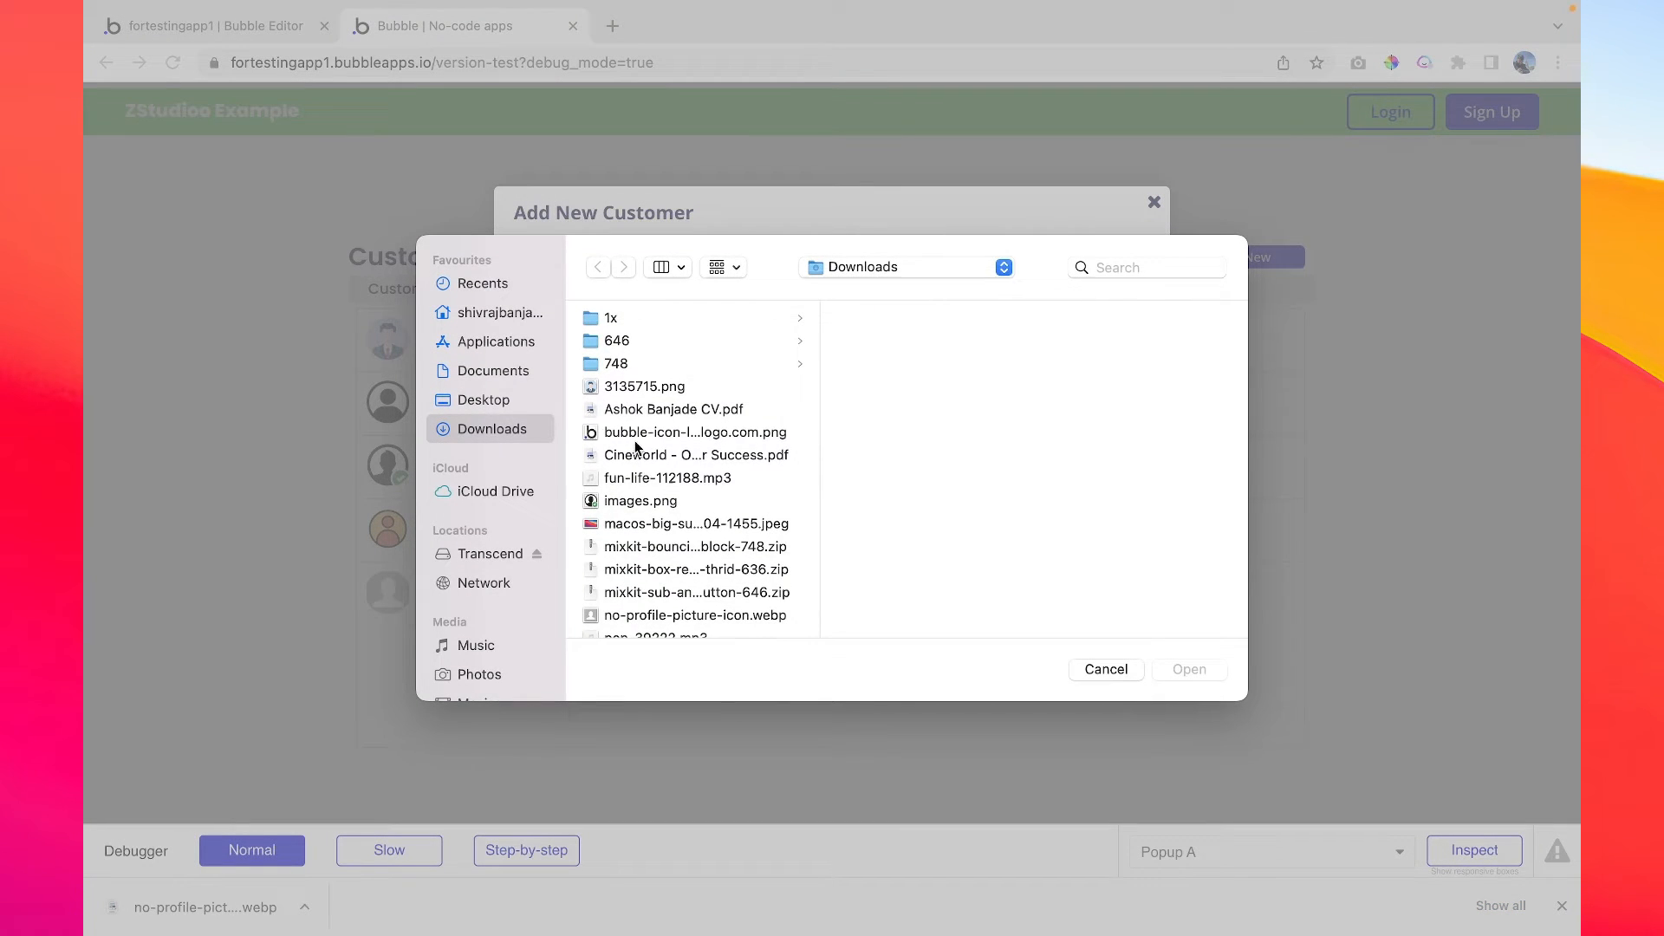
Step: Attach images.png from Downloads as the profile picture and return to the editor
left_click(640, 500)
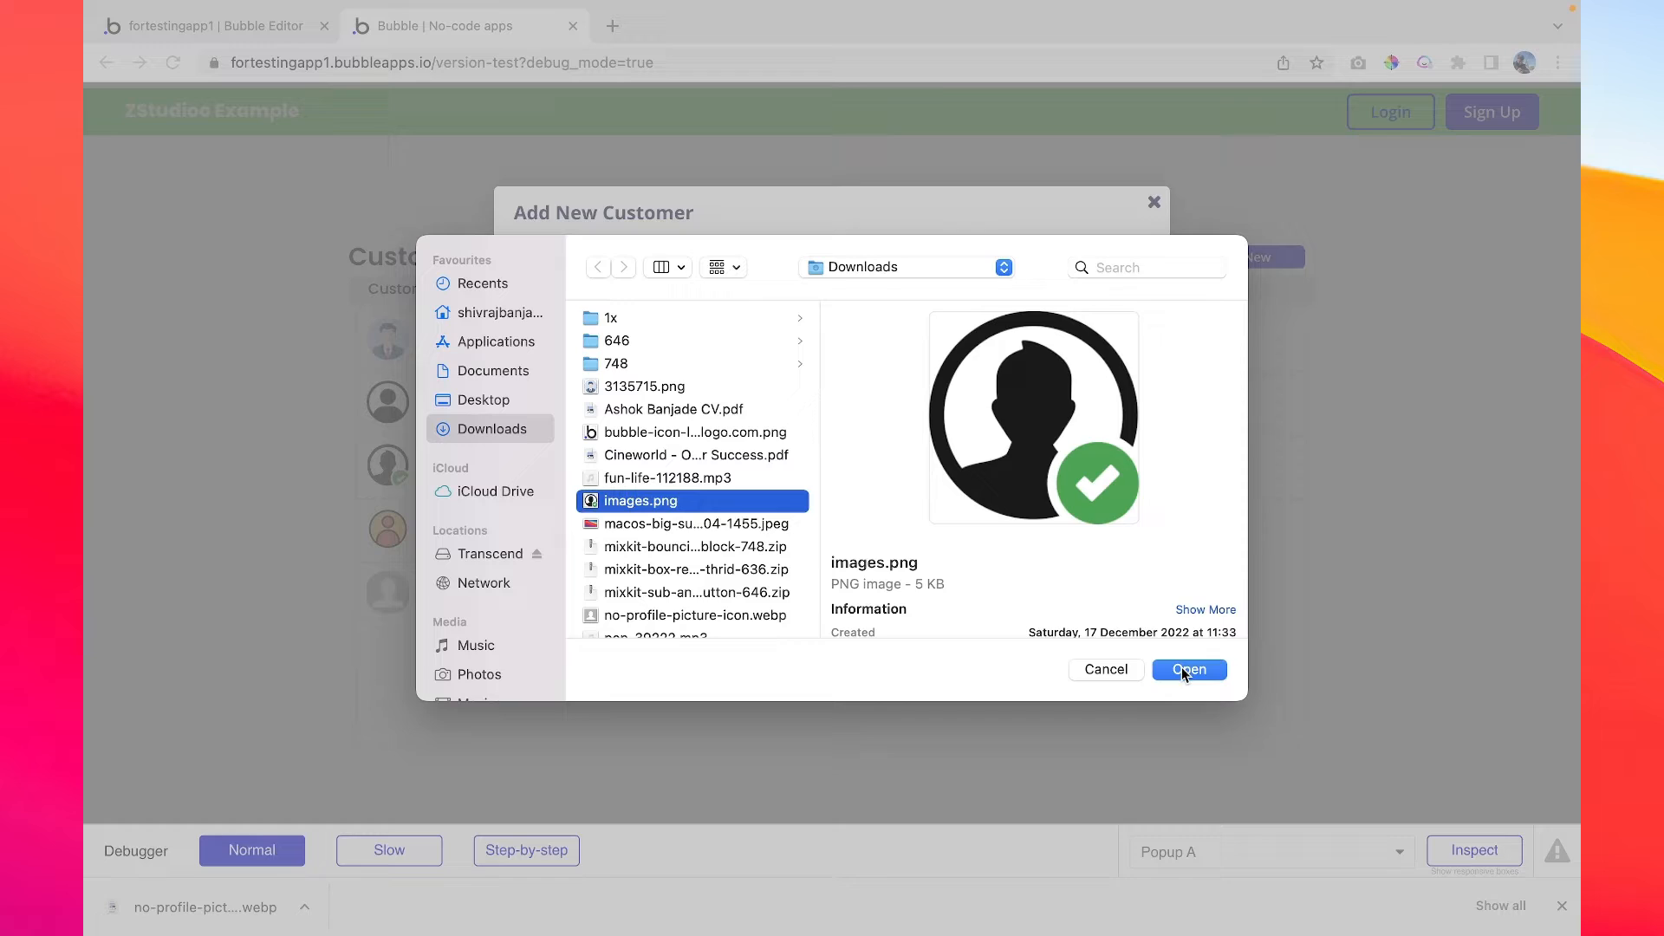
left_click(1189, 669)
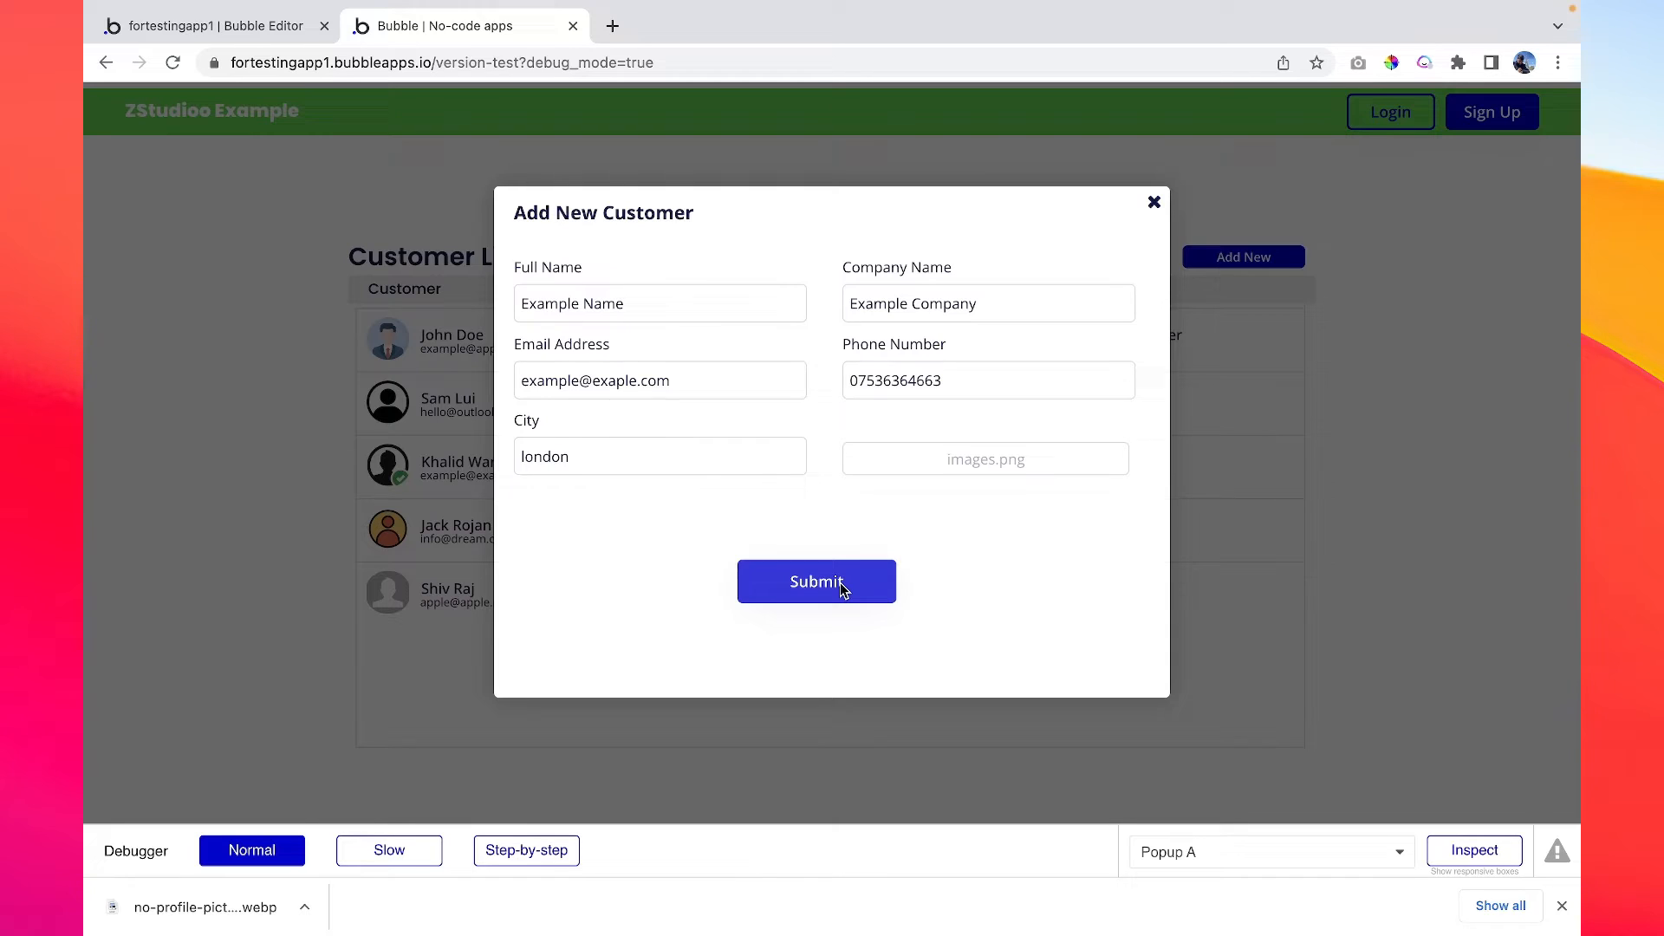
mouse_move(873, 533)
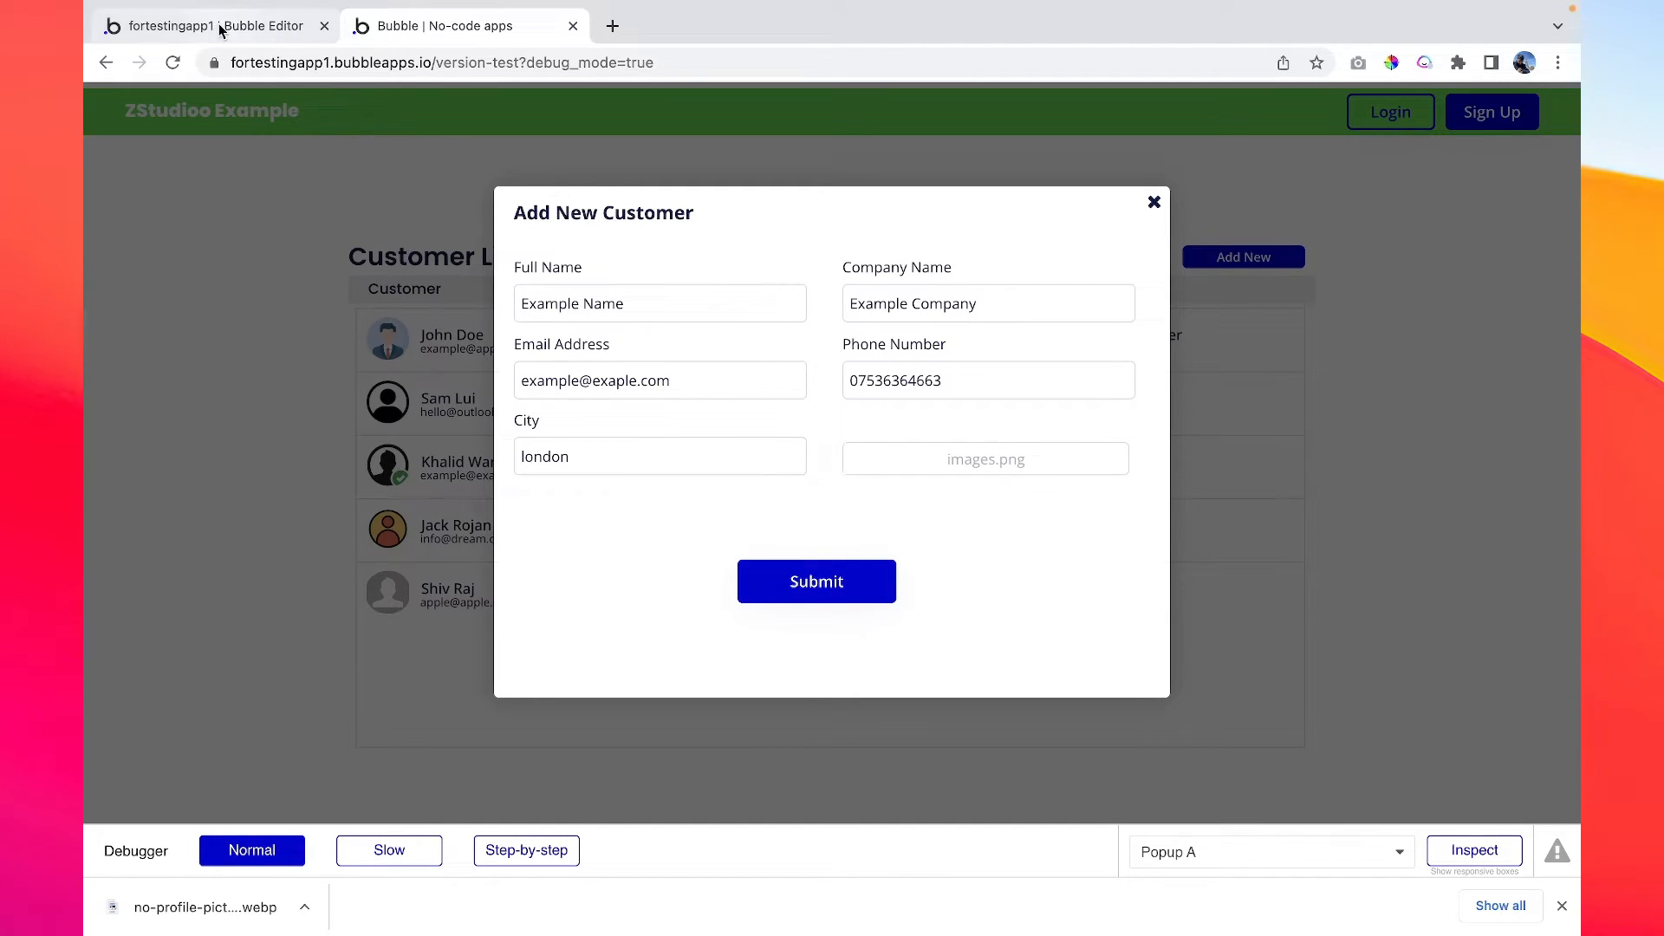
left_click(217, 26)
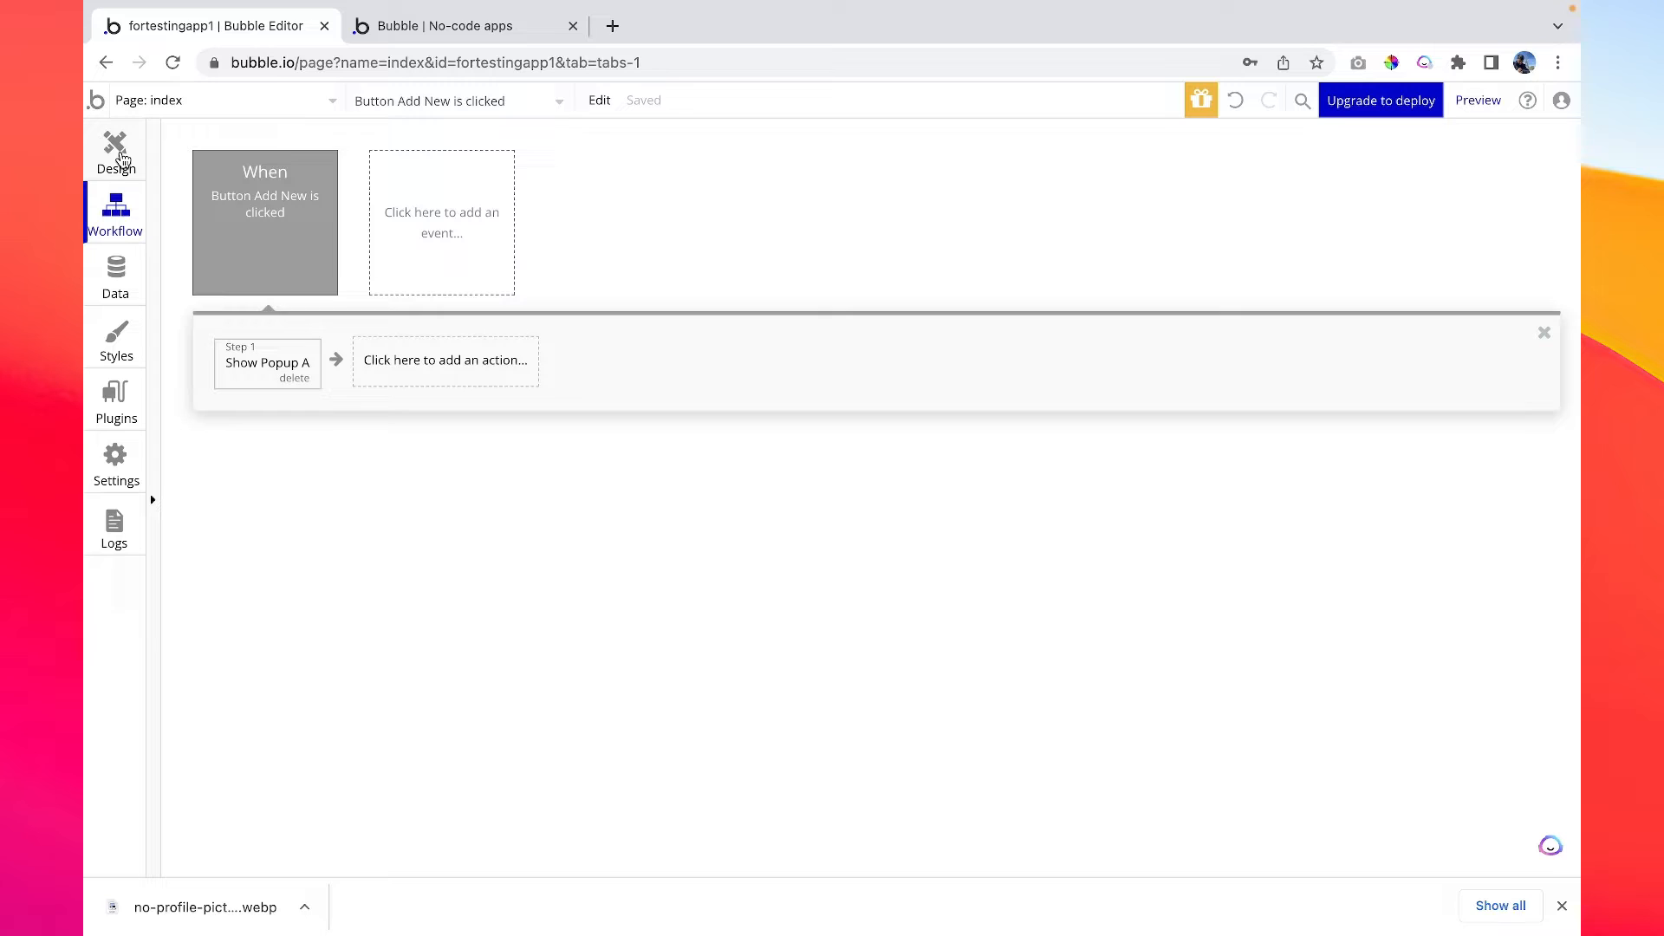
Step: Find Popup A in the element list and select its Submit button
left_click(115, 150)
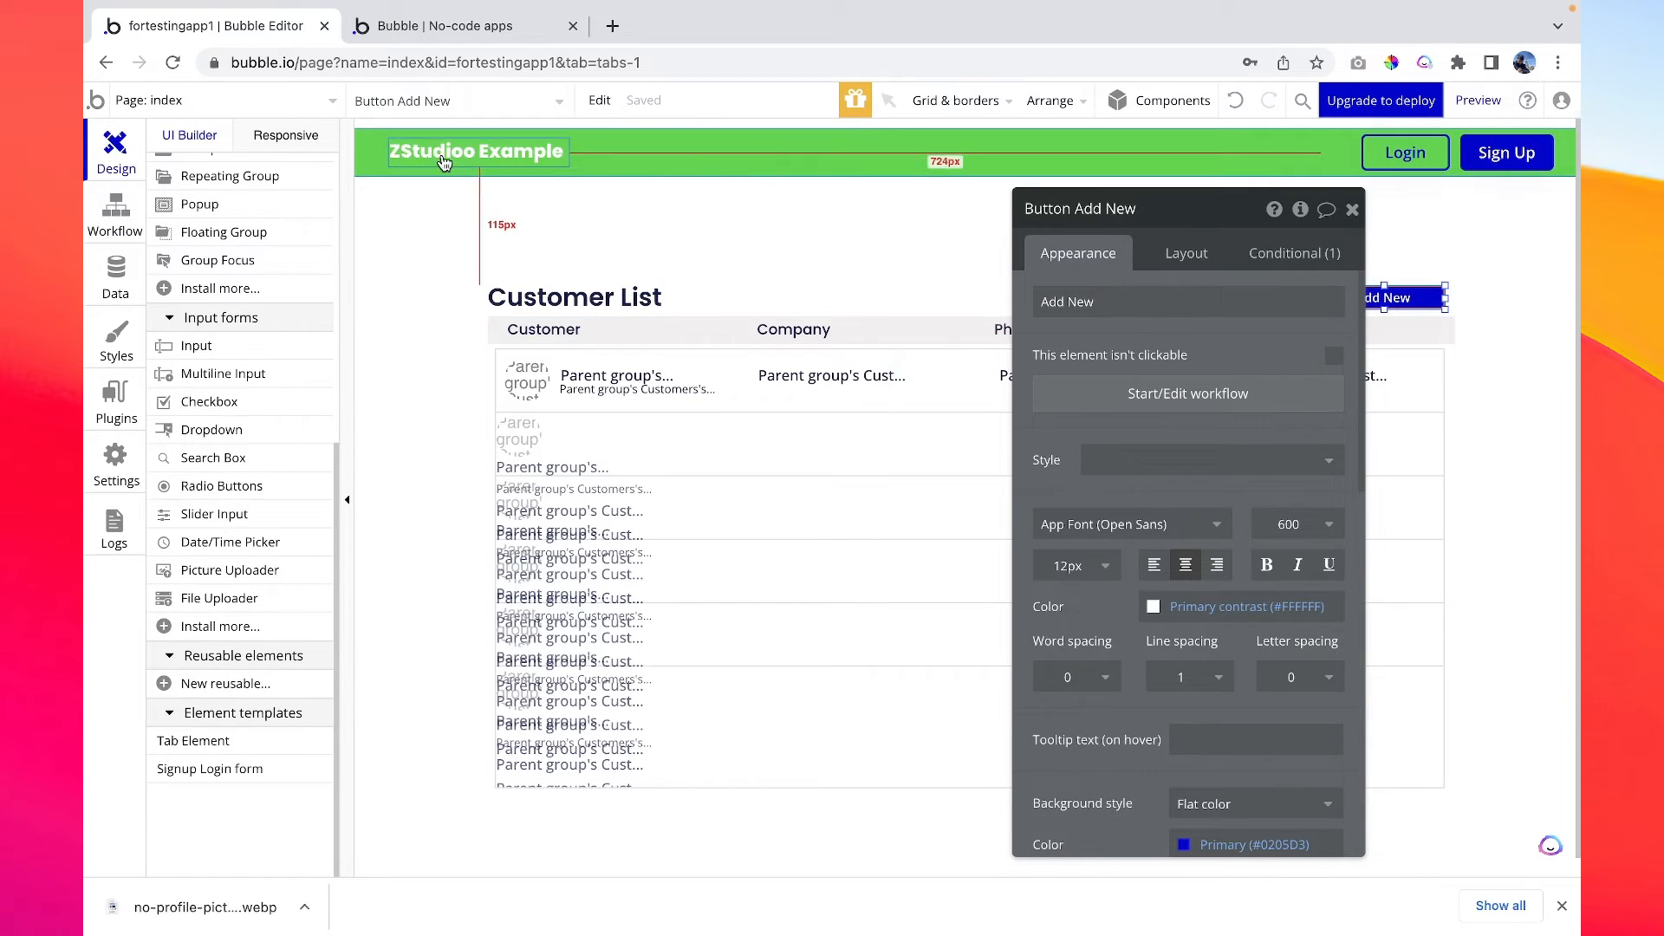
type("pop")
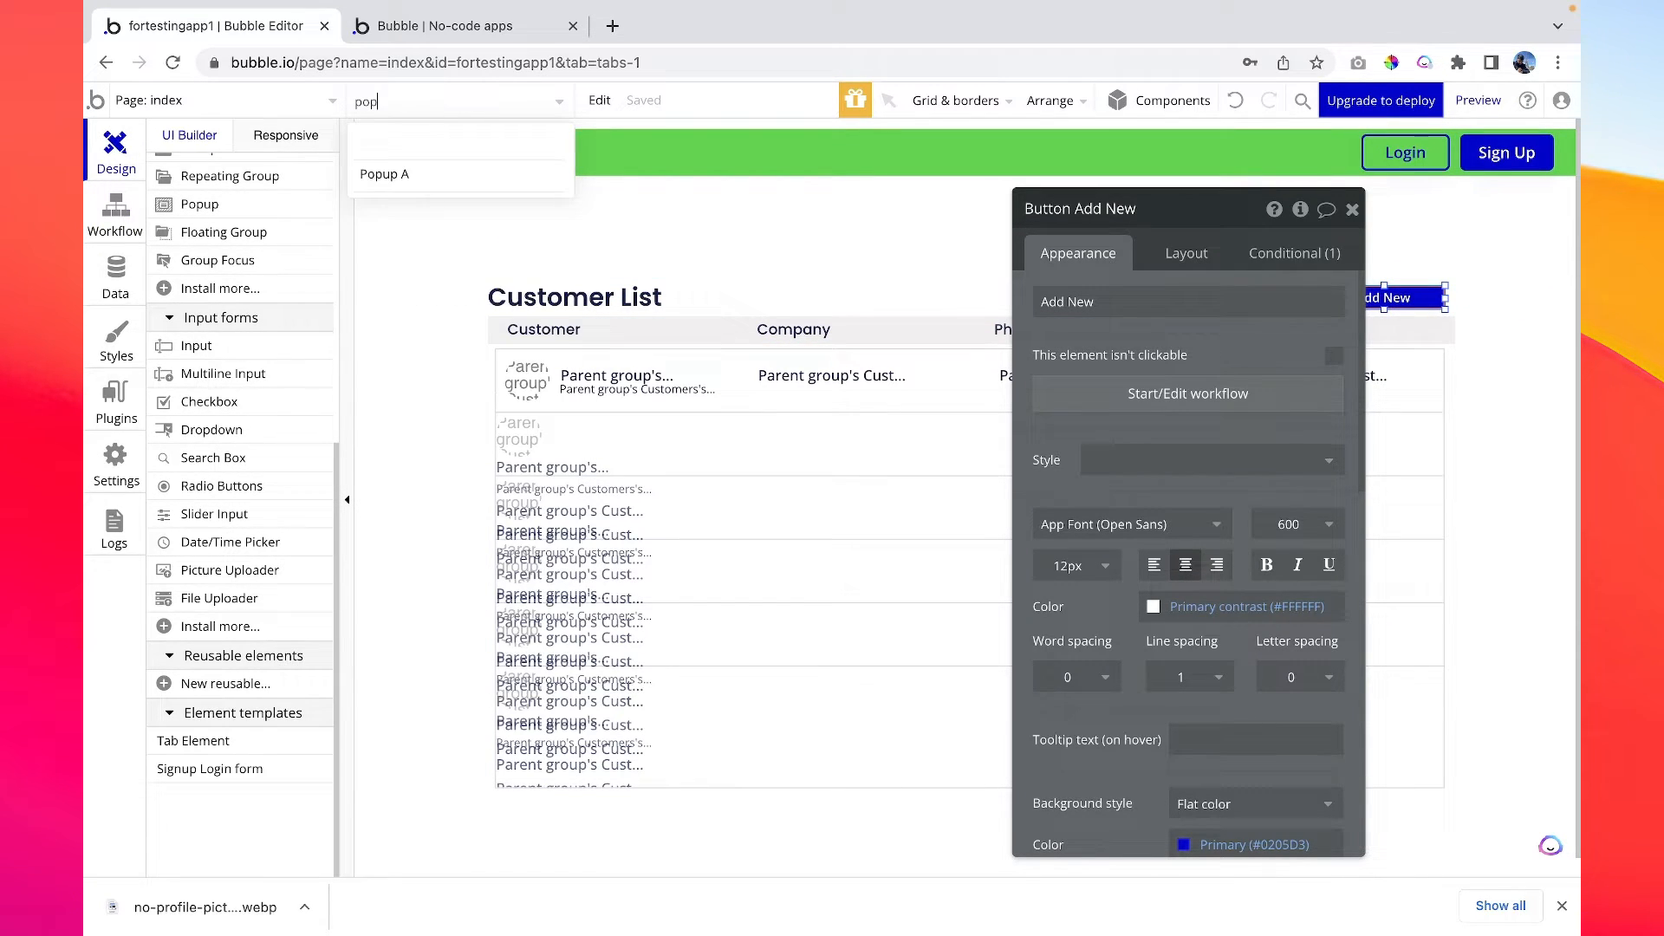
left_click(384, 174)
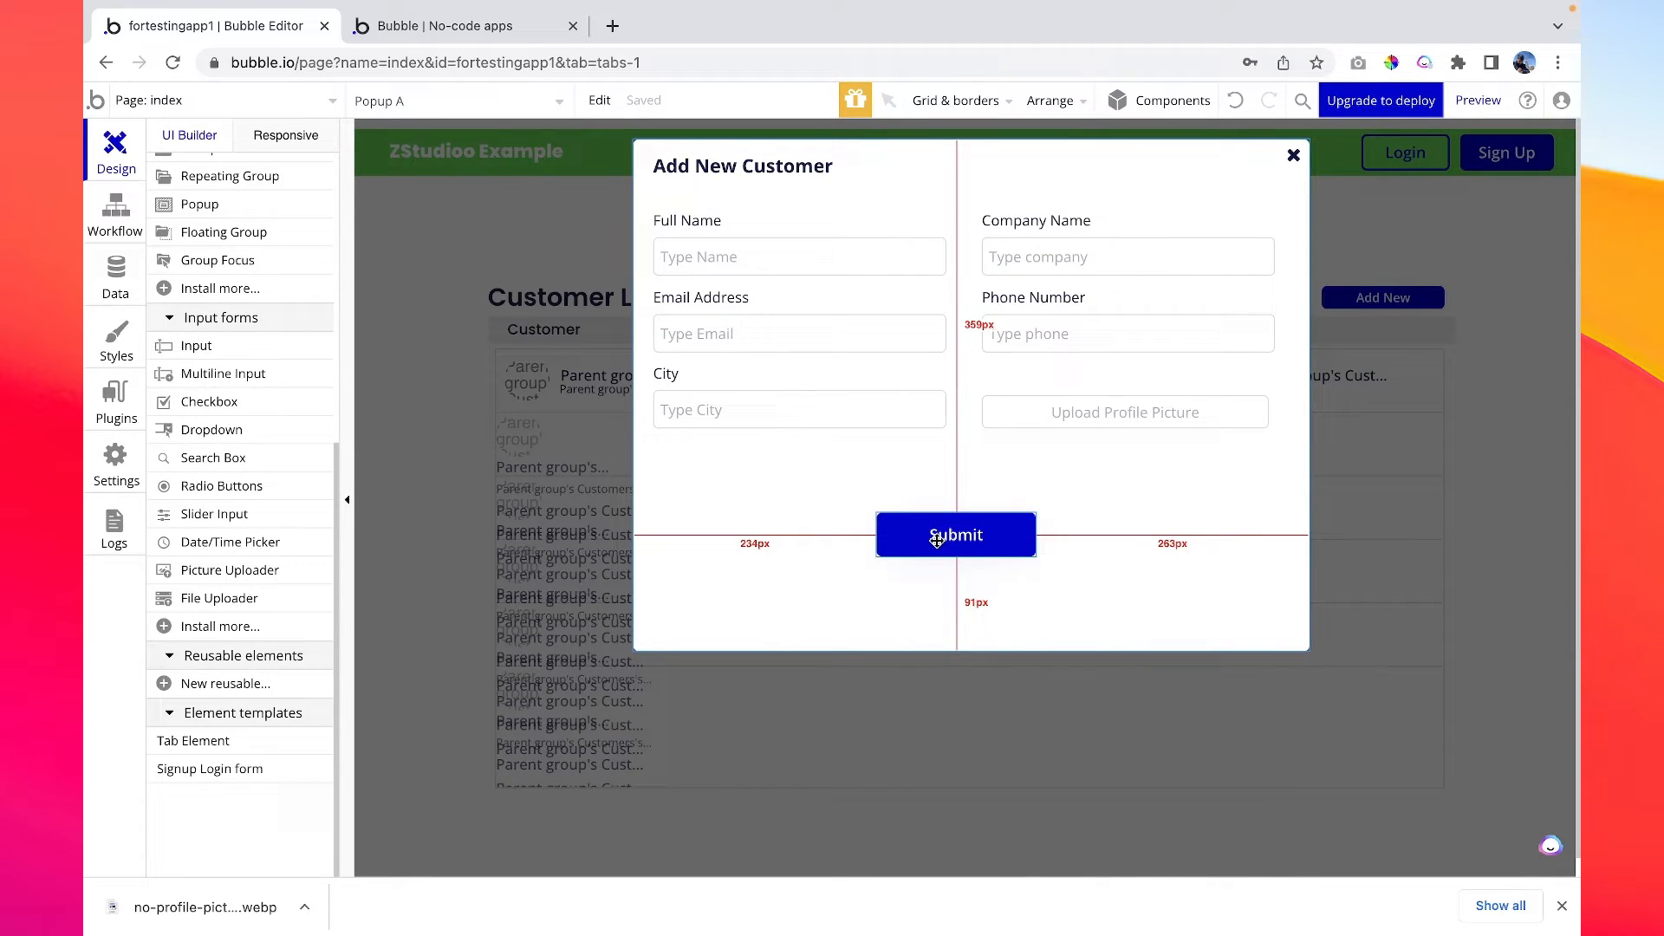
left_click(955, 534)
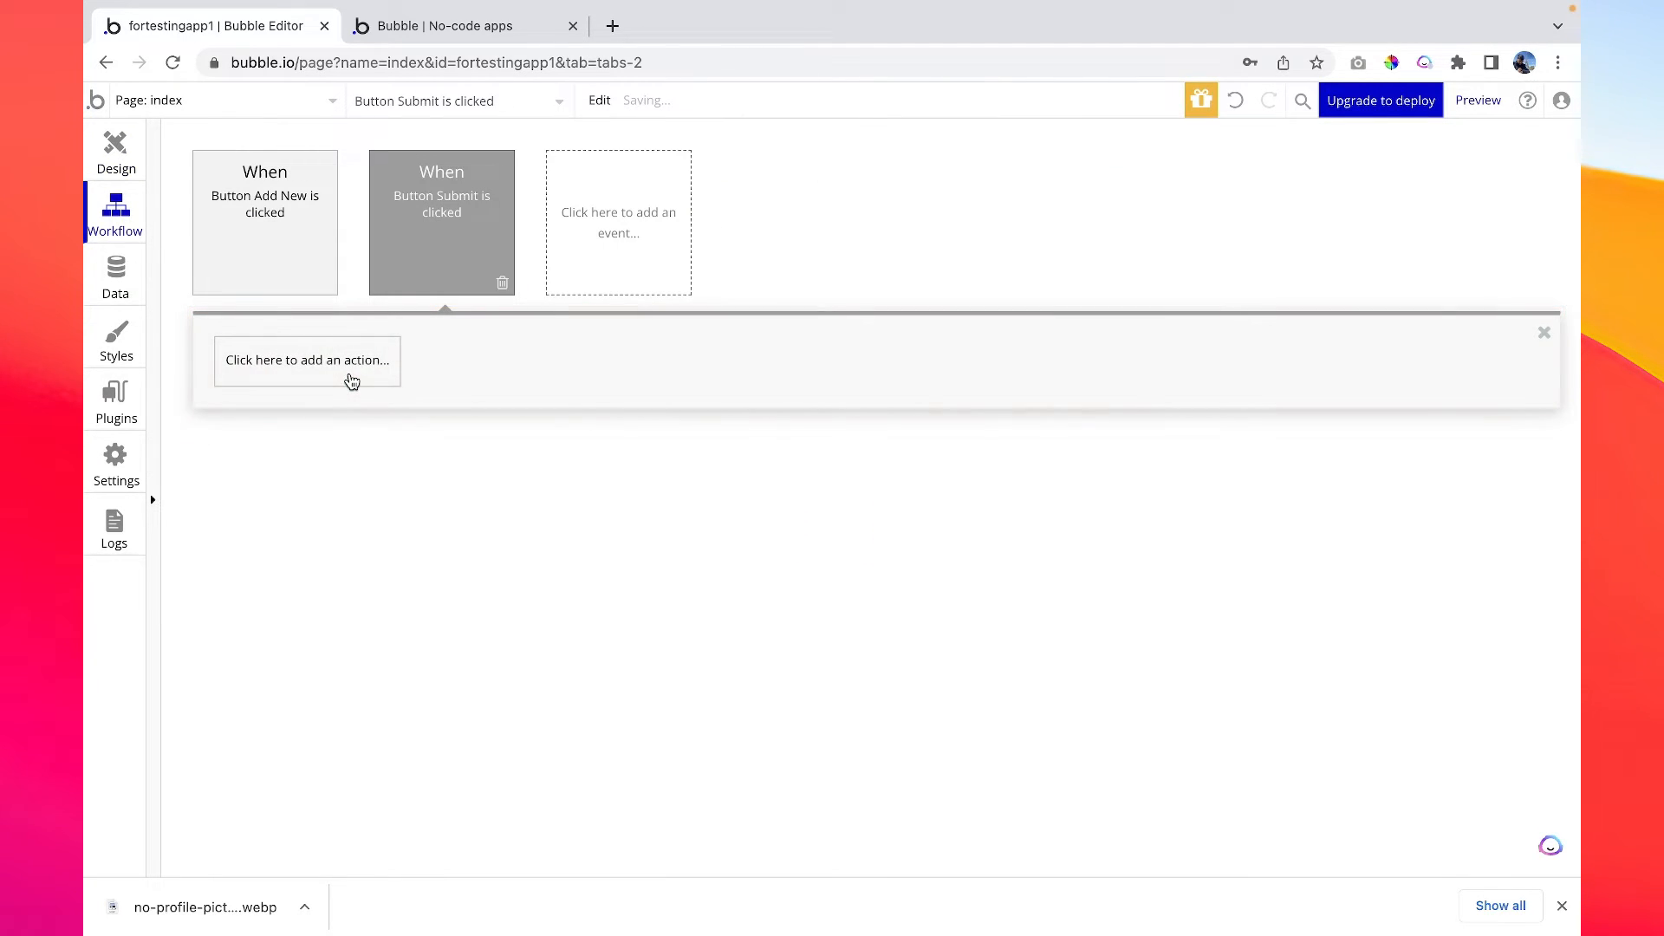
Step: Add a 'Create a new thing' action of type Customers to the Submit workflow
left_click(306, 360)
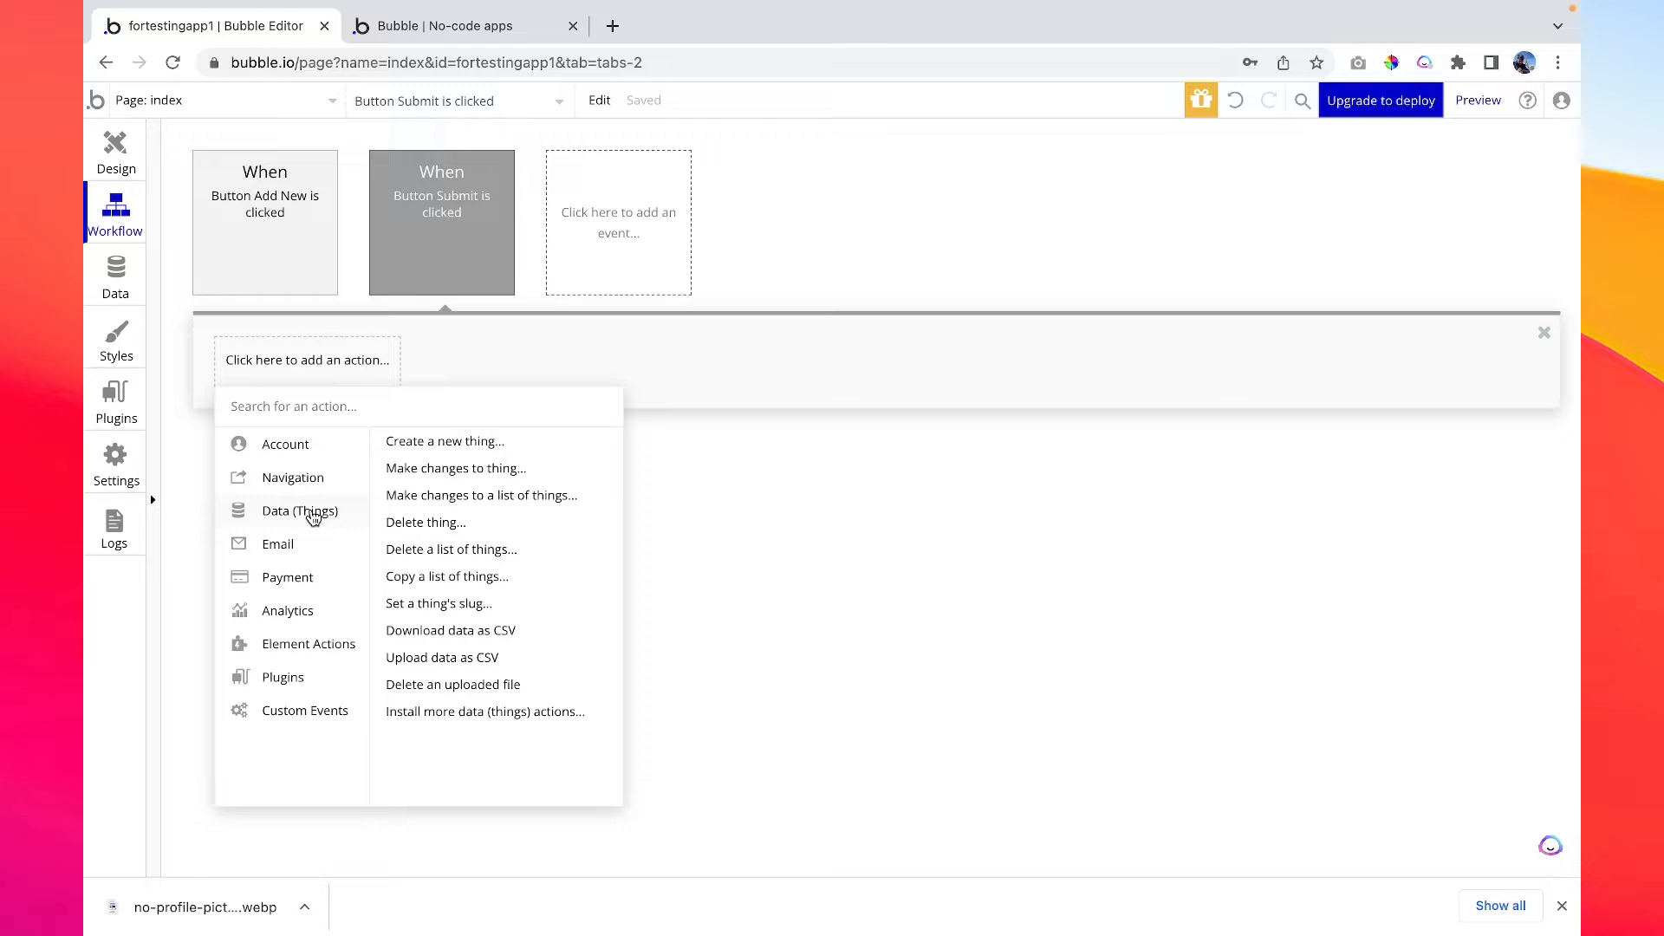
left_click(444, 441)
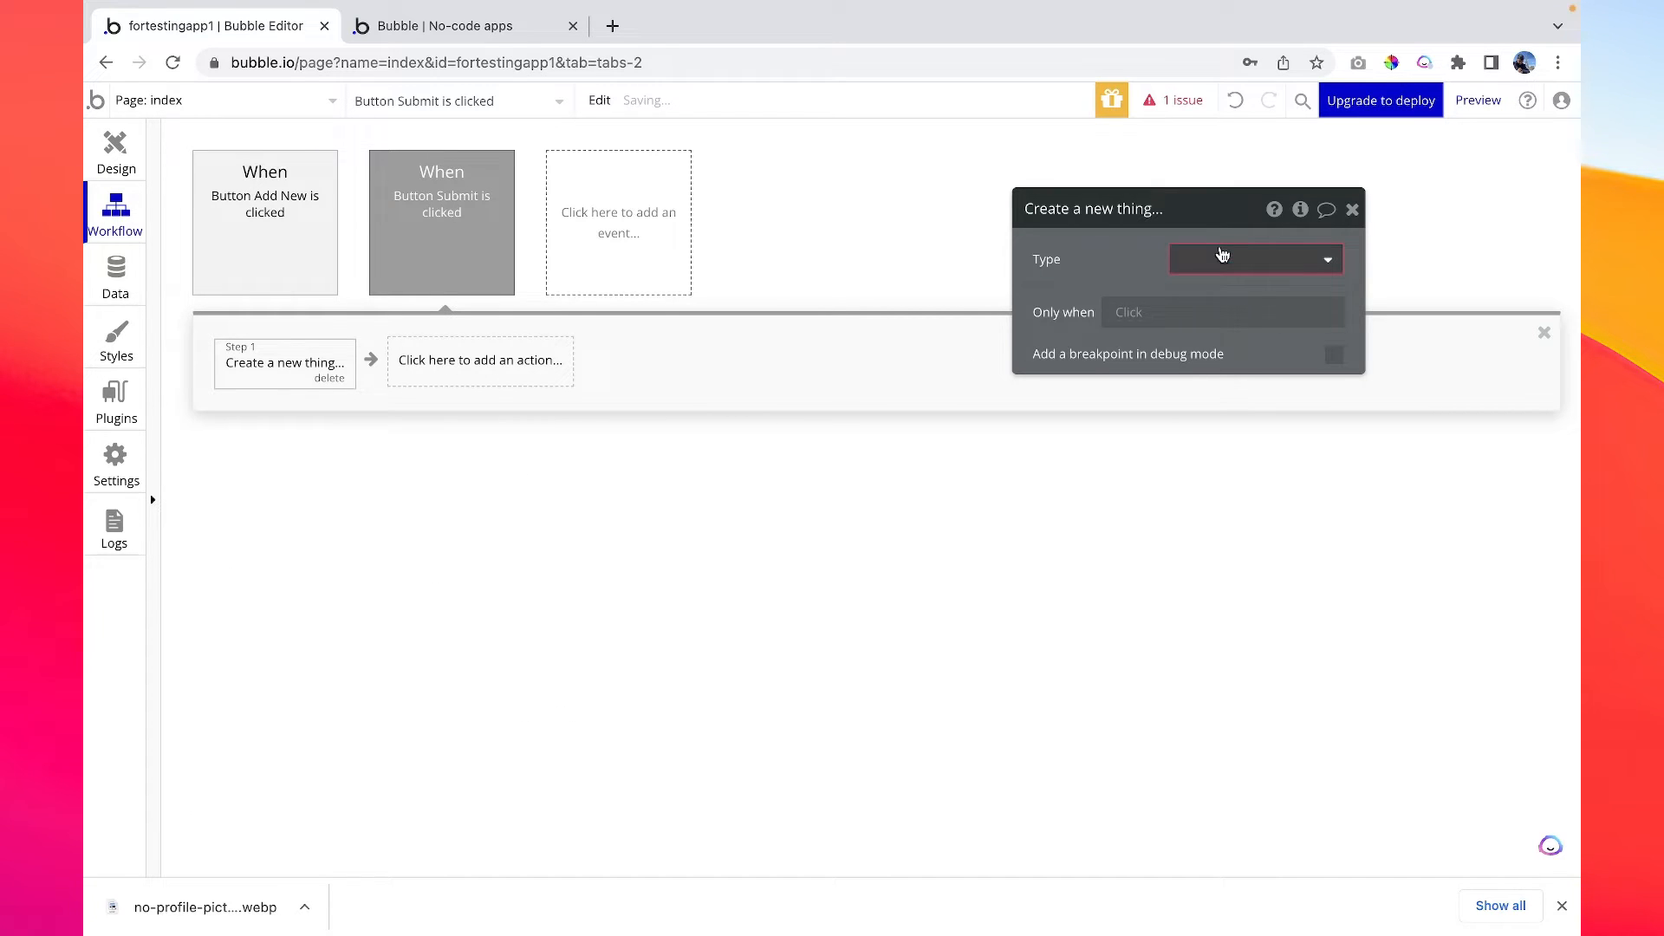
left_click(1255, 259)
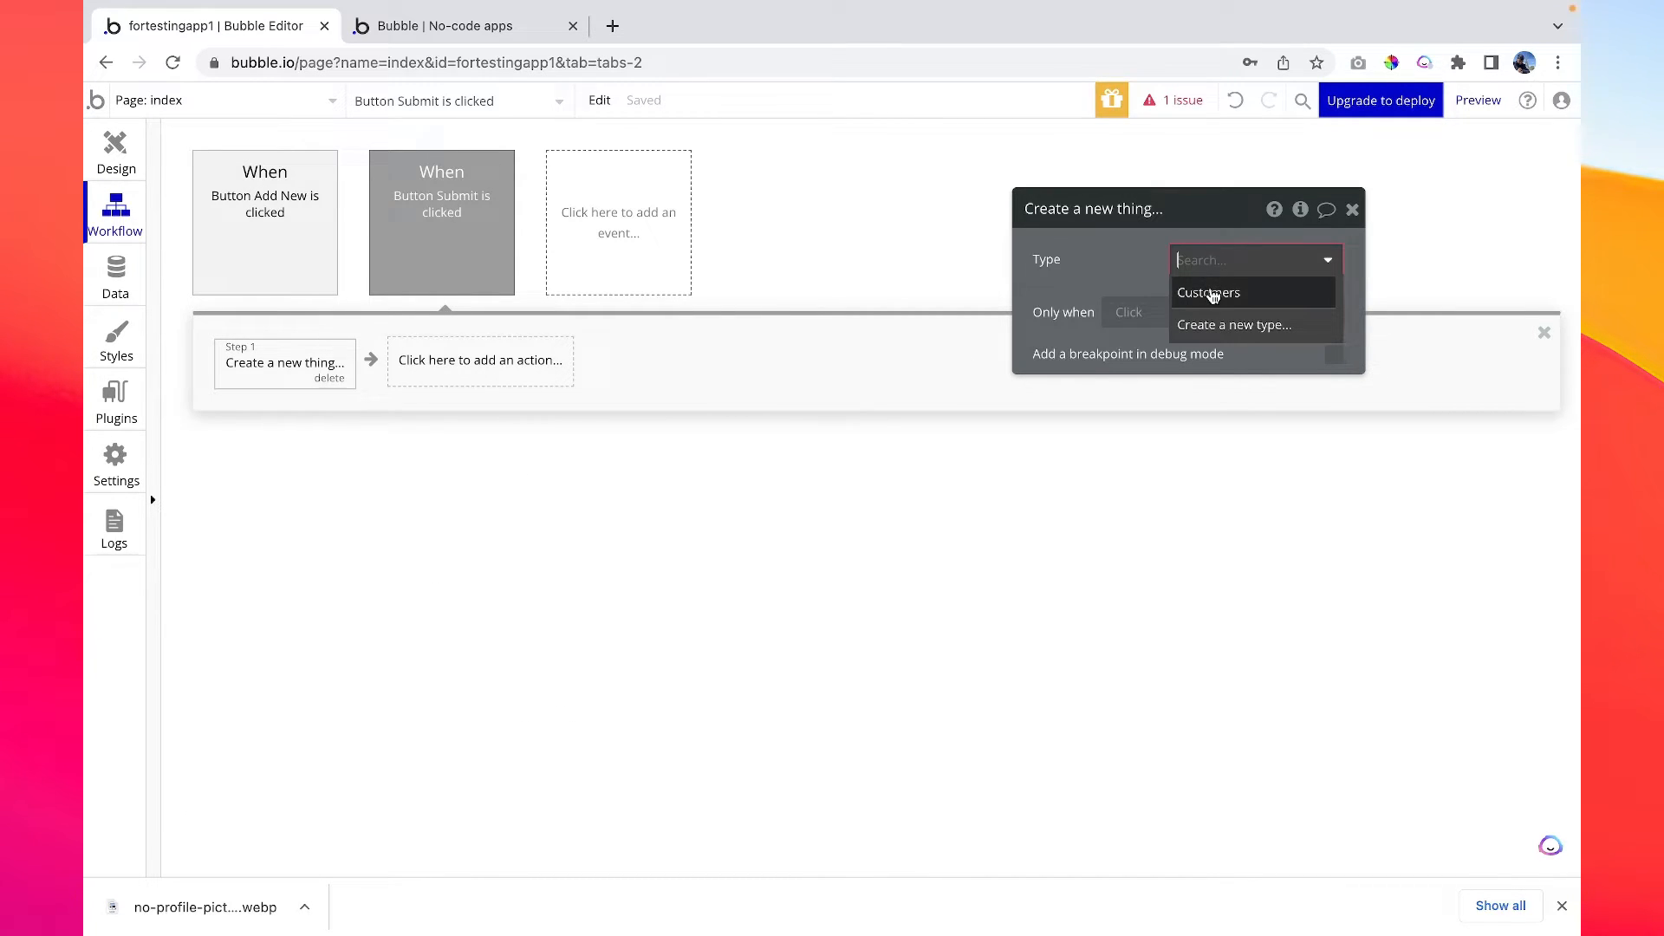
left_click(1208, 292)
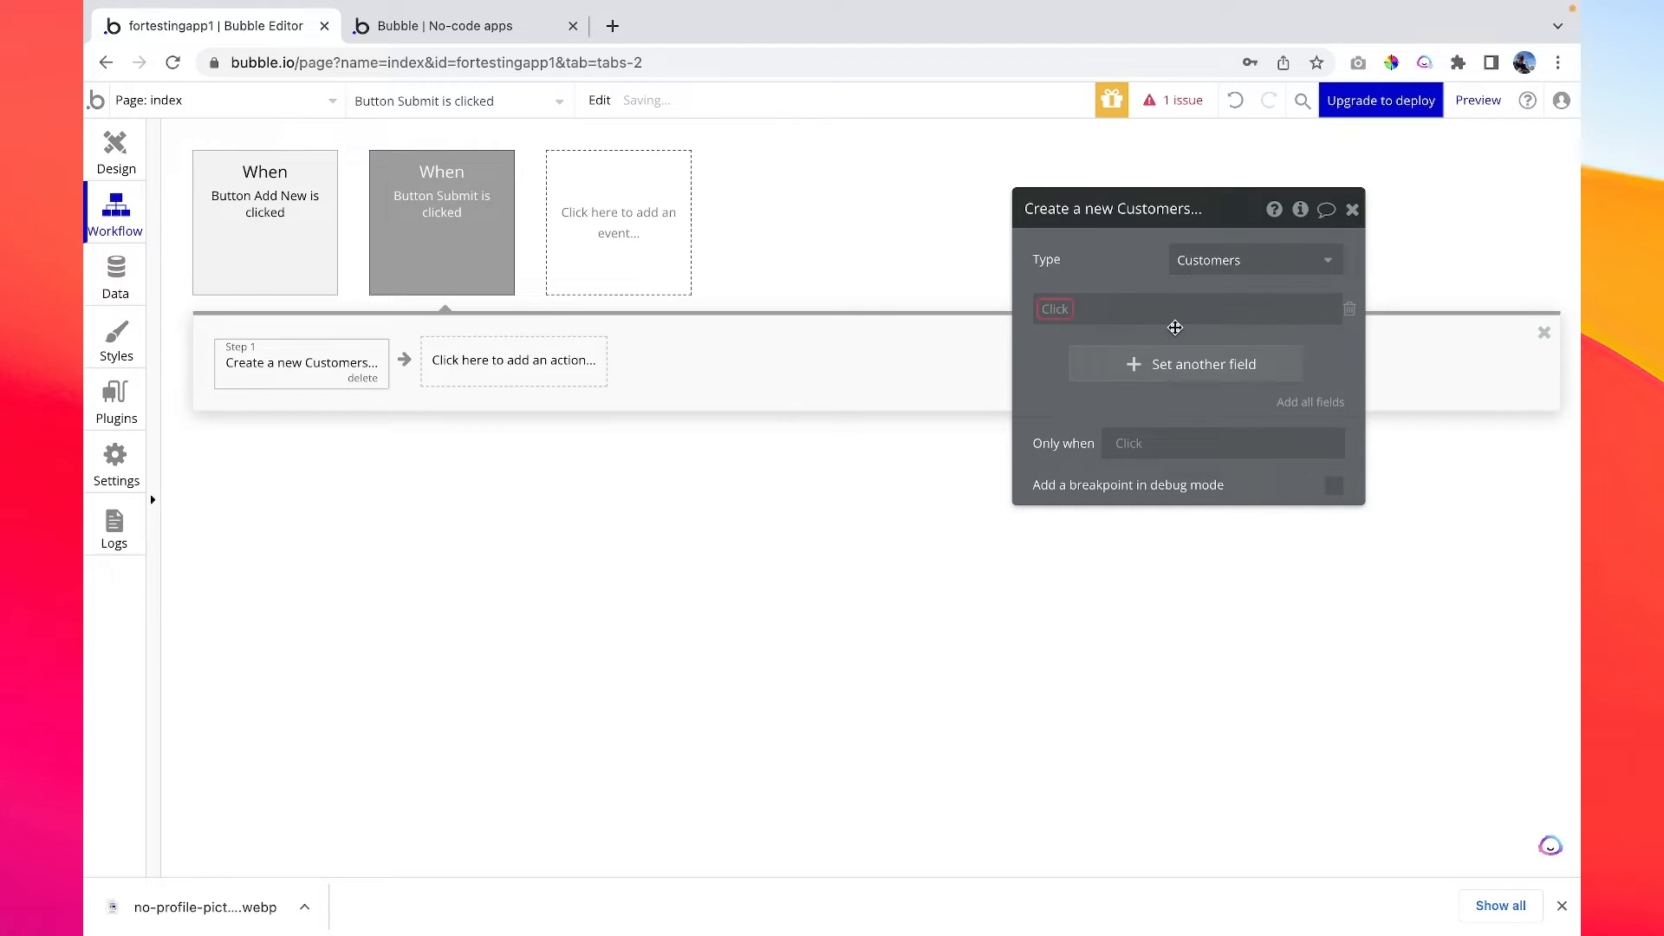
mouse_move(1146, 317)
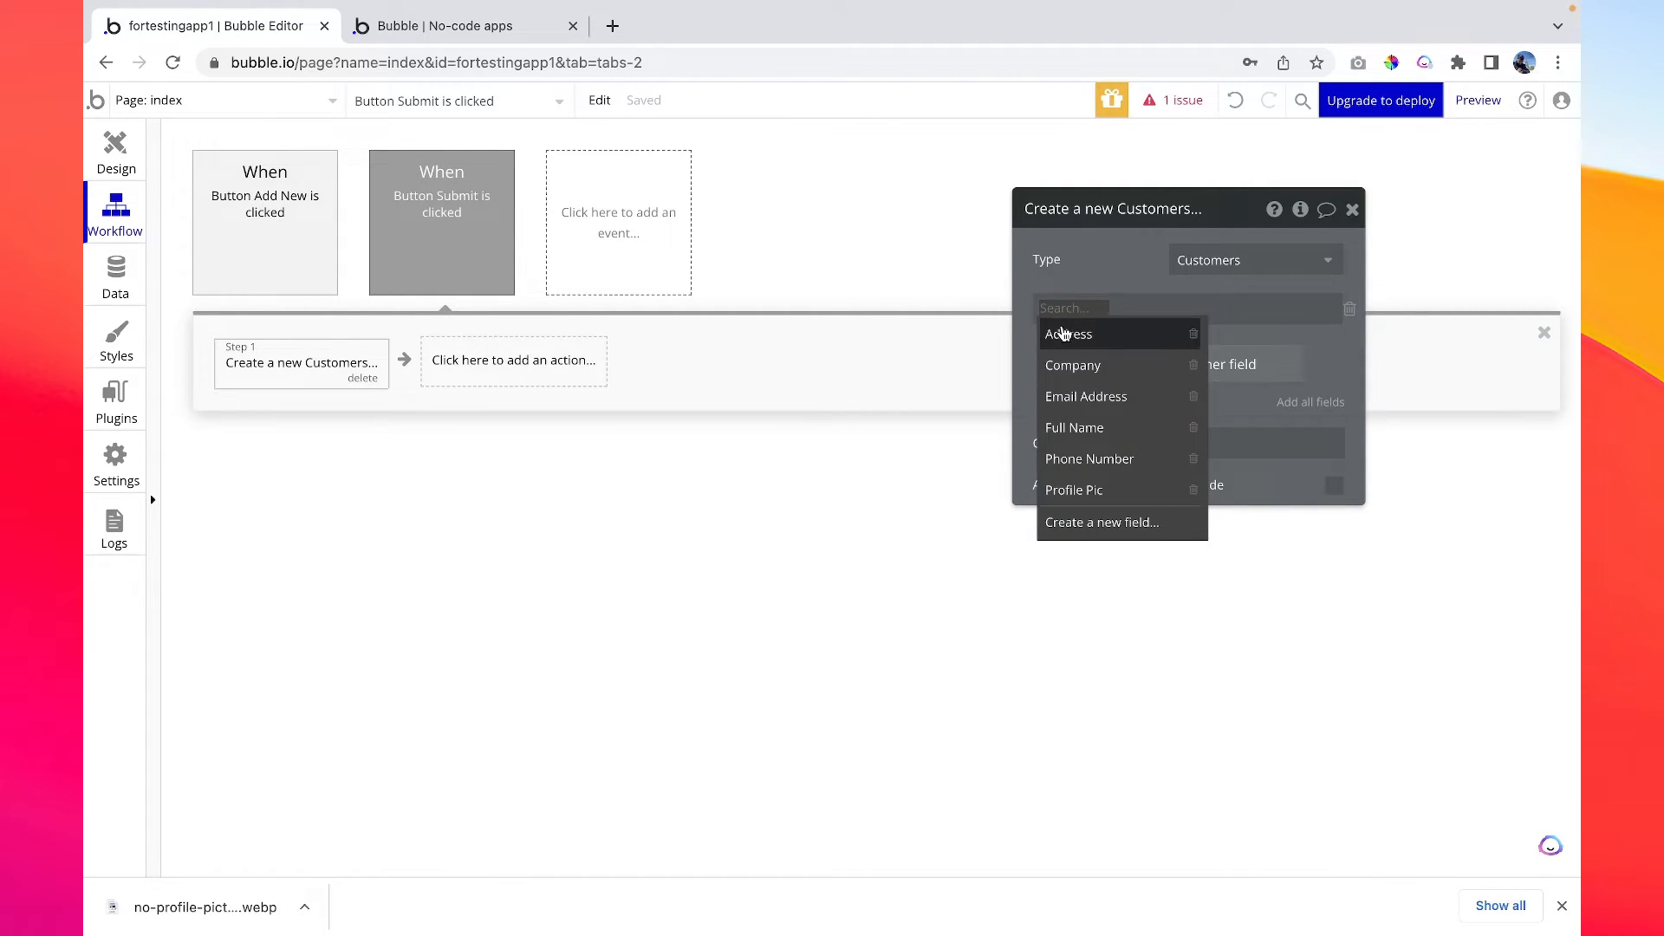
Step: Map the new entry's Address to the city input and Company to the company input
left_click(1068, 334)
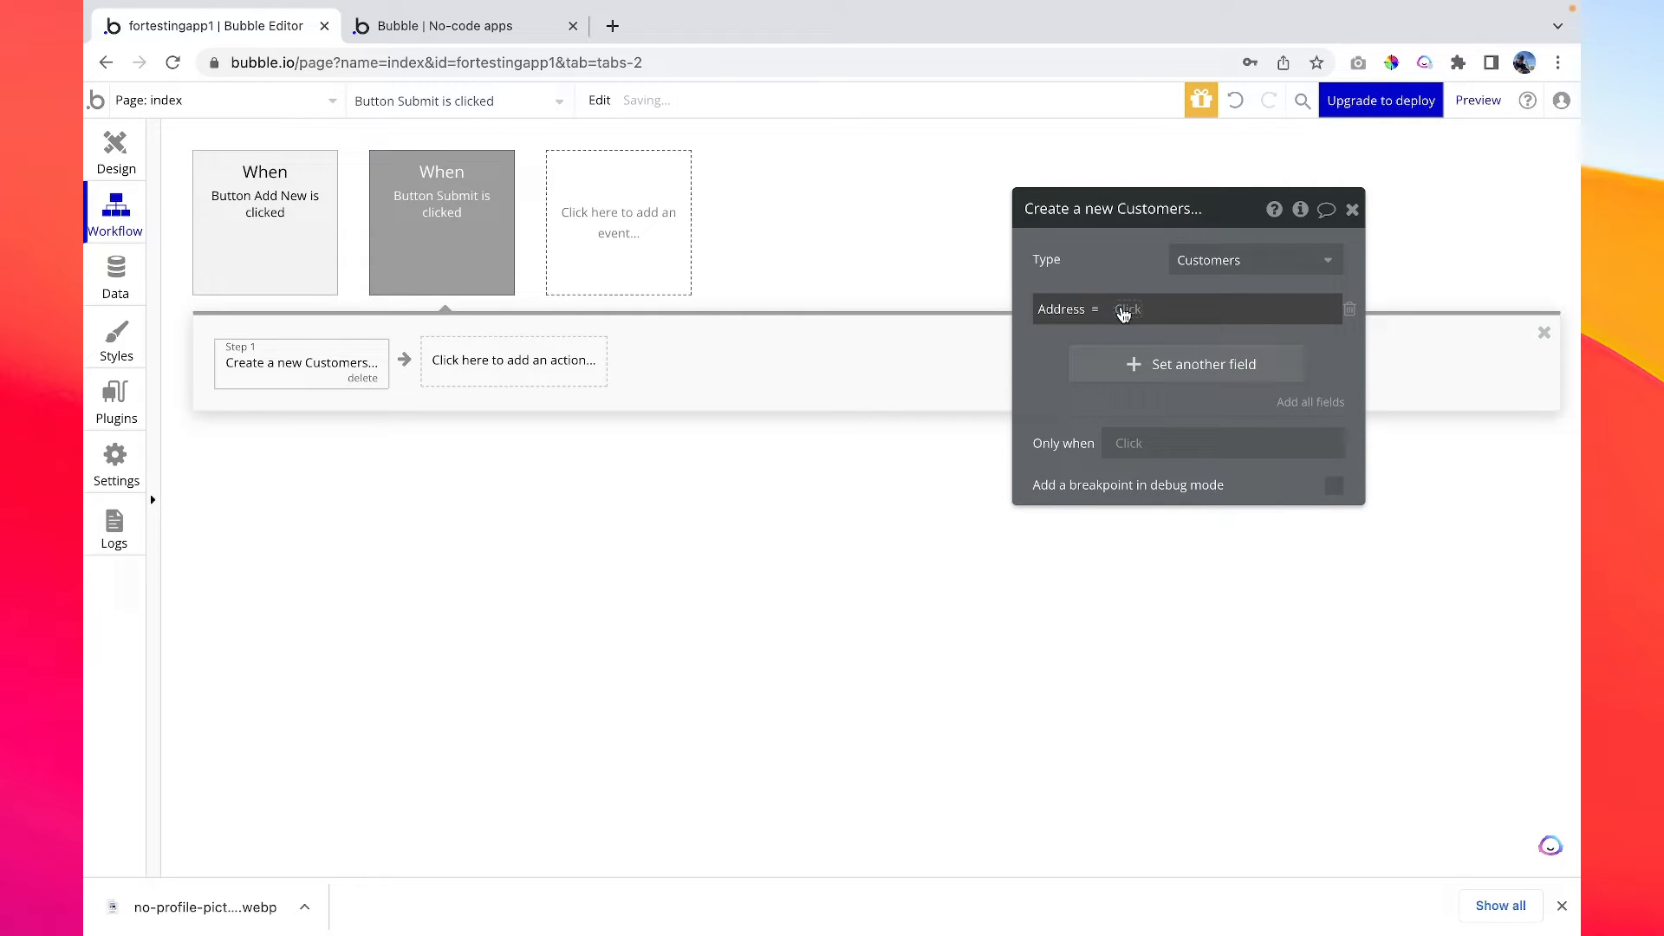
left_click(1133, 309)
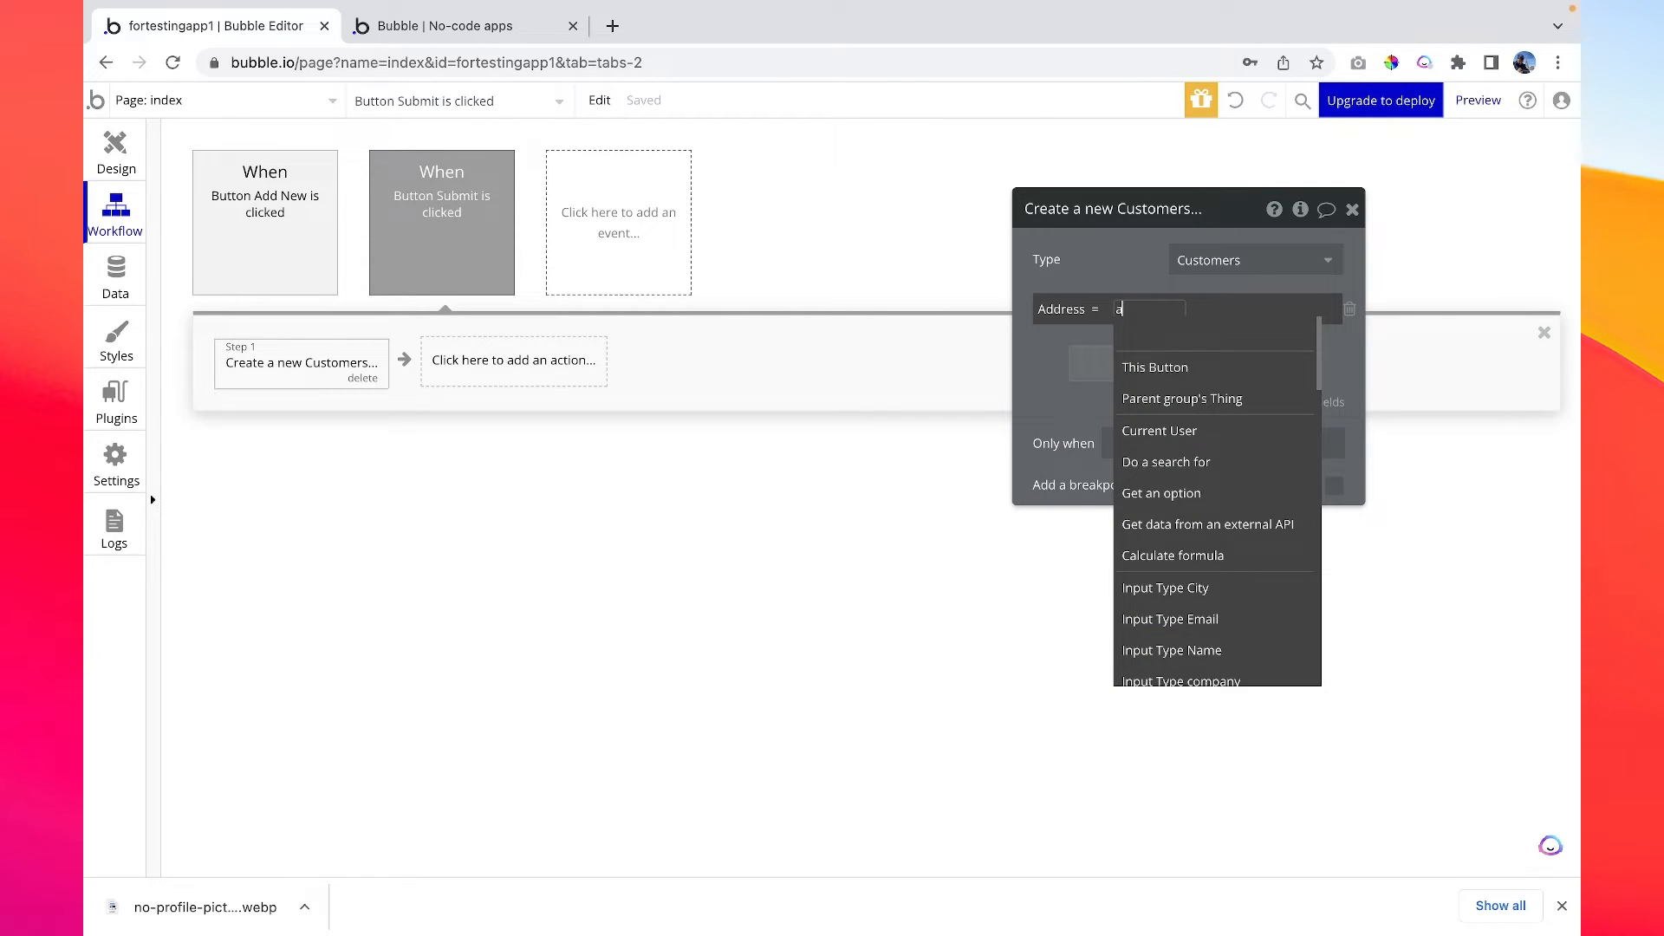
type("dd")
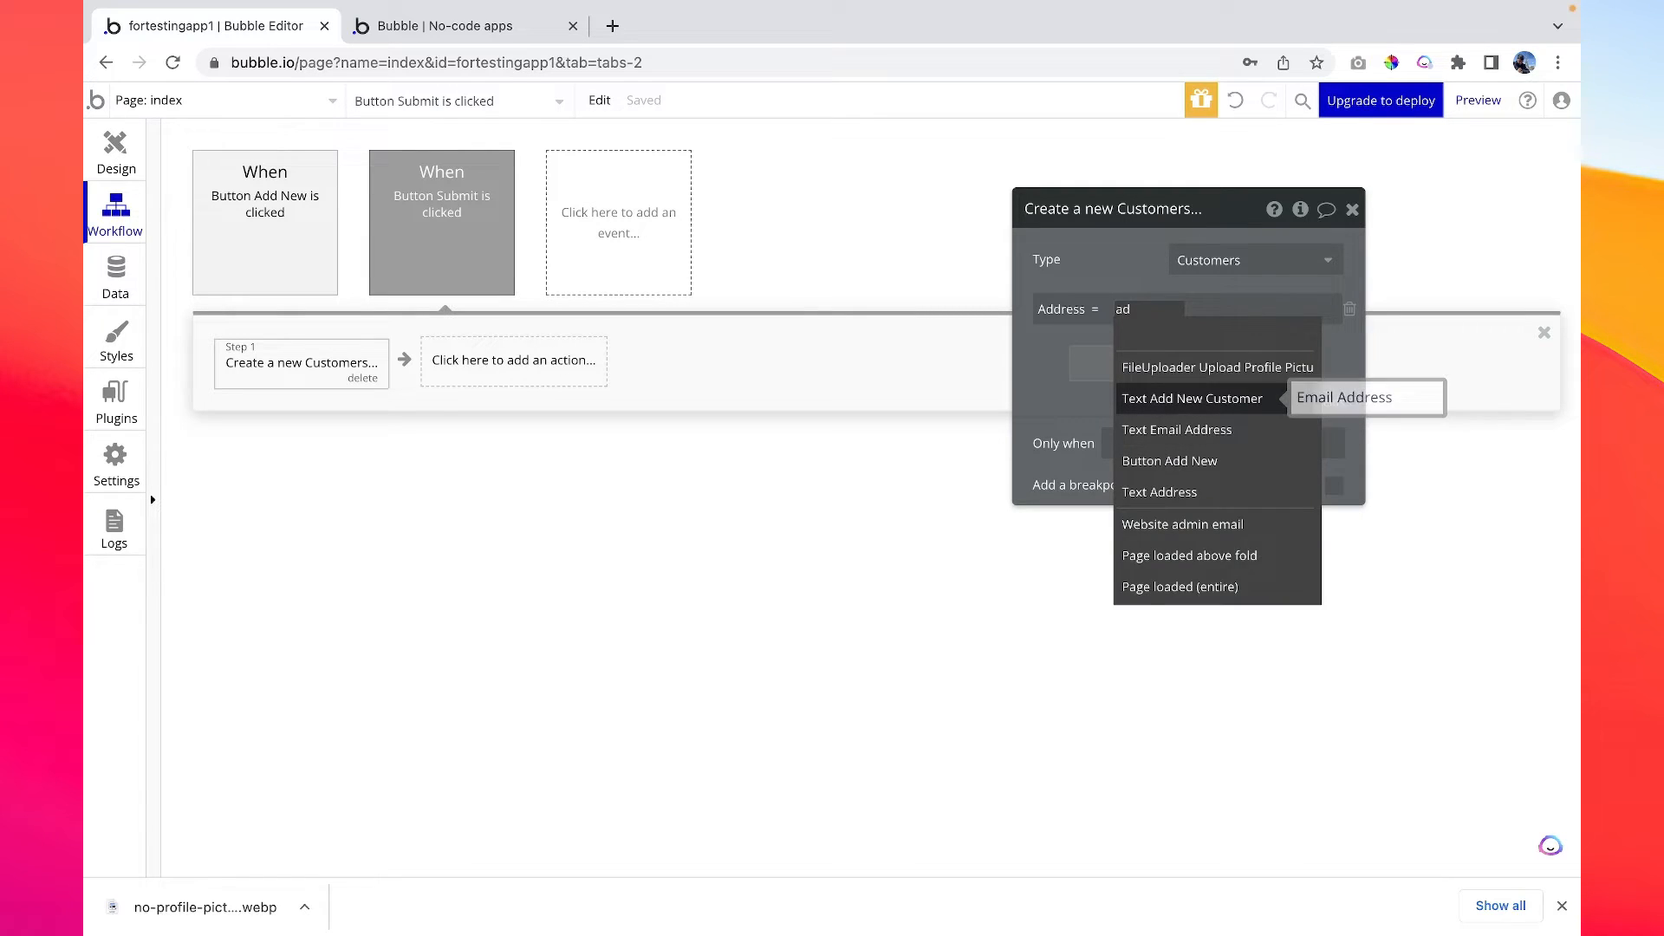
type("cit")
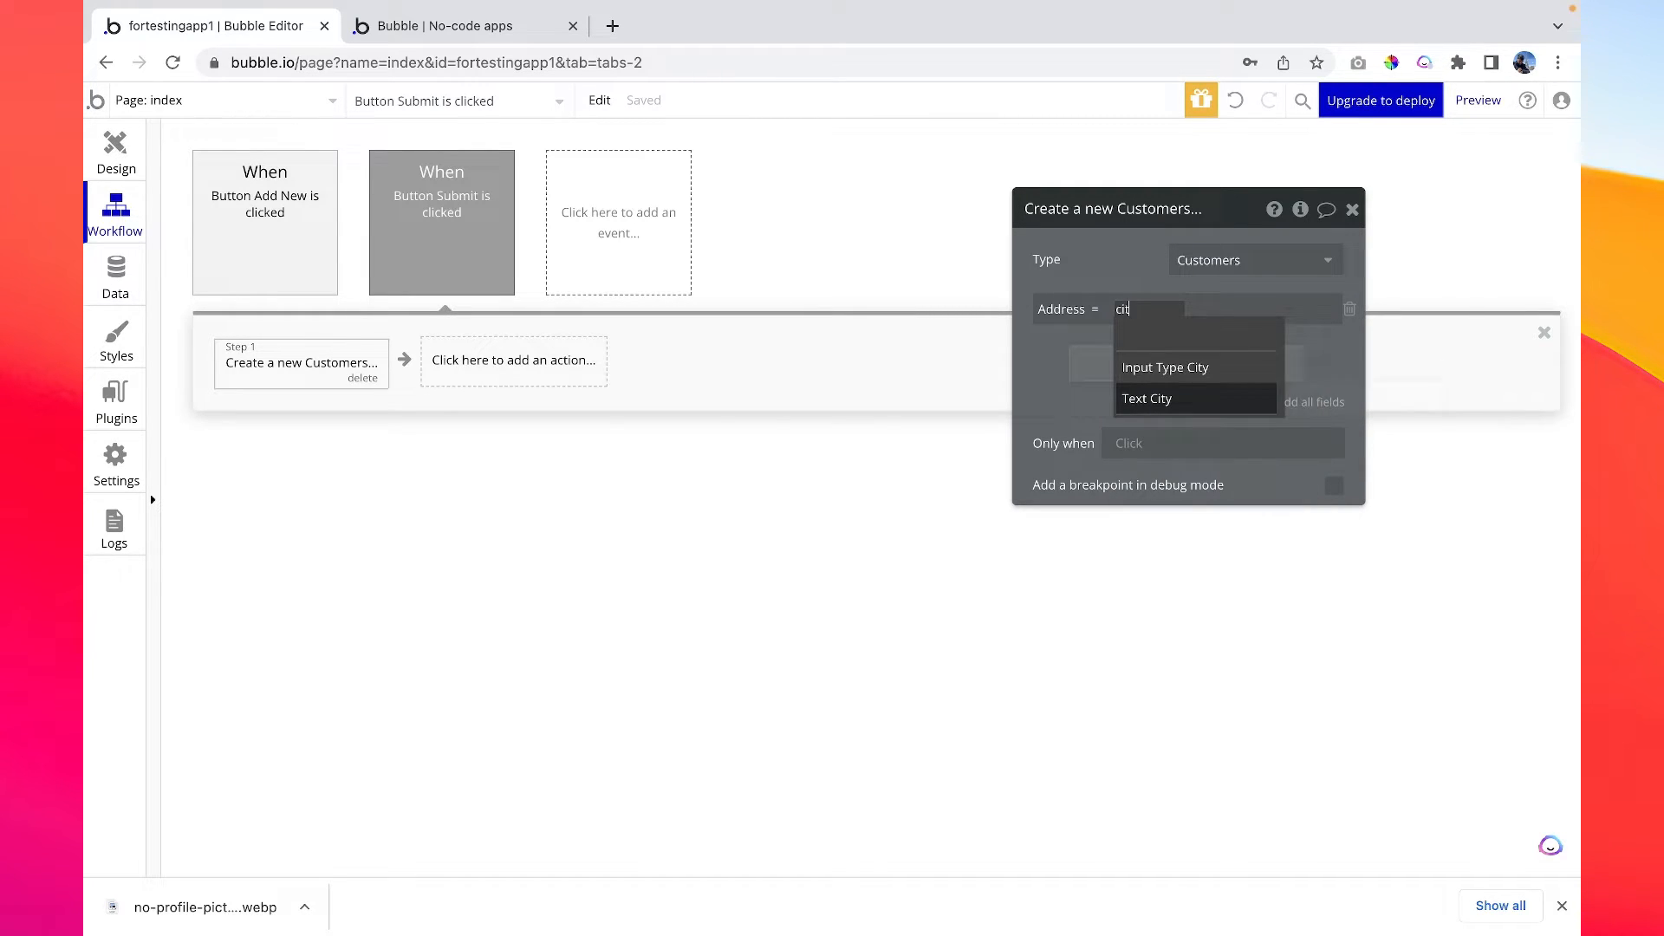
left_click(1166, 367)
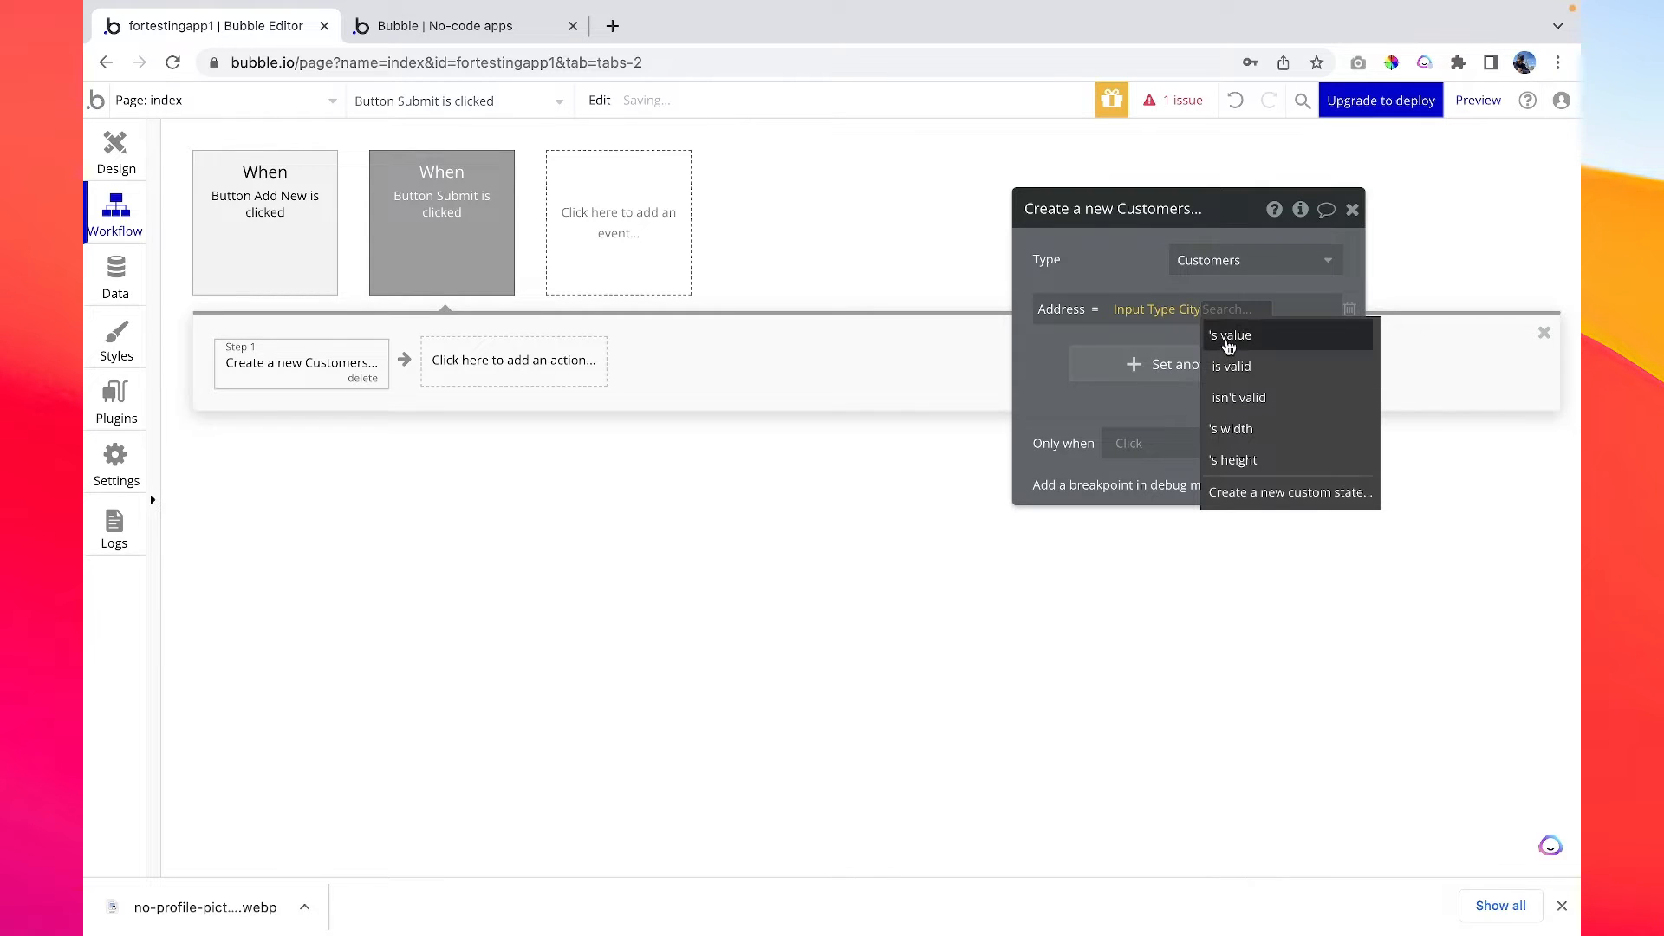
left_click(1230, 335)
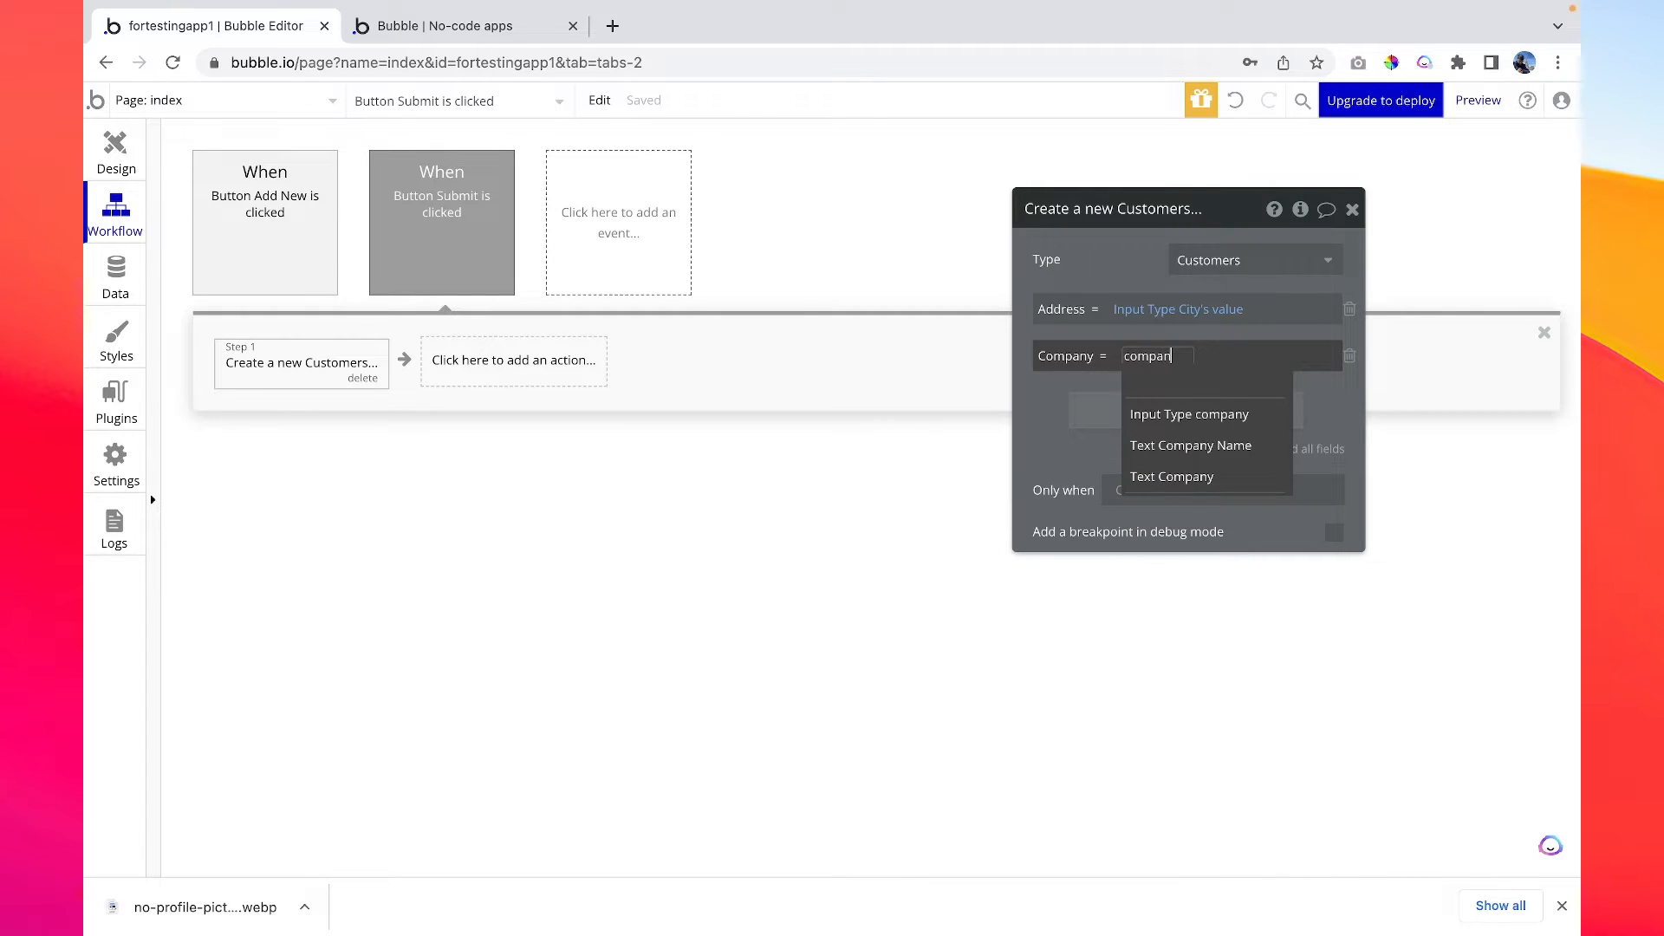
left_click(1189, 414)
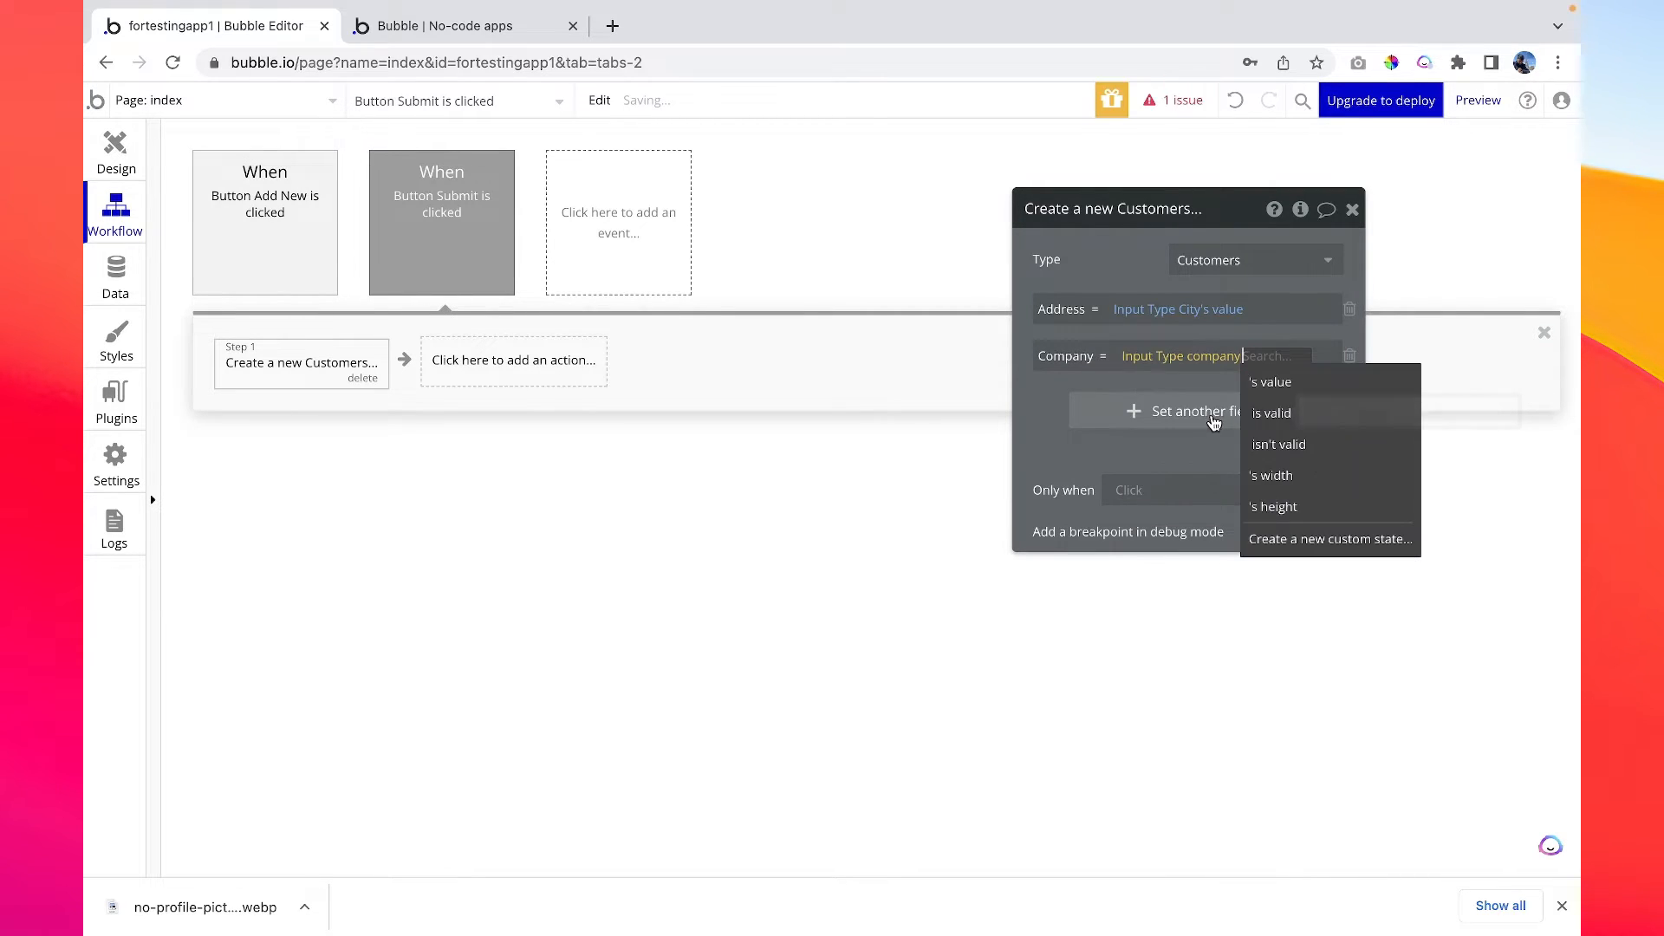
left_click(1269, 381)
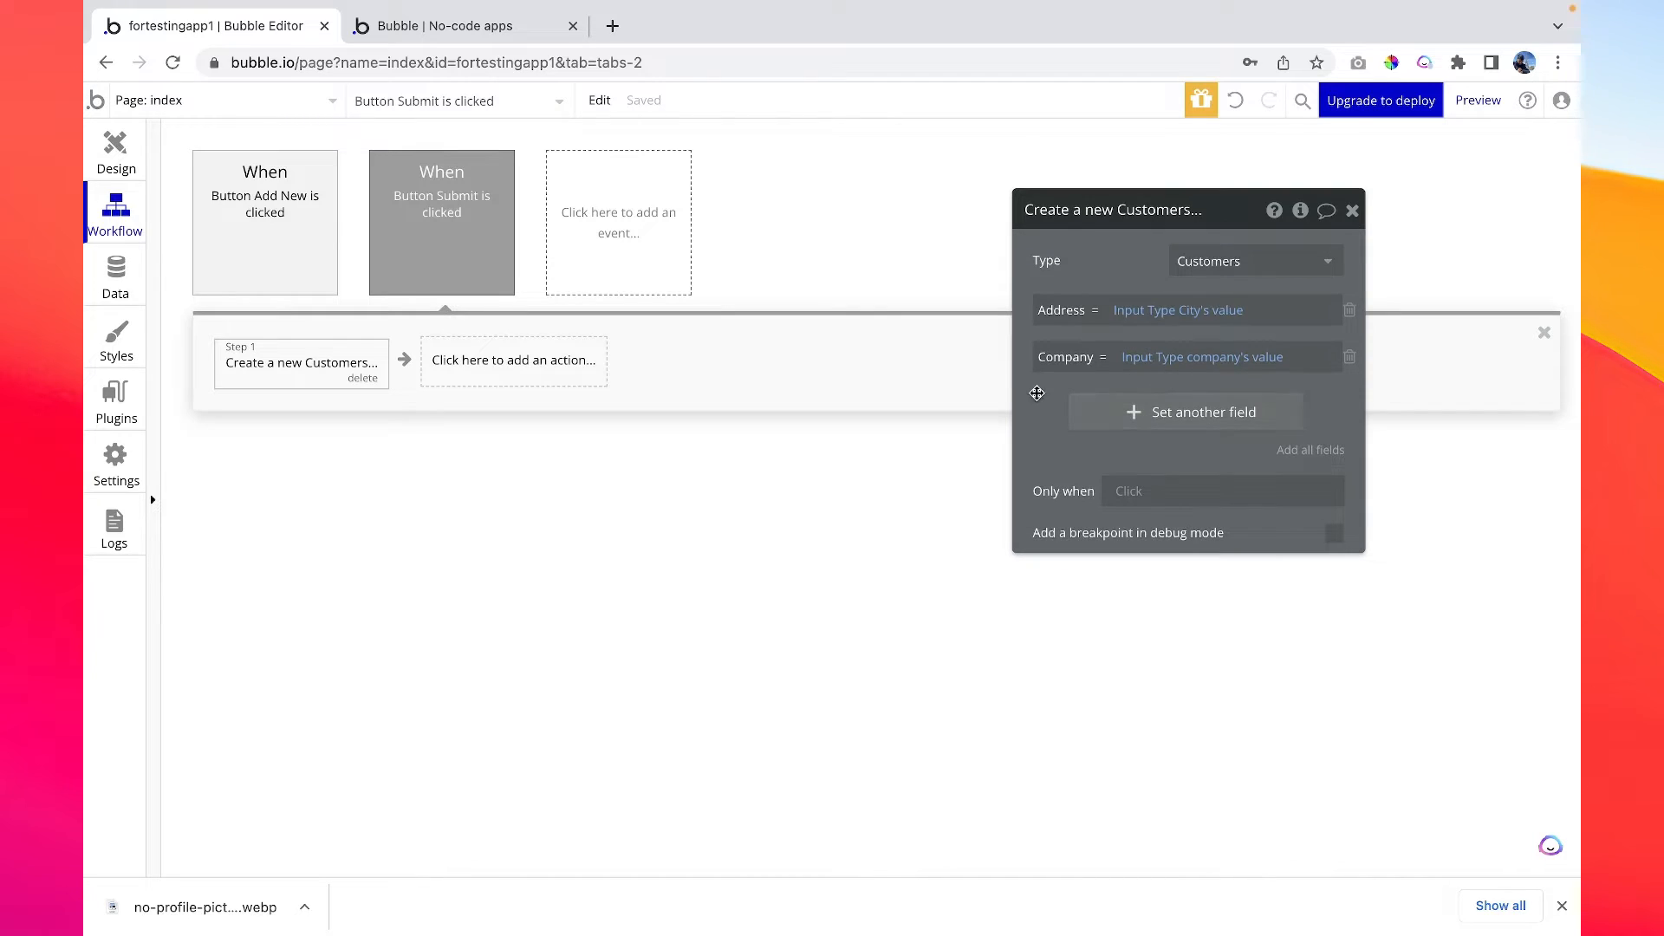
Step: Map Email Address, Full Name and Phone Number to their matching form inputs
left_click(1203, 412)
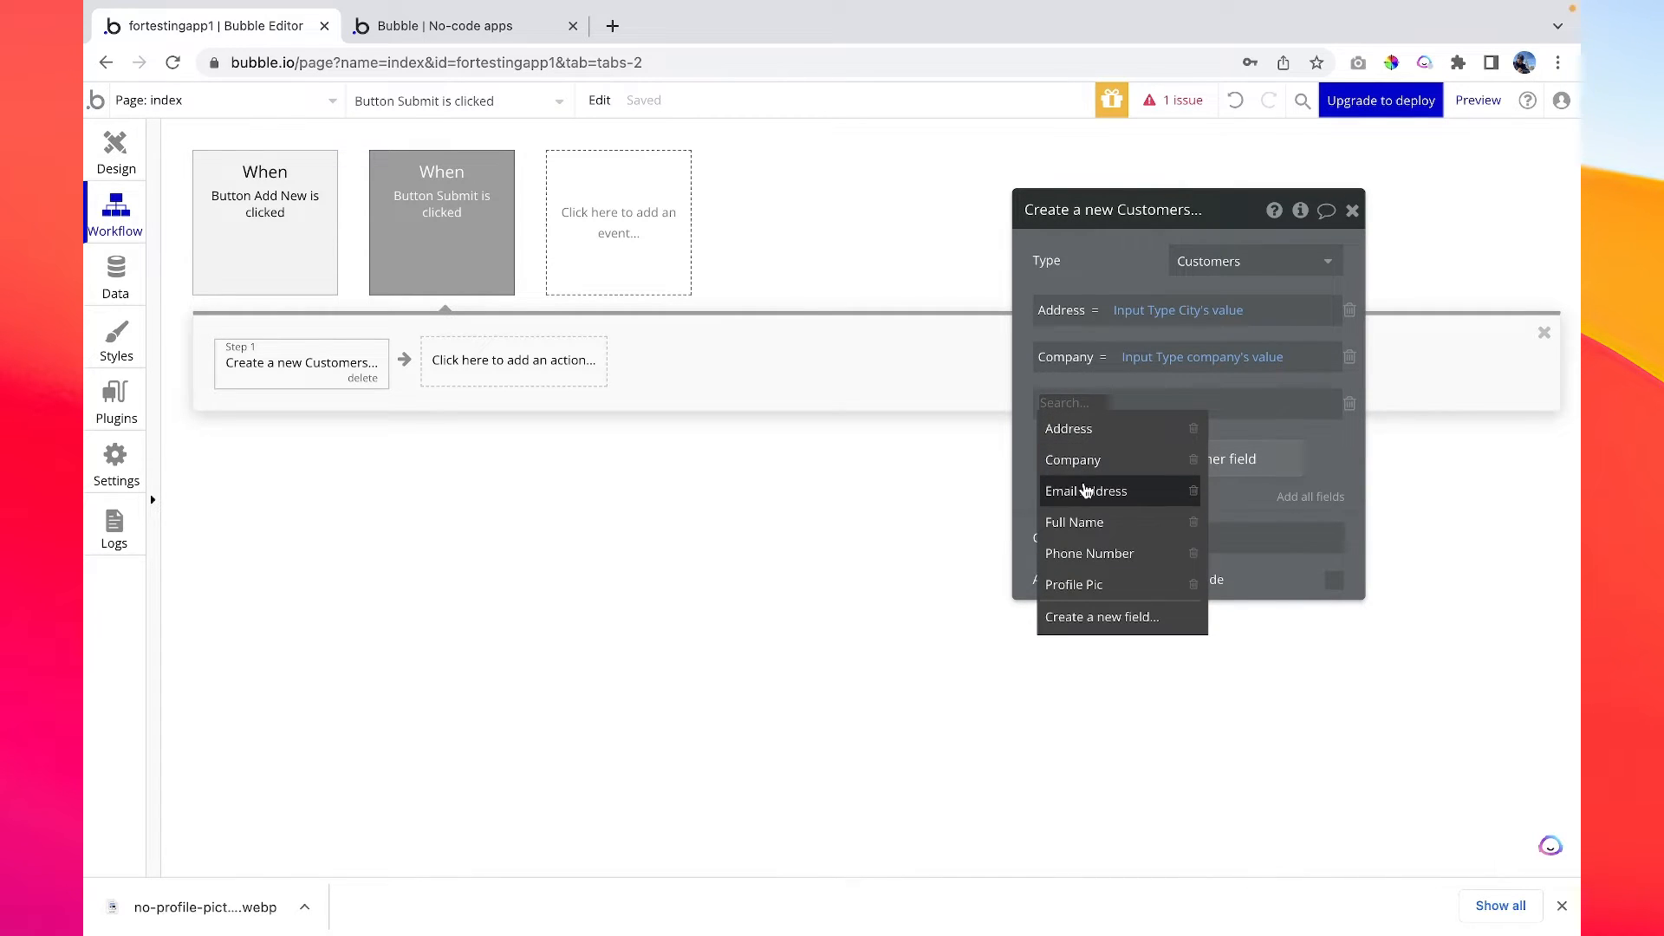
left_click(1085, 490)
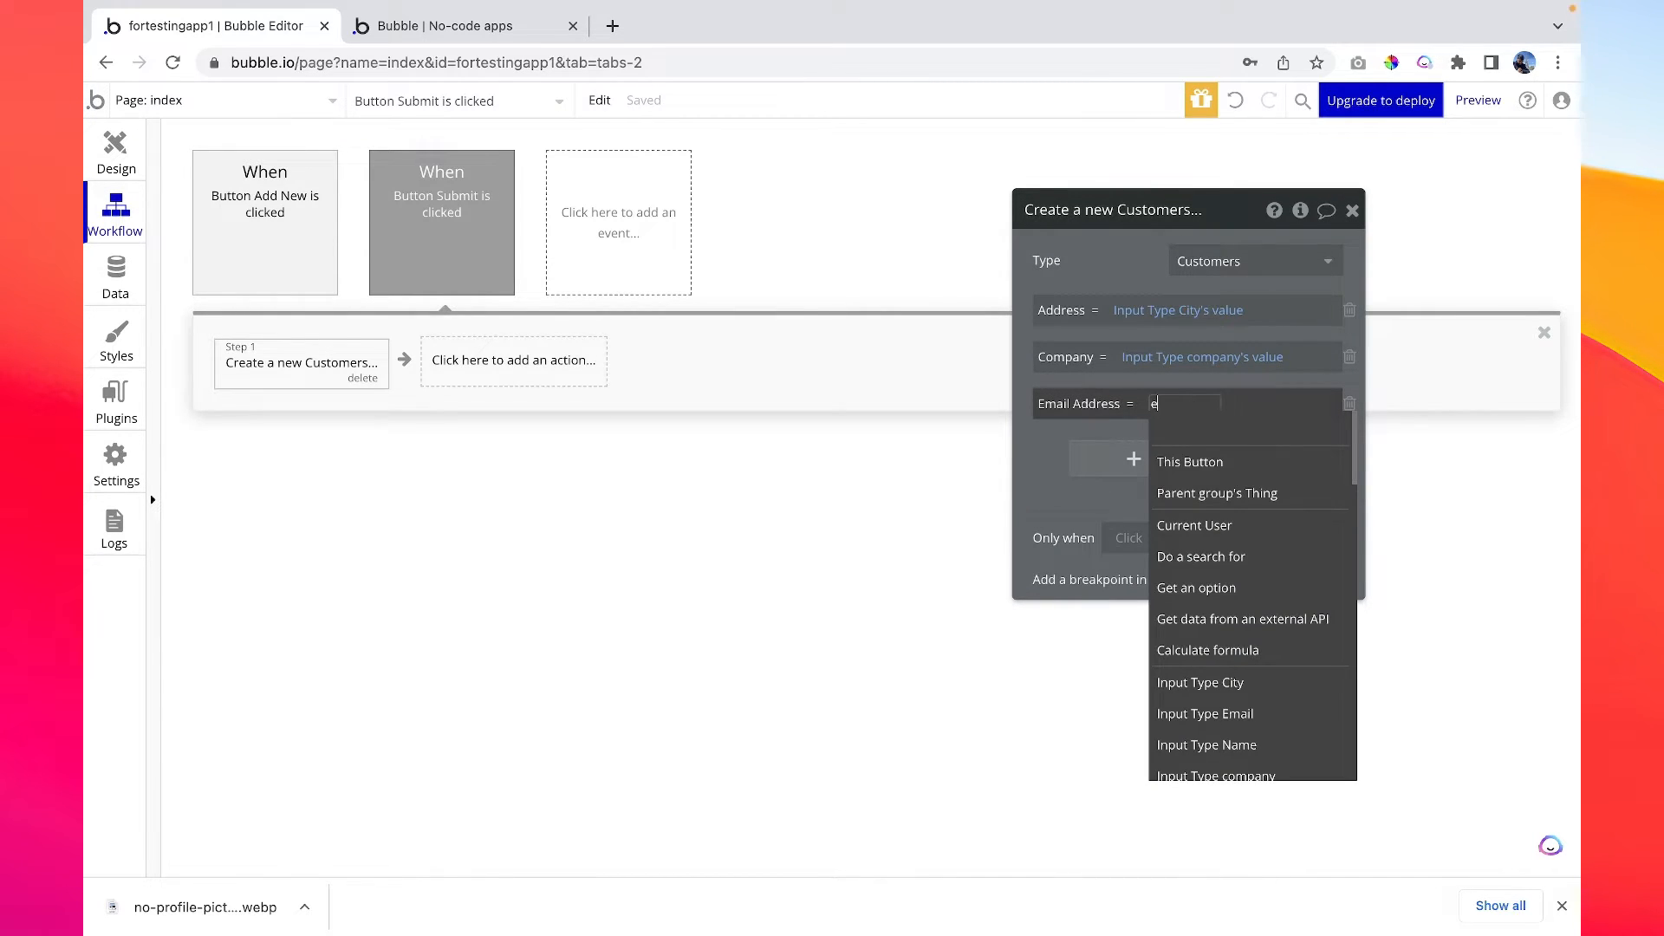
type("mail")
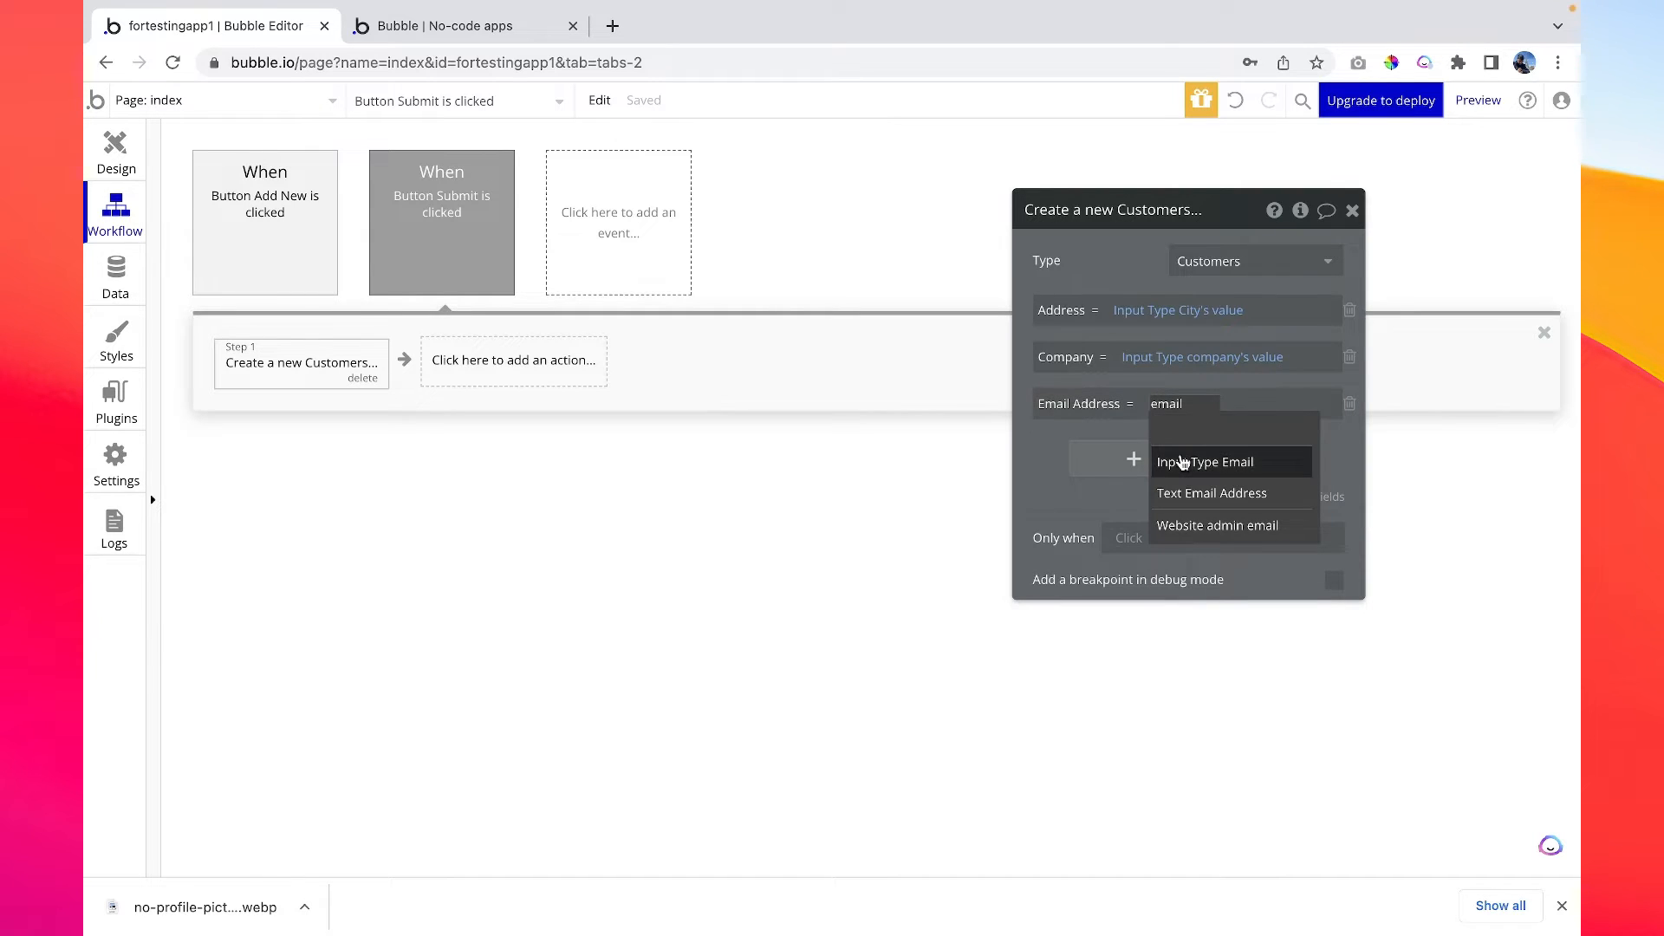
left_click(1200, 461)
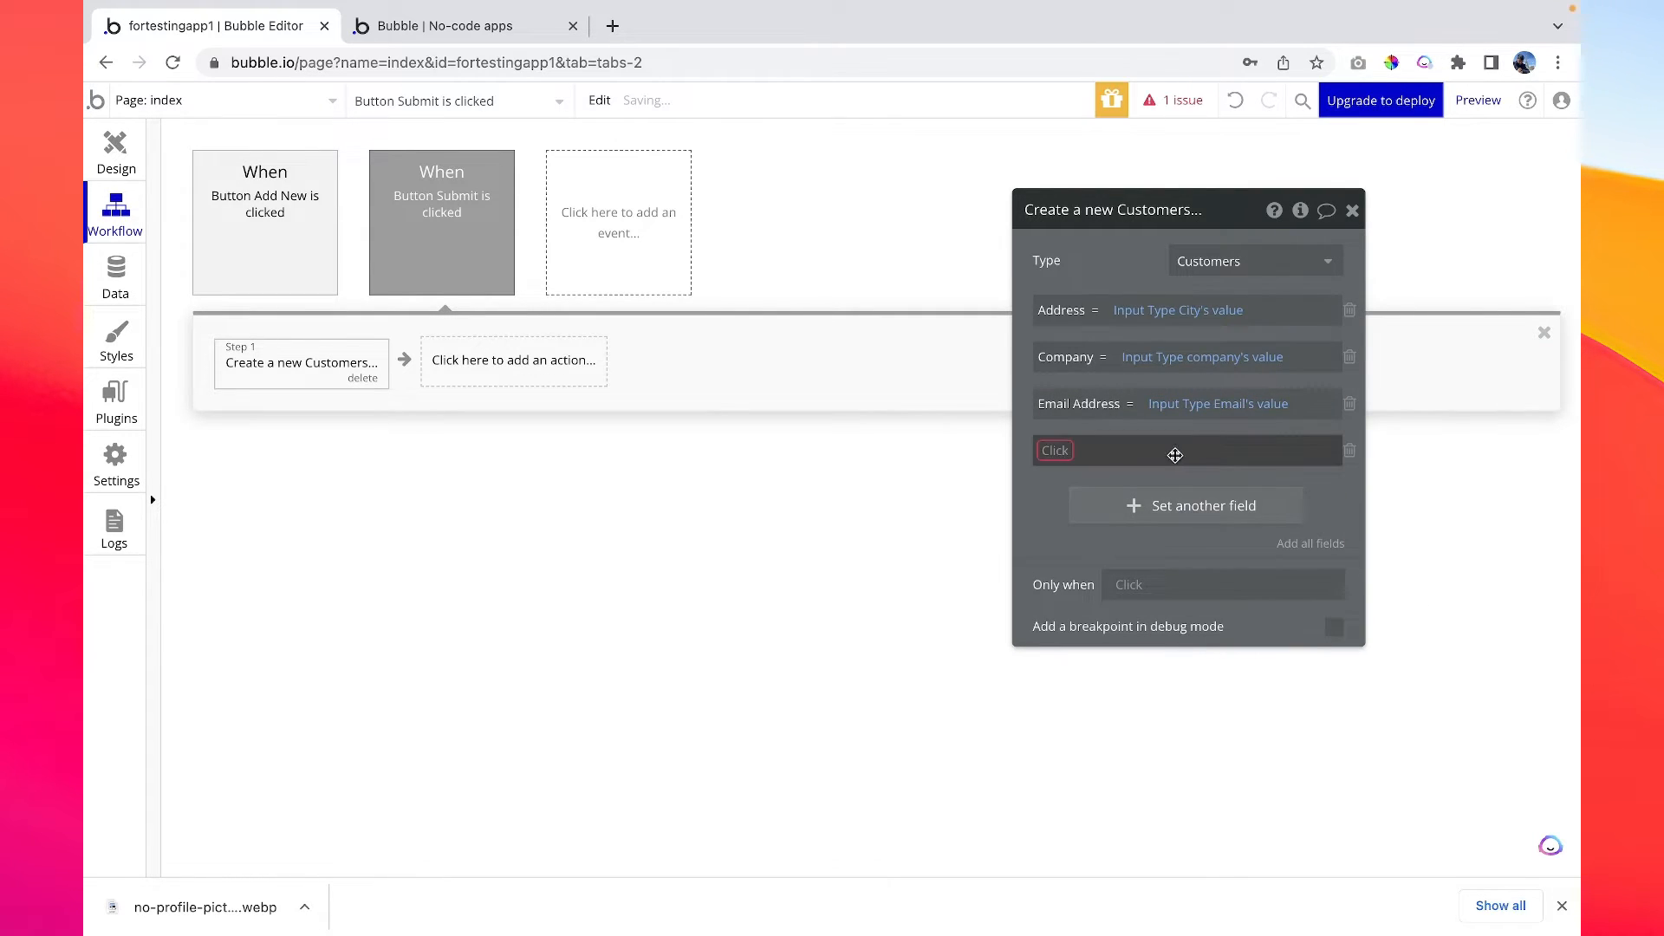
left_click(1186, 450)
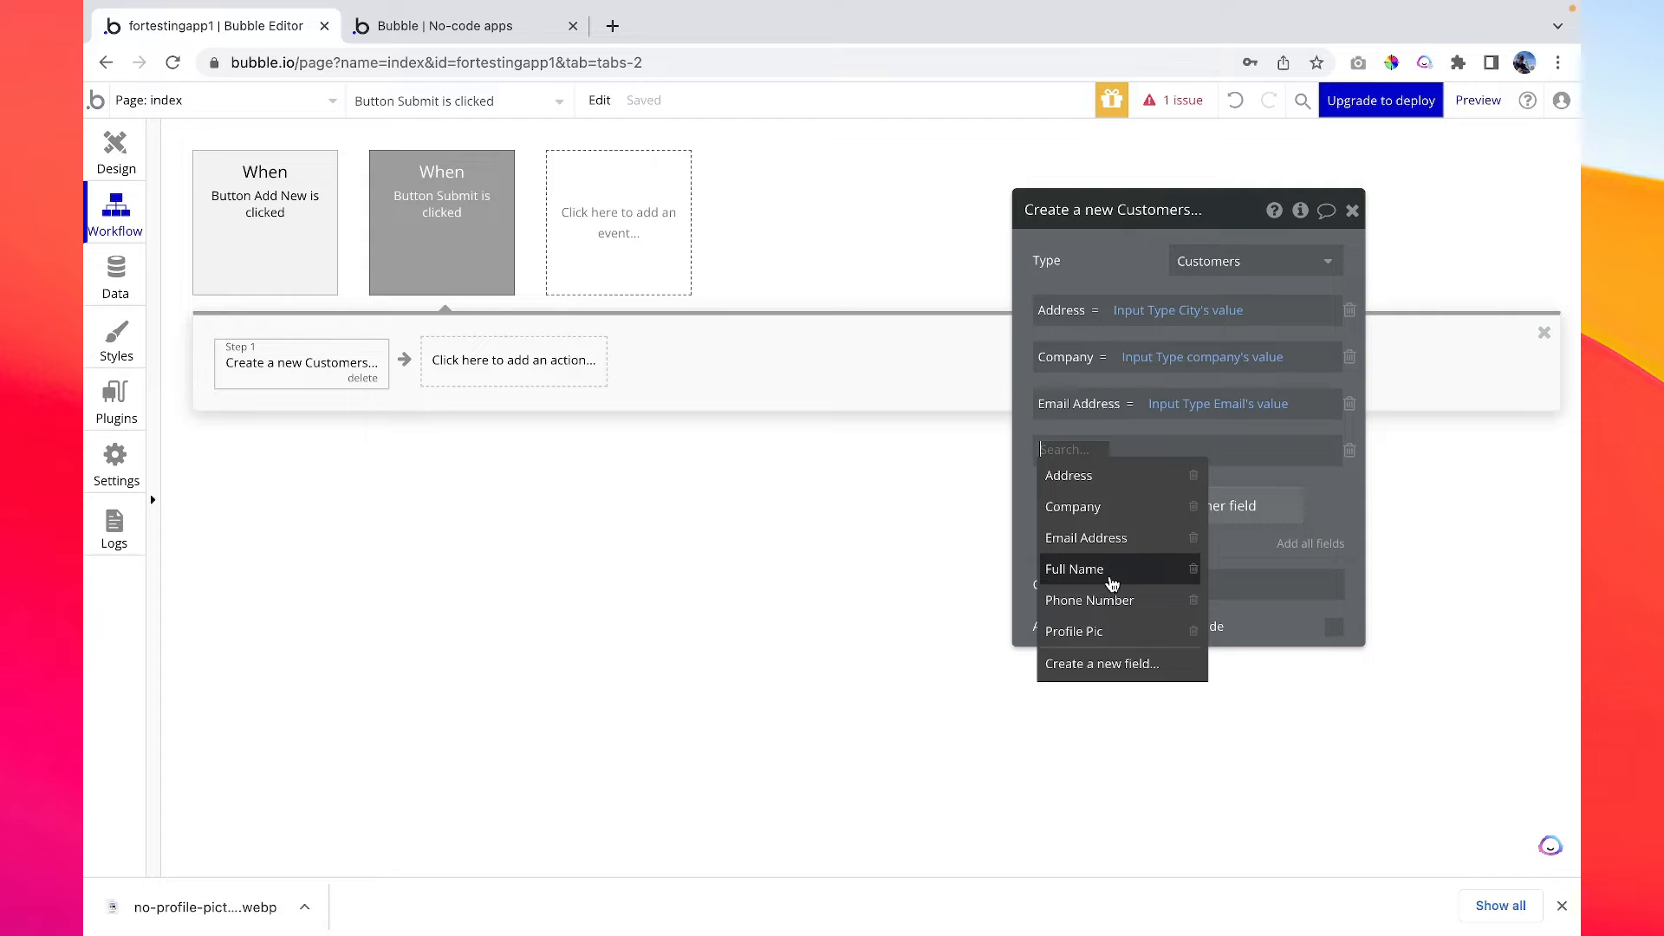
left_click(1075, 568)
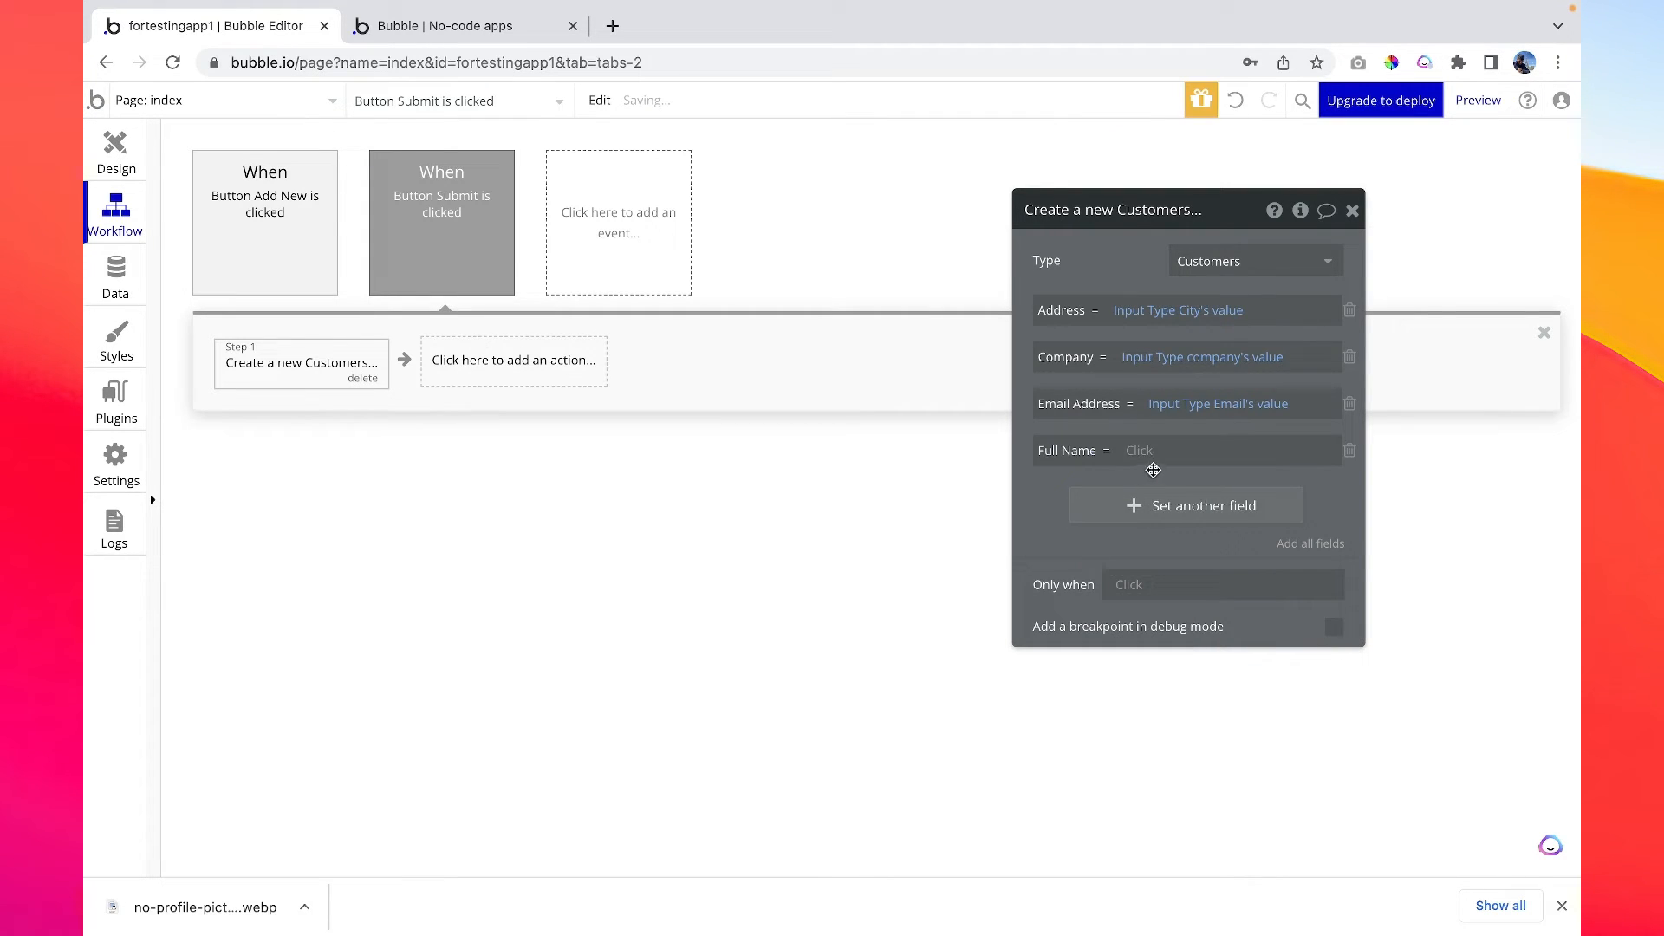
type("inp")
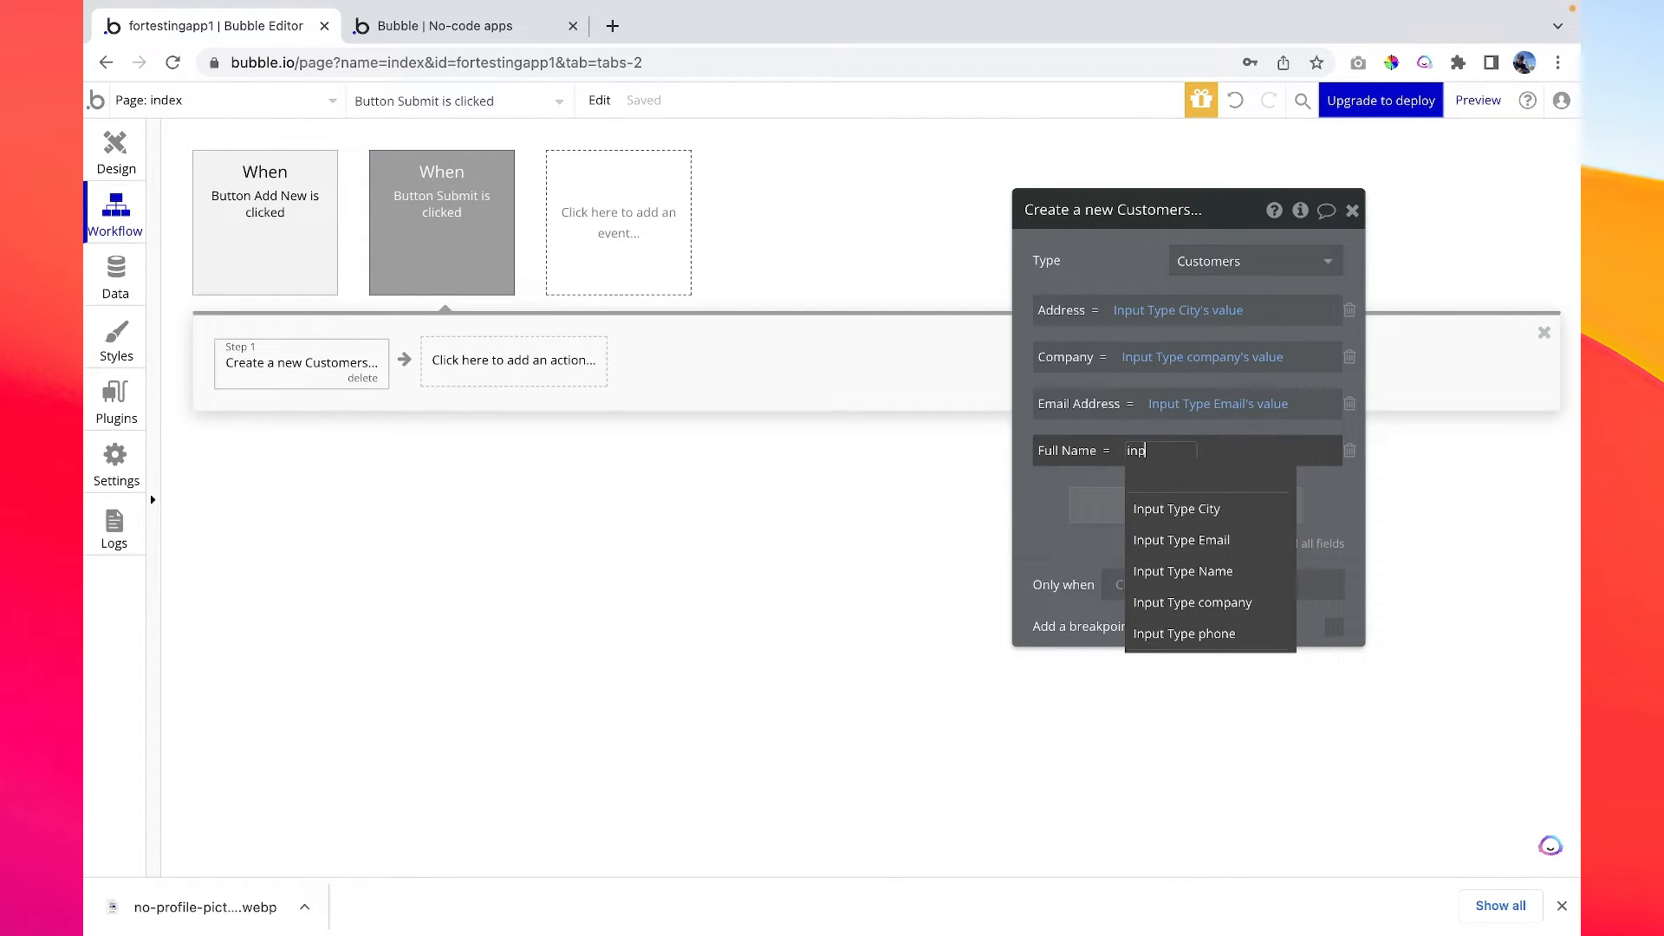
left_click(1183, 571)
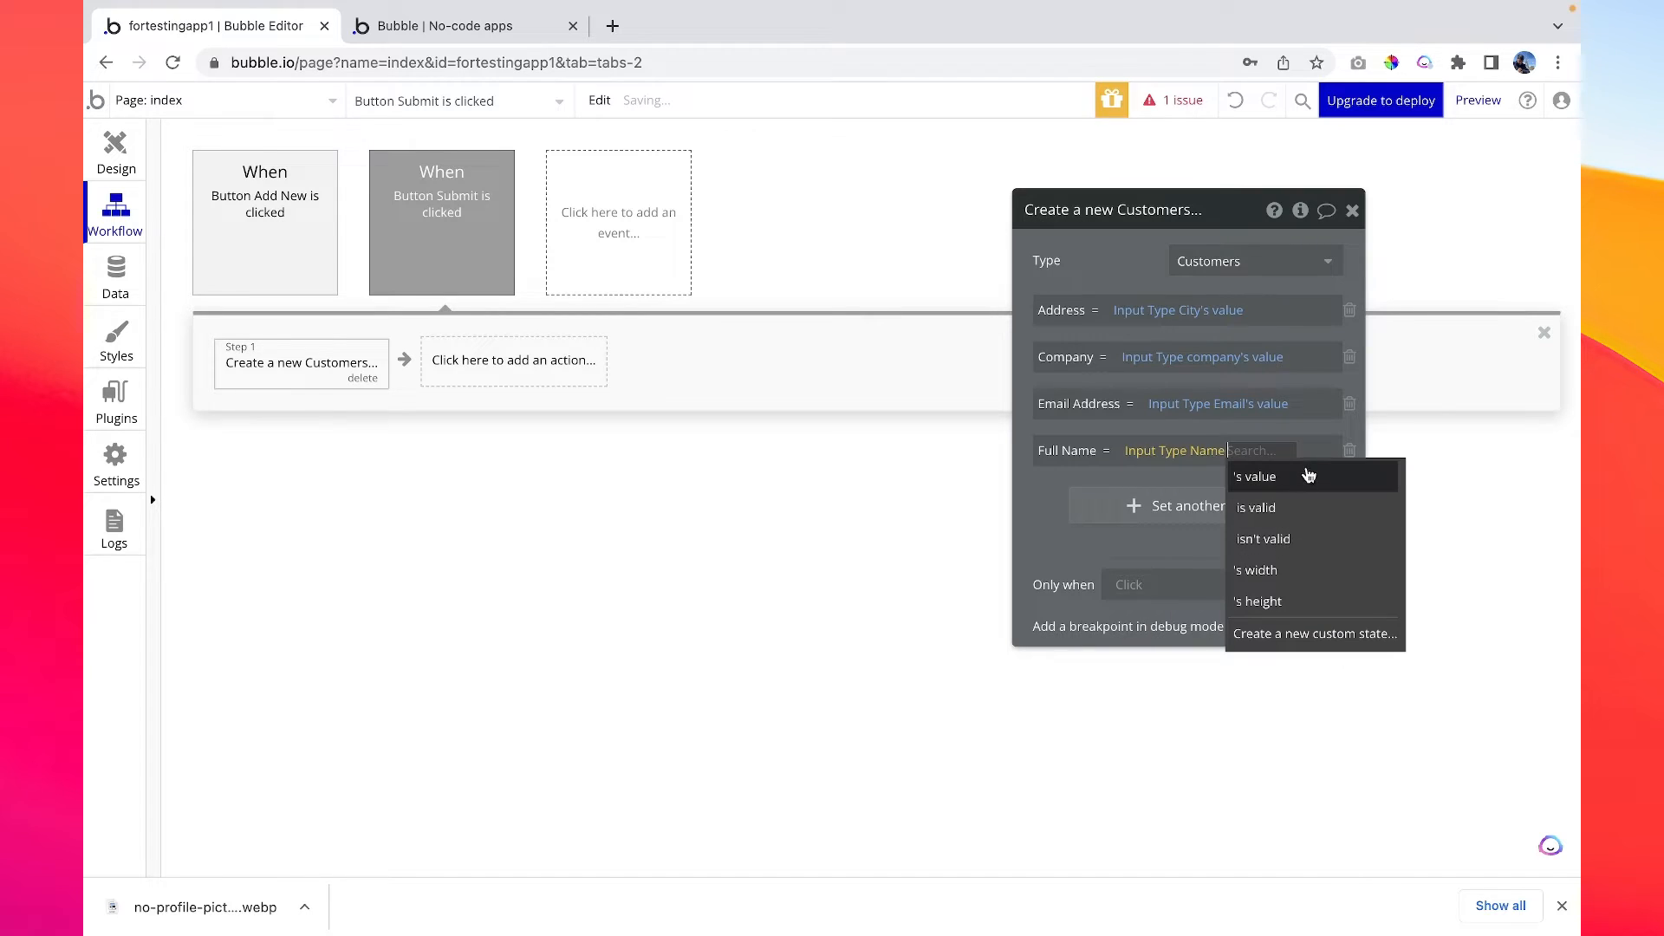
left_click(1255, 476)
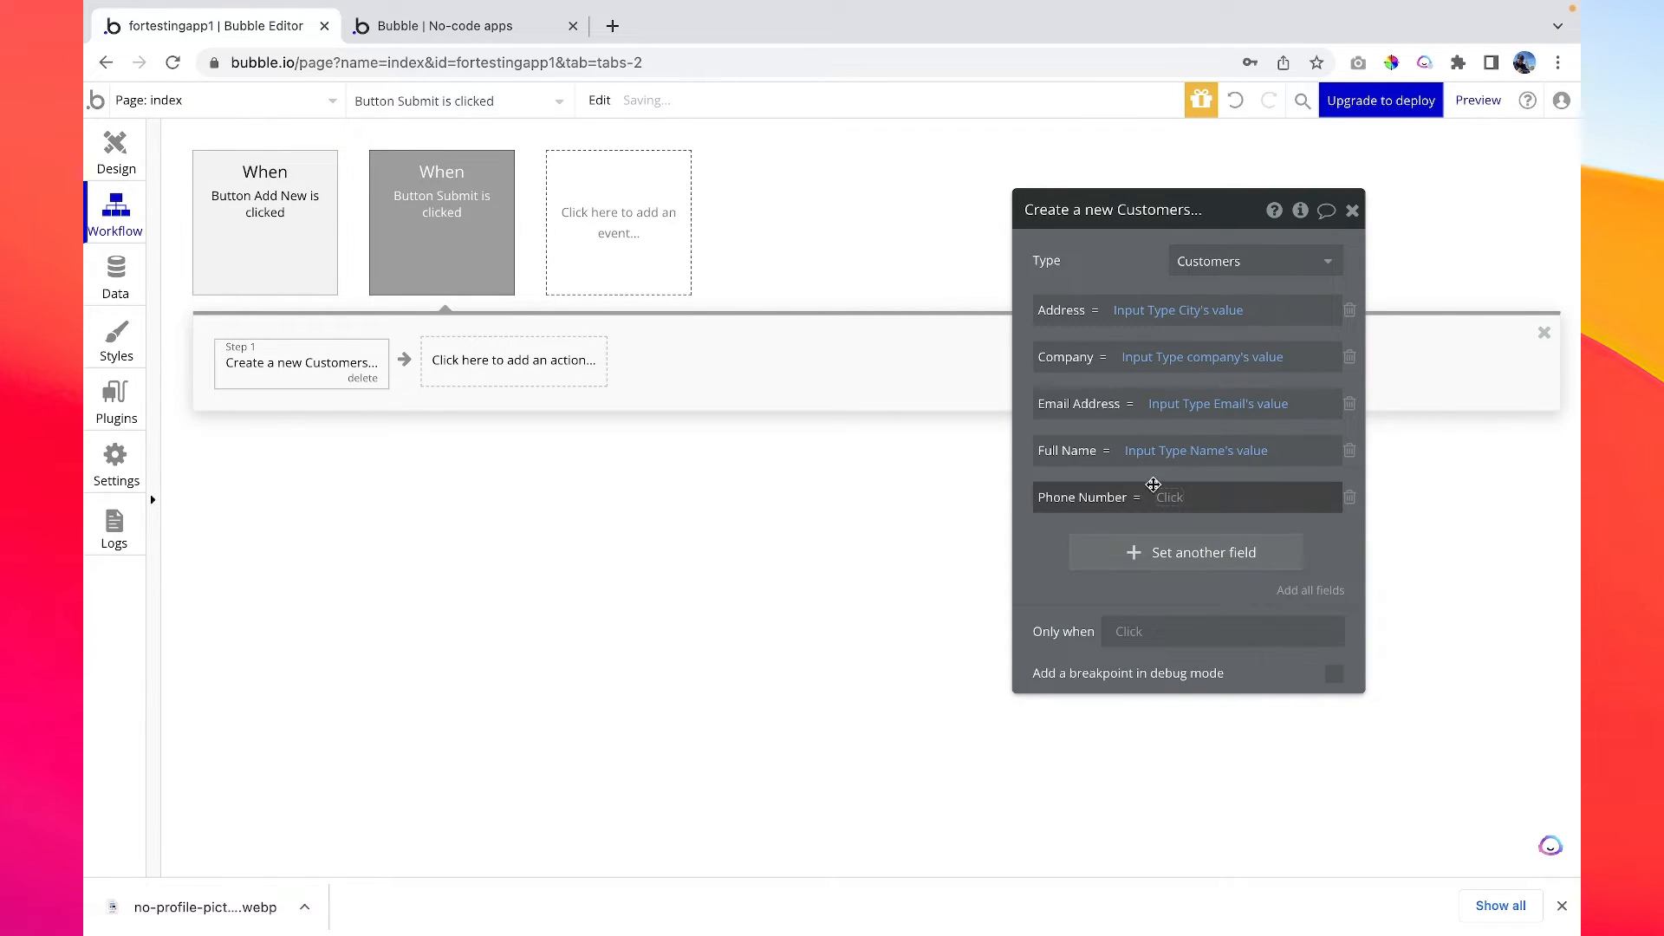
type("phone")
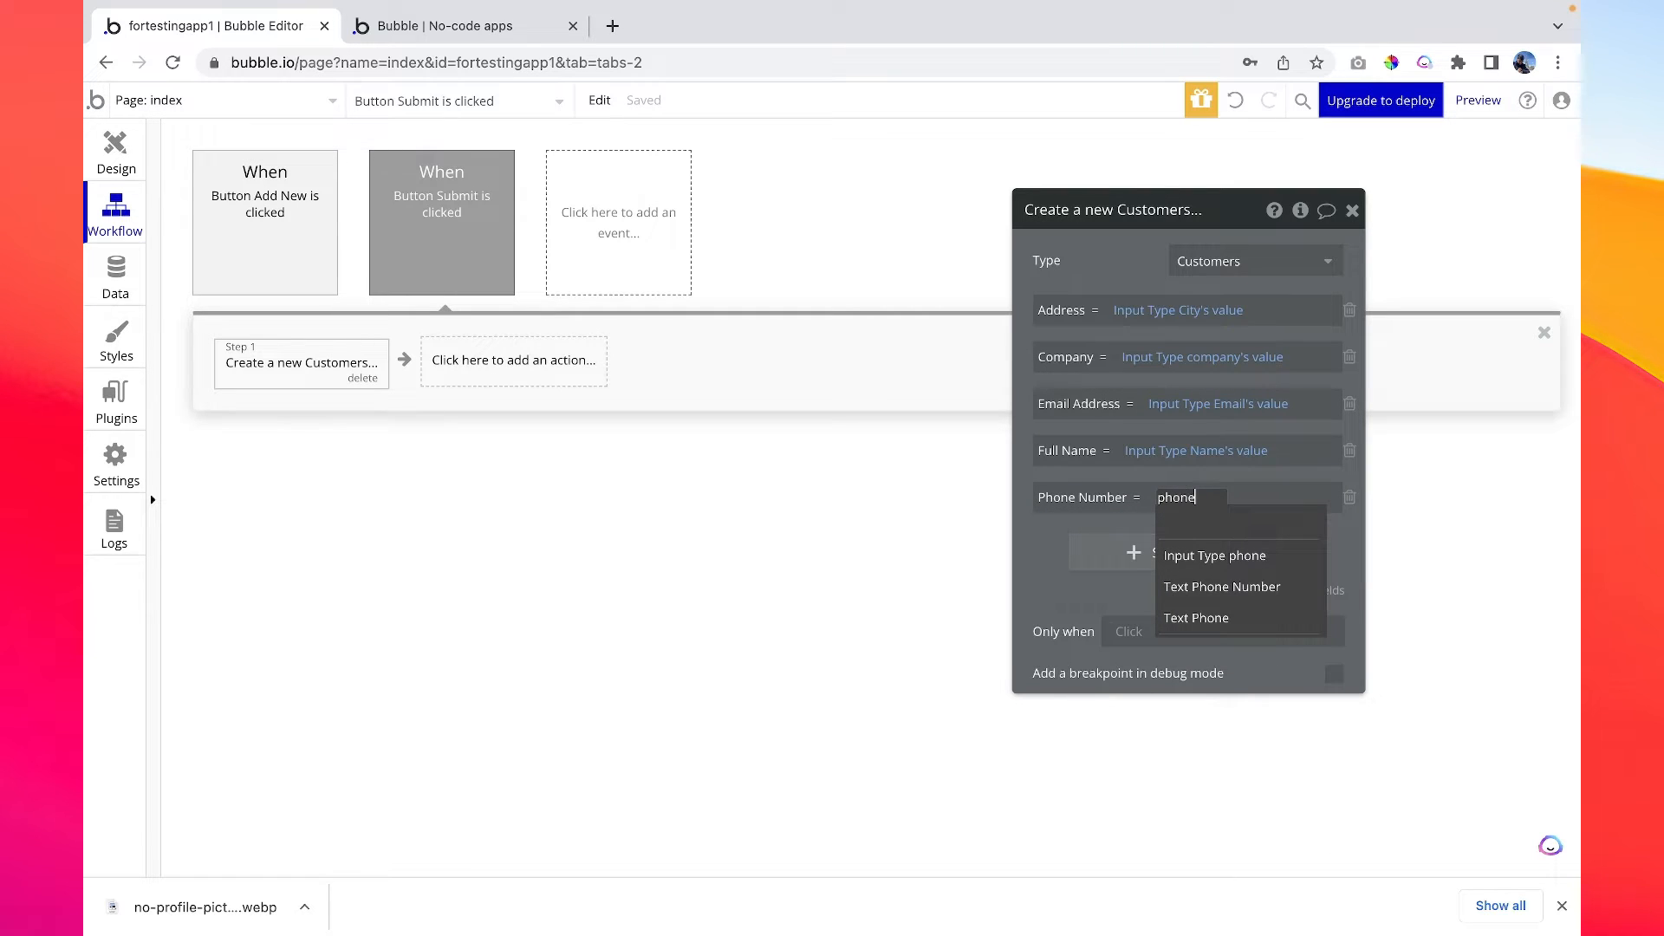
left_click(1214, 555)
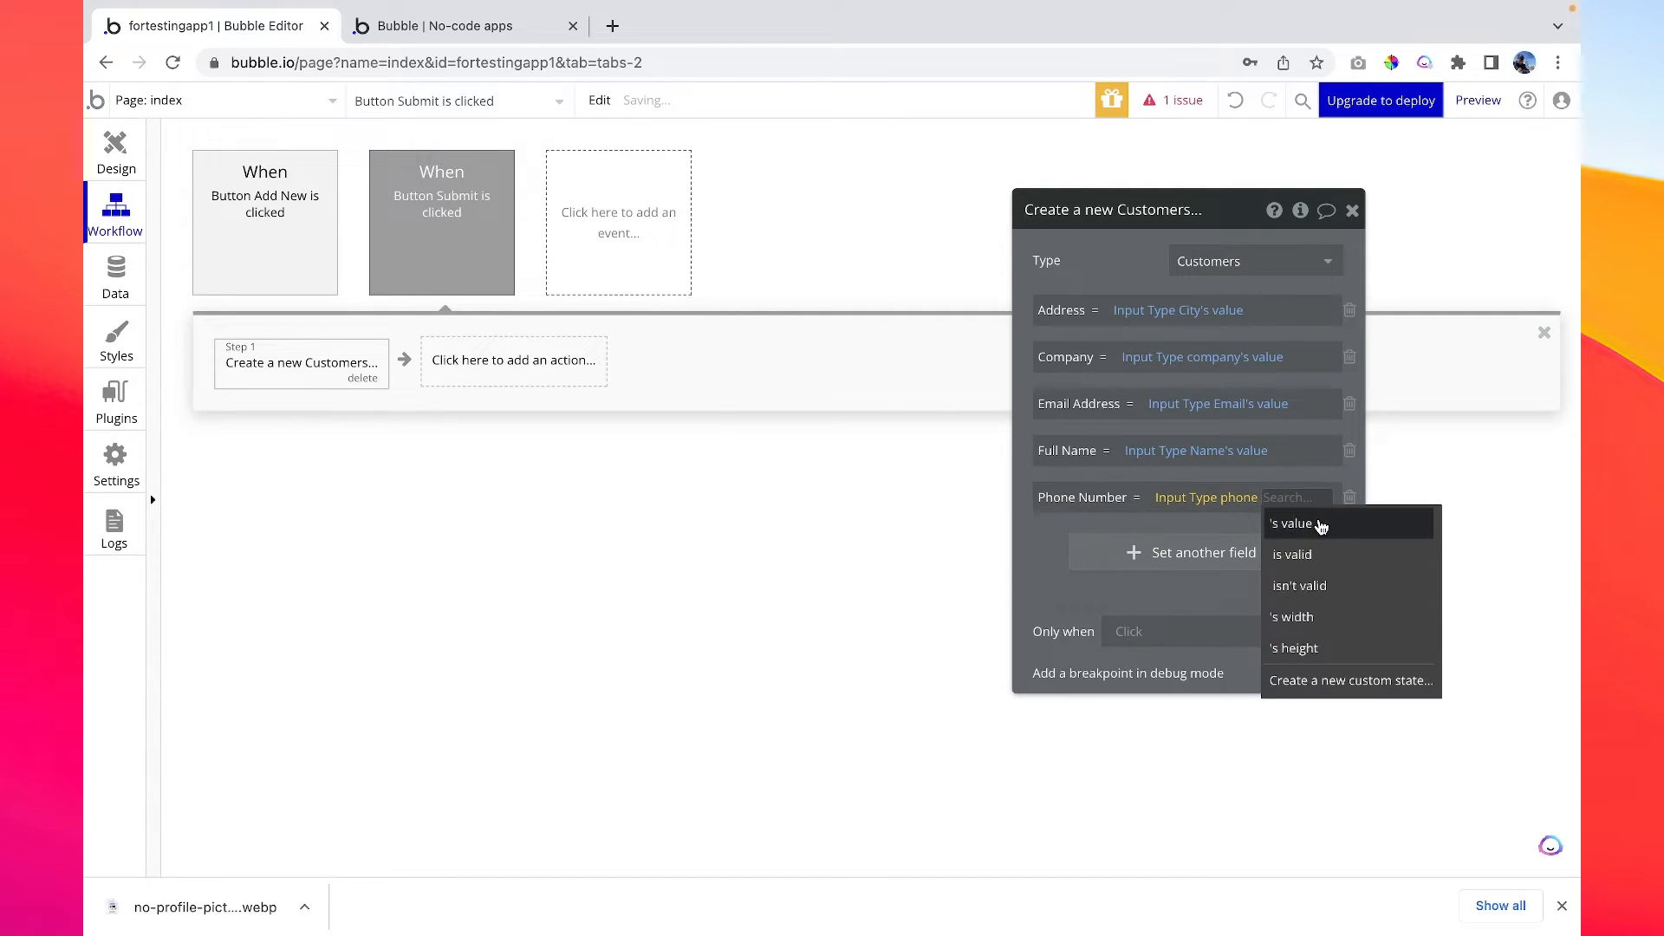
left_click(1292, 523)
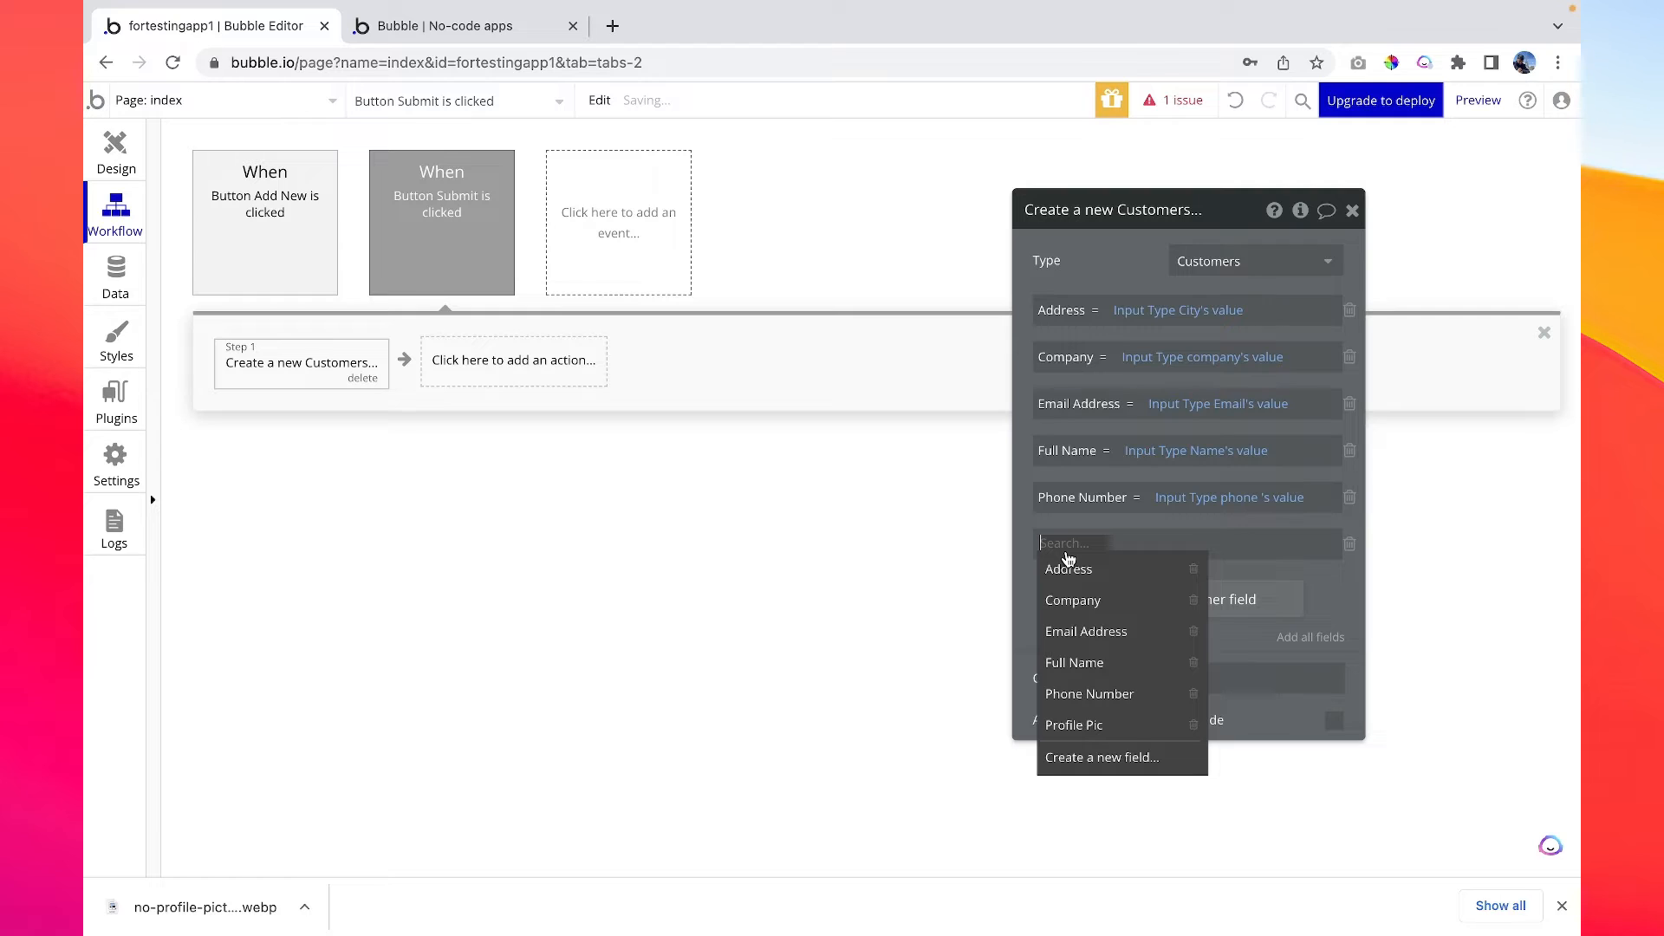
Step: Set Profile Pic to the Upload Profile Picture uploader's value and close the action
left_click(1074, 724)
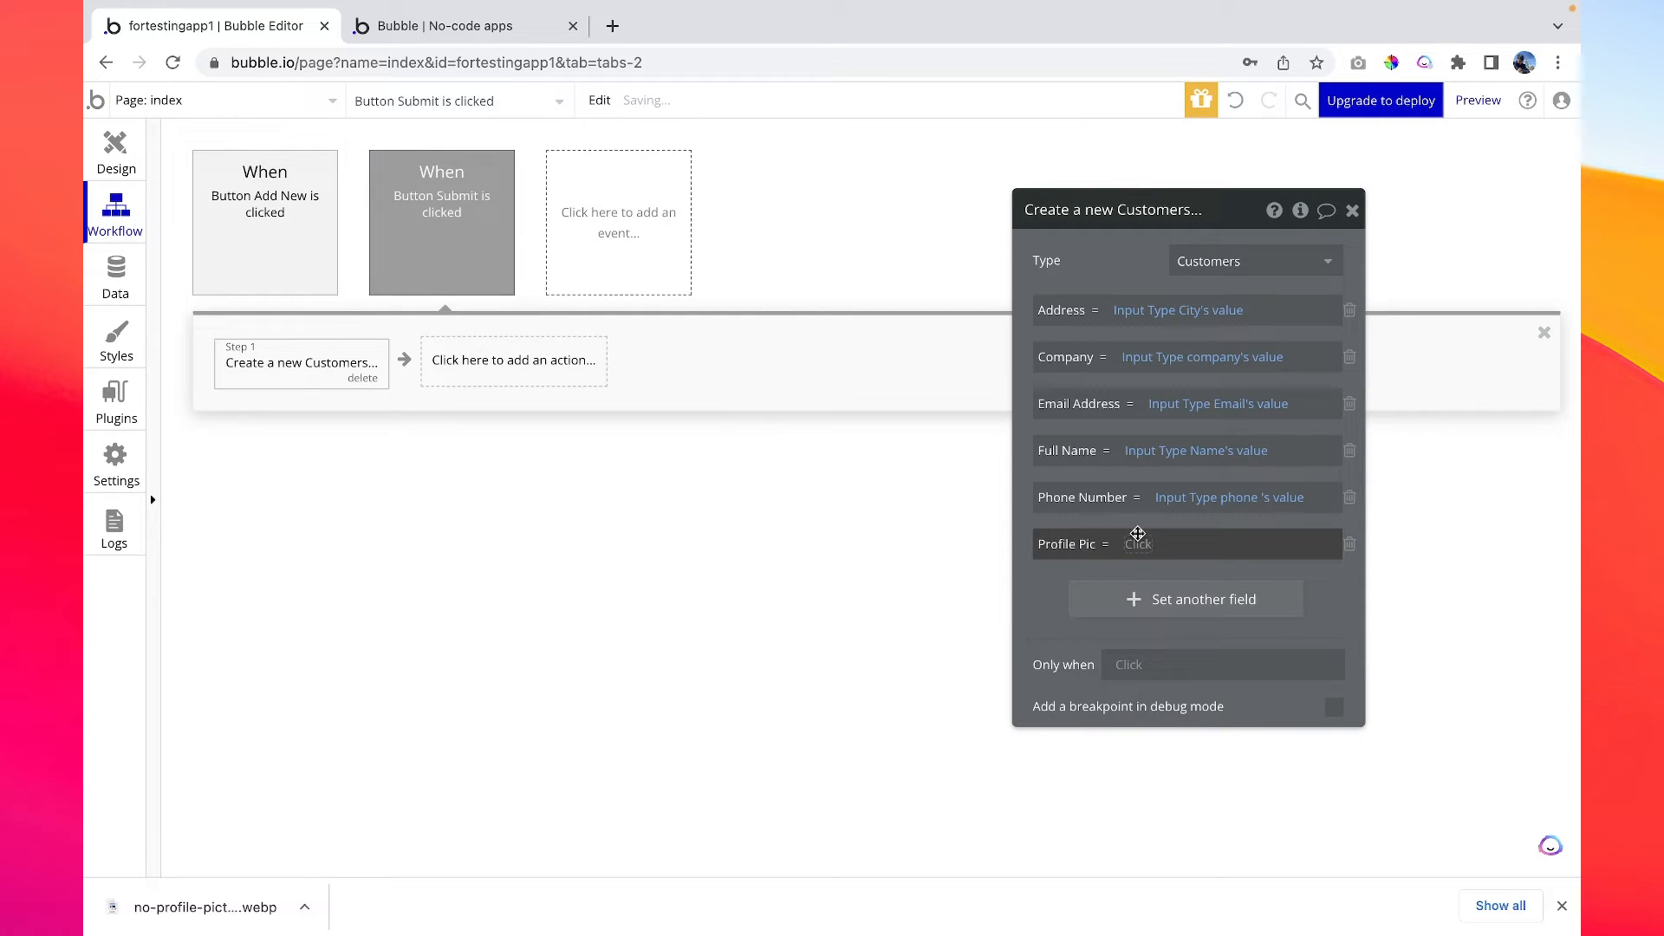
left_click(1154, 543)
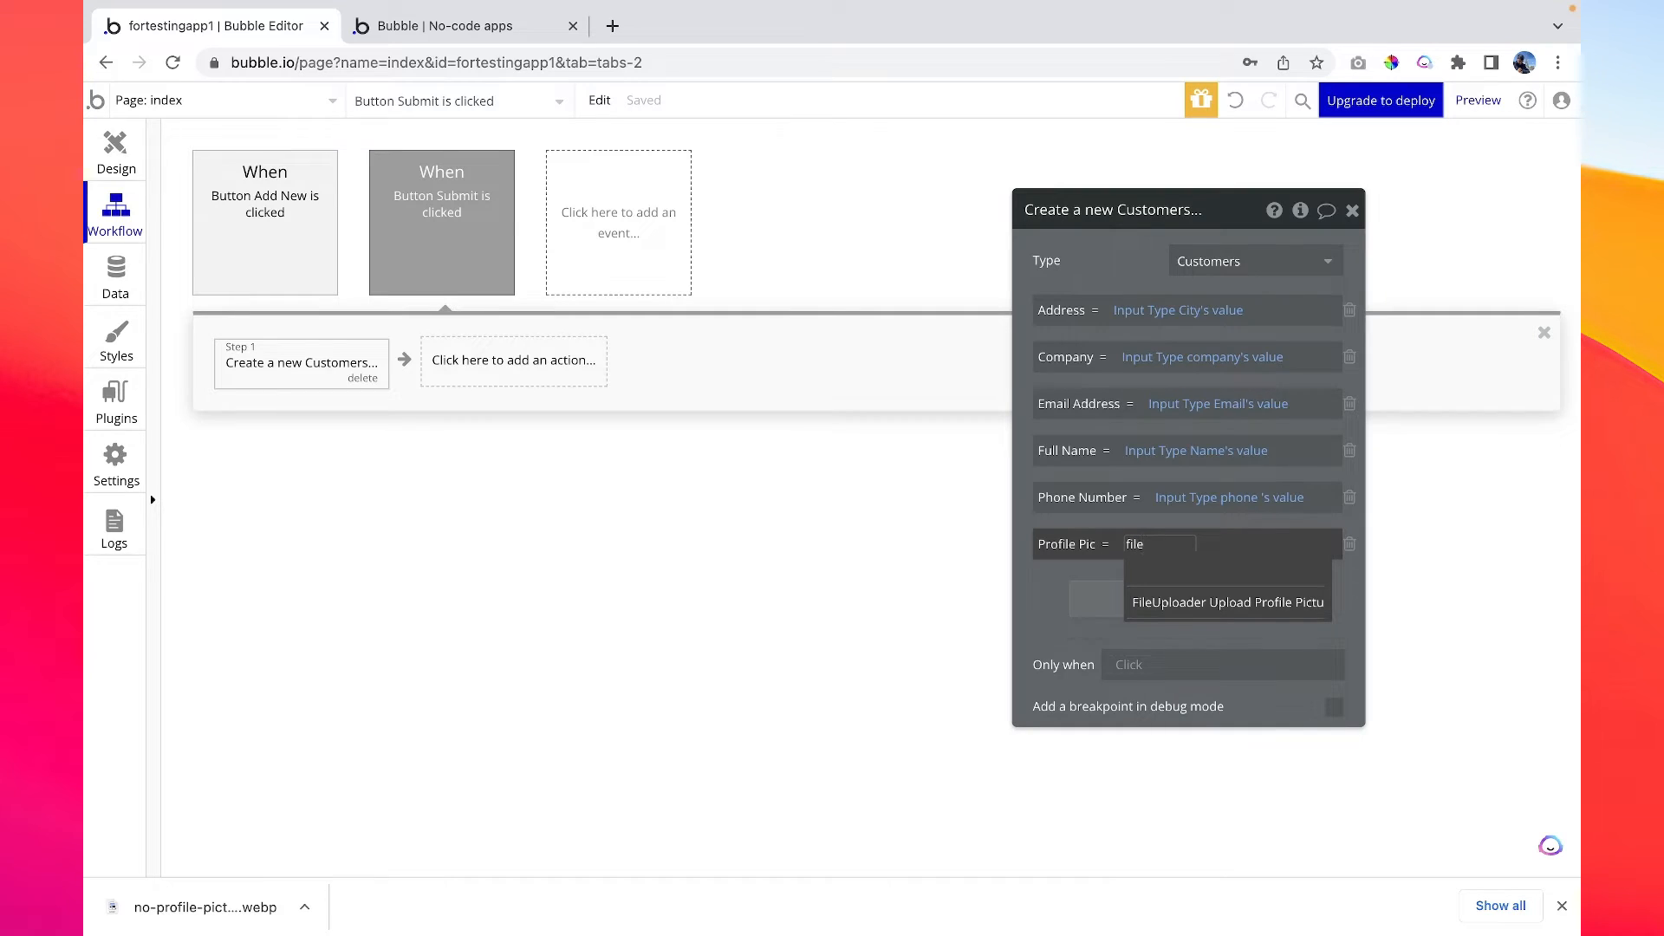
left_click(1226, 602)
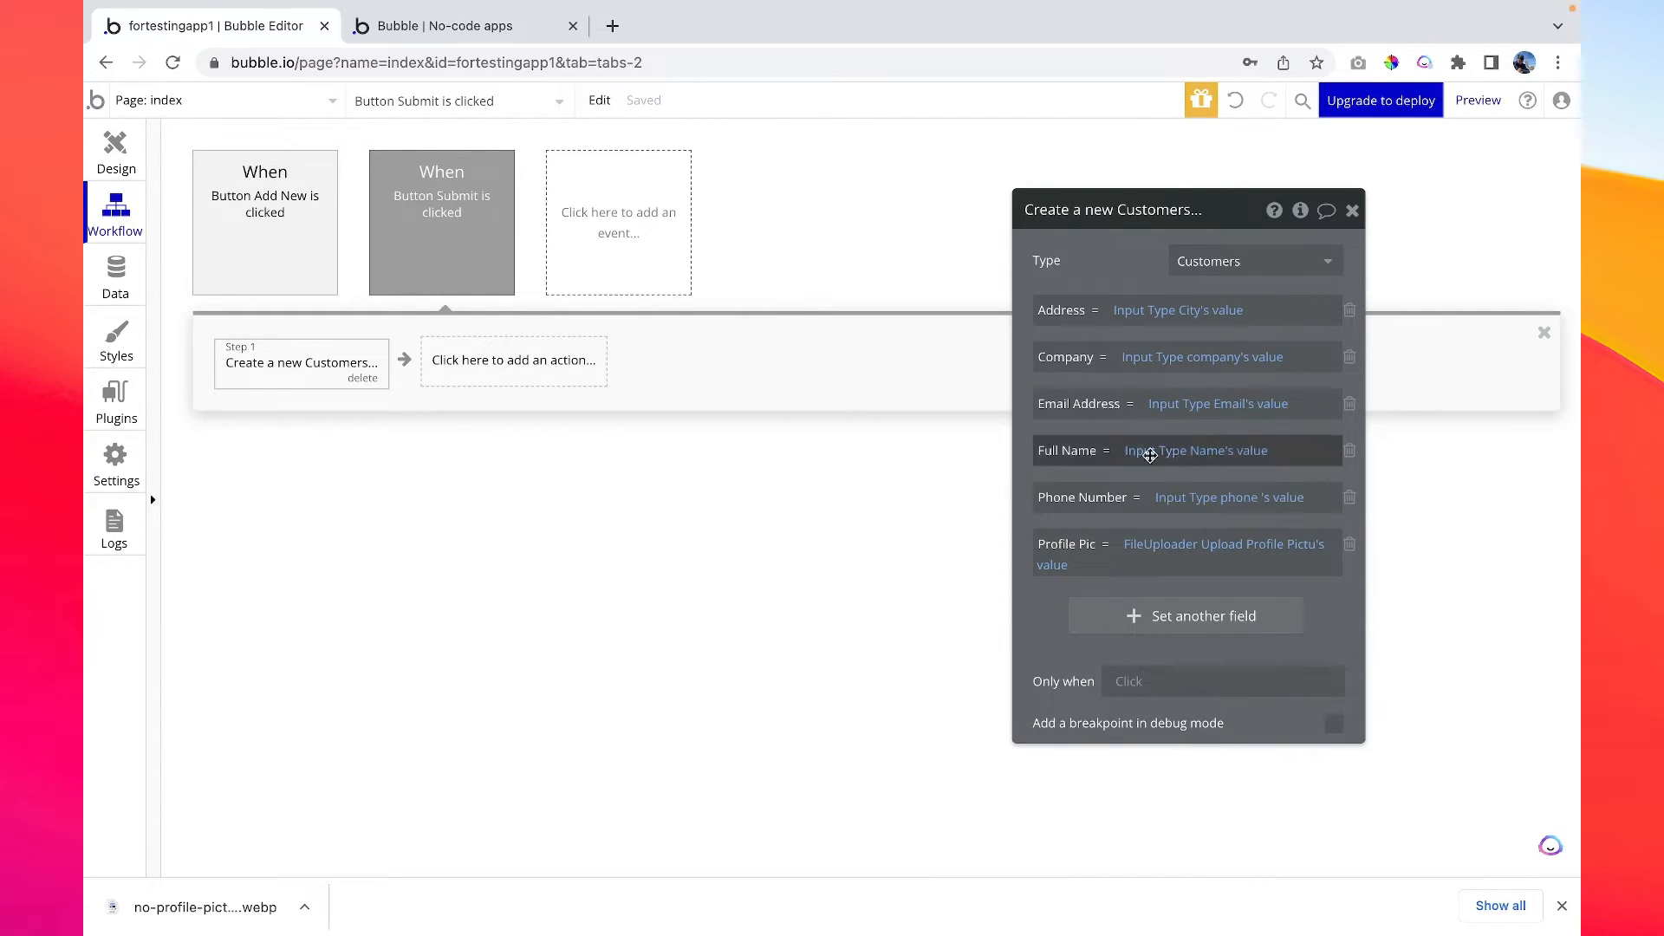
left_click(1352, 210)
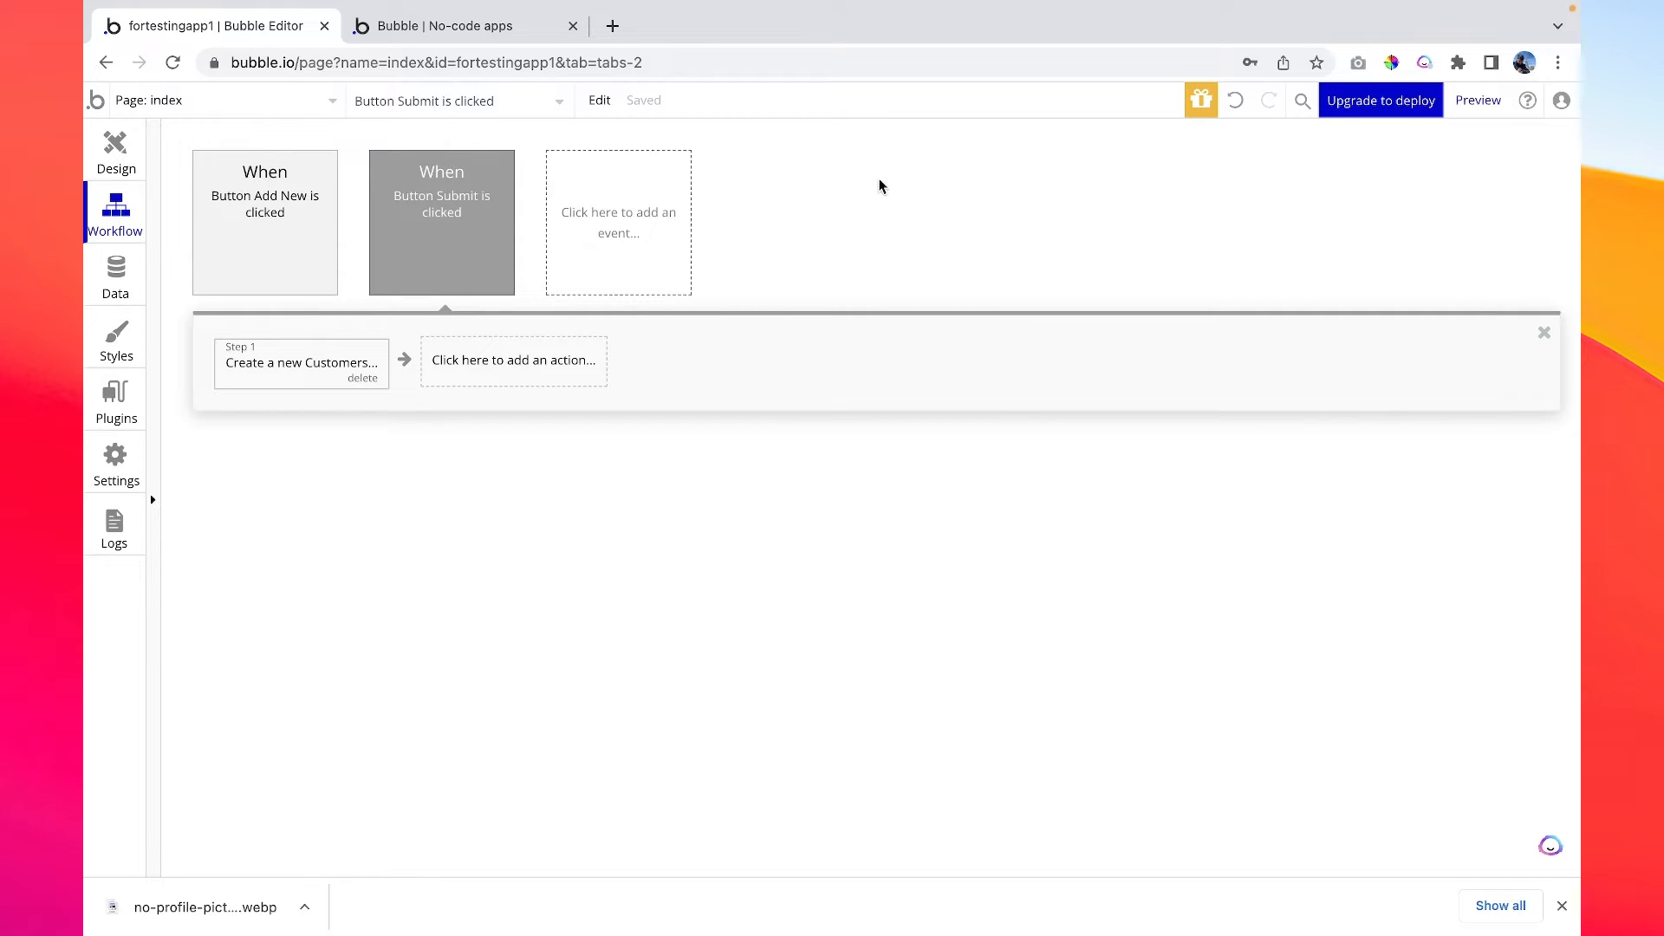
left_click(457, 26)
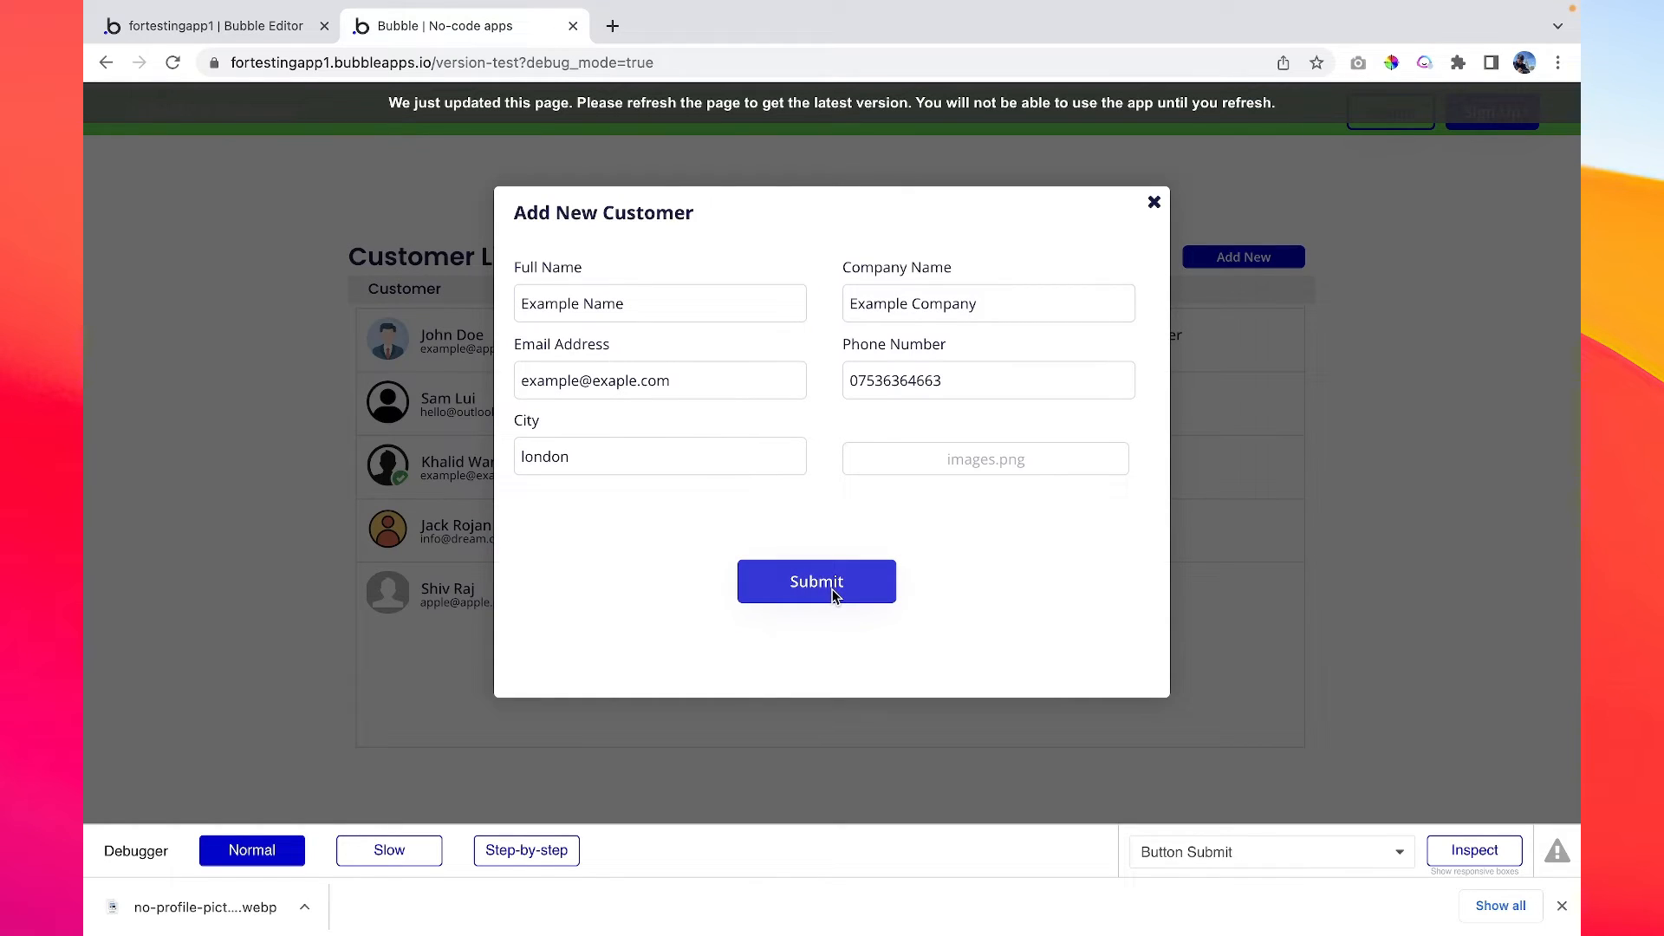
left_click(658, 380)
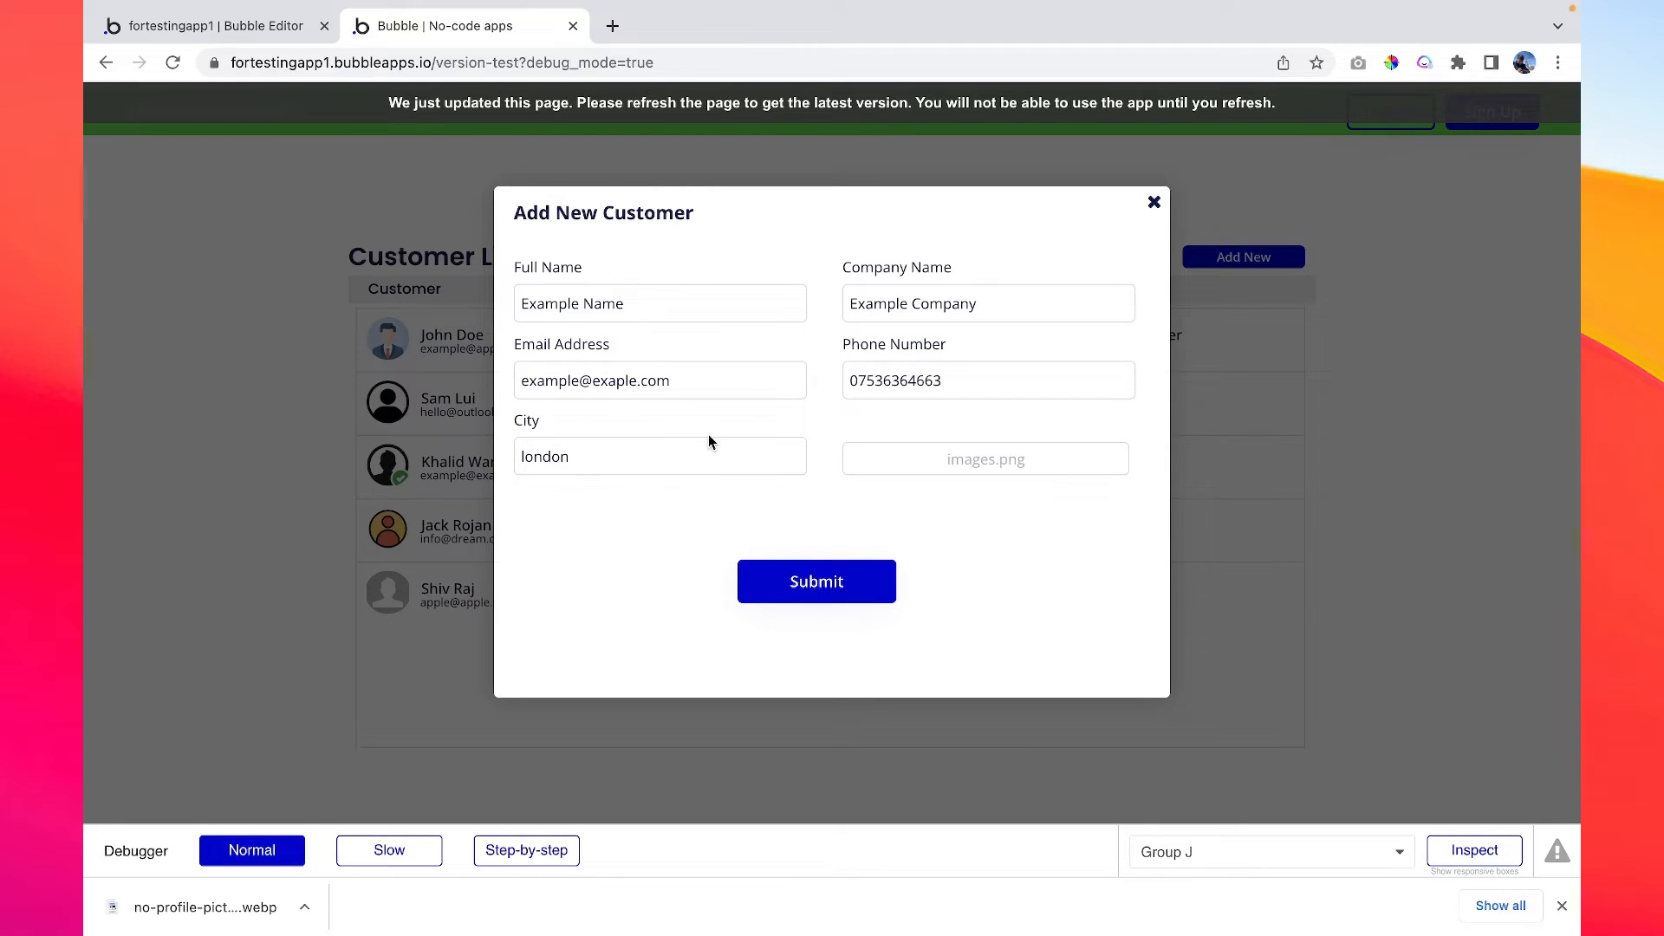
left_click(215, 25)
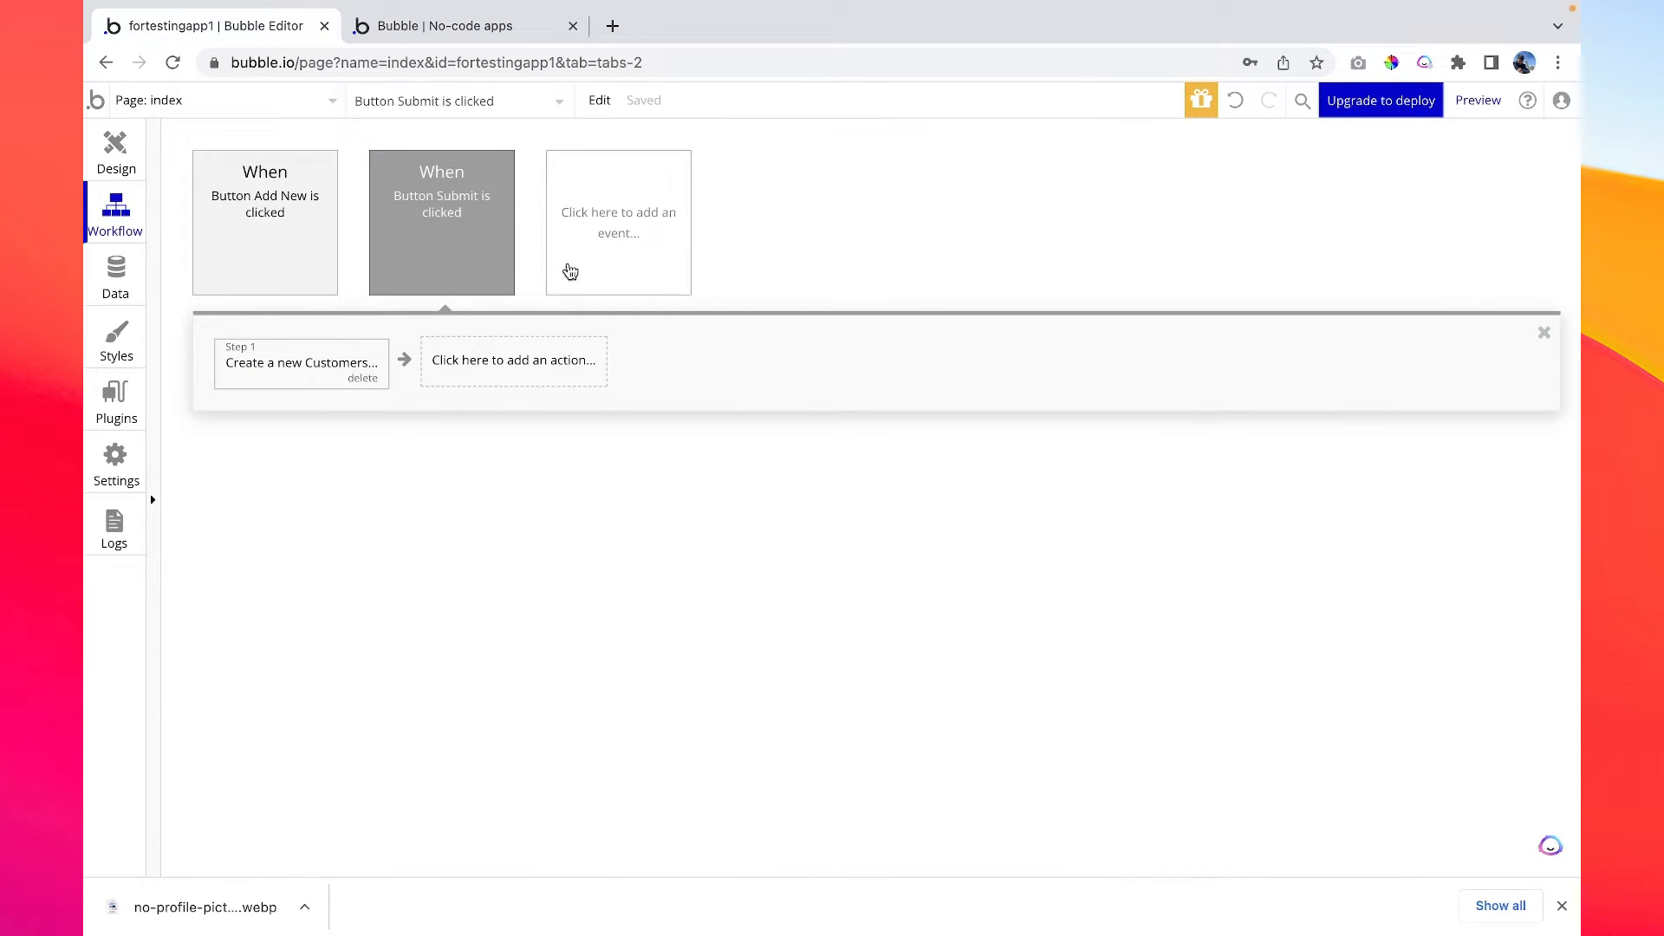
Step: Add a Hide element action targeting Popup A as the Submit workflow's second step
left_click(514, 360)
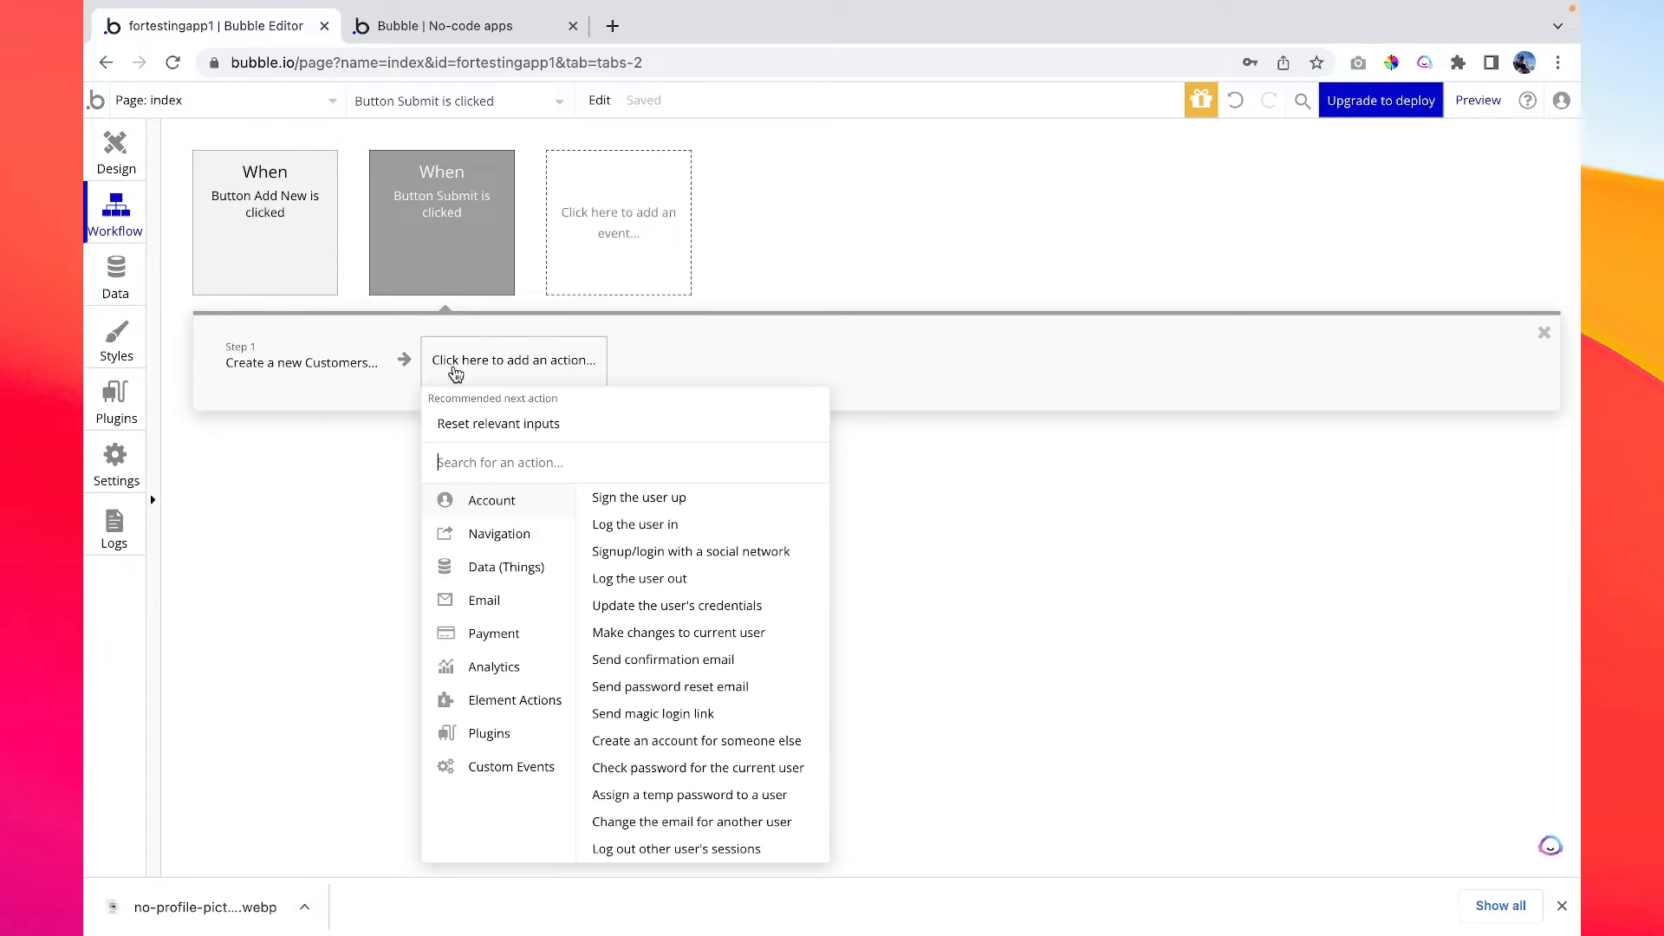
left_click(514, 700)
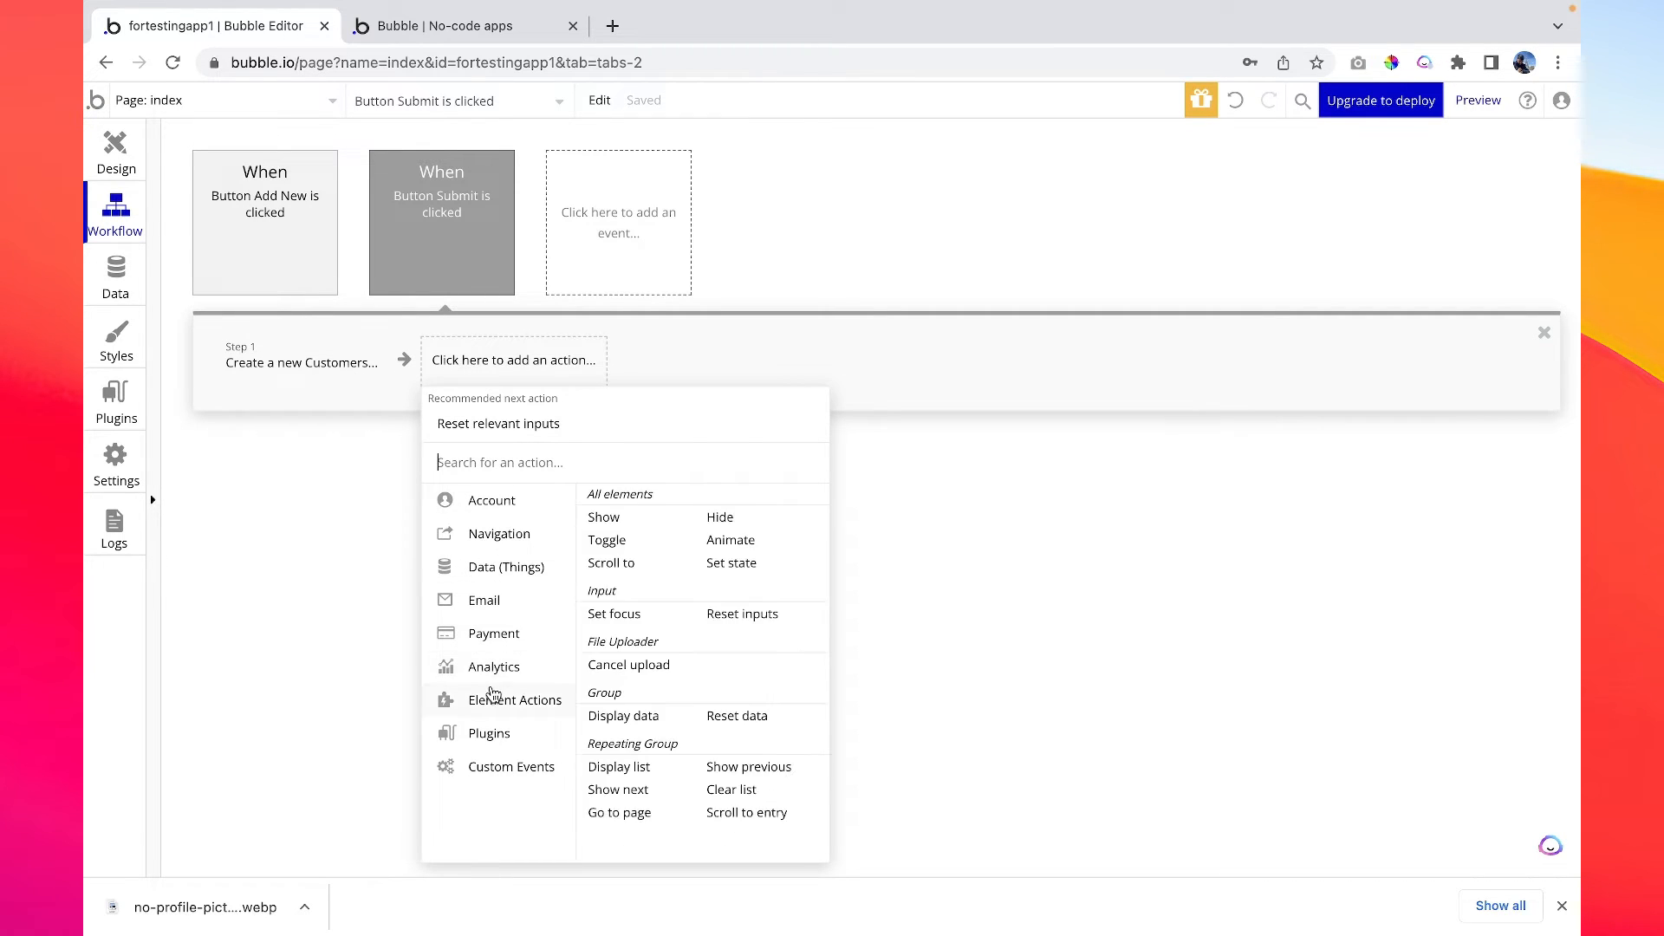
mouse_move(721, 528)
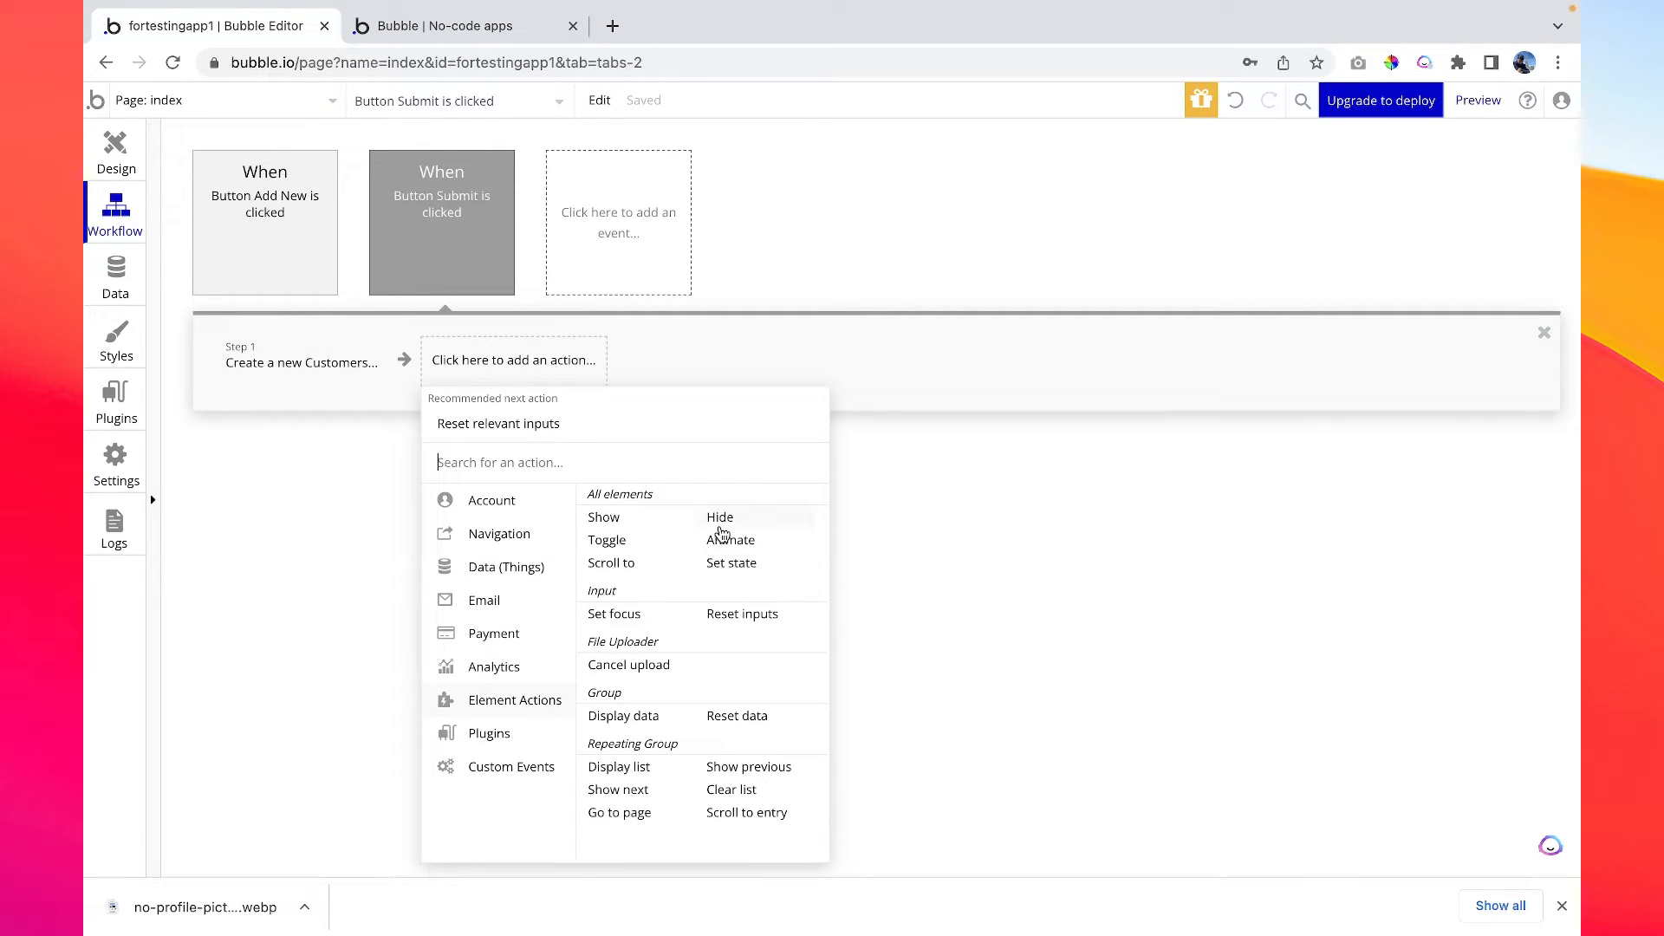
left_click(719, 518)
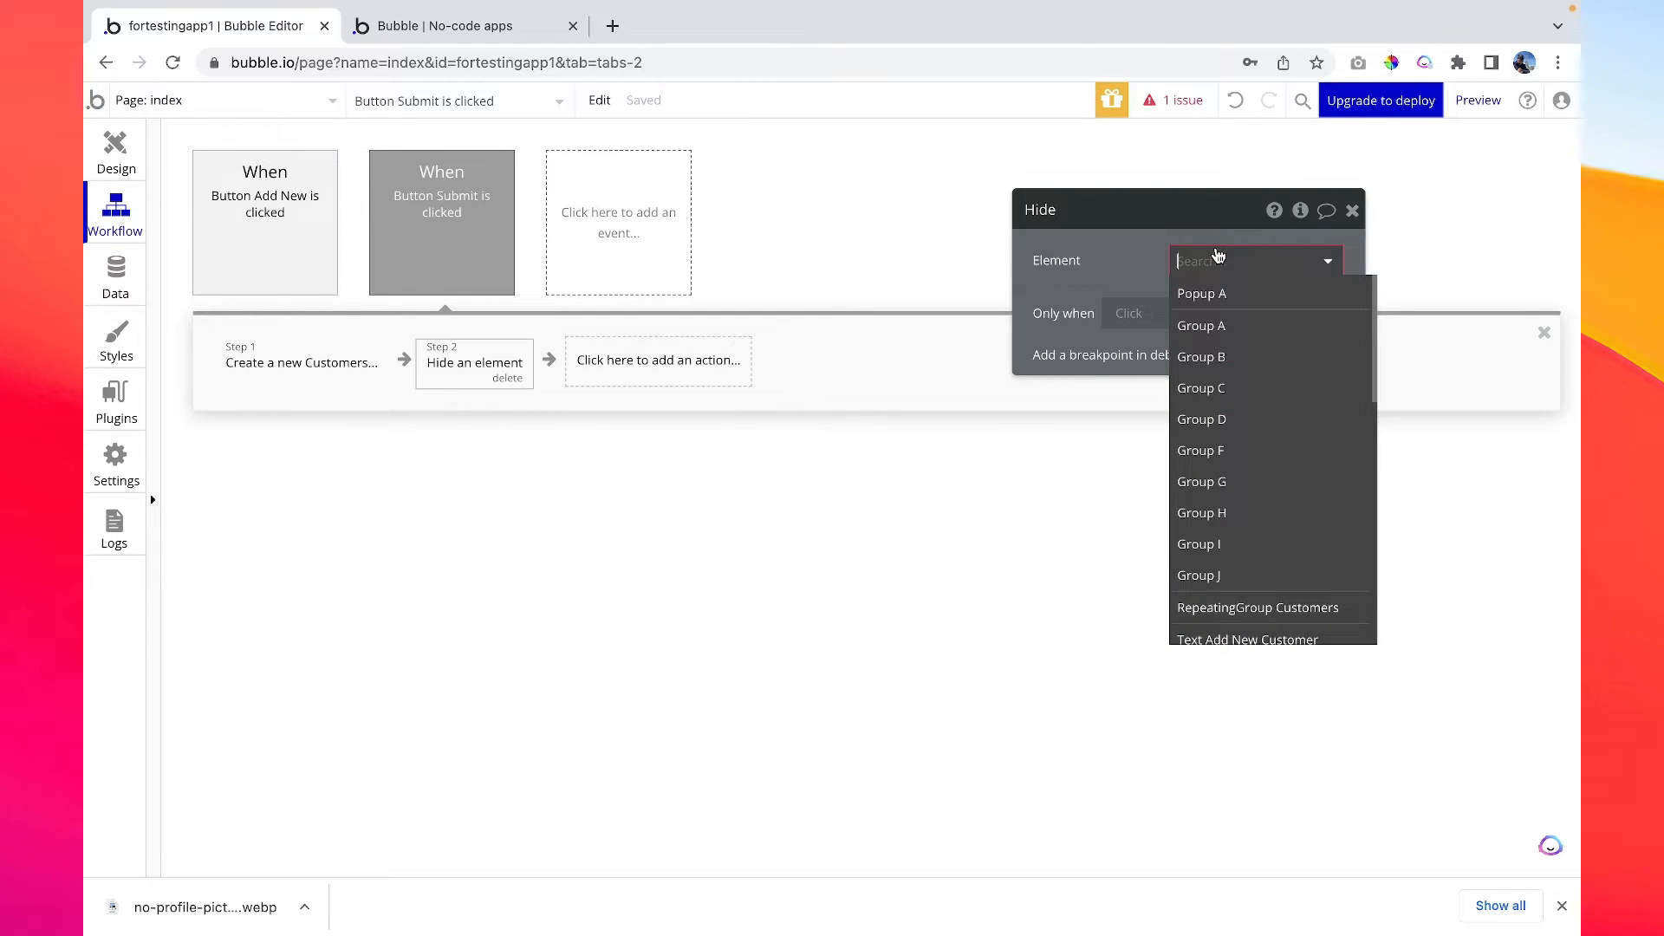
left_click(1201, 292)
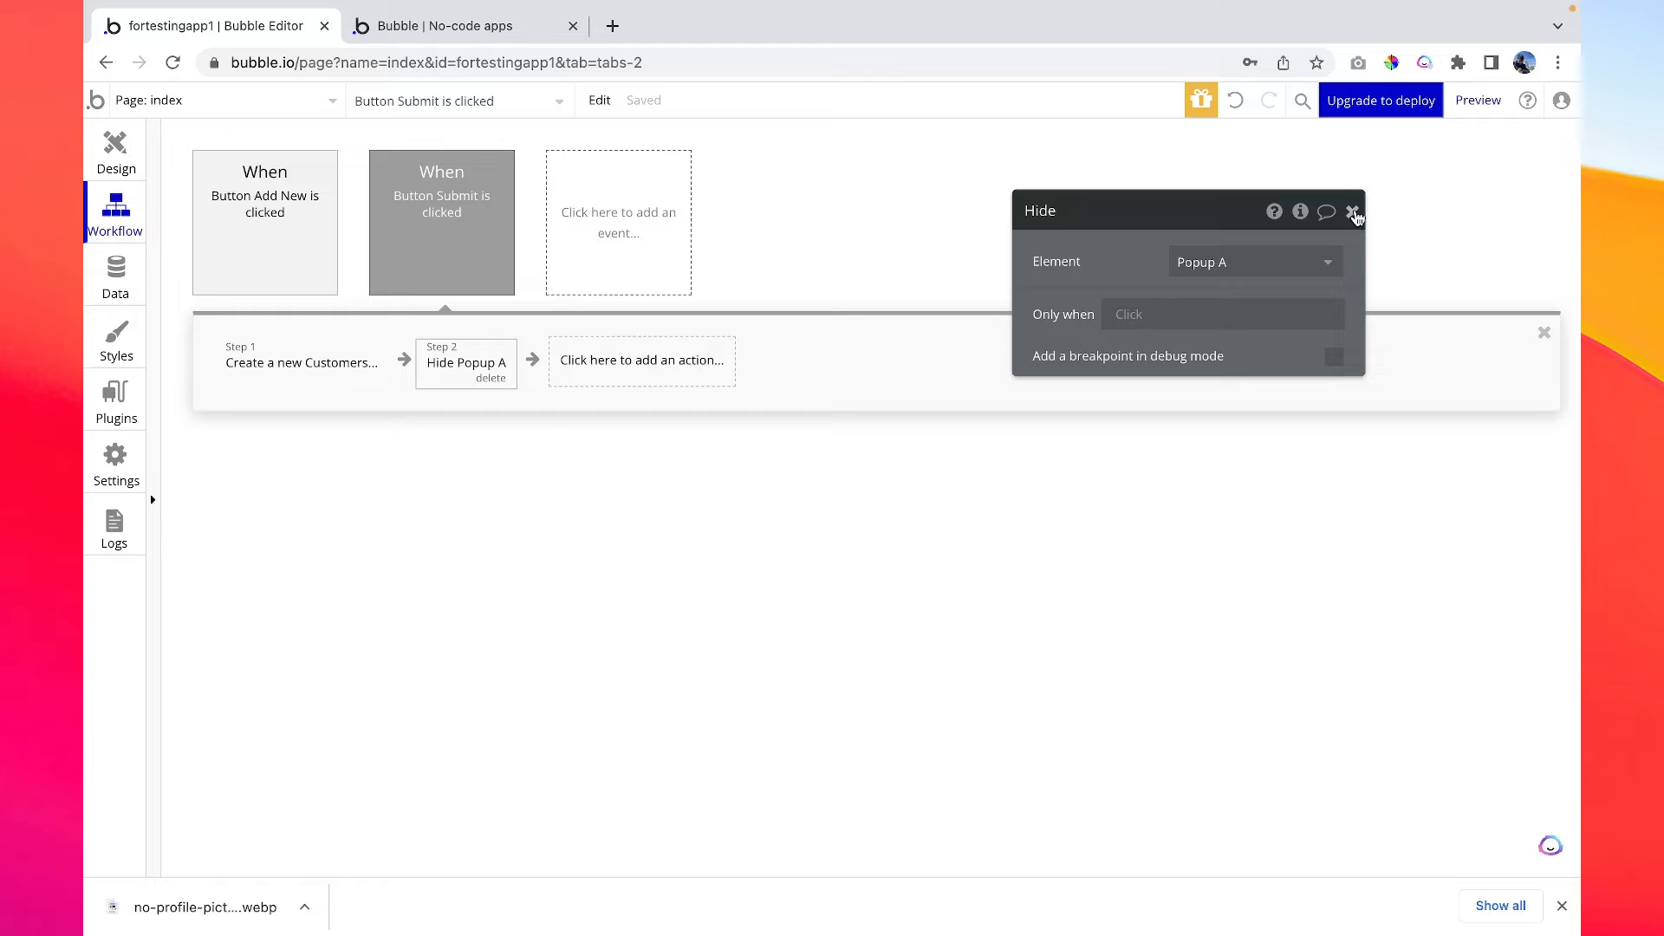
left_click(1352, 210)
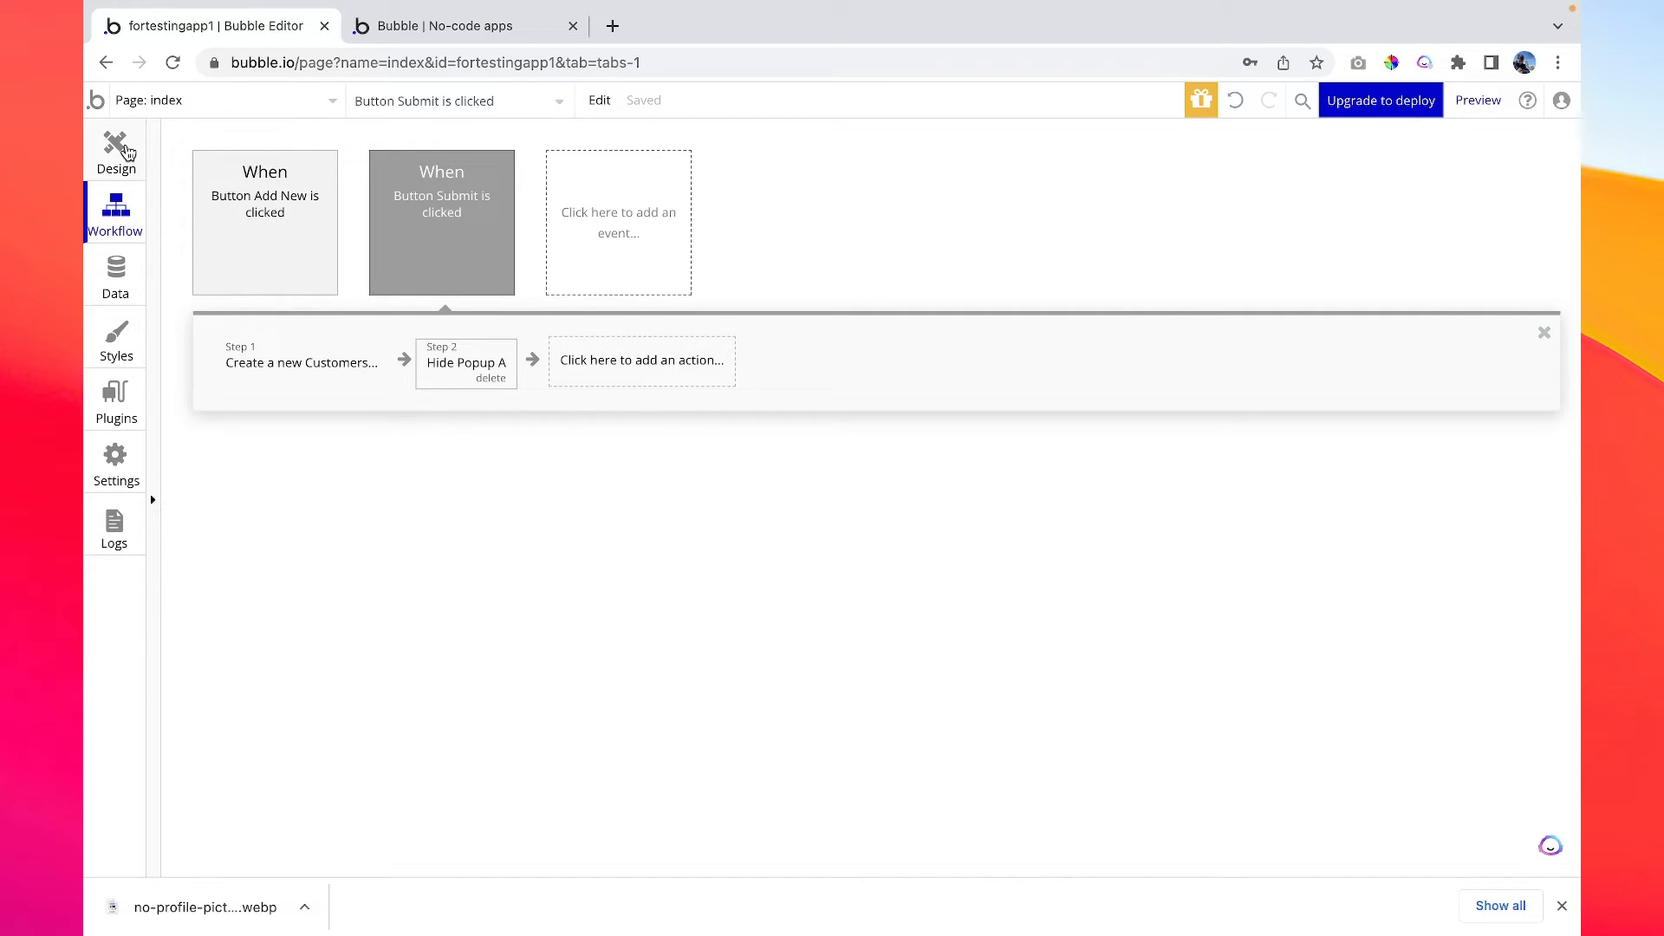
Step: Return to the Design view, then go back to the live app preview
left_click(116, 151)
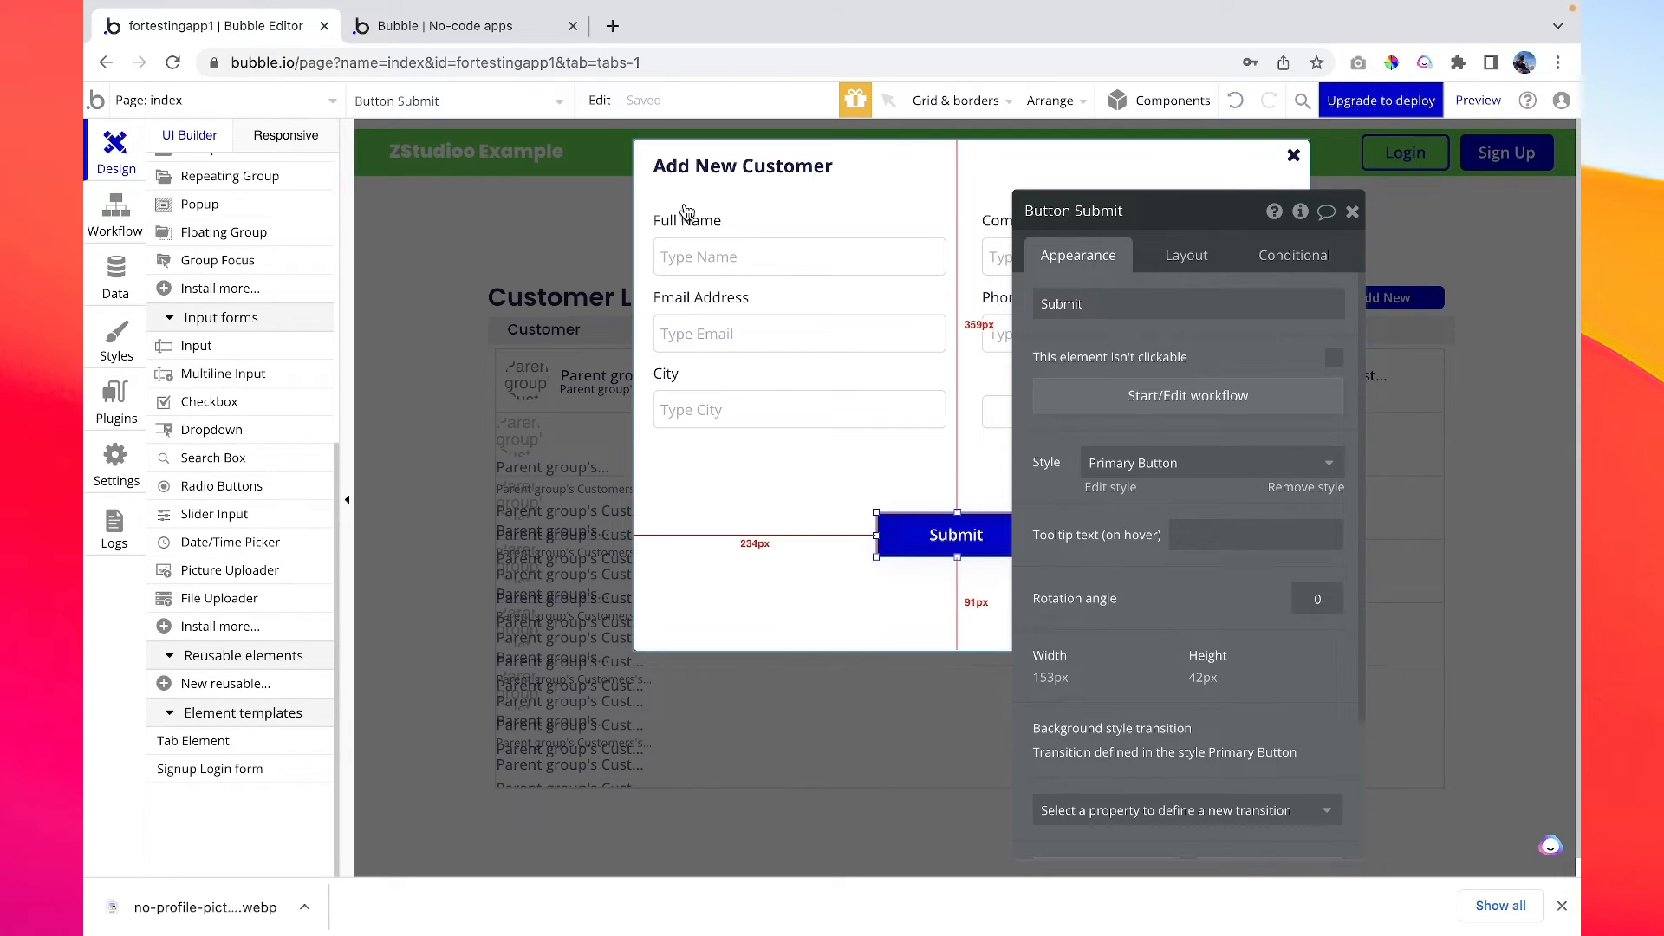
left_click(434, 26)
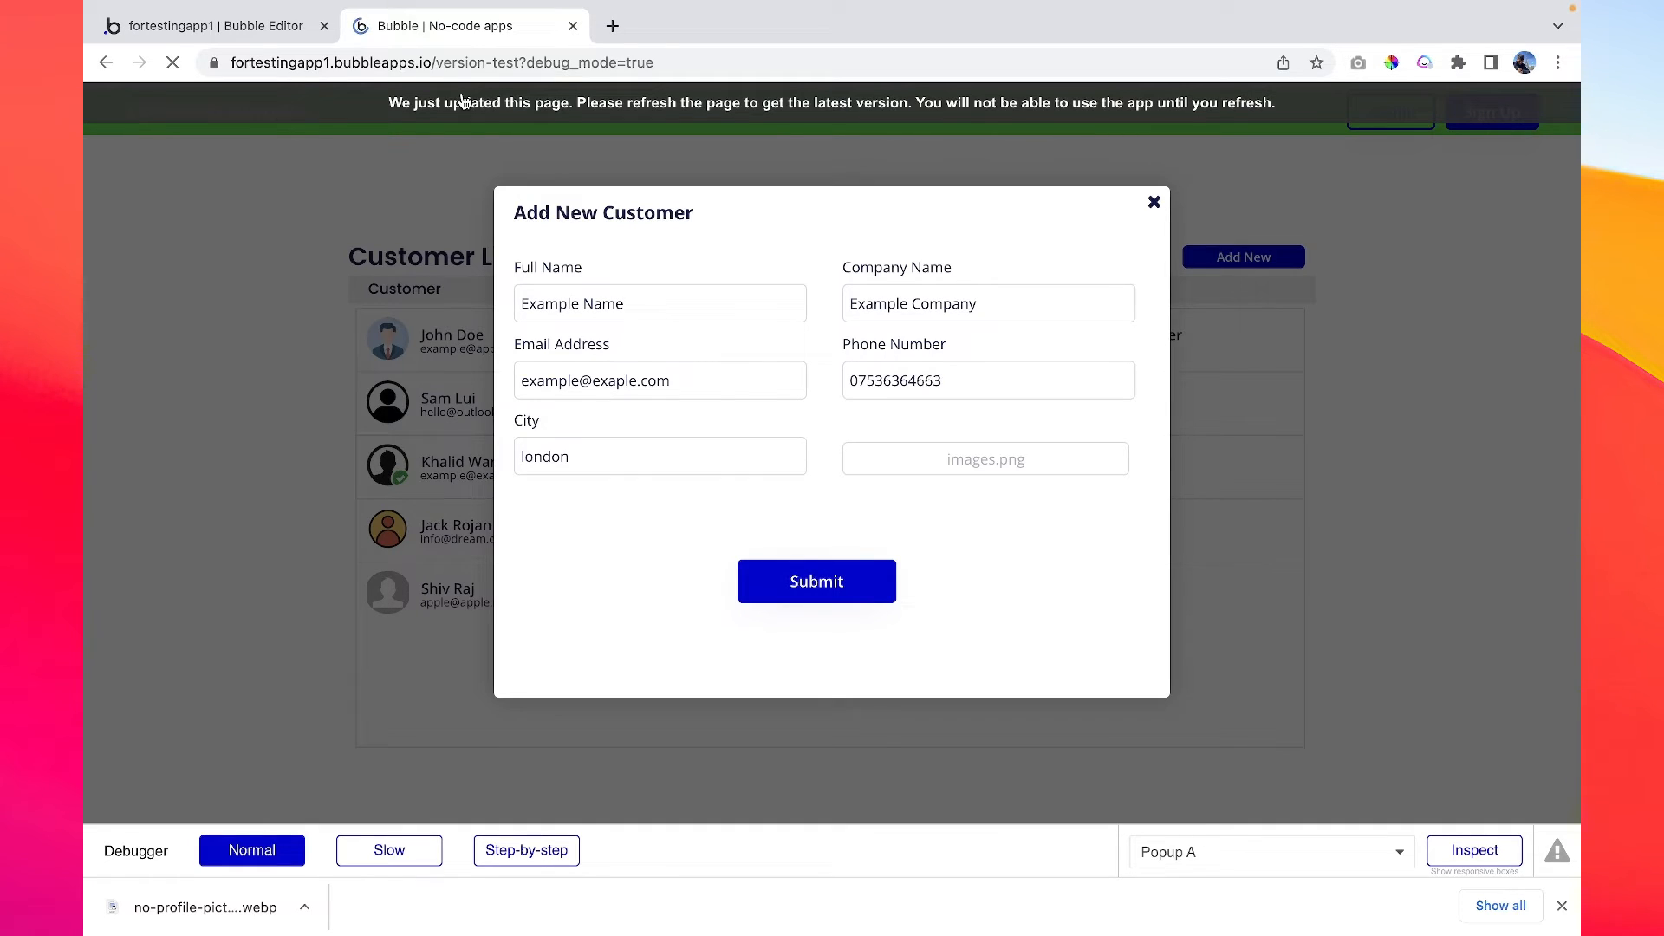
left_click(173, 61)
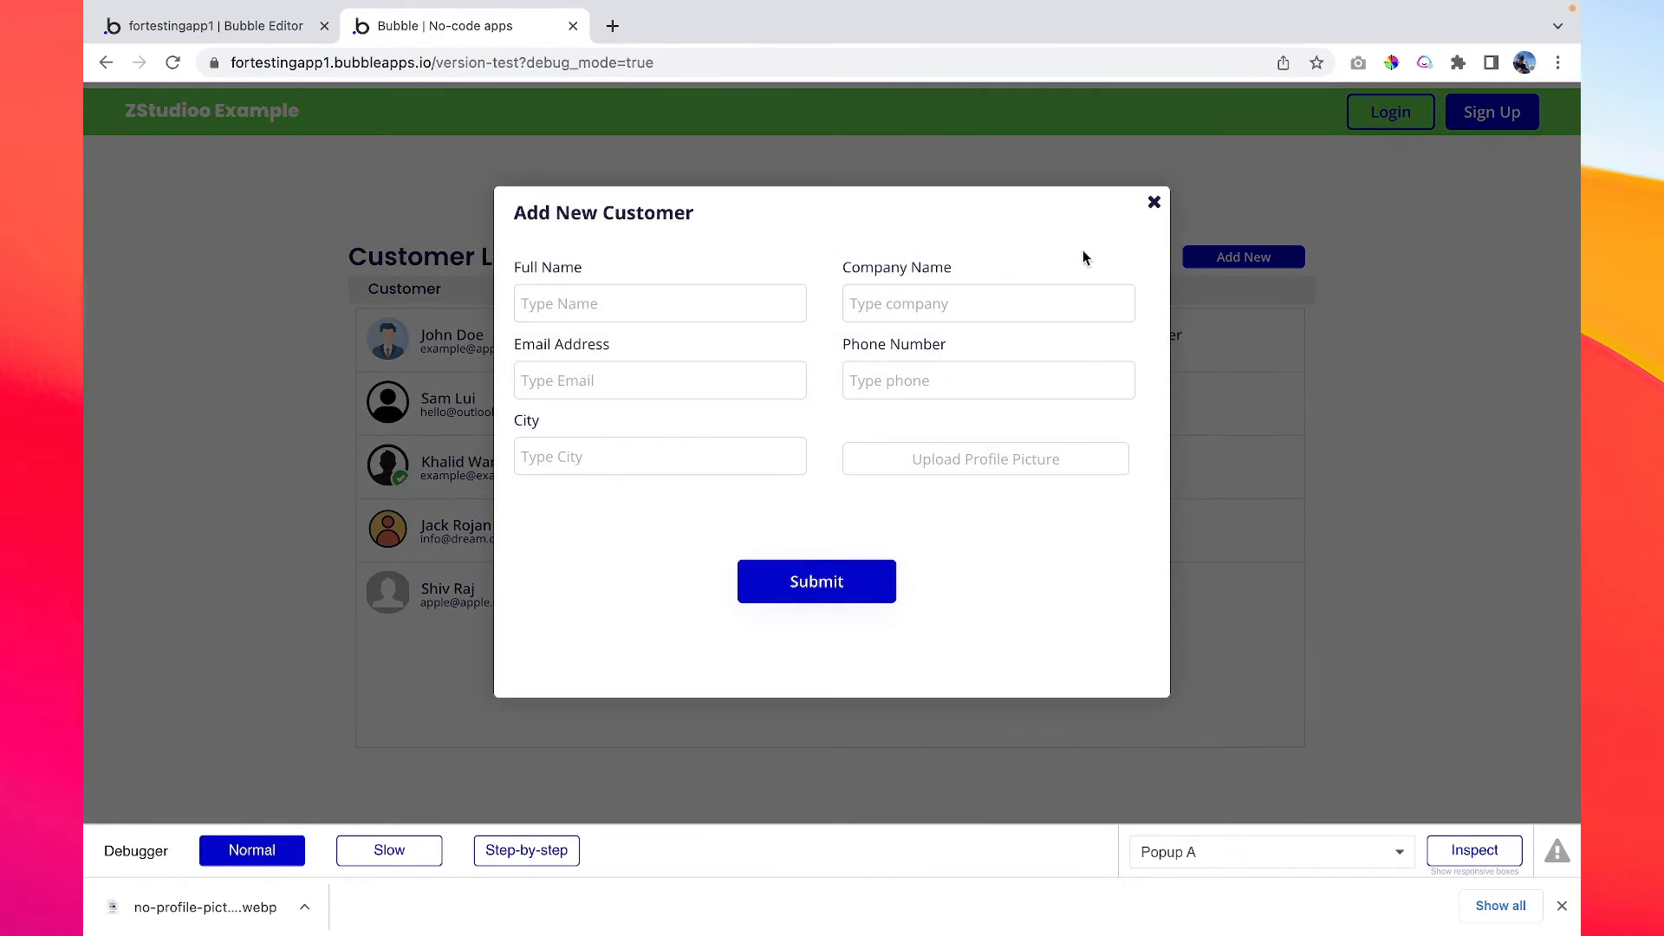
left_click(660, 304)
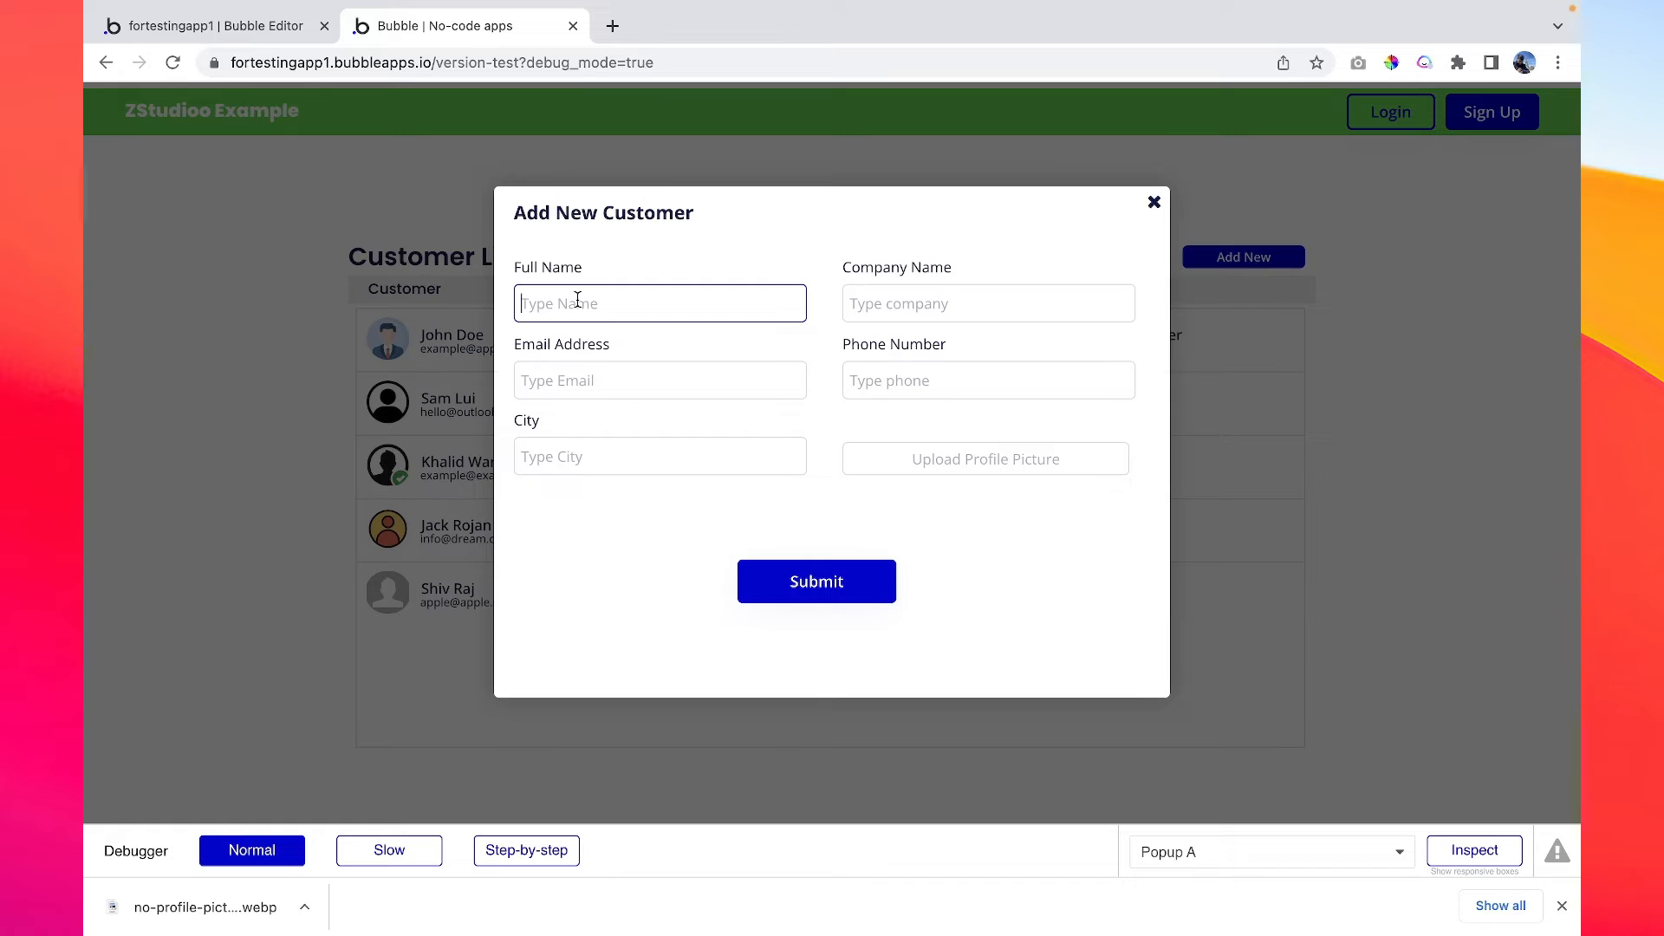
type("Example Name")
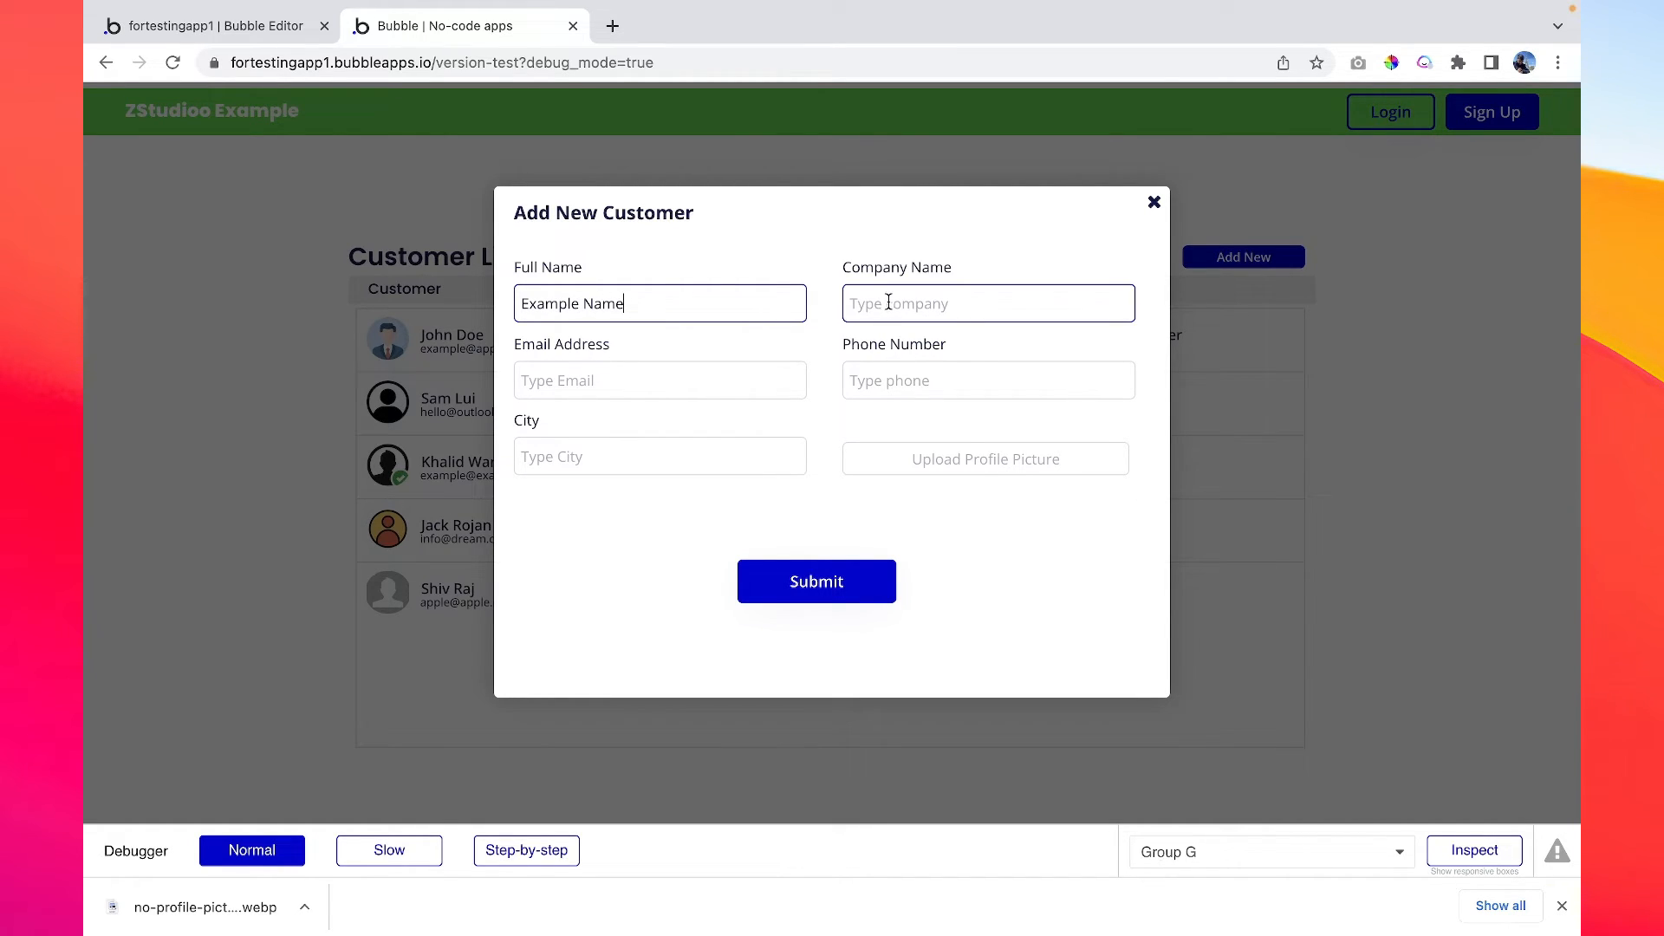
type("Example Company")
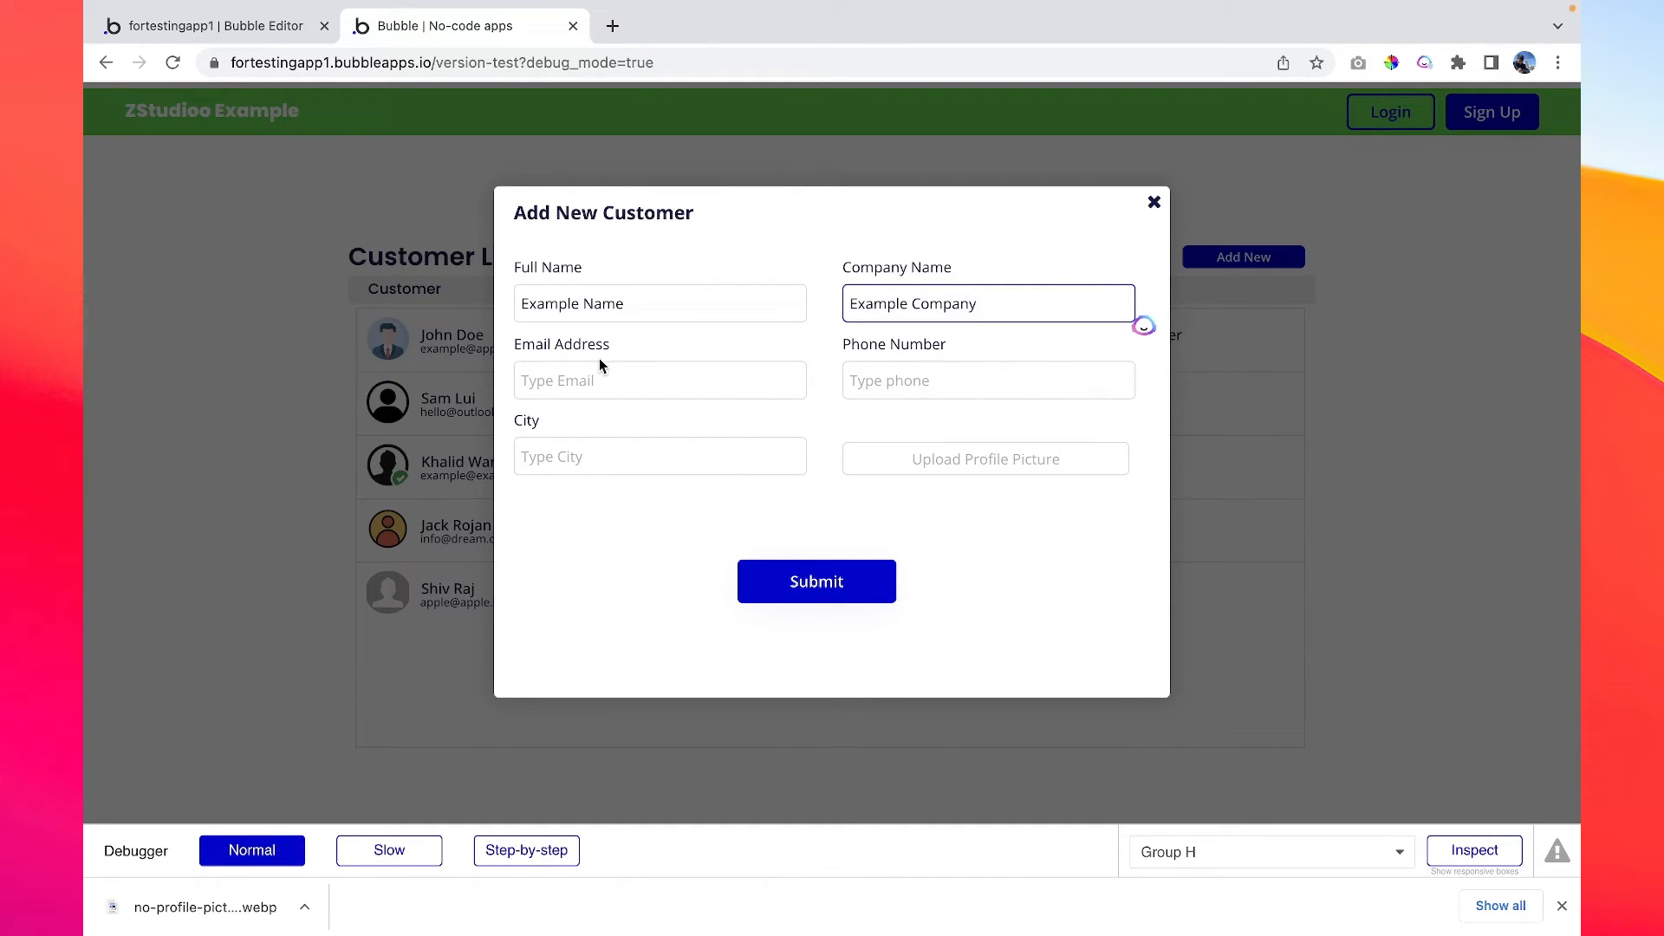
type("example@example.com")
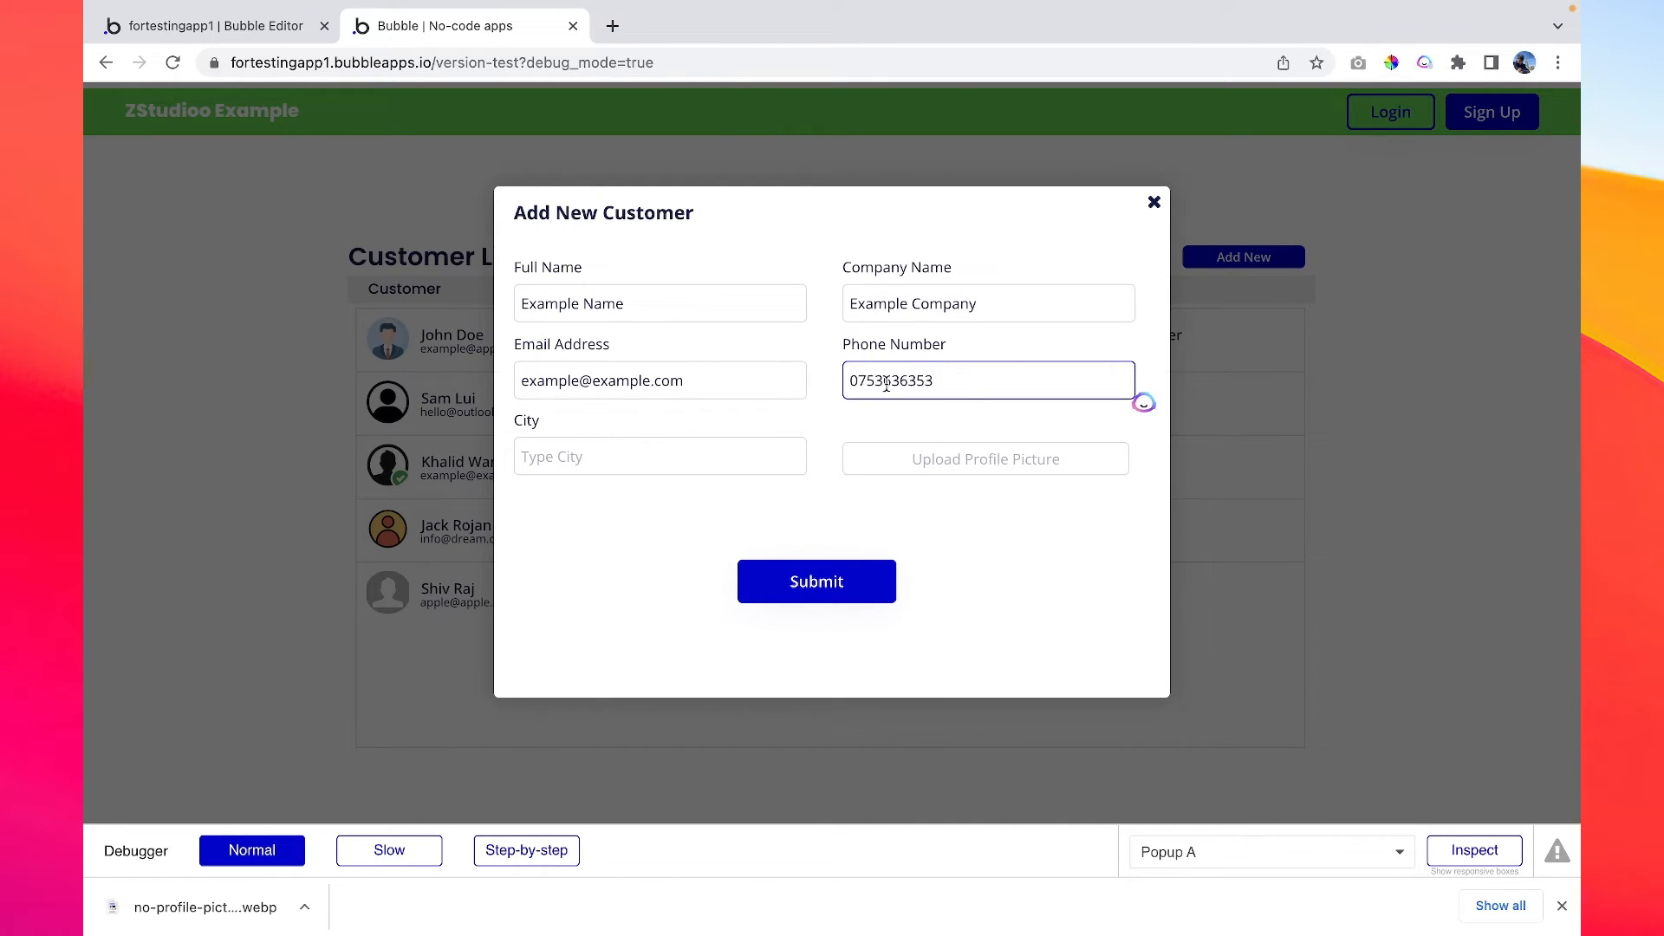
left_click(659, 455)
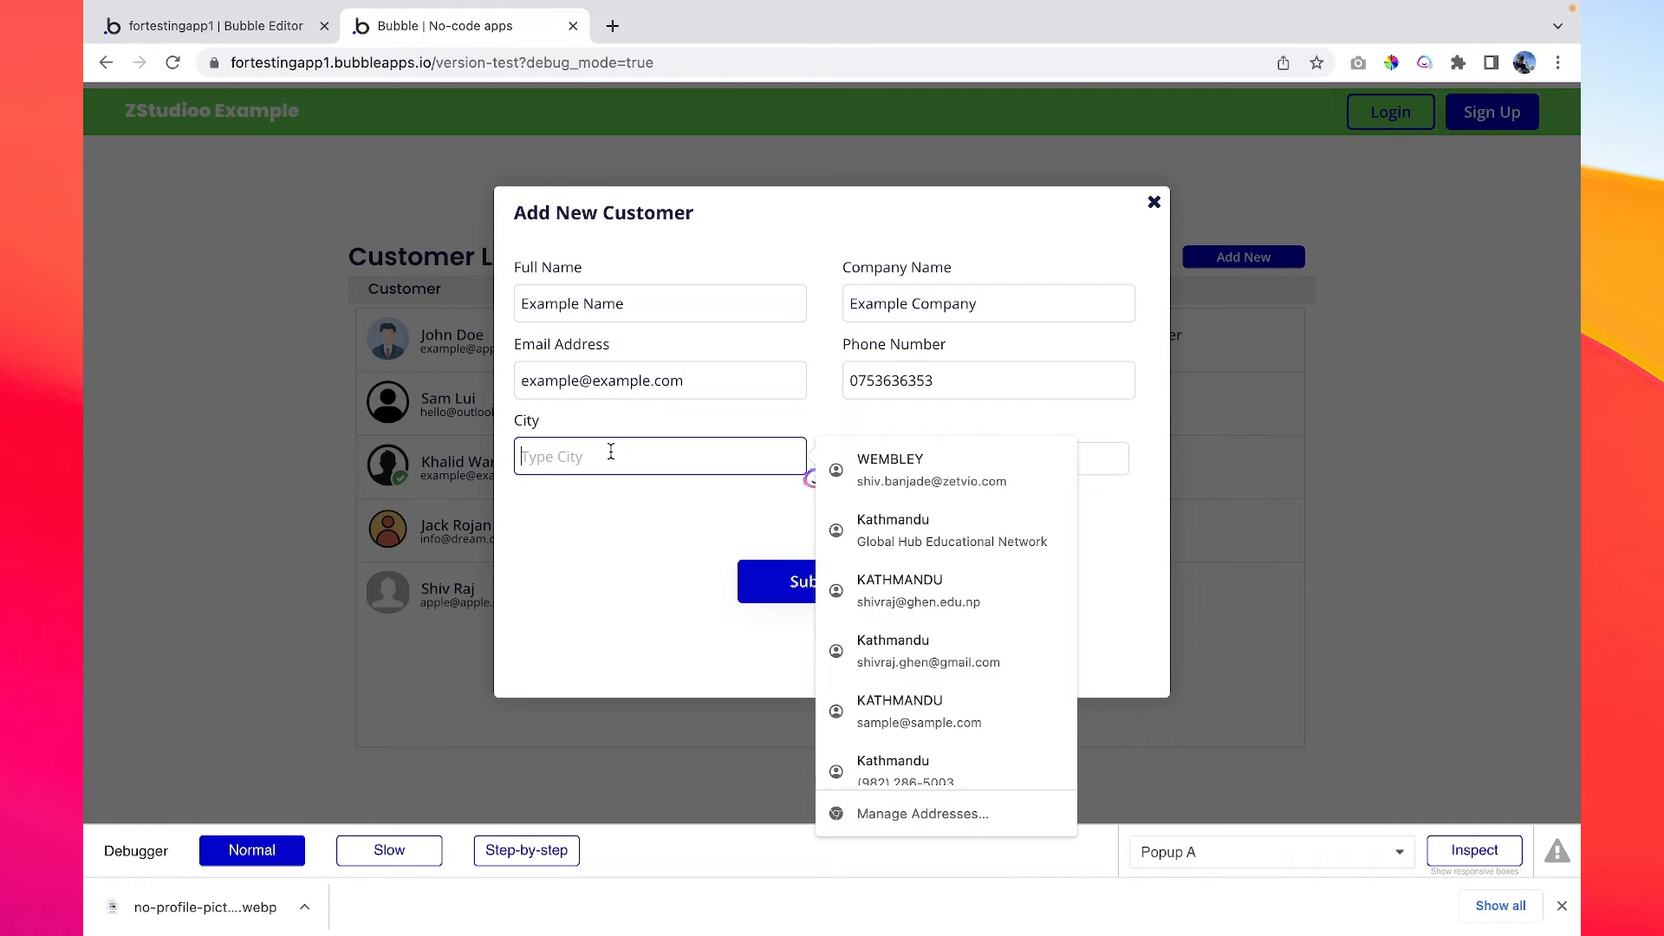
type("Manchester")
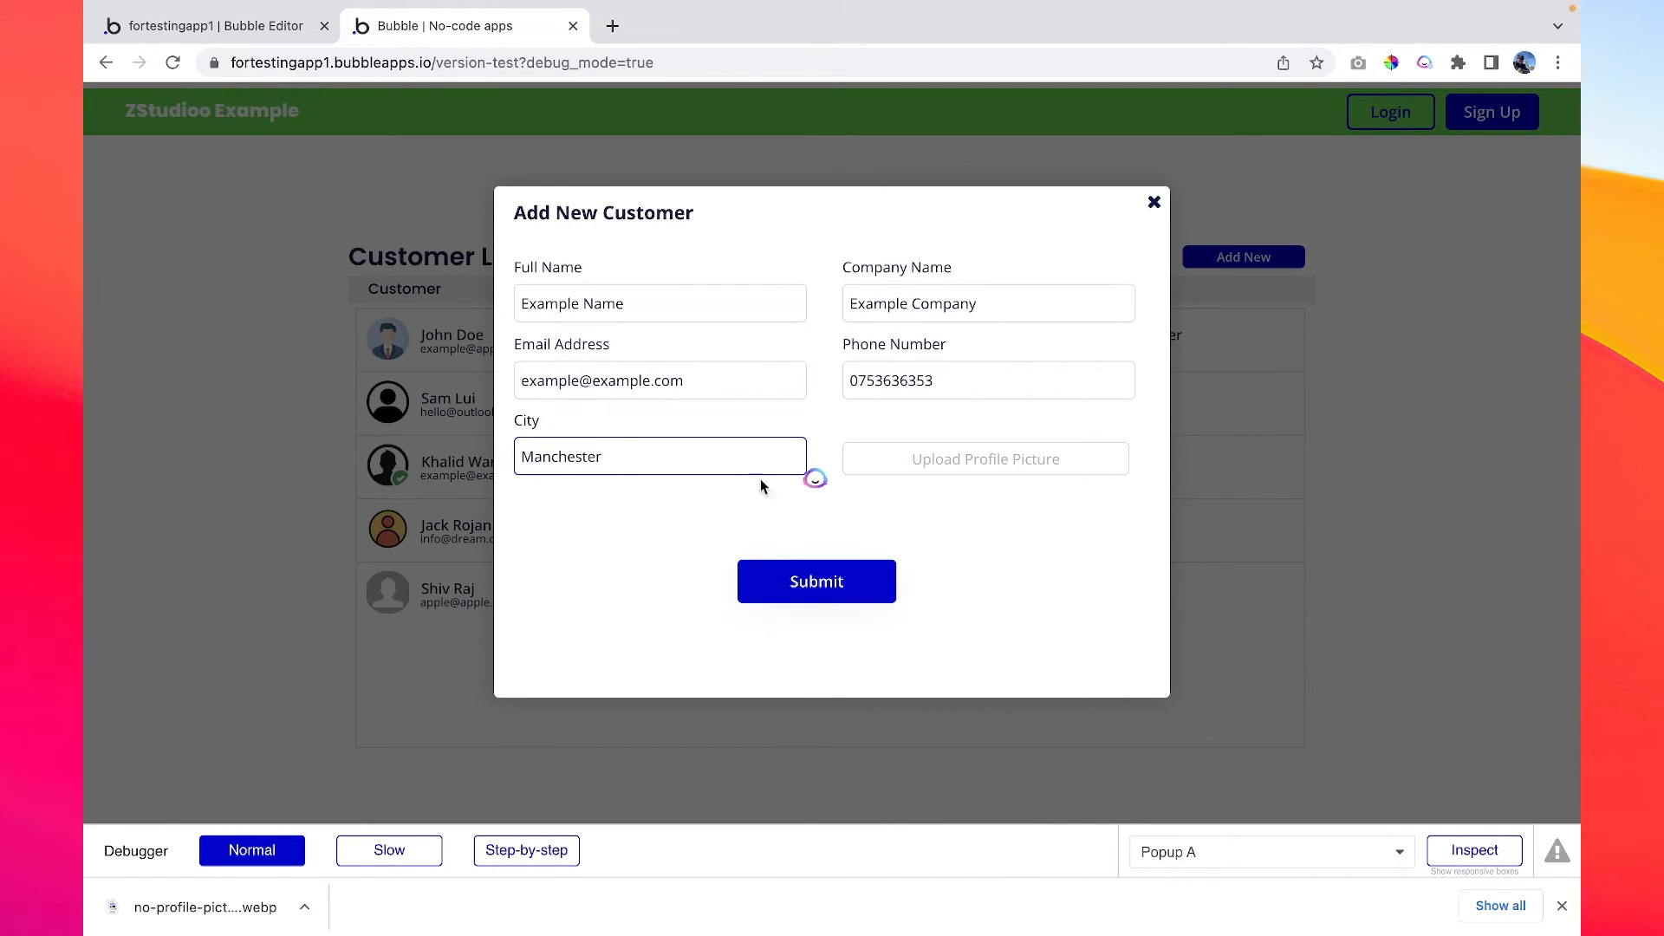
left_click(985, 458)
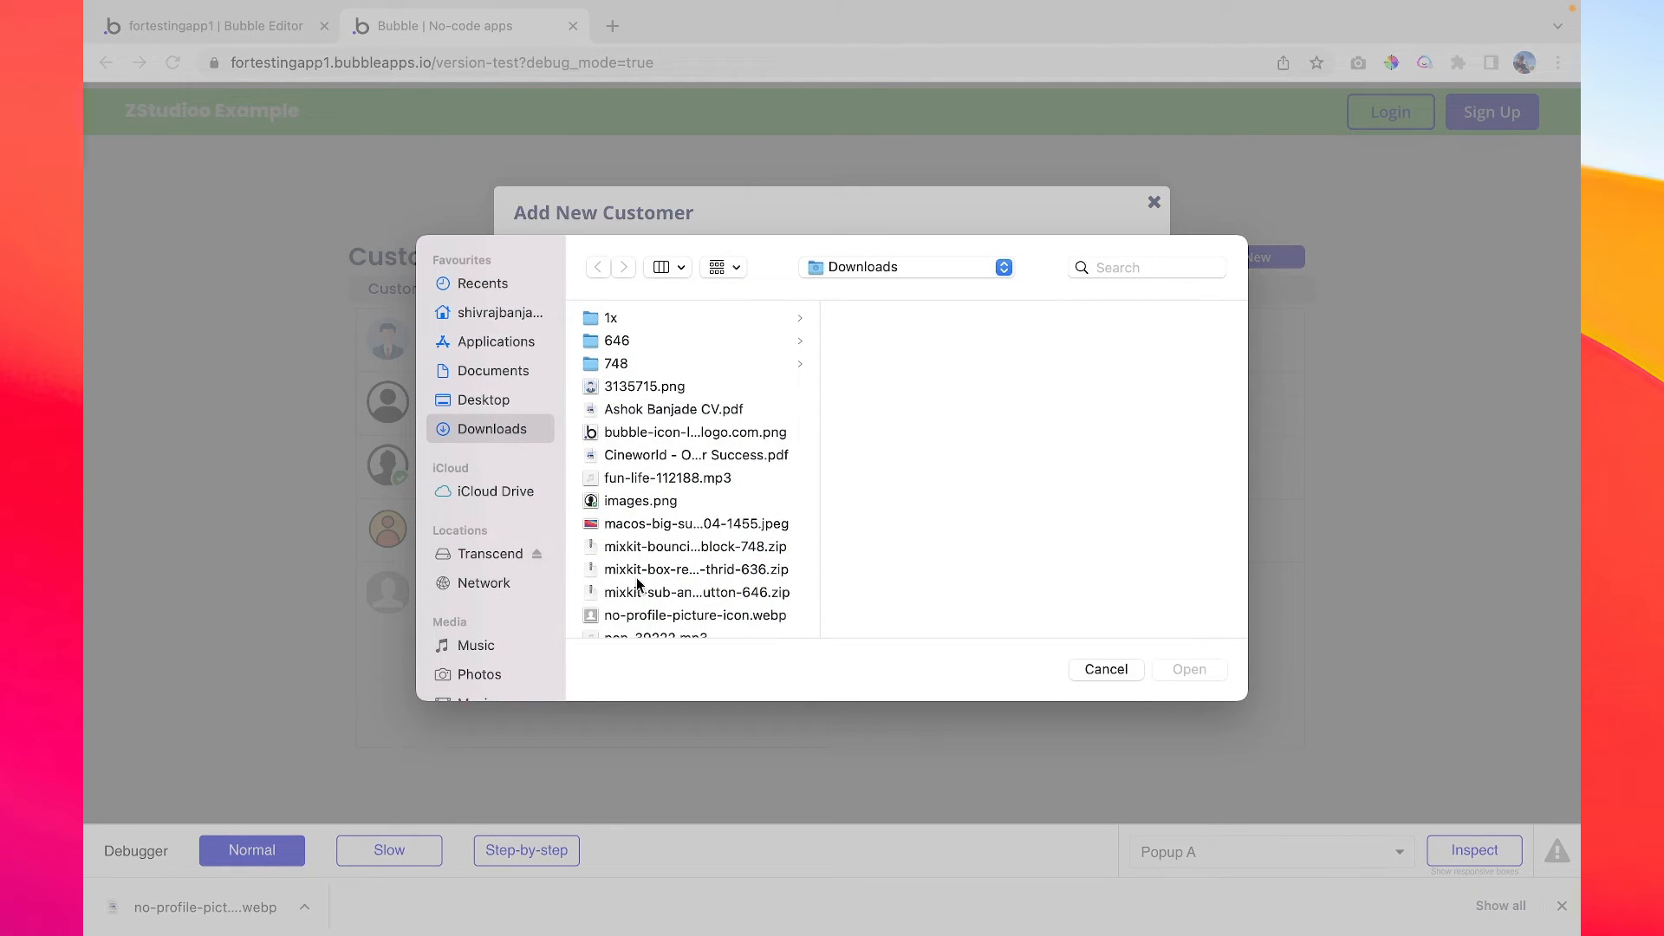
Step: Attach images.png from Downloads as the customer's profile picture
left_click(640, 501)
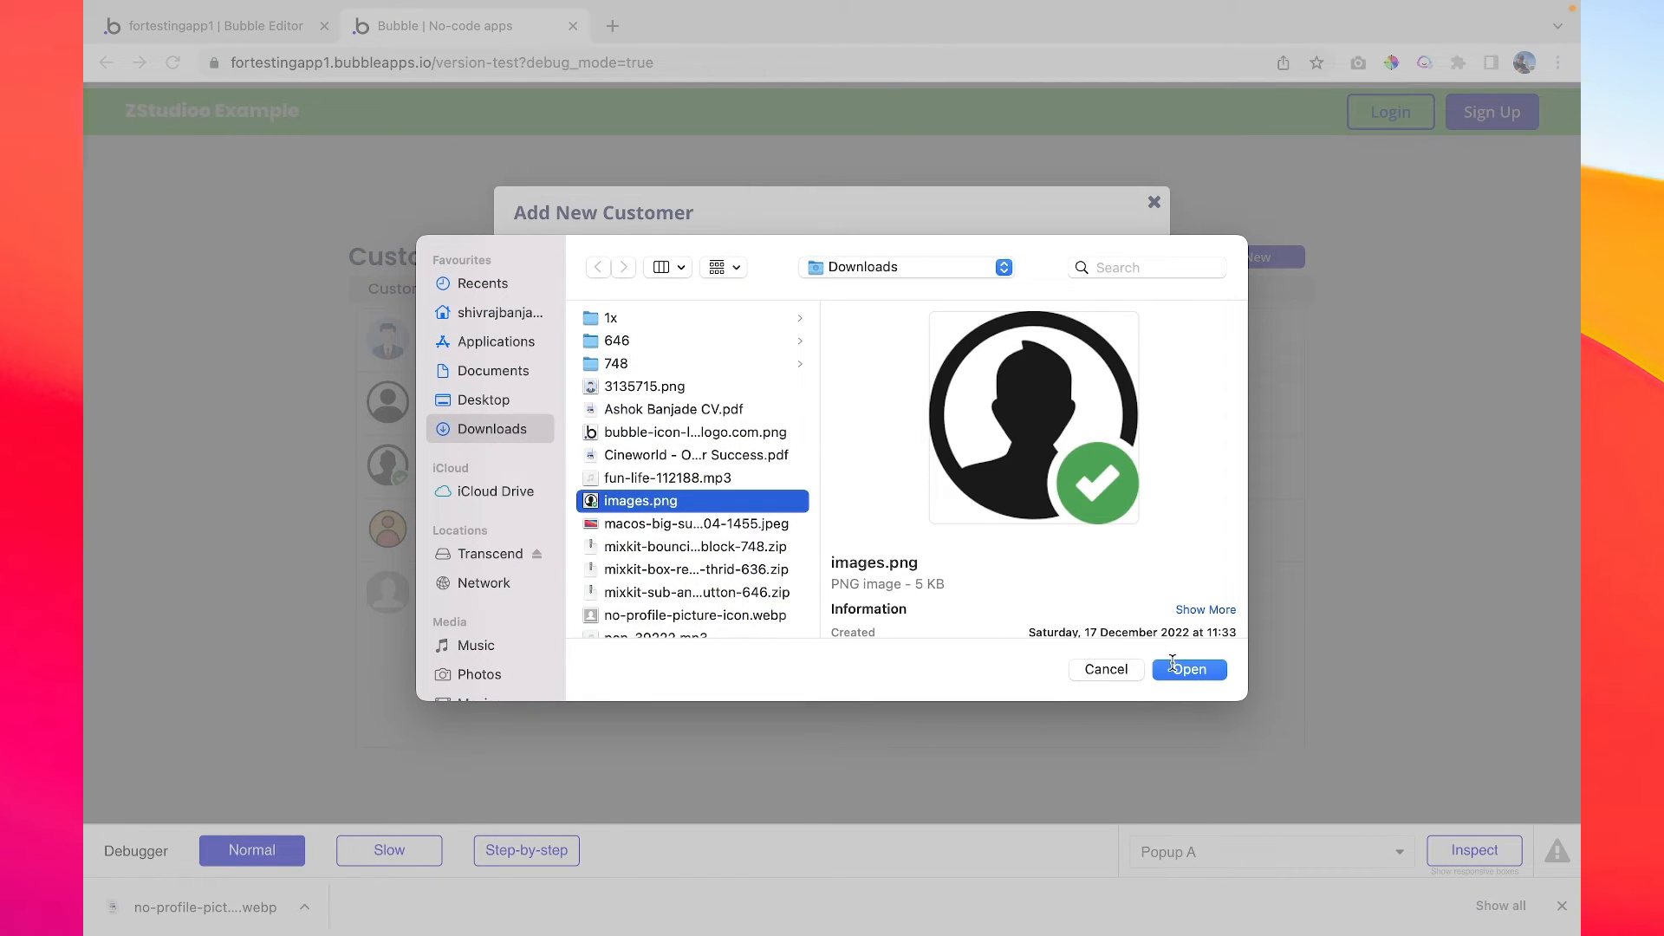
left_click(1189, 669)
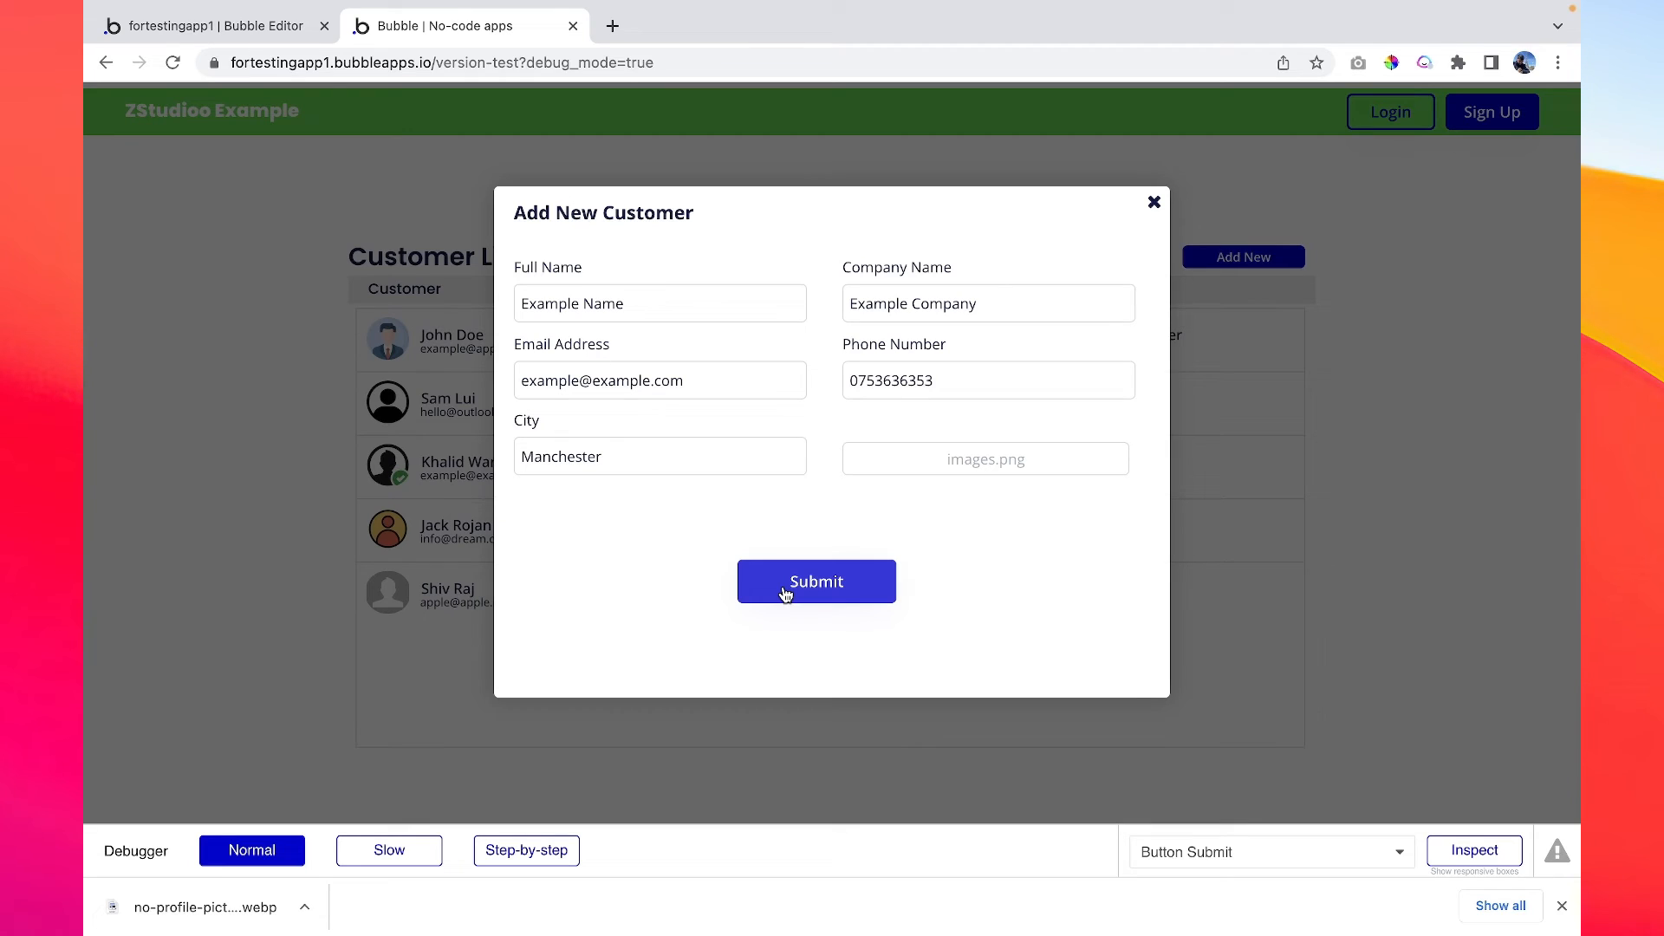
Step: Submit the Example Name customer and see the new Manchester row in the list
left_click(816, 582)
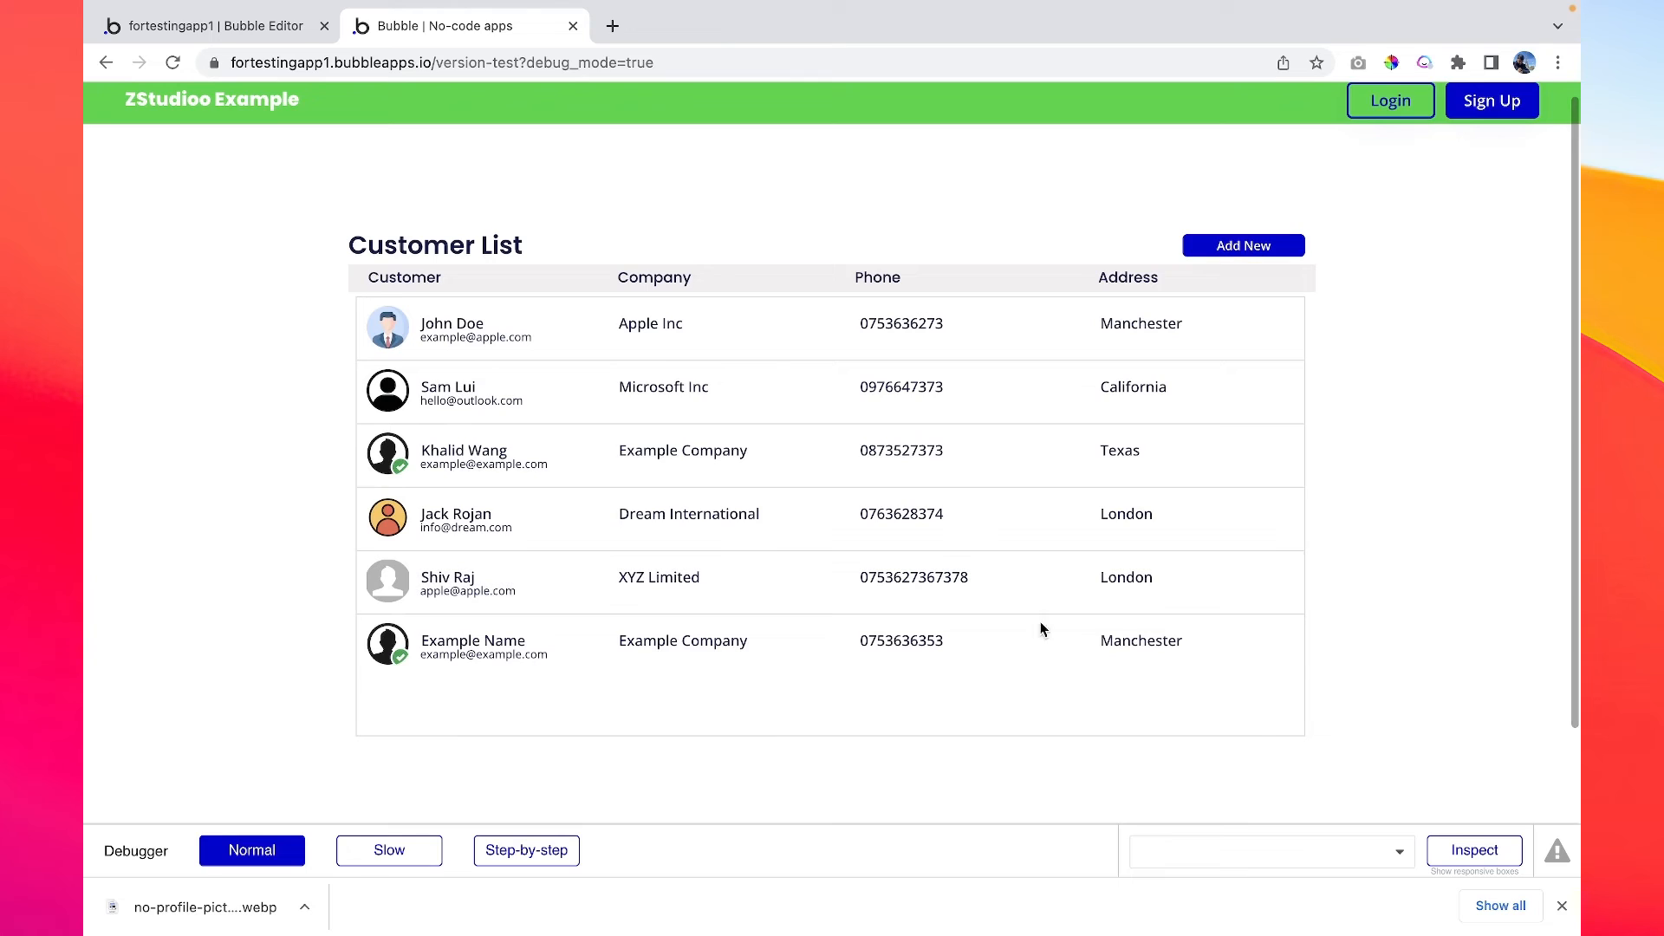
mouse_move(772, 548)
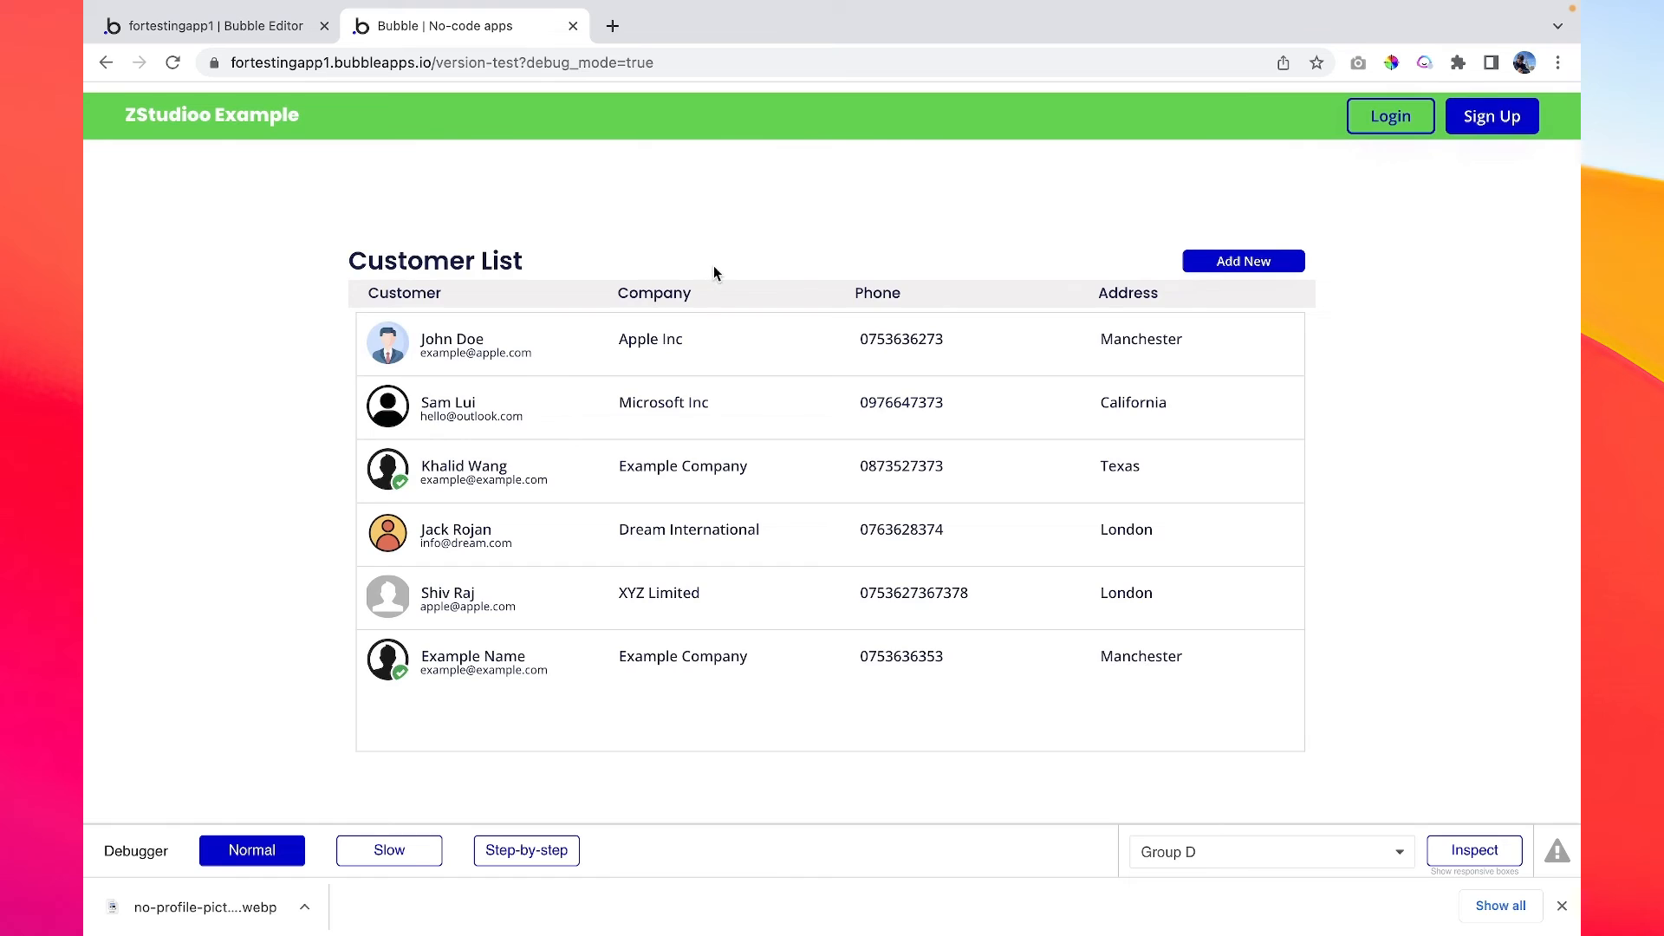
mouse_move(686, 268)
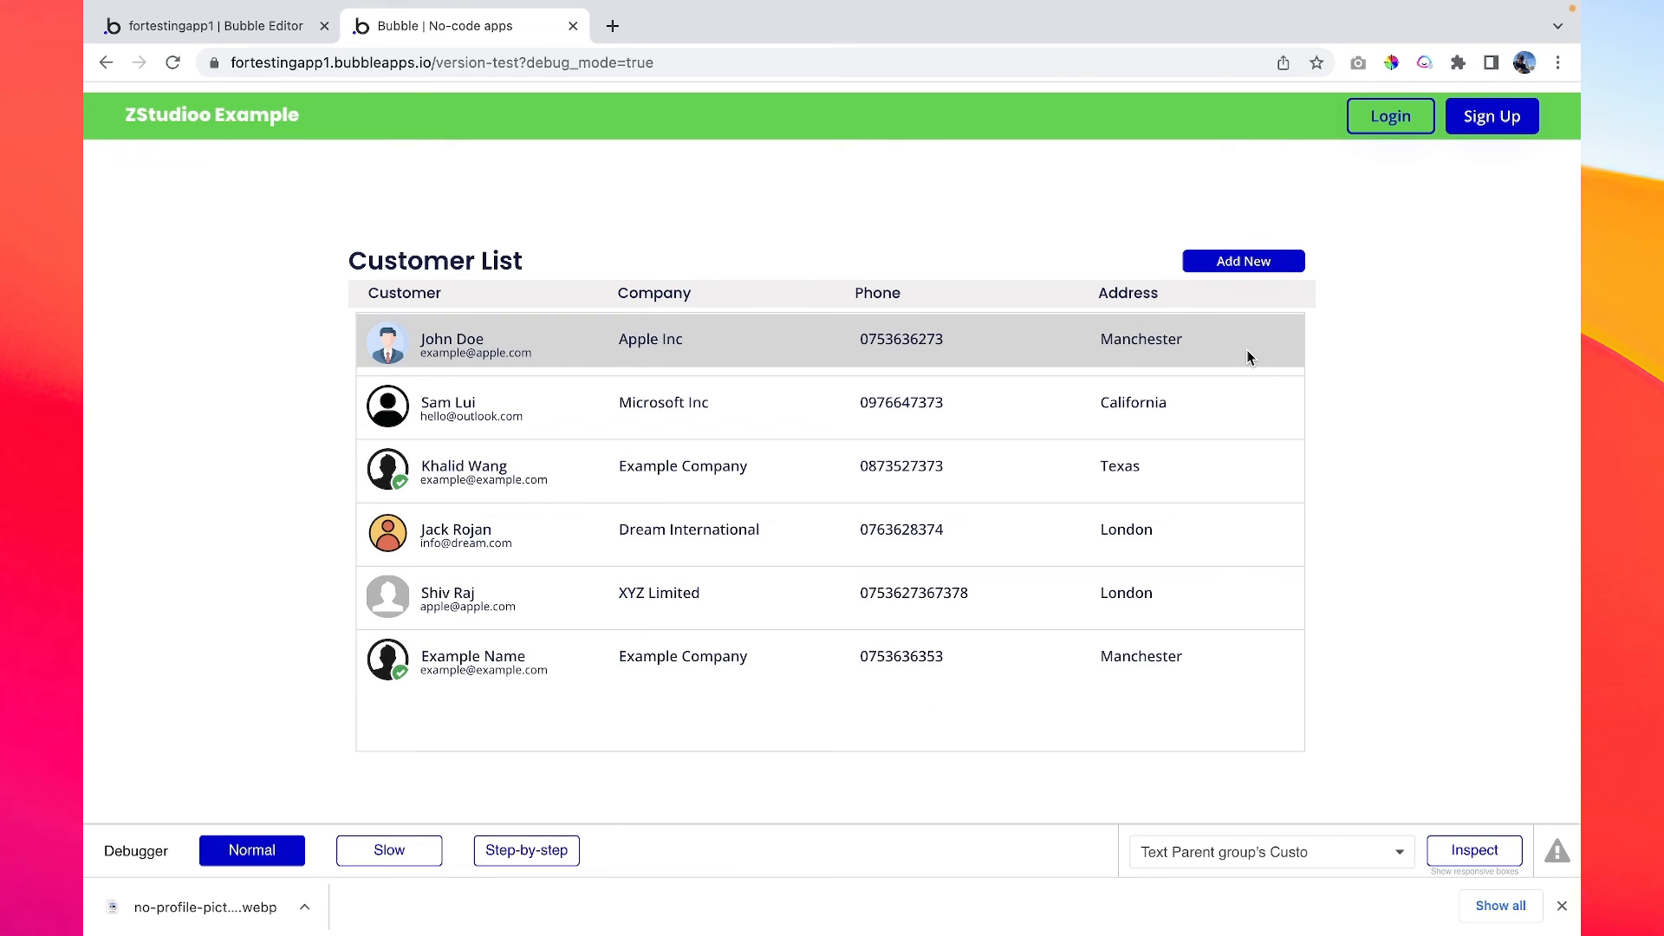
mouse_move(1217, 402)
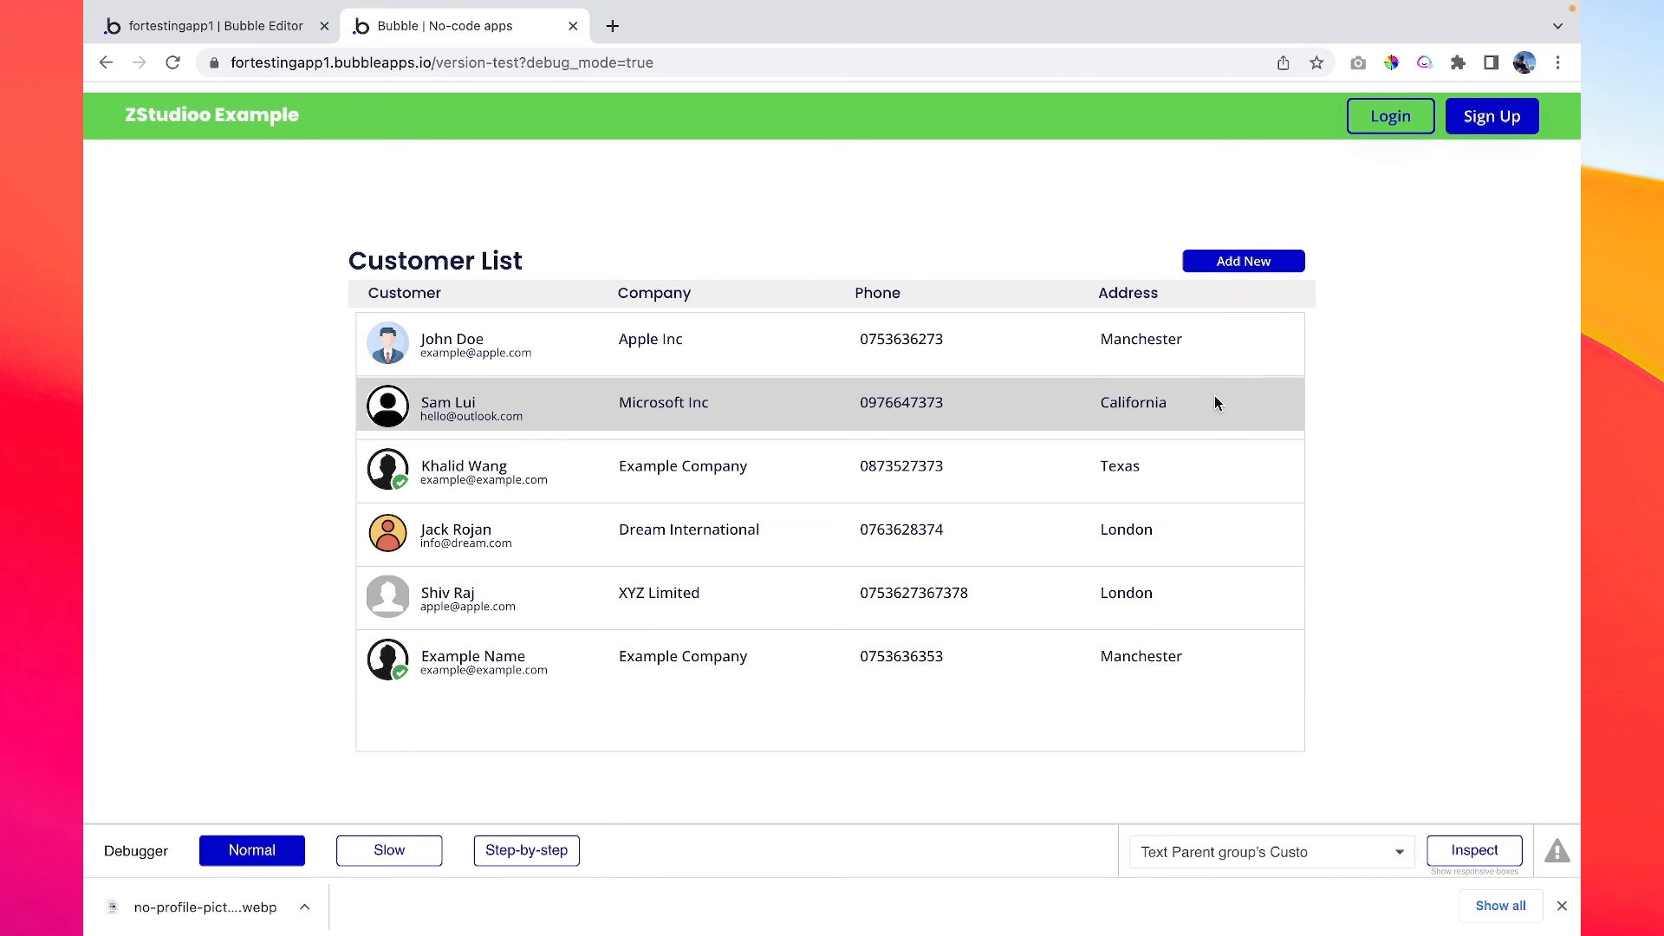